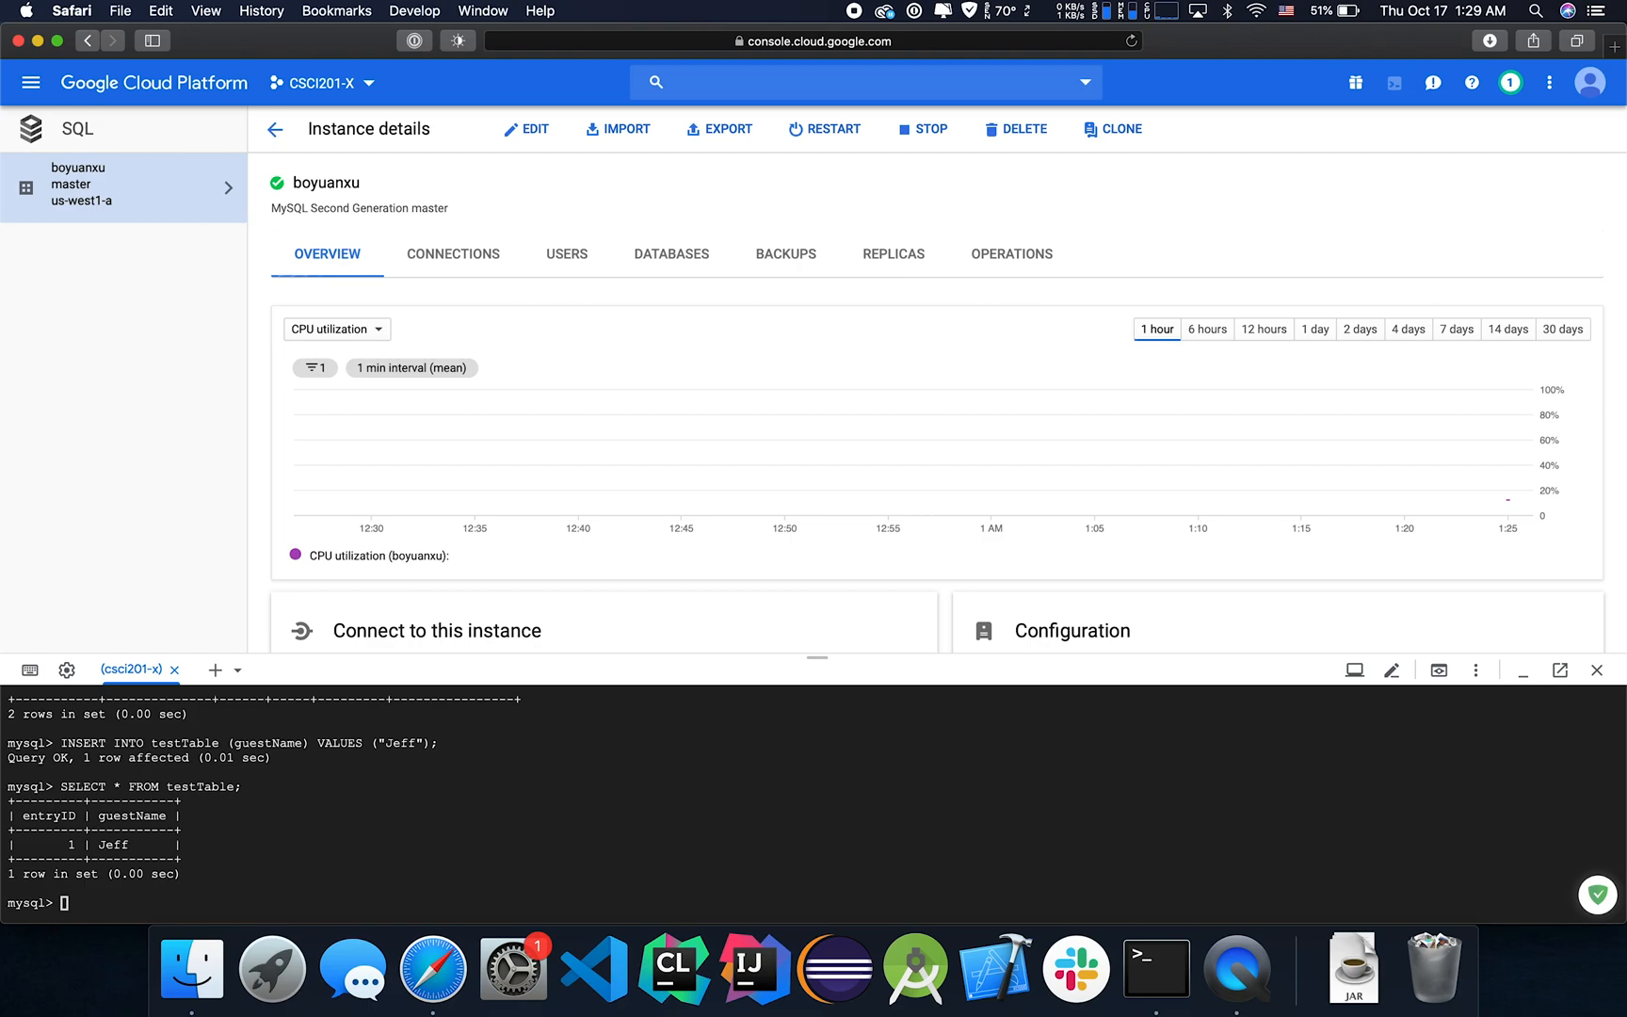
mouse_move(616, 795)
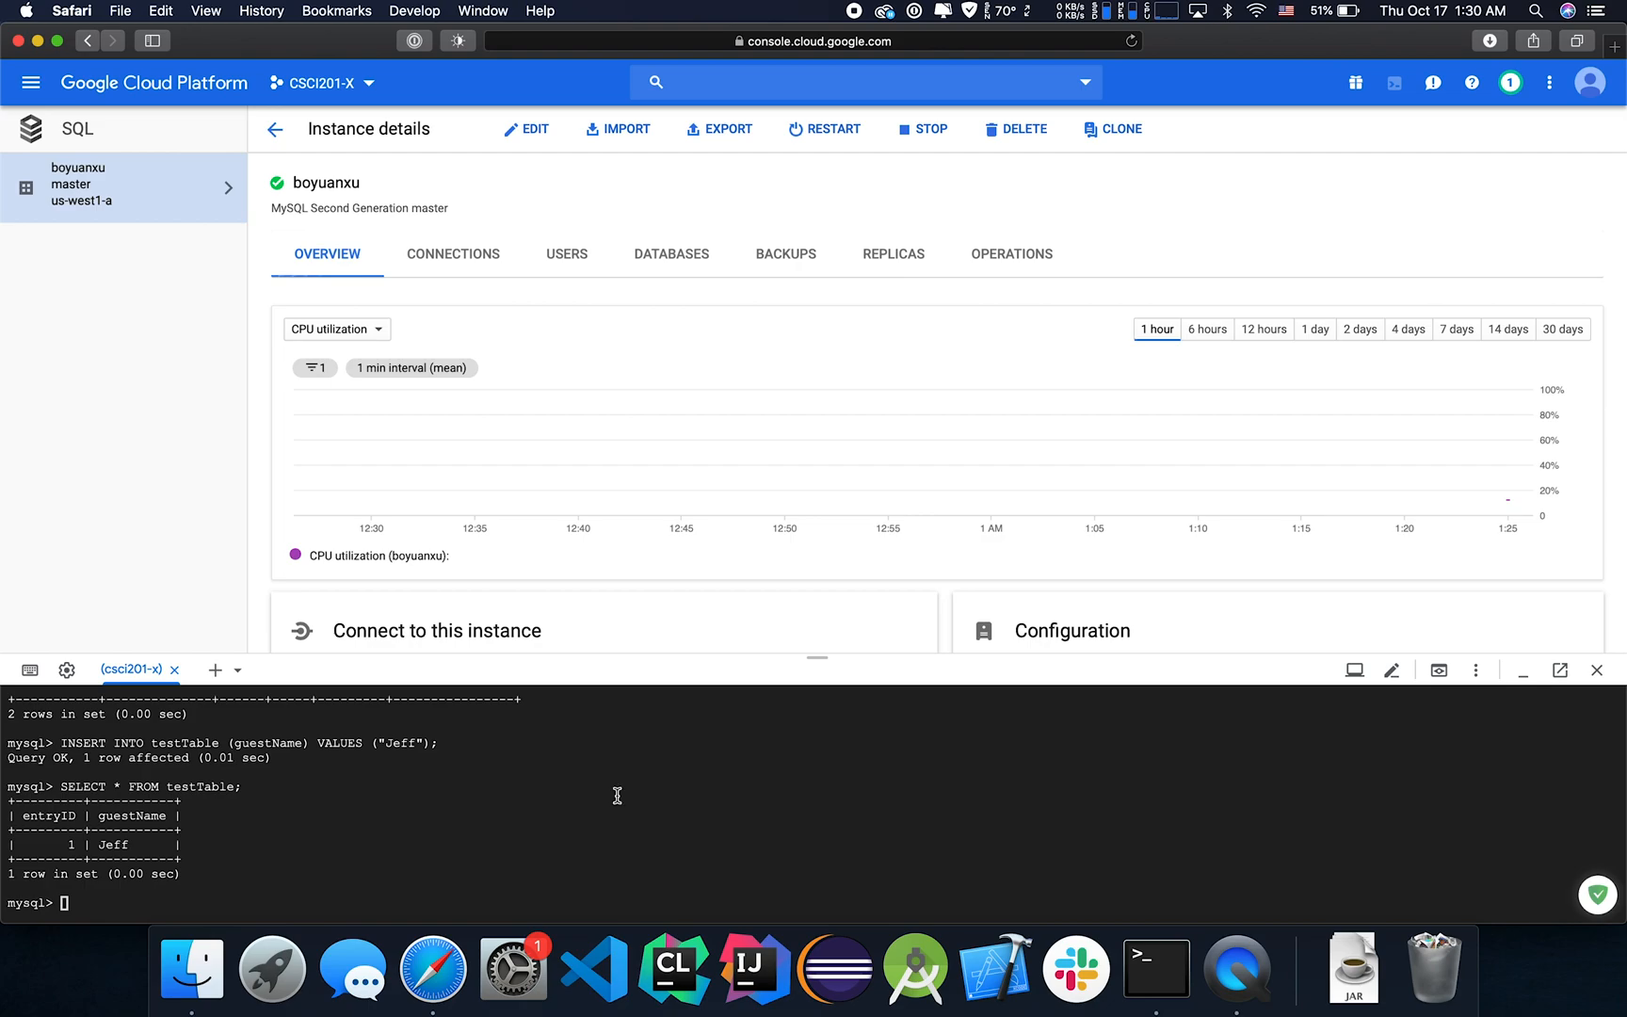
mouse_move(846, 917)
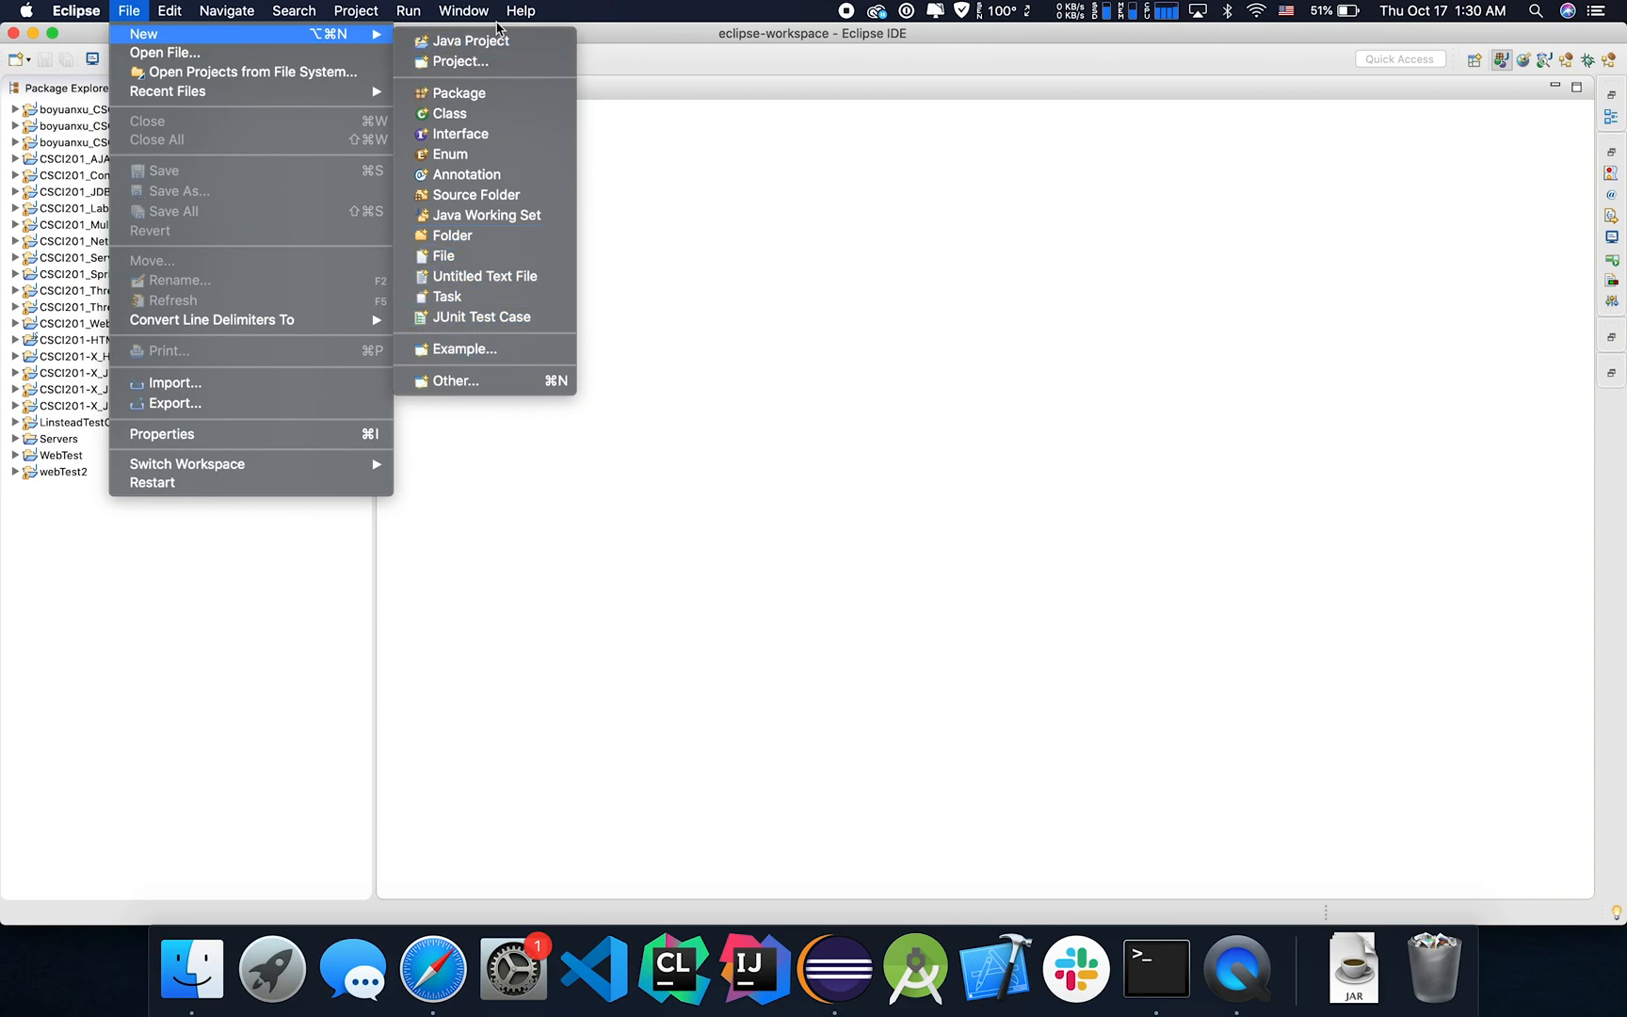
- Create the Dynamic Web Project 'CSCI201-X_GCP_SQL_JDBC' targeting Apache Tomcat v9.0
click(459, 61)
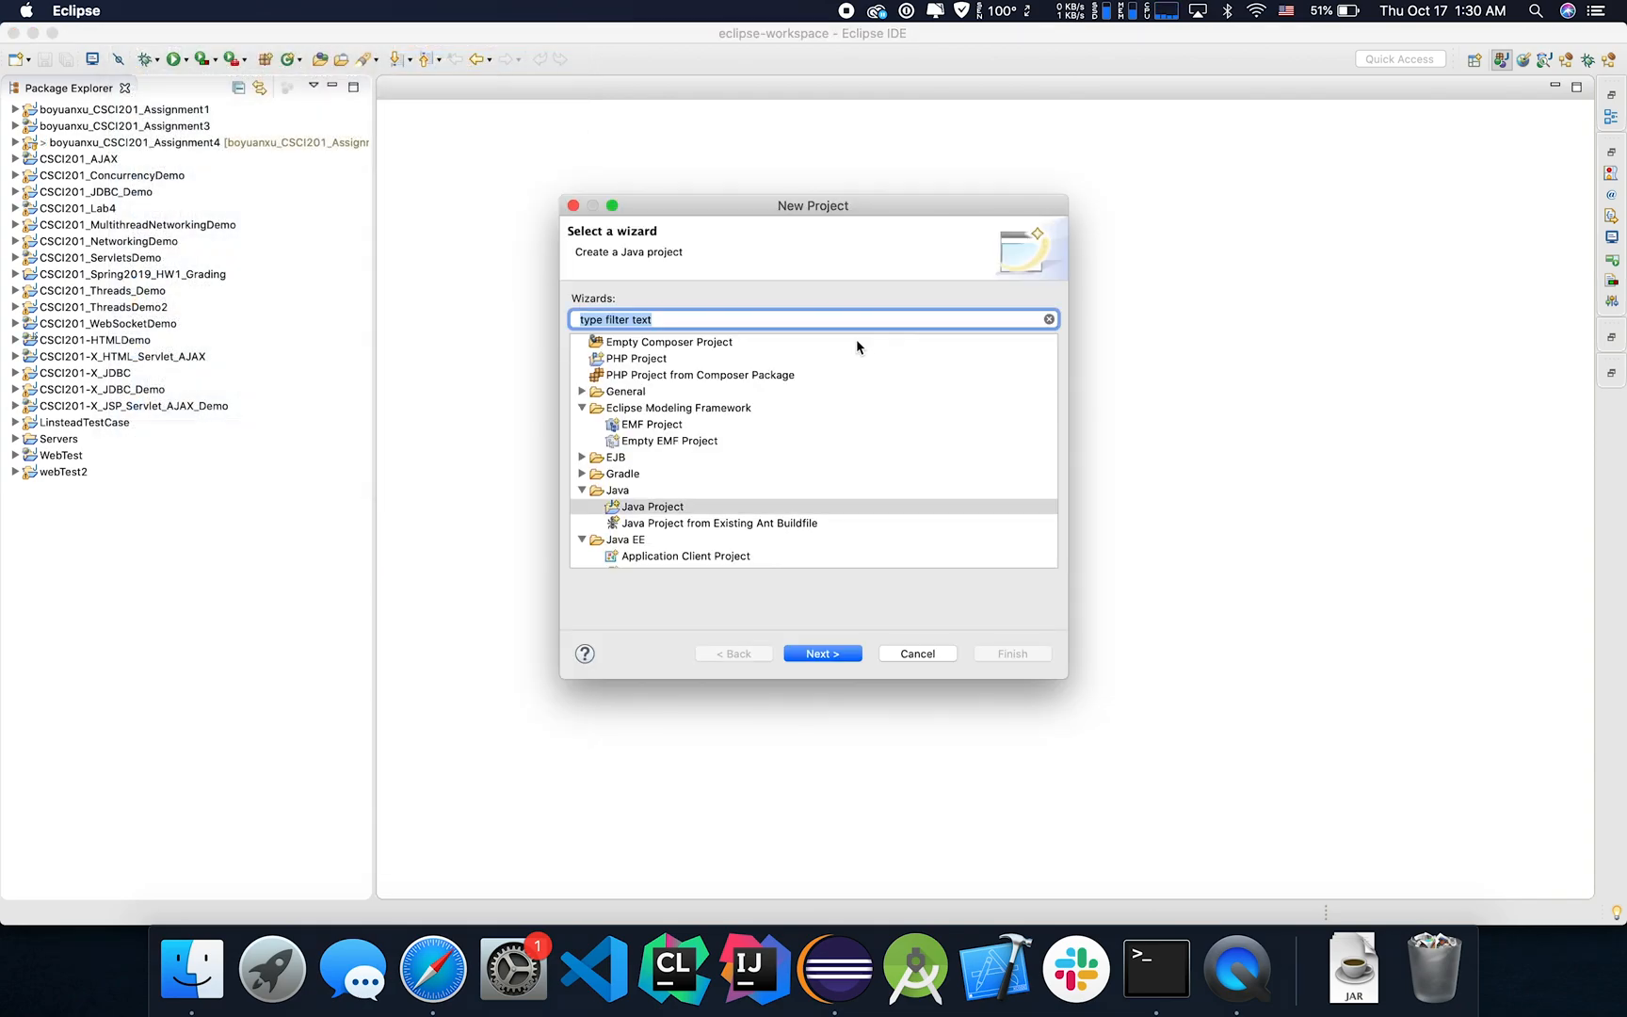
text(Dynamic w)
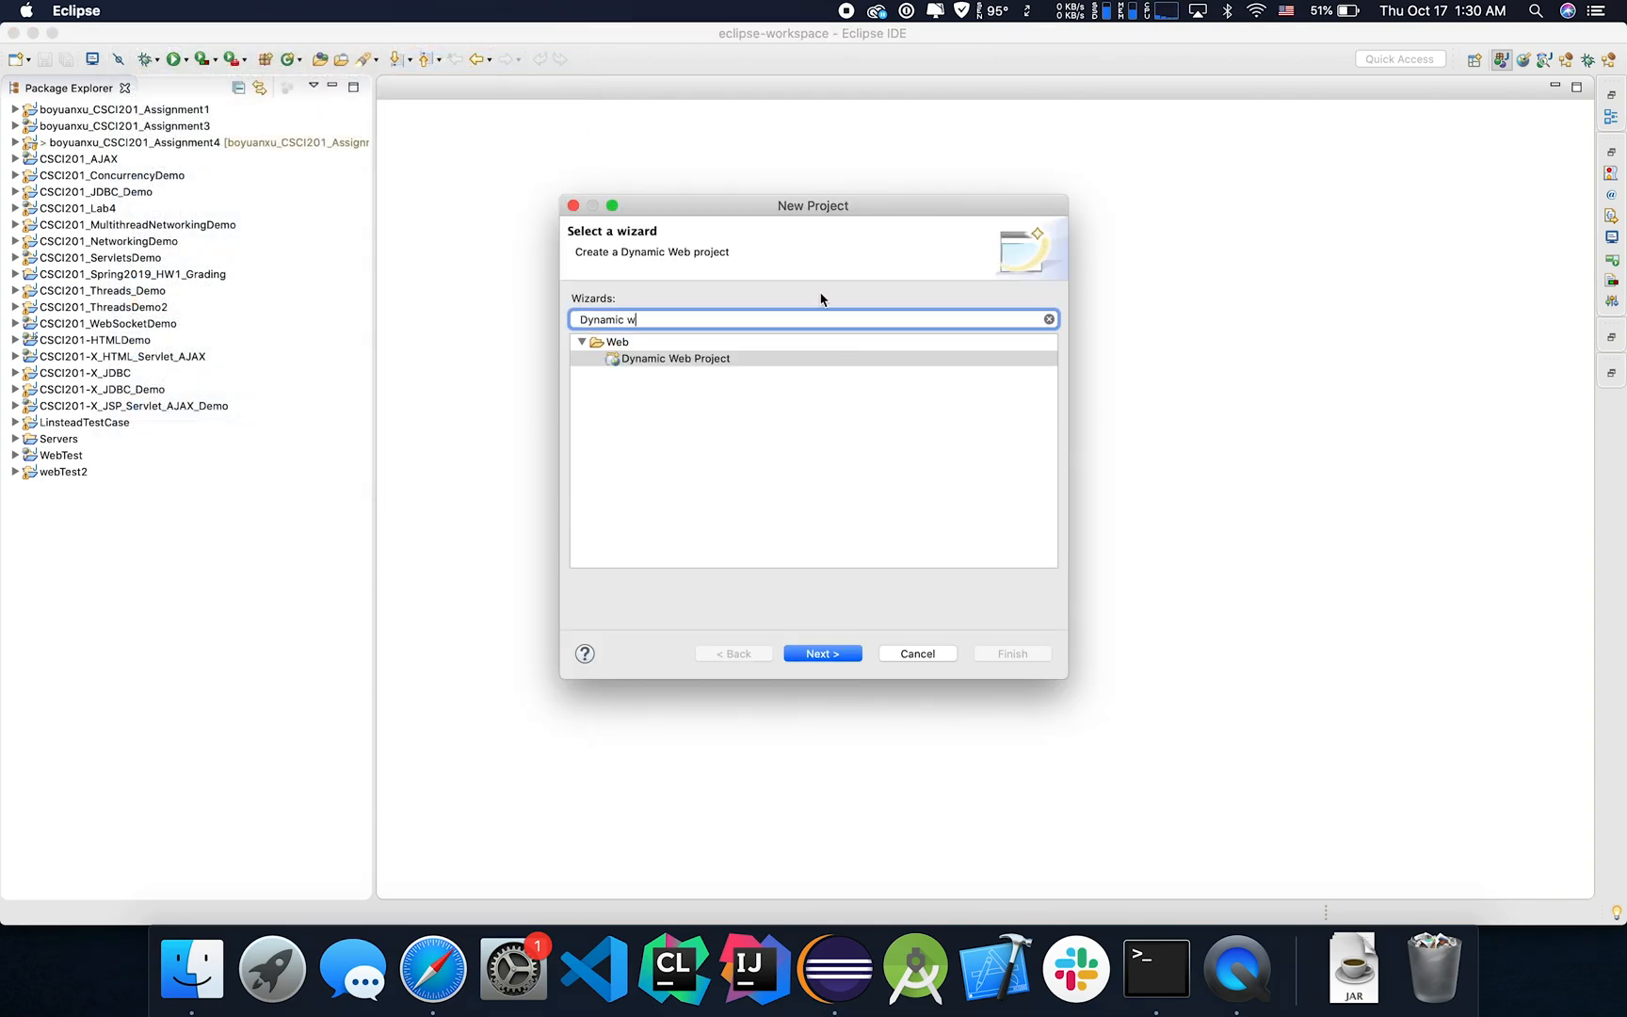
click(674, 357)
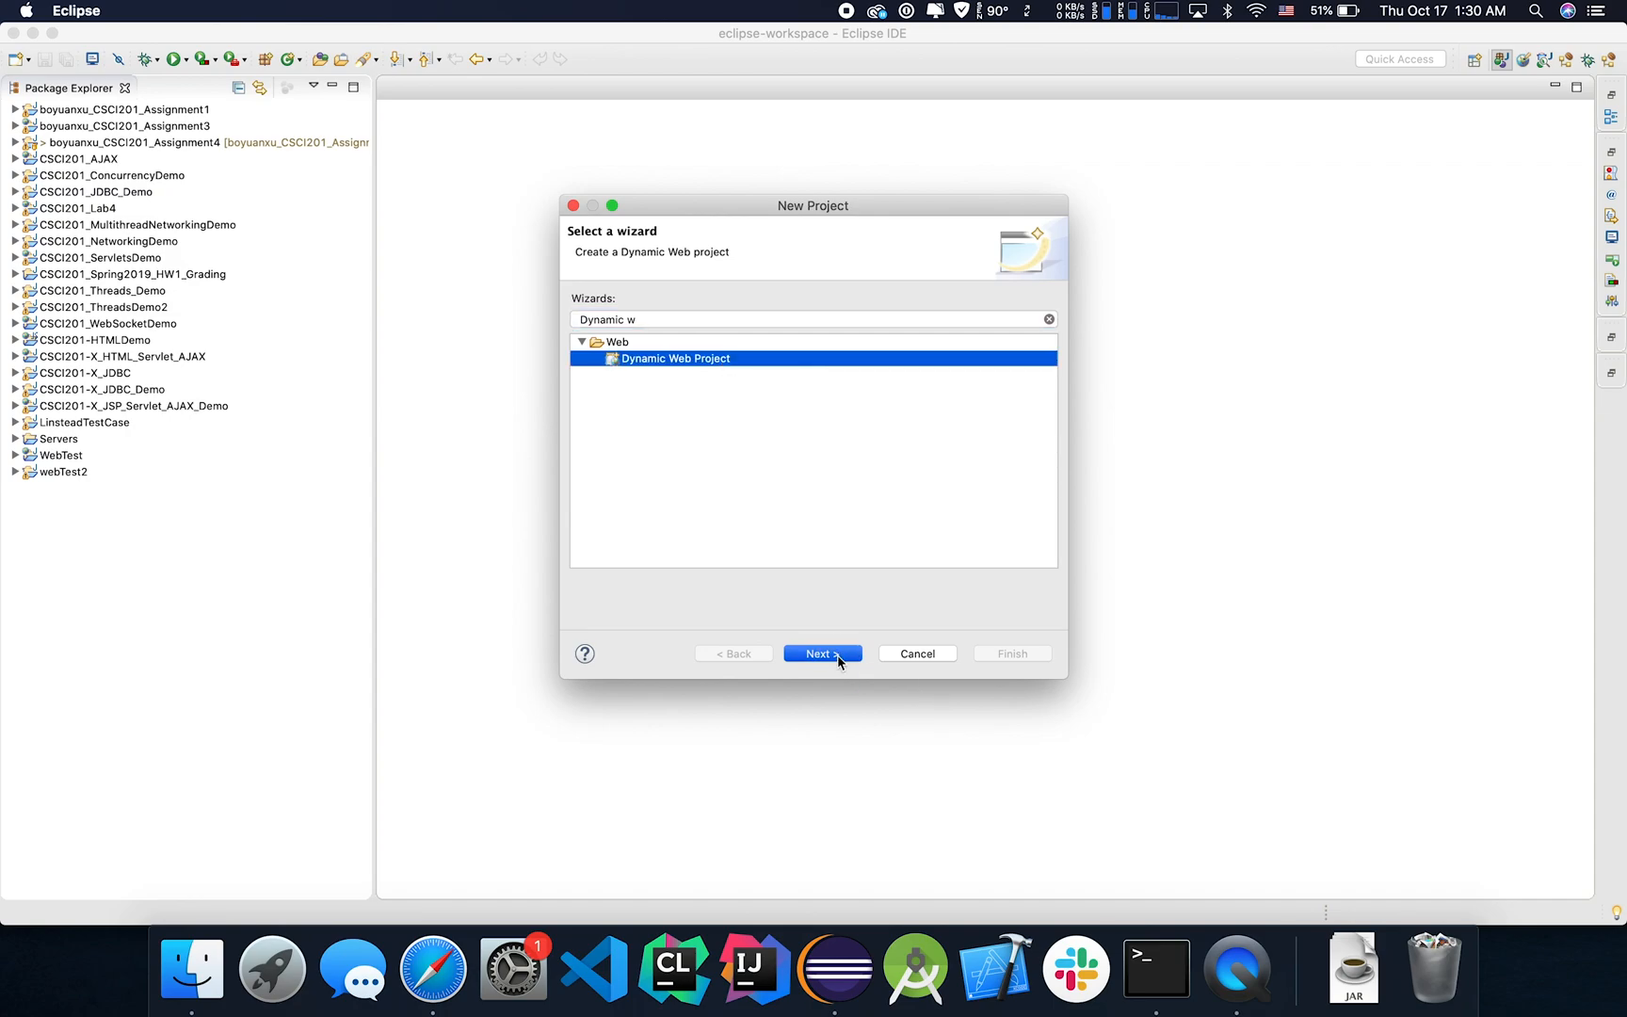
click(821, 653)
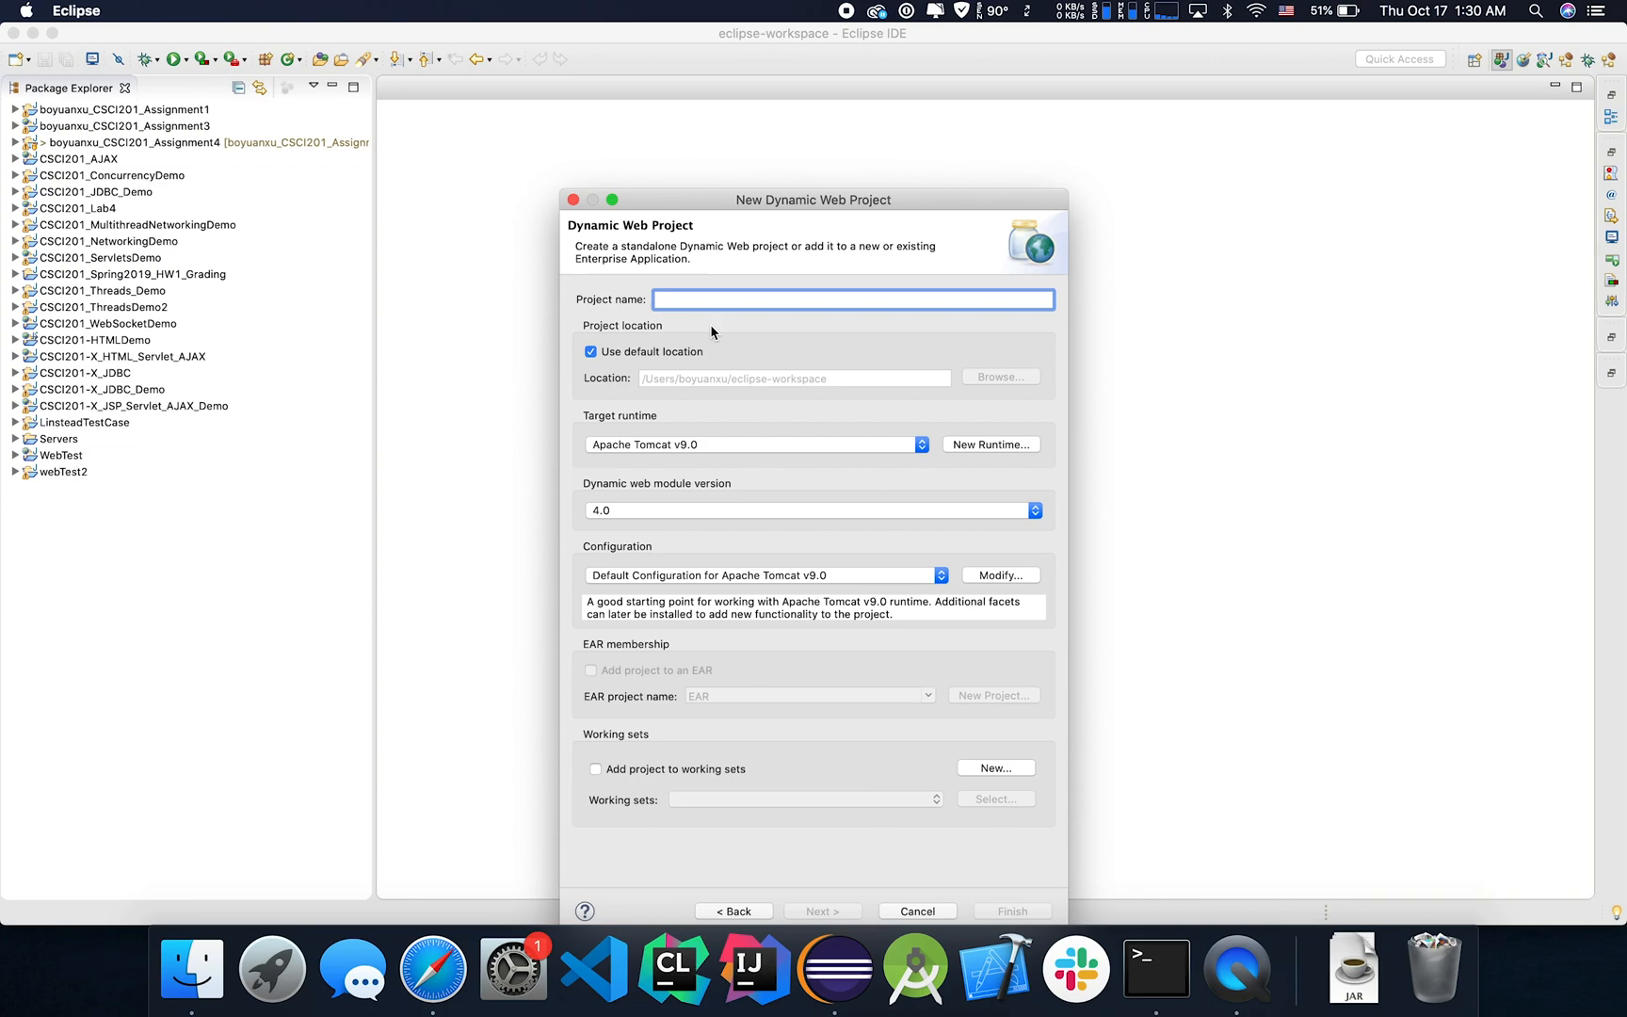
text(CSCI201-X_)
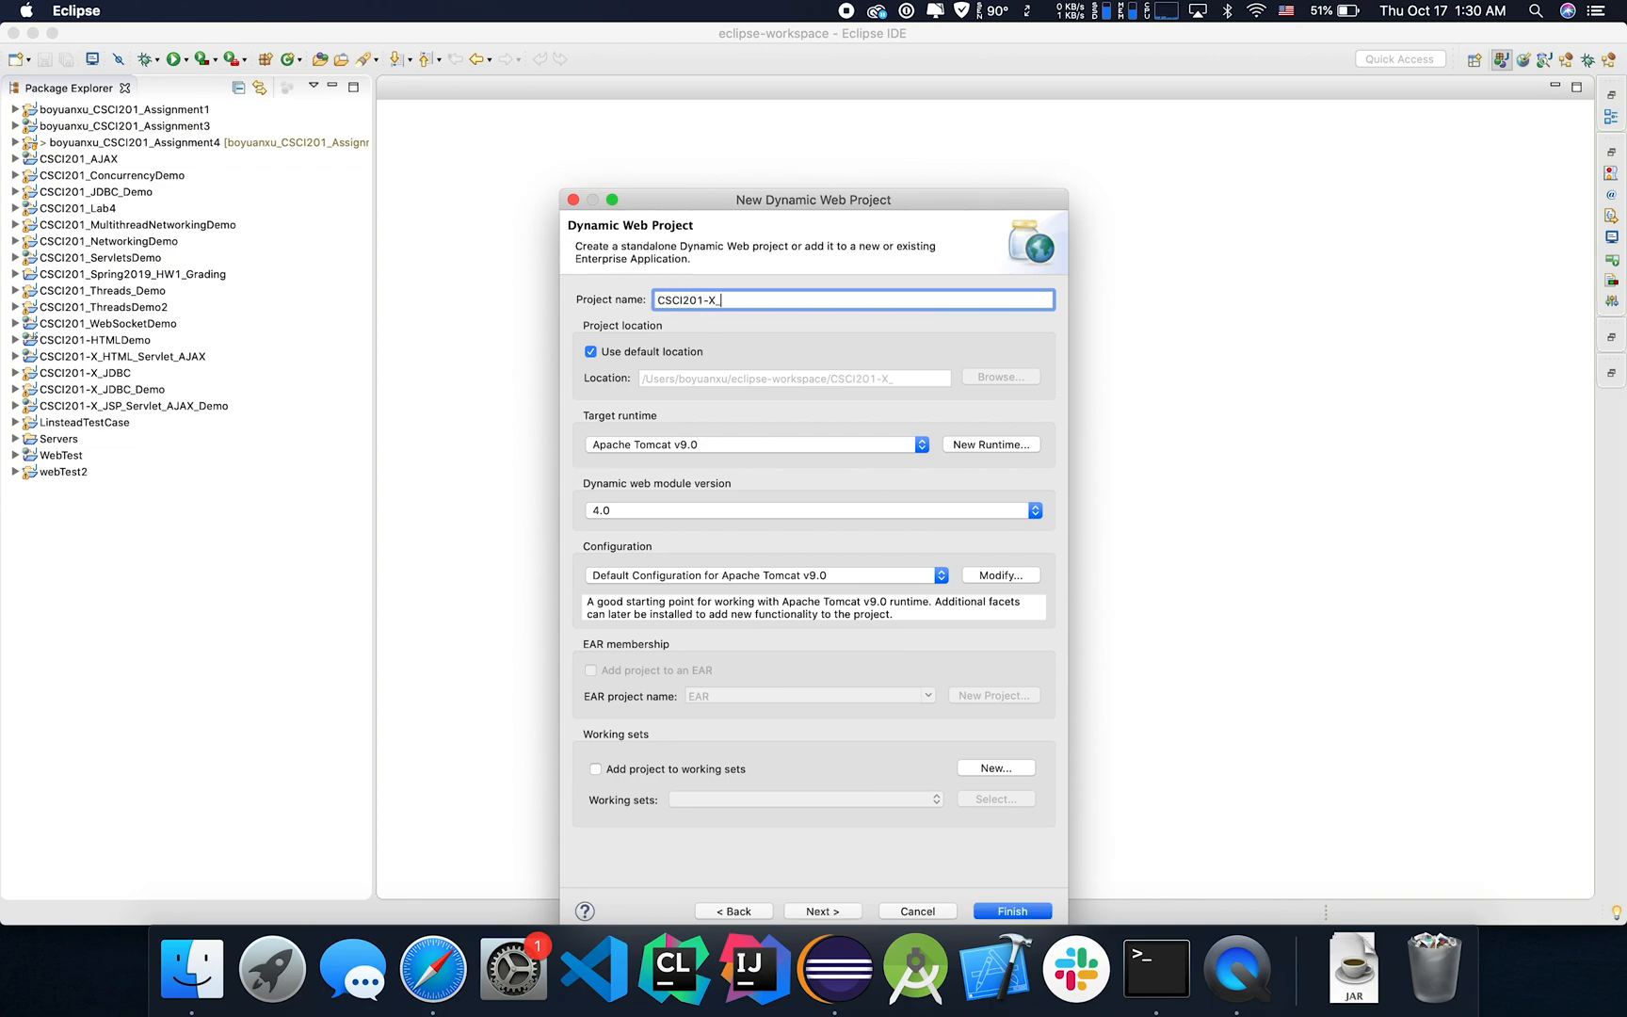
text(GCP_)
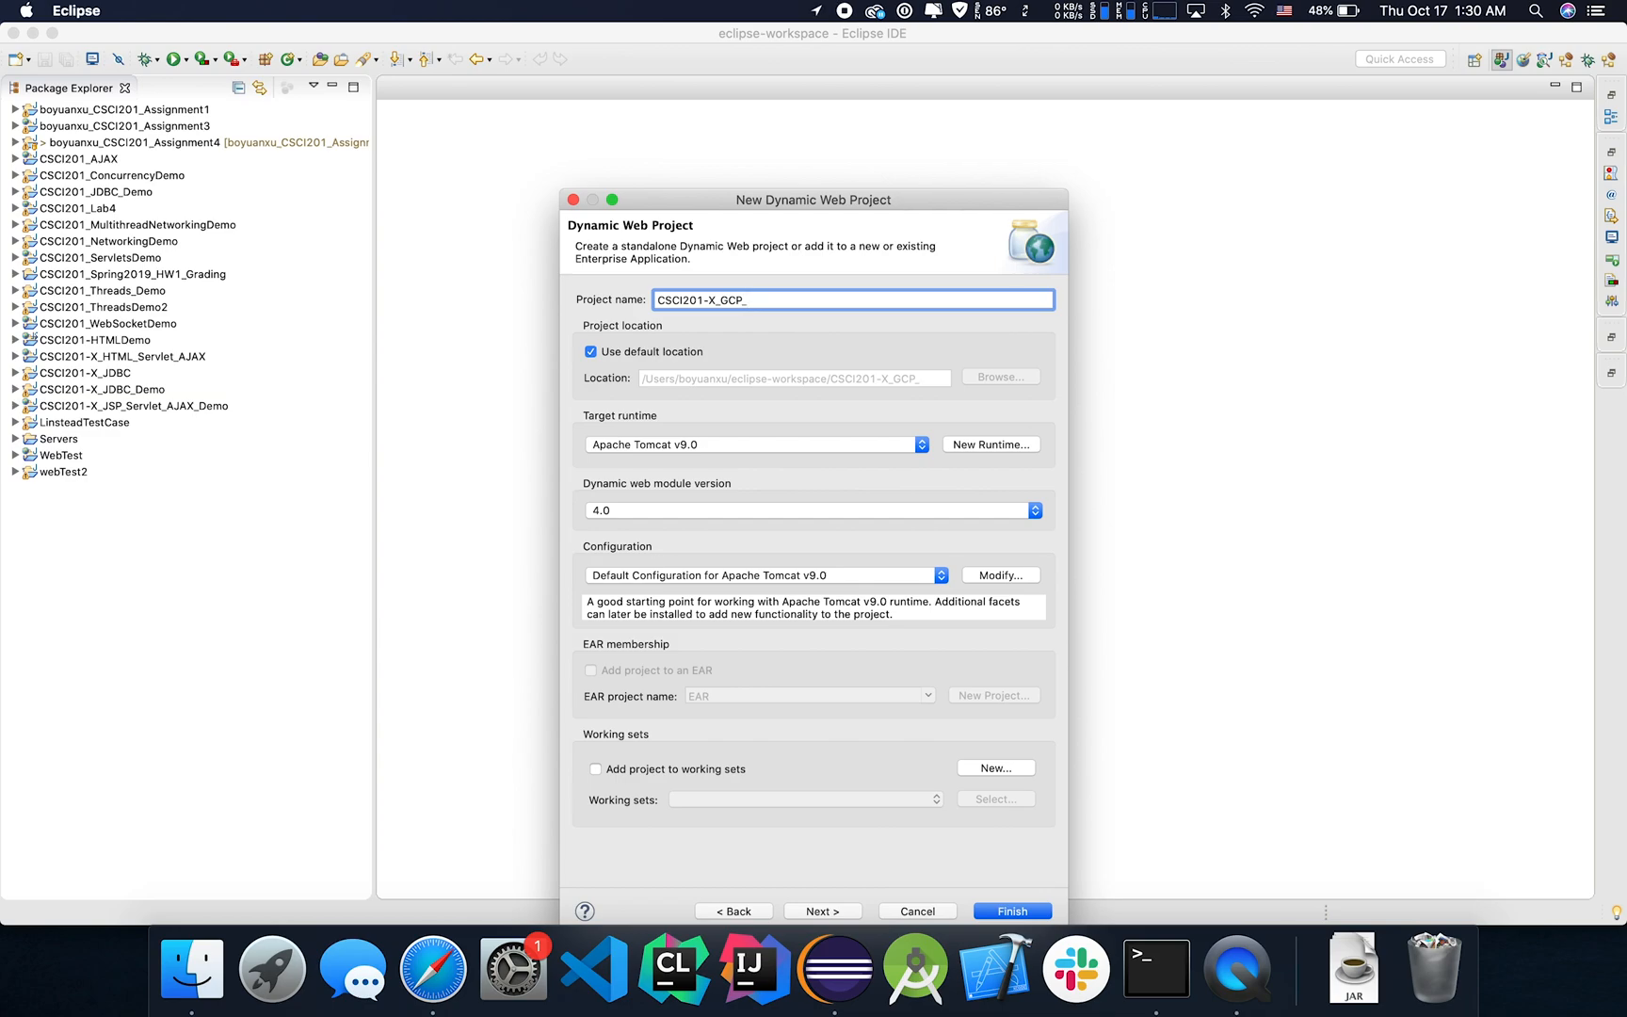
text(SQL_)
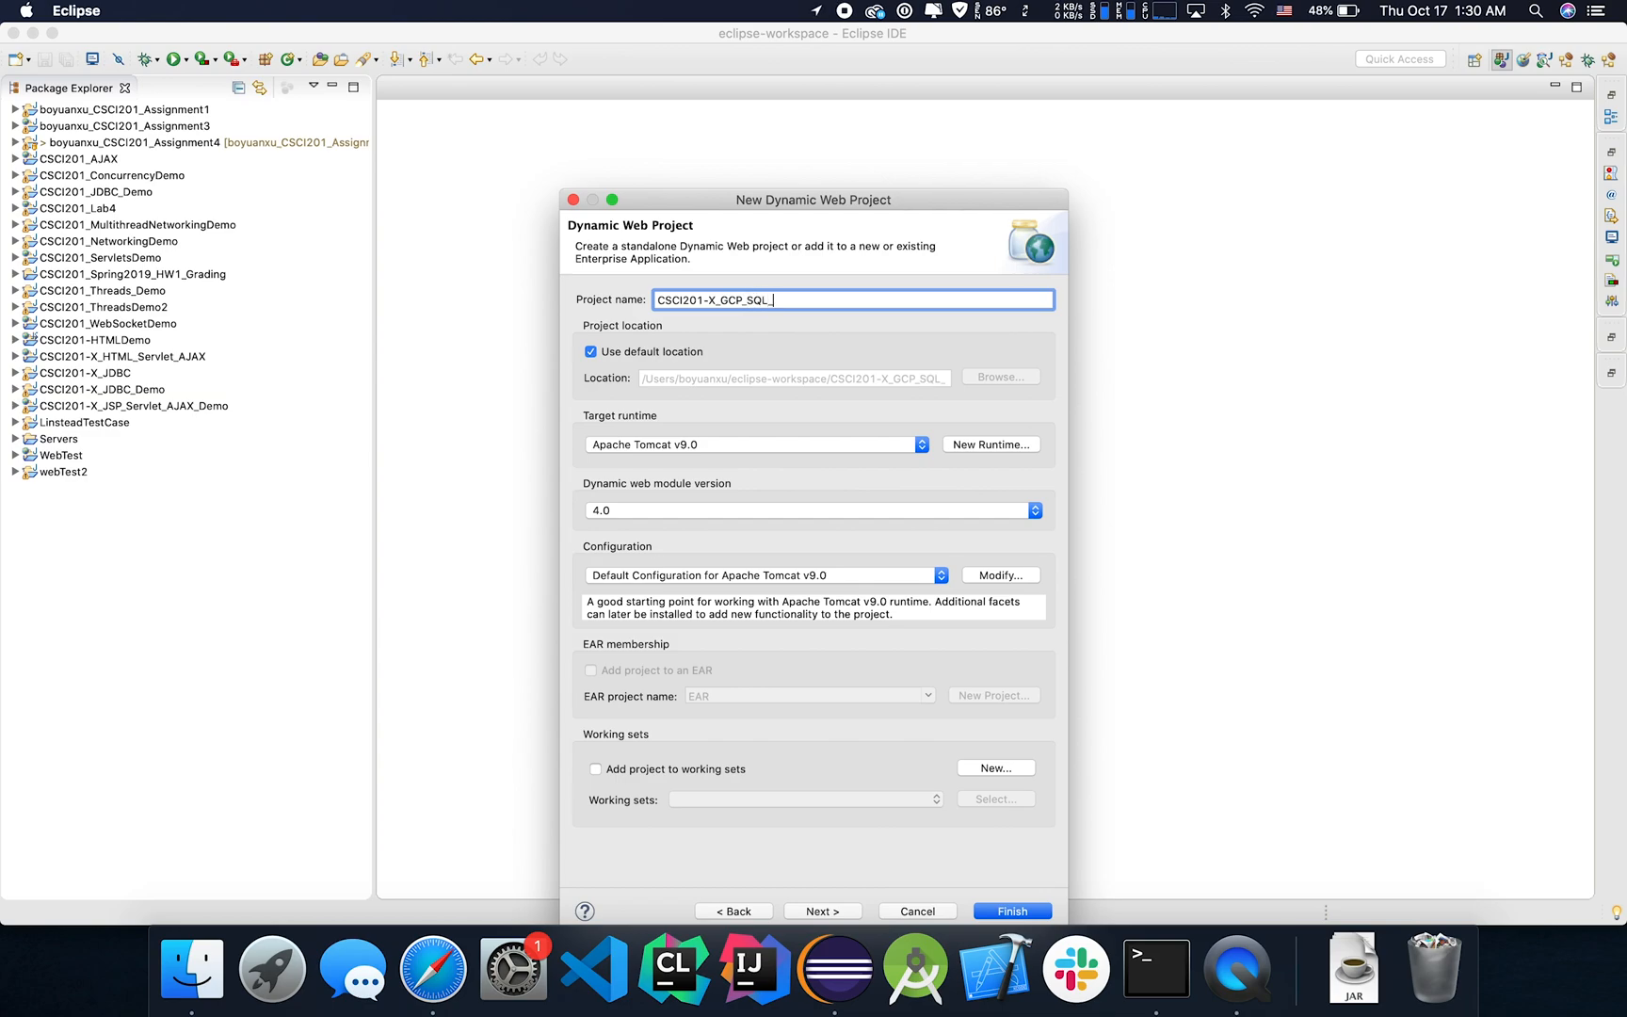
text(JDBC)
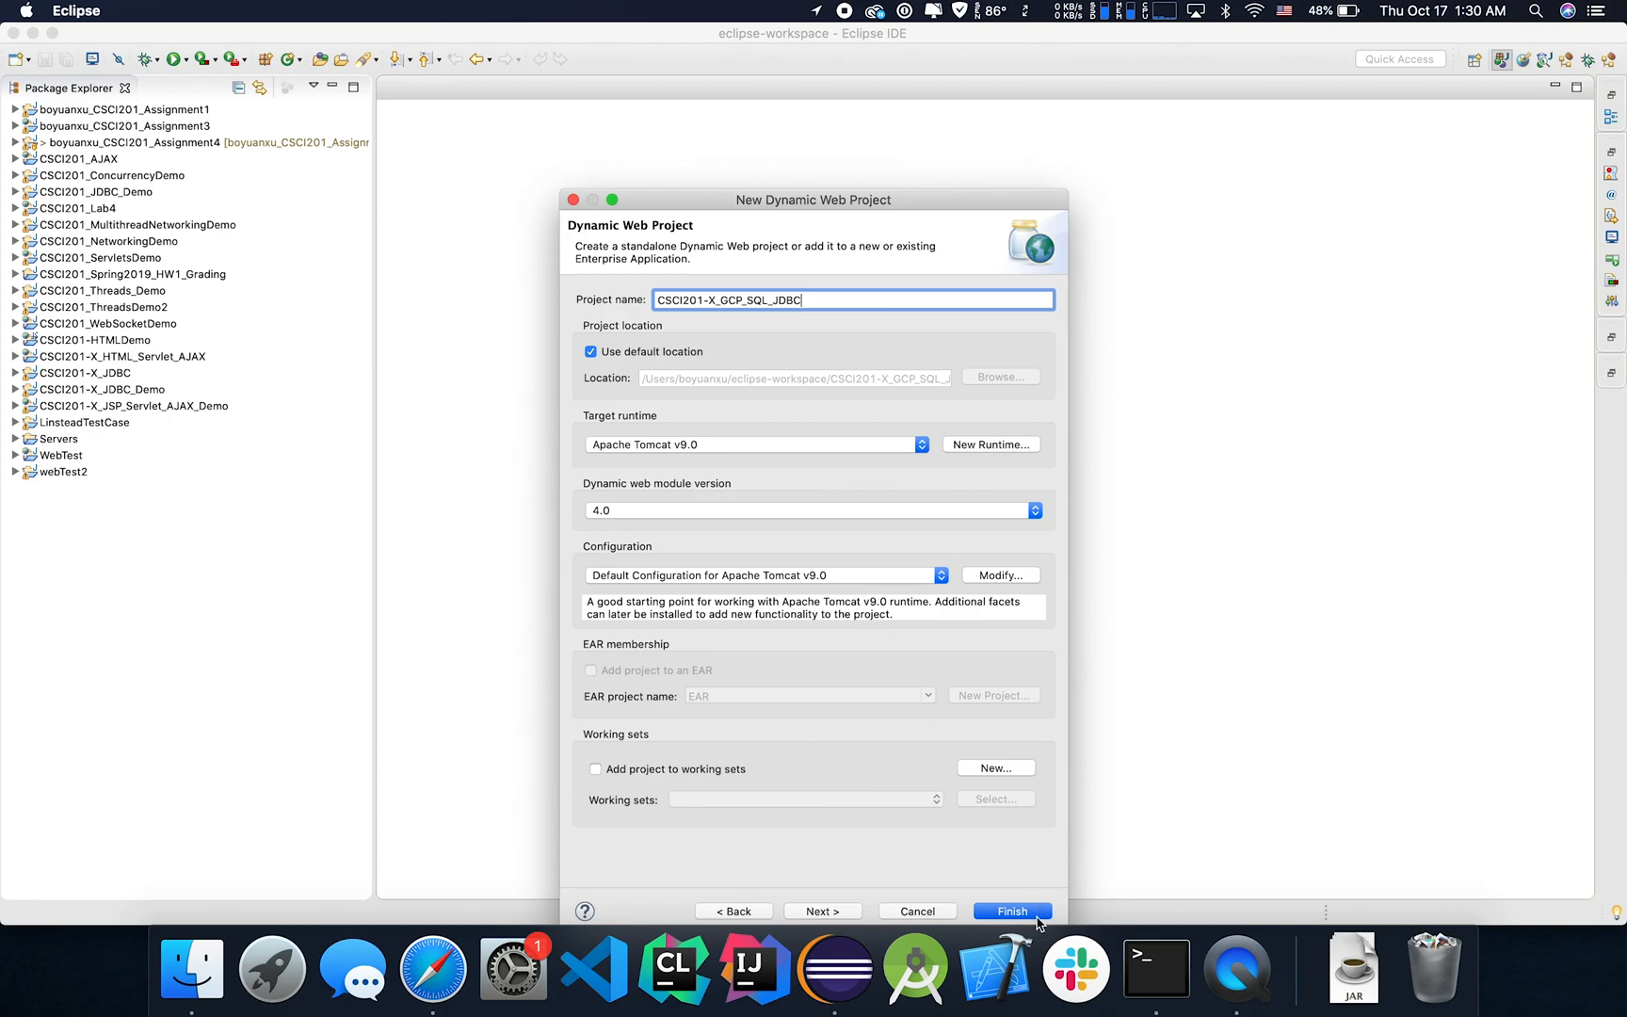
click(1011, 911)
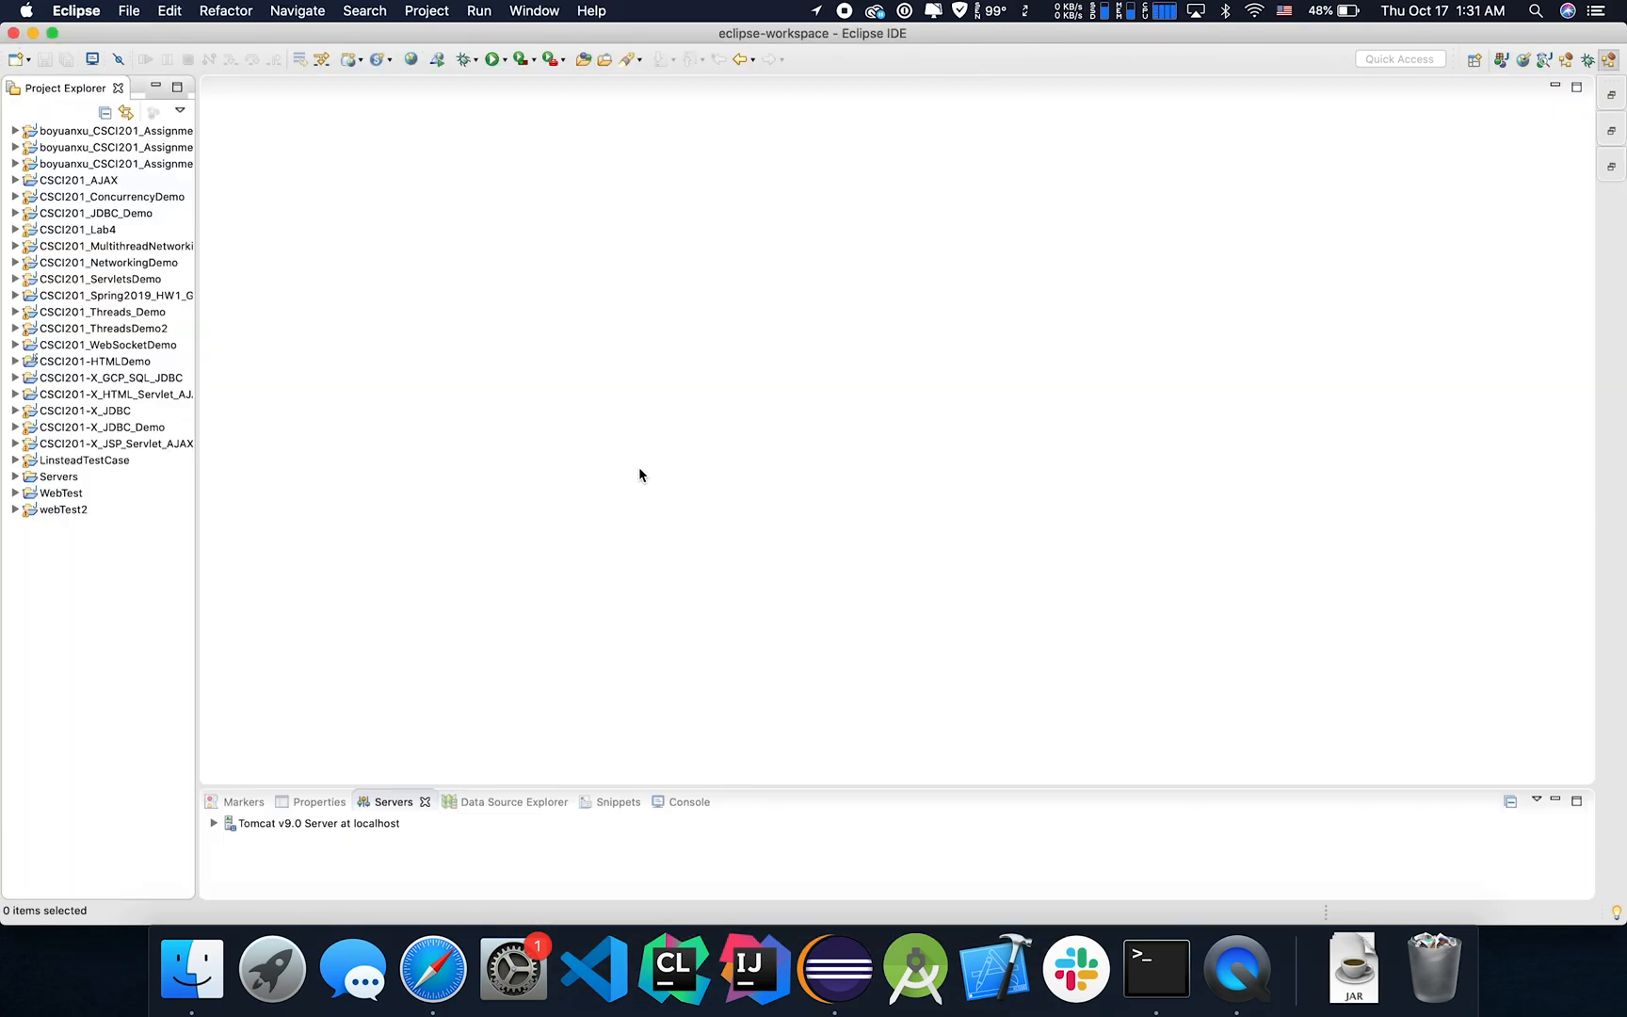
- Reveal the project folder in the file system, add both MySQL JARs, and refresh the project
click(111, 377)
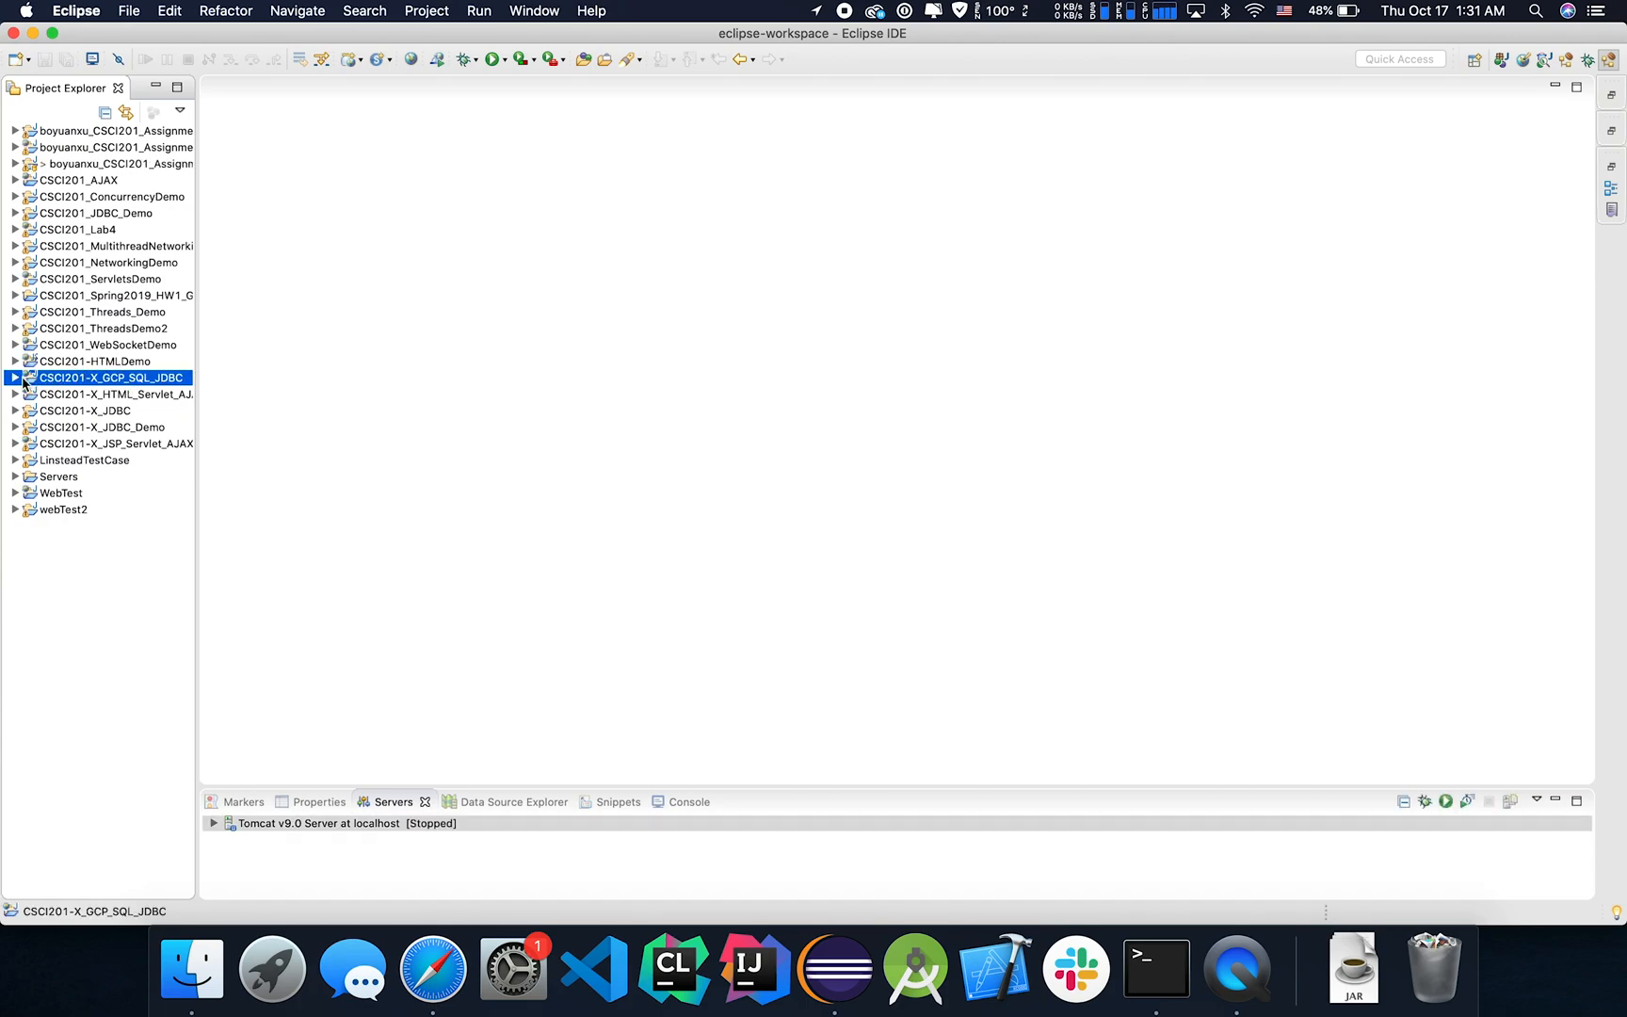
click(16, 377)
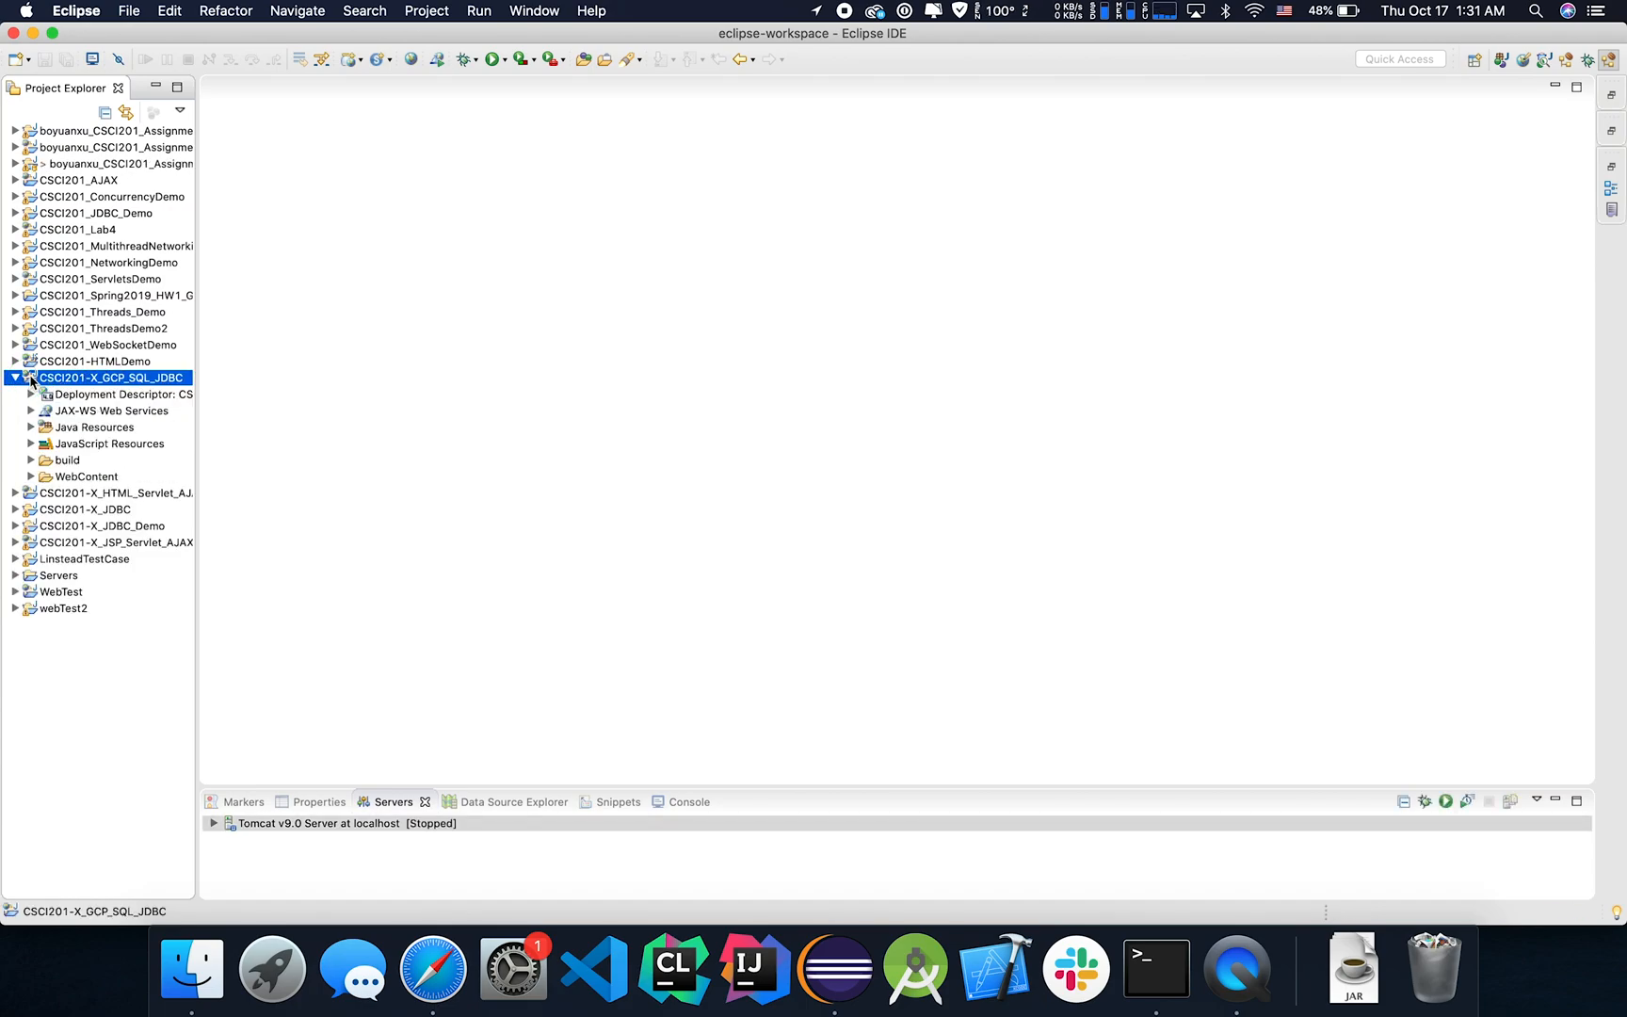
right_click(111, 377)
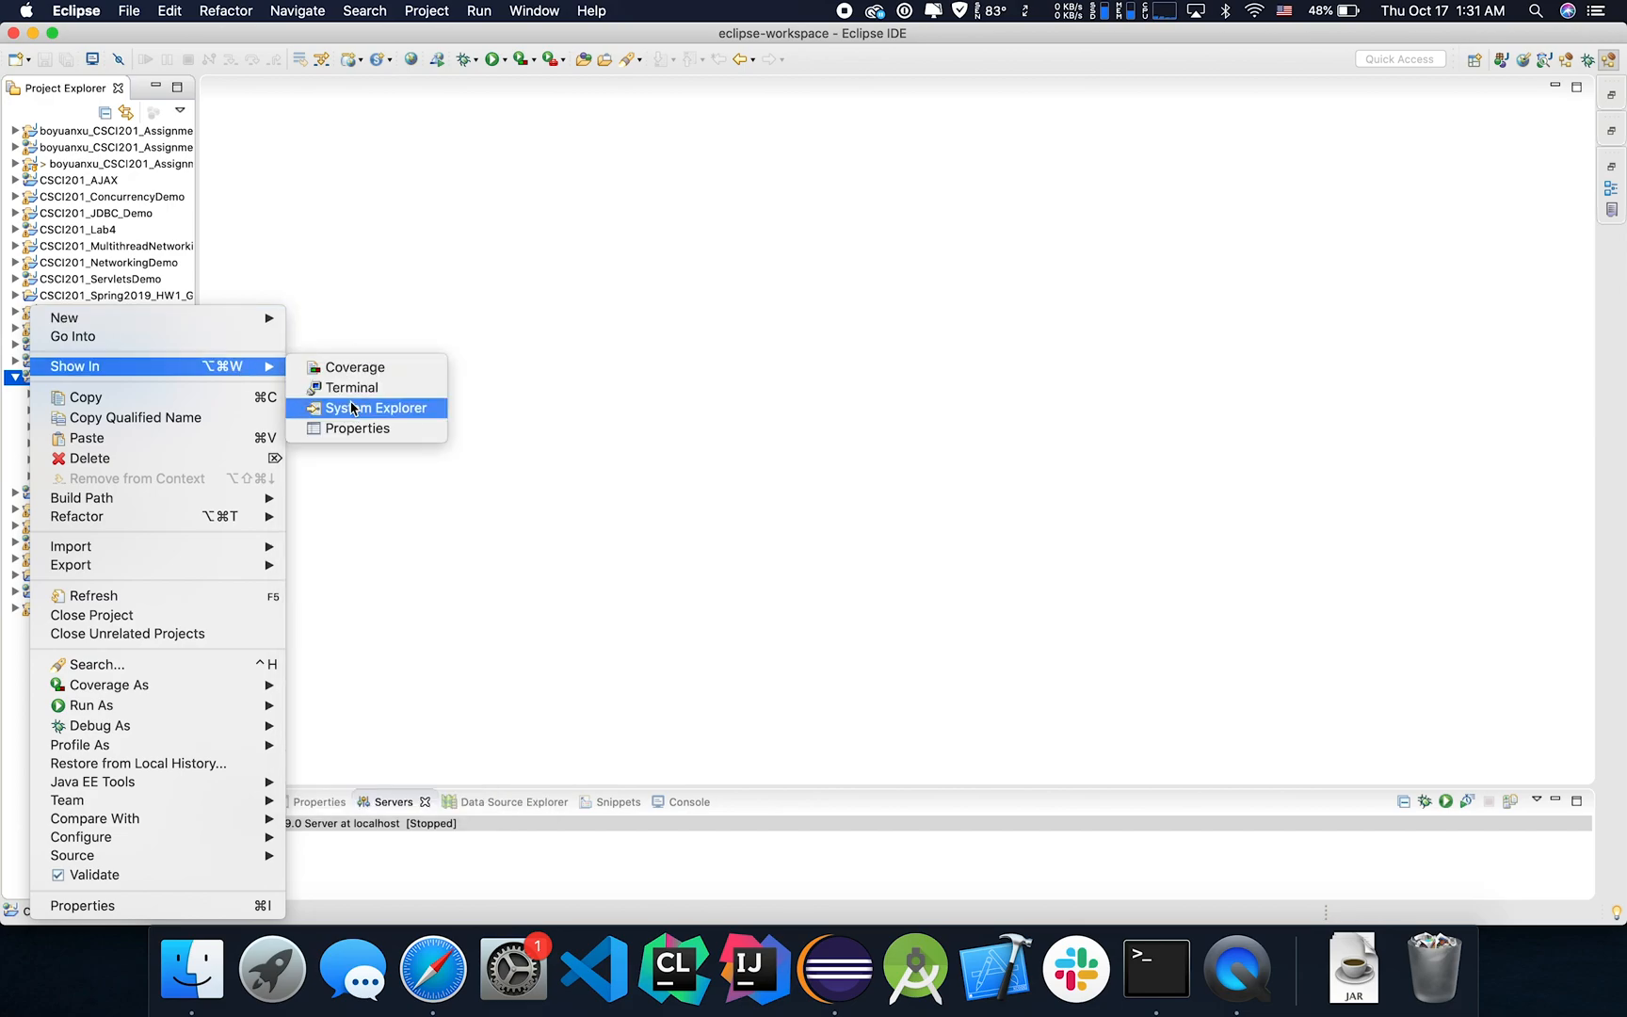
click(373, 407)
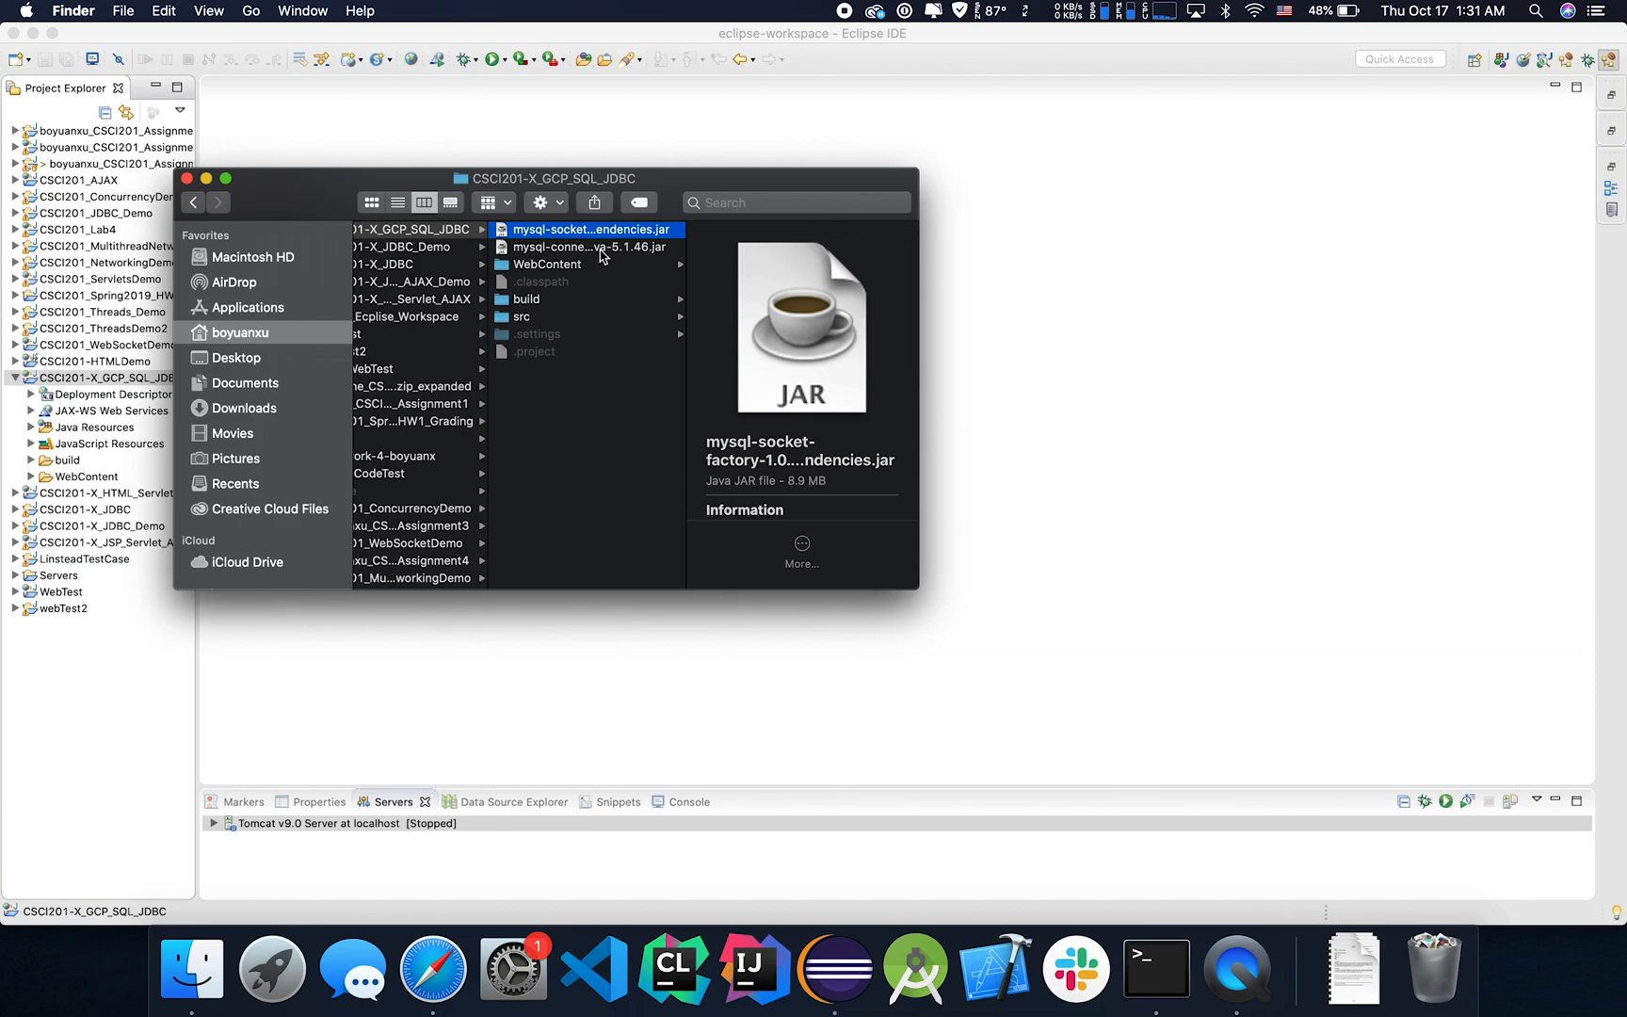
mouse_move(71, 377)
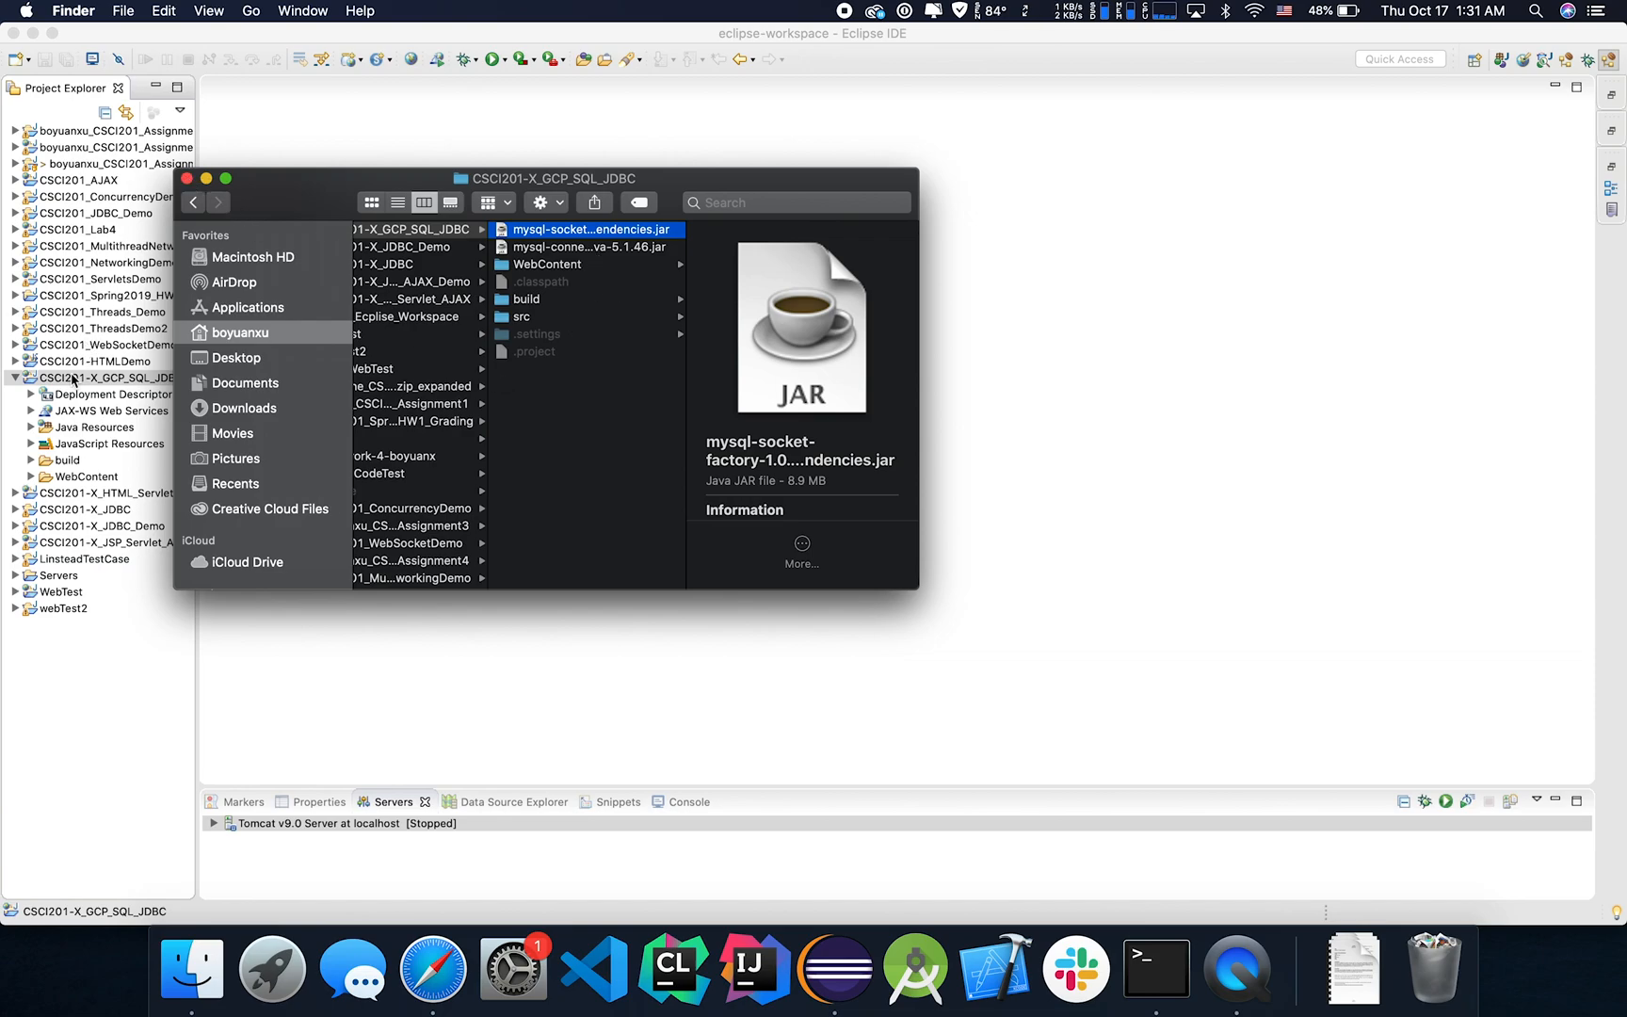
right_click(101, 377)
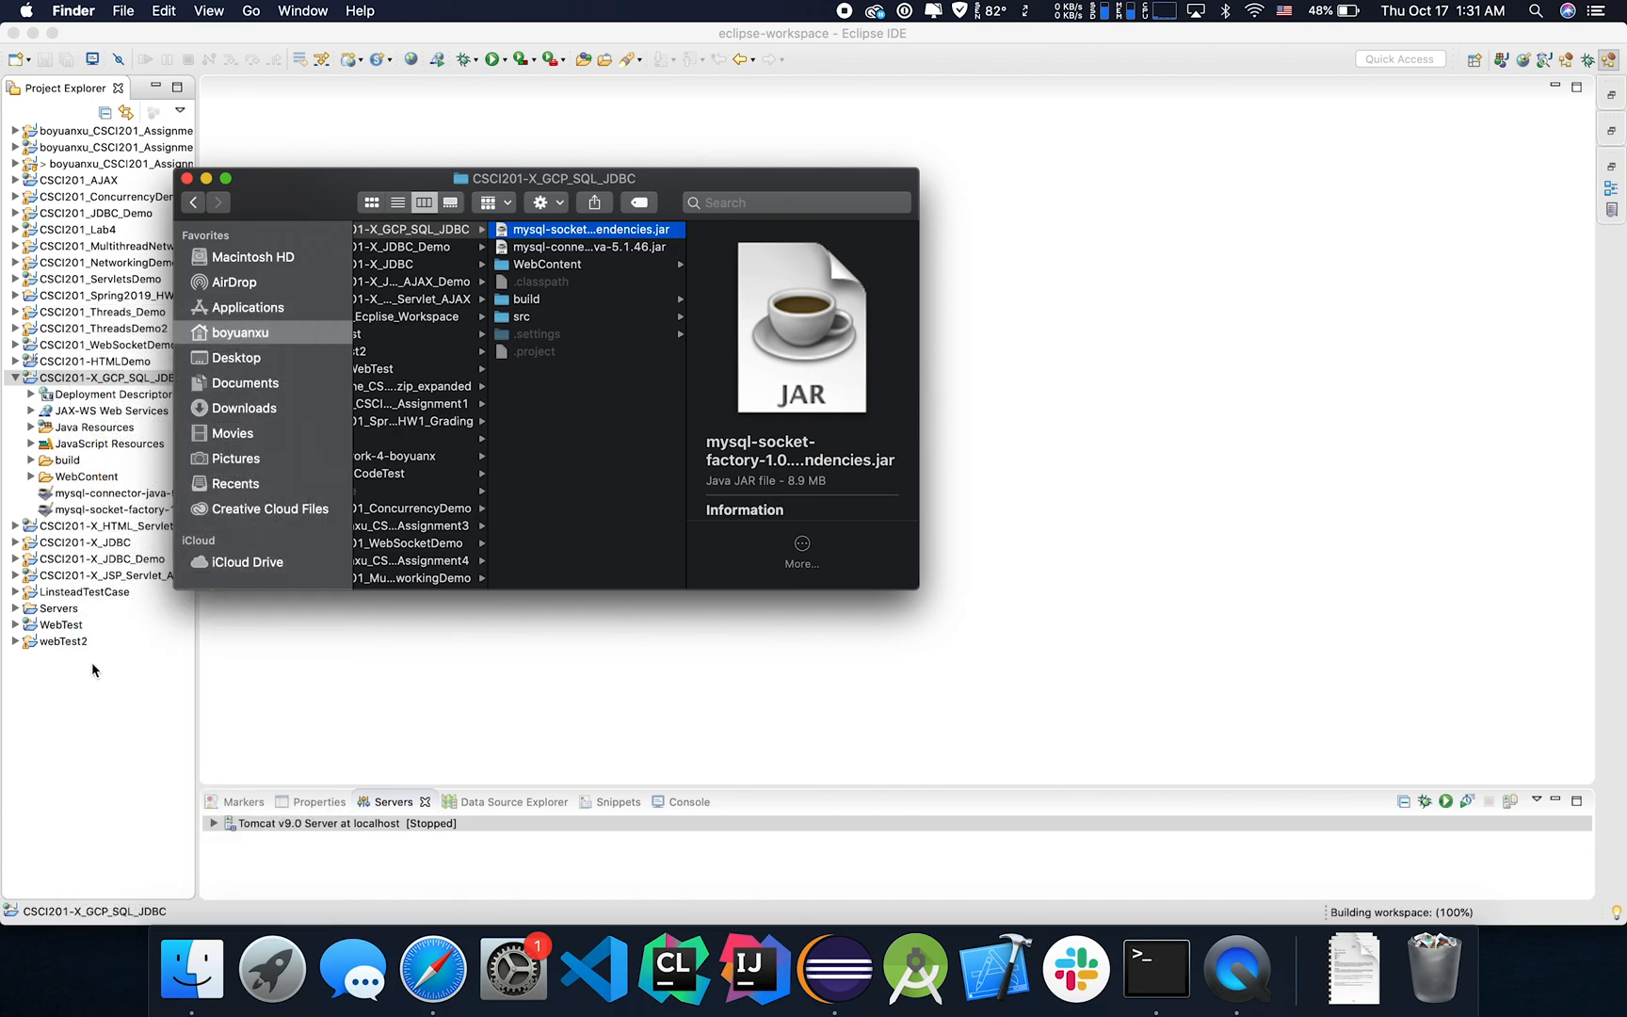
click(107, 377)
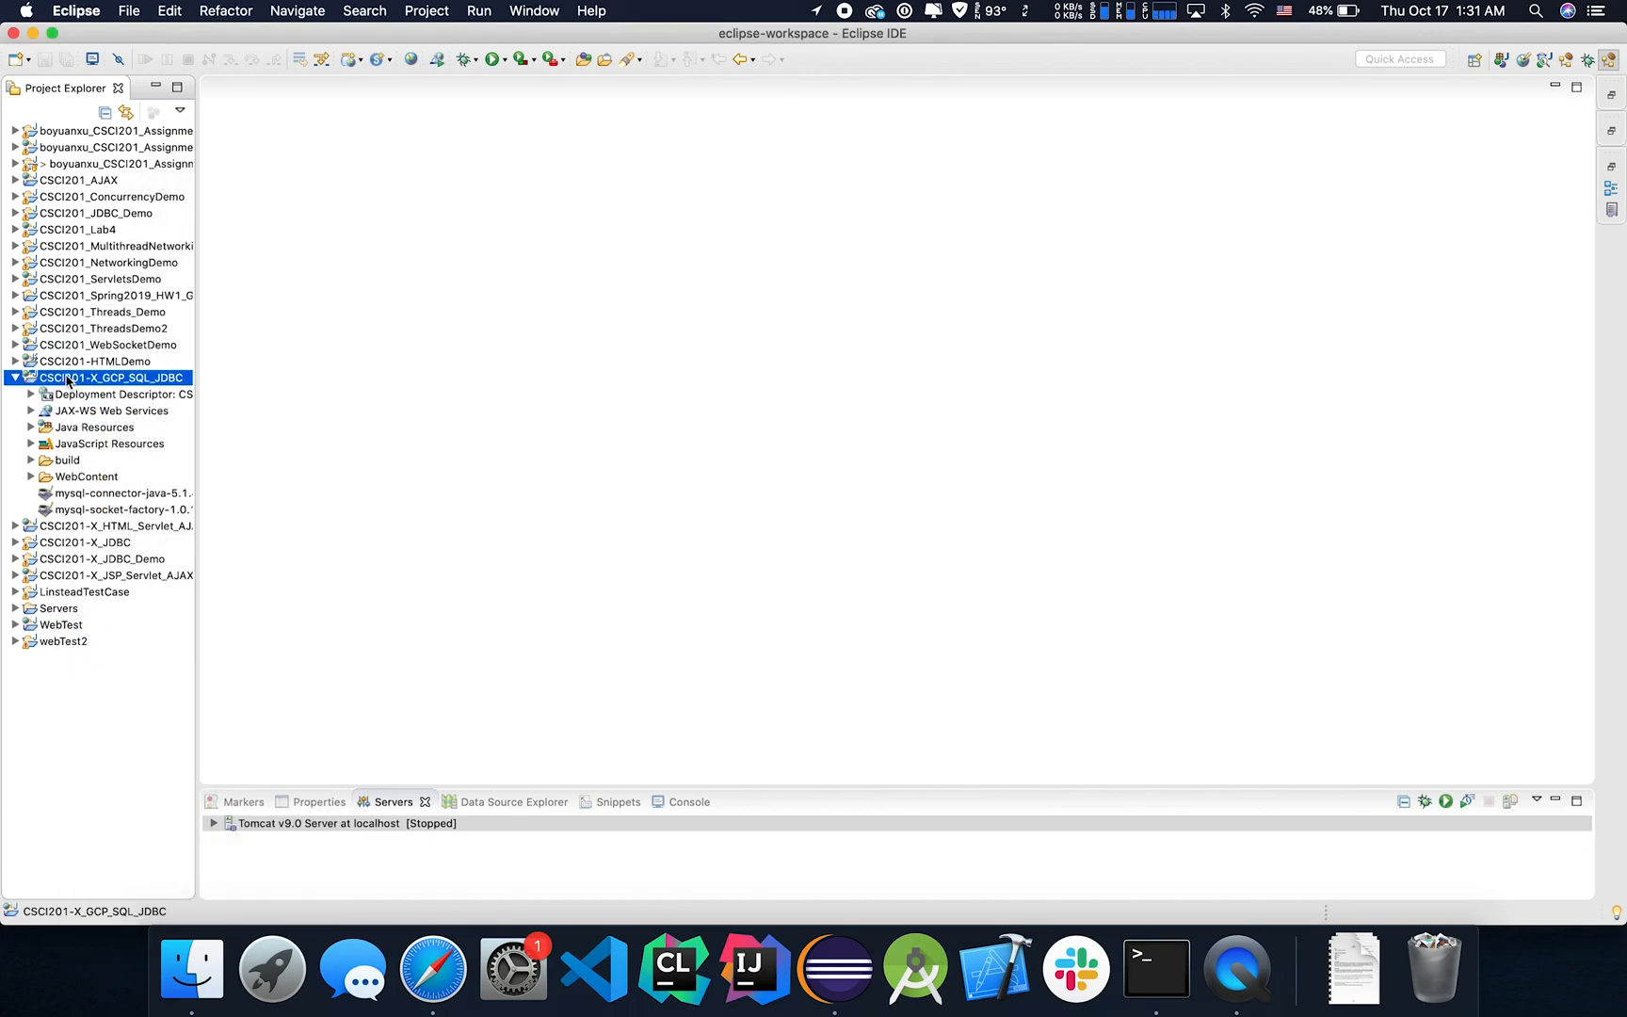
- Add both MySQL JARs to the project's Java Build Path classpath
right_click(109, 376)
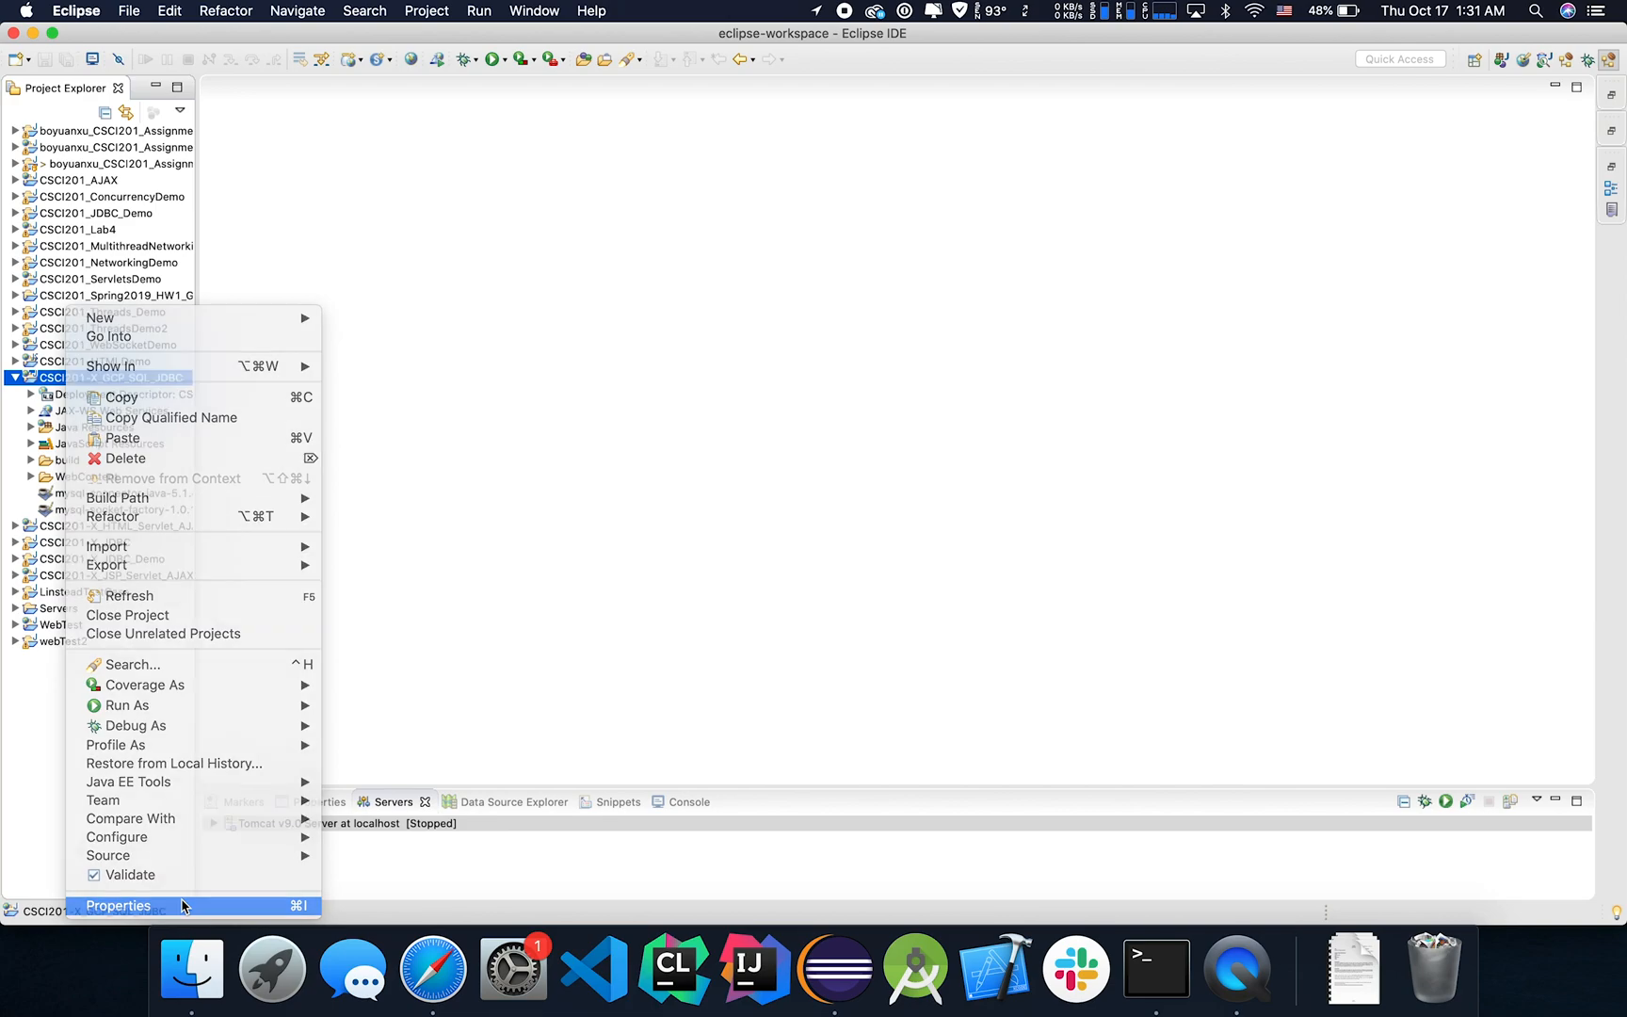
click(119, 904)
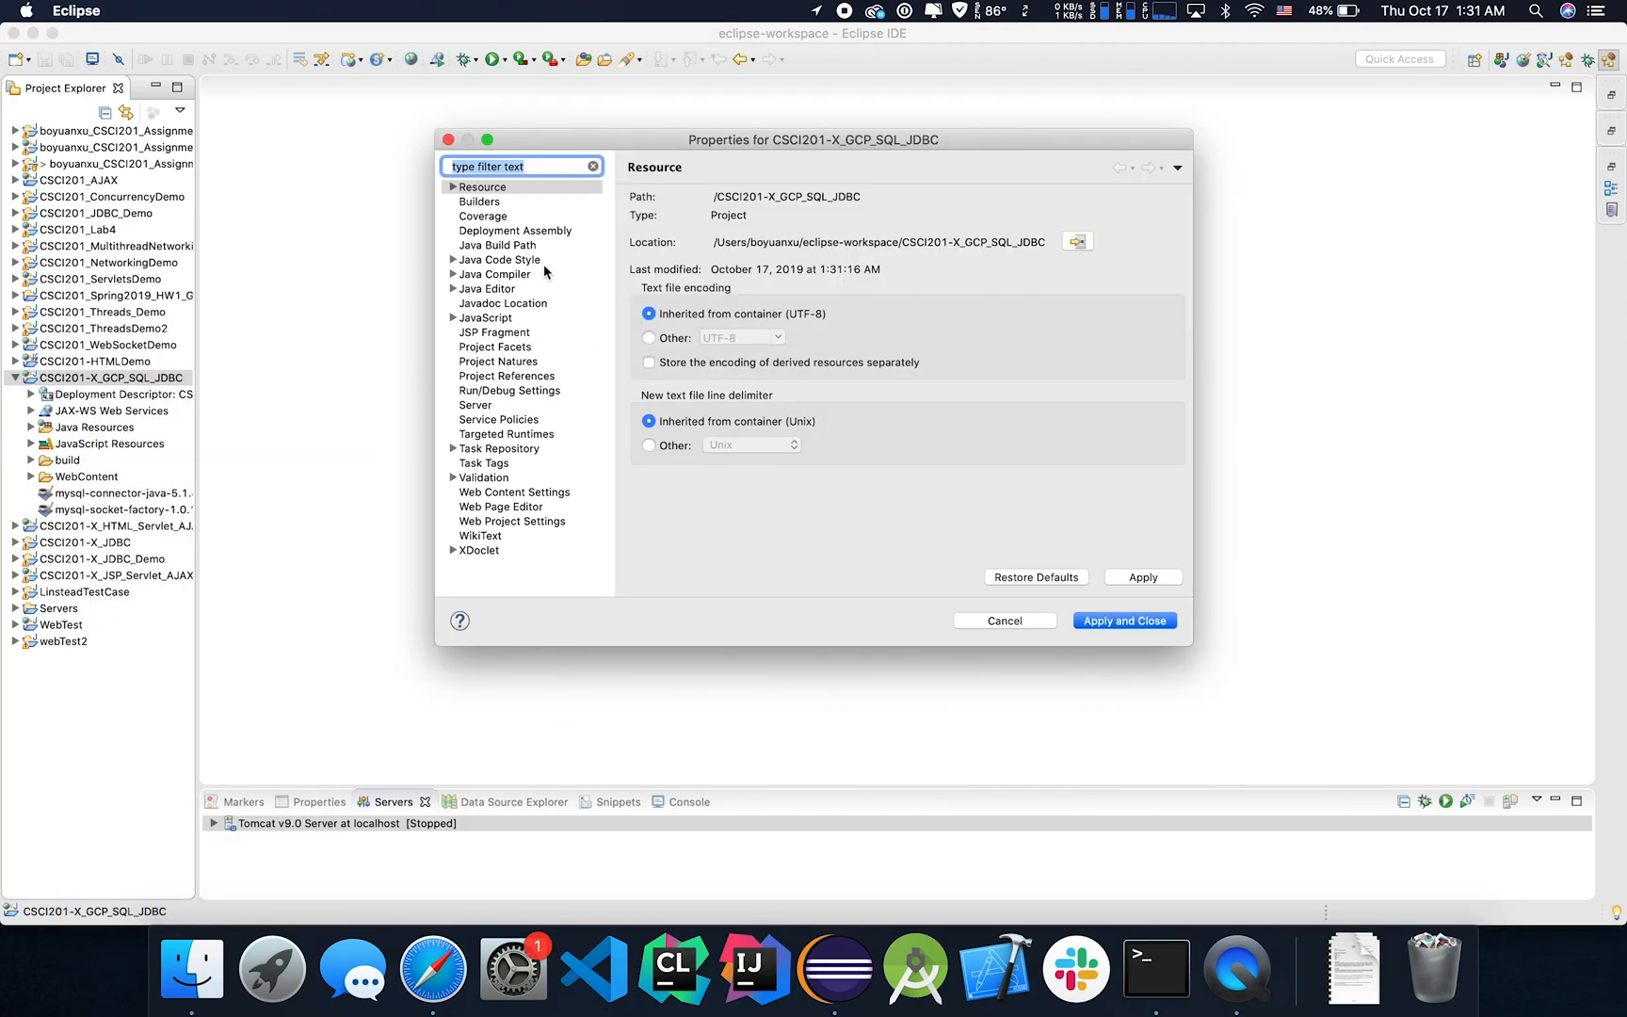
click(497, 245)
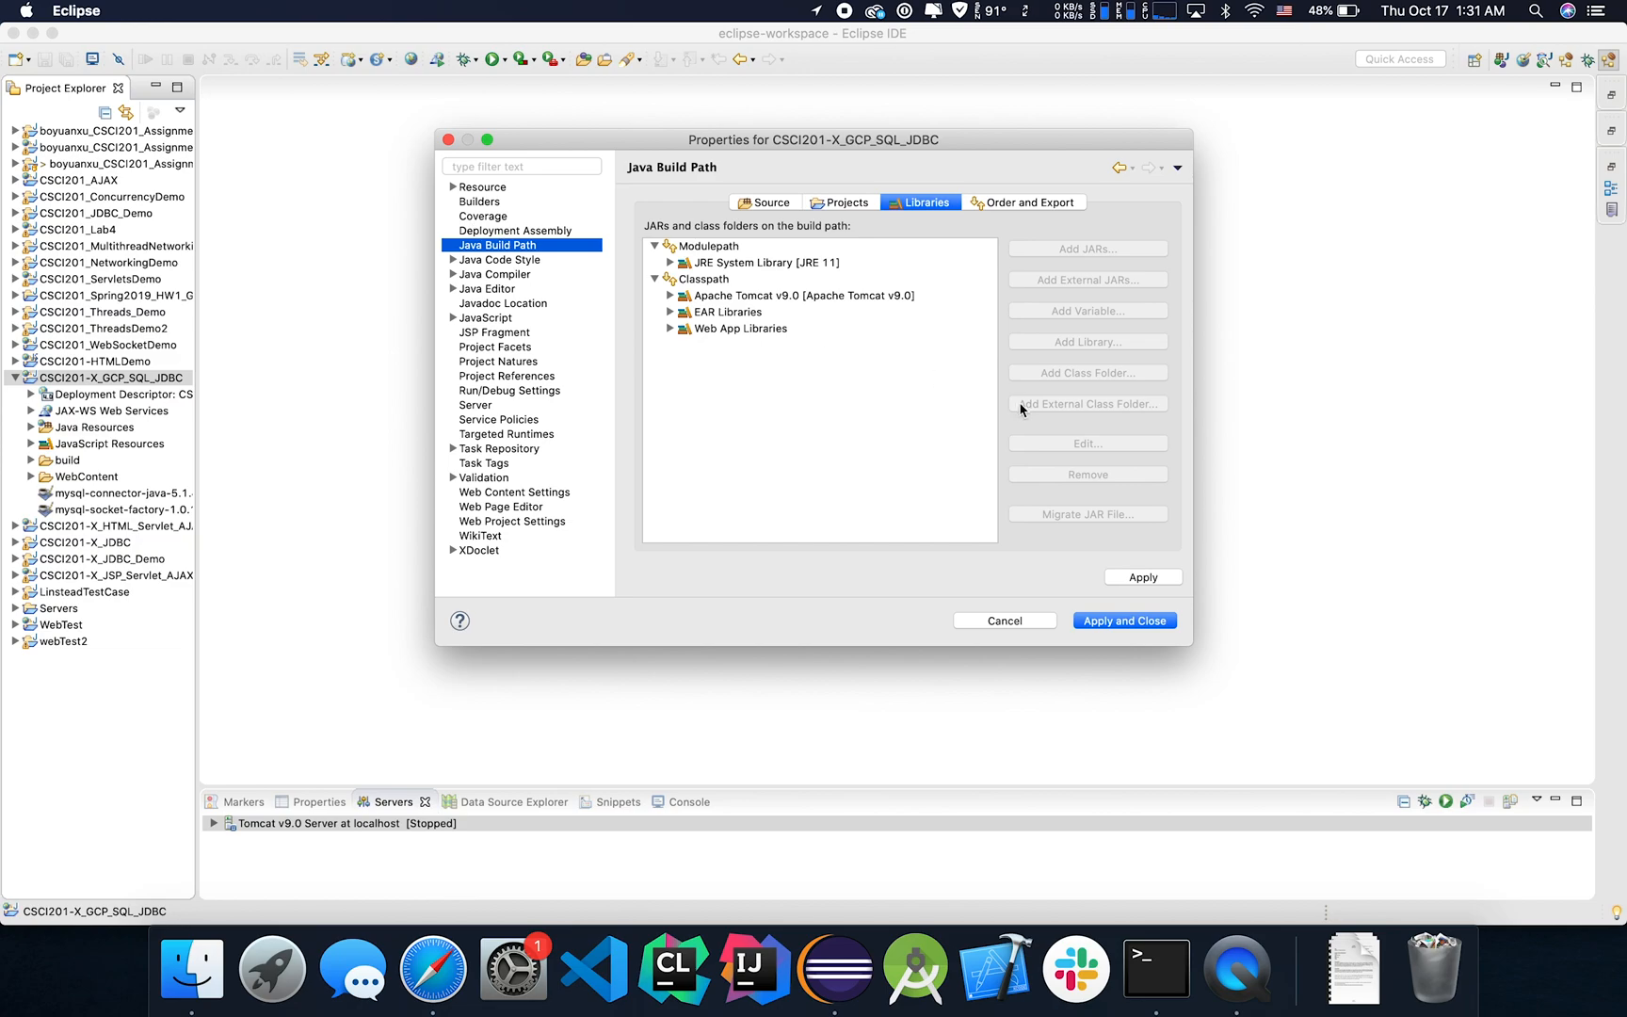
click(703, 277)
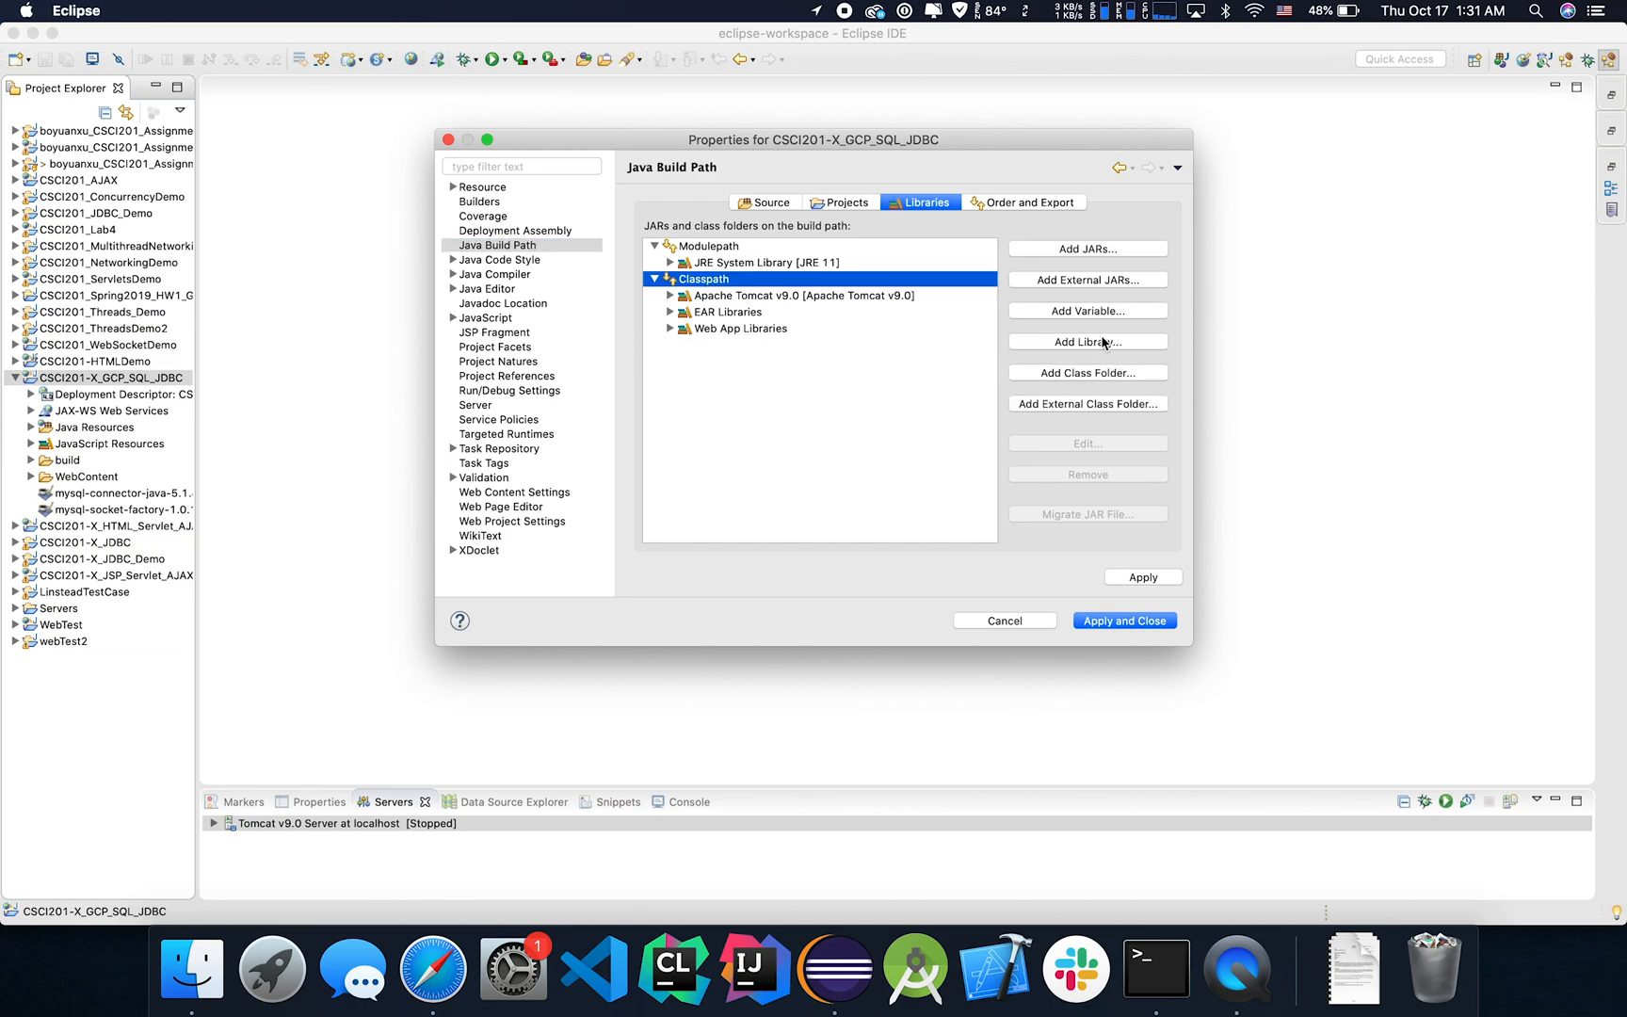
click(1087, 247)
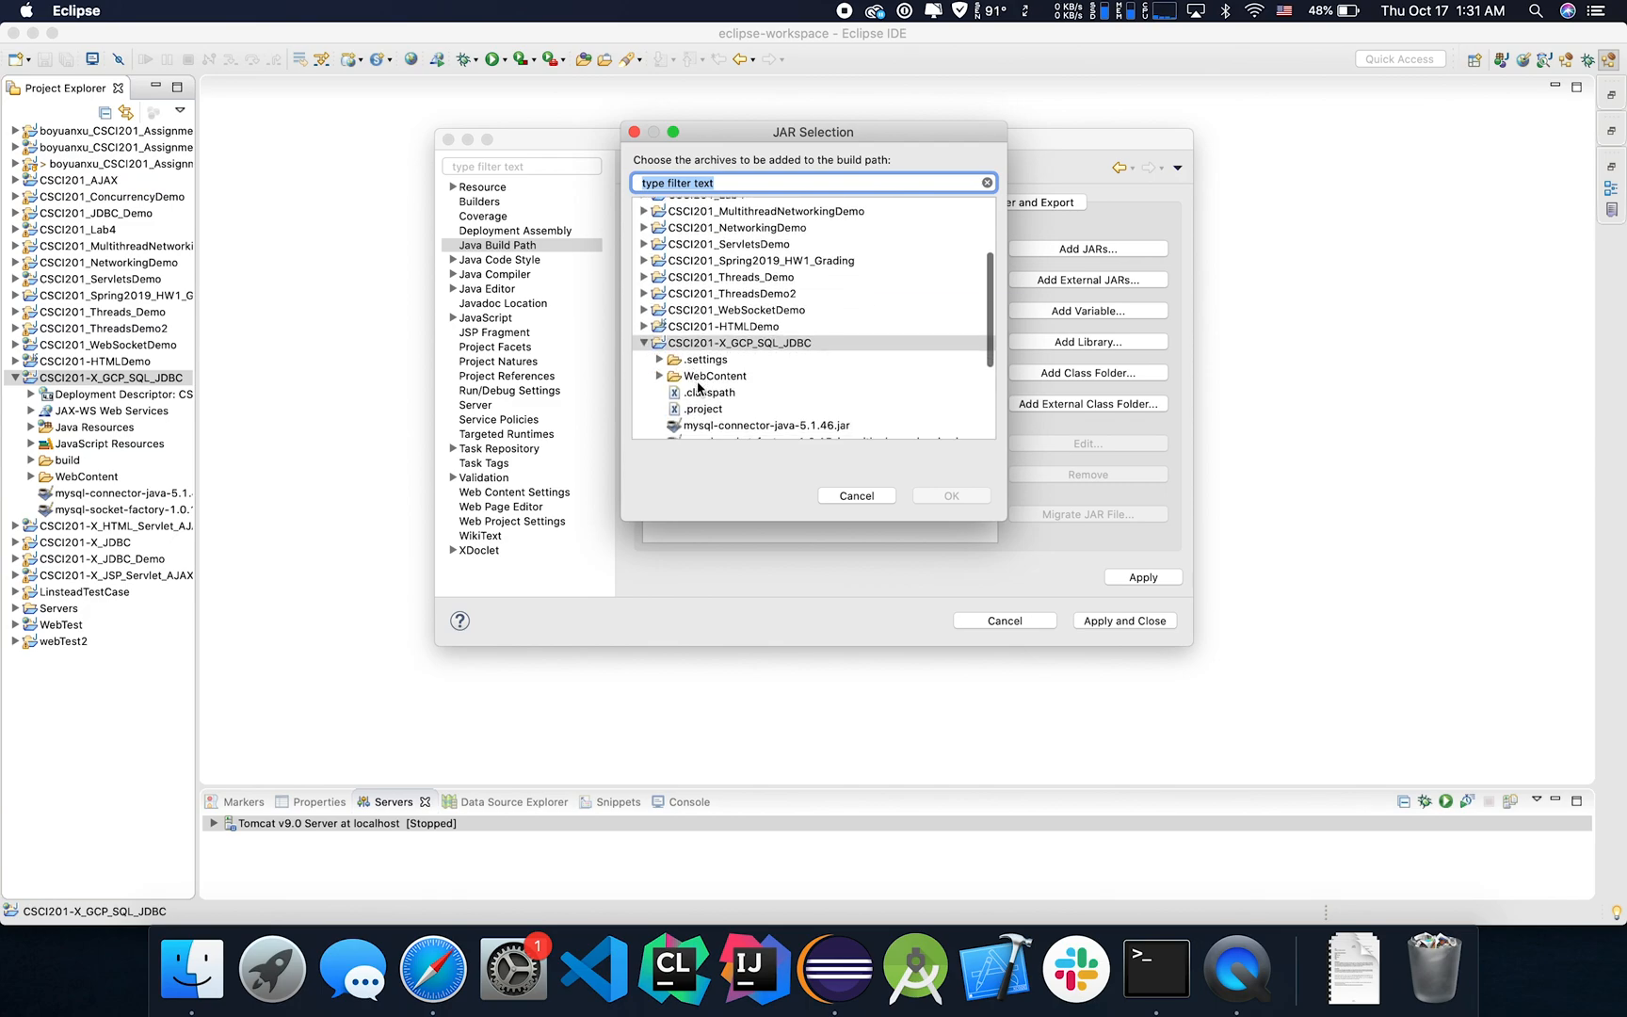
click(949, 495)
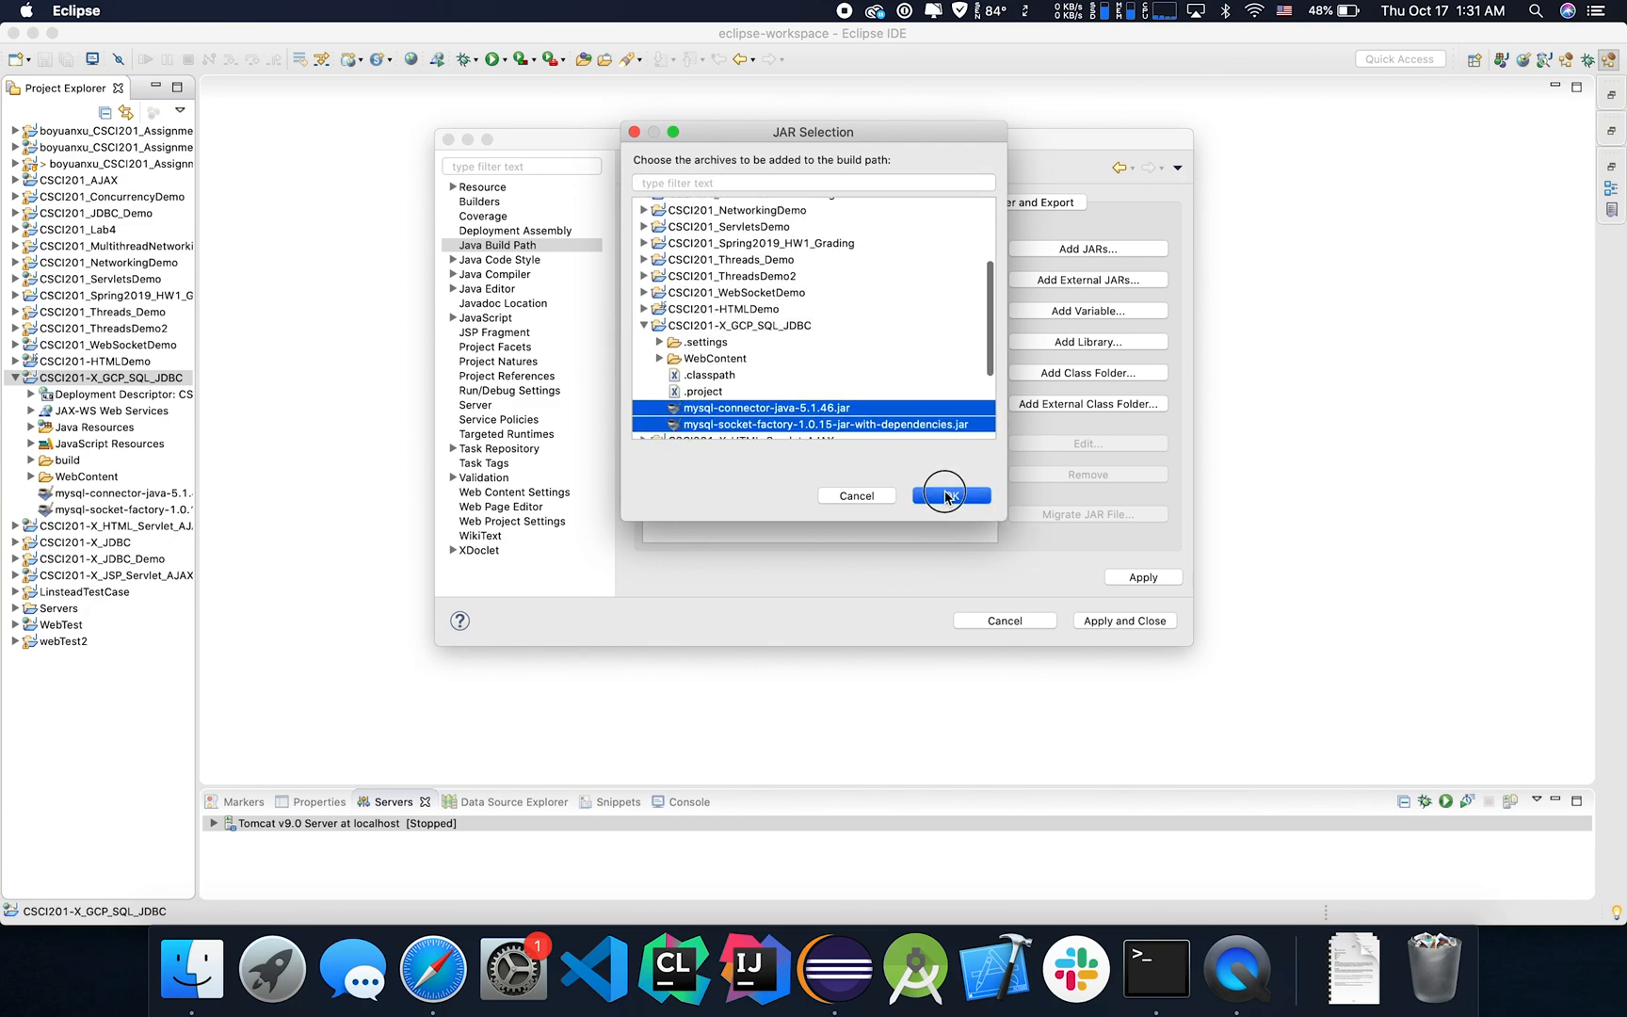
click(947, 495)
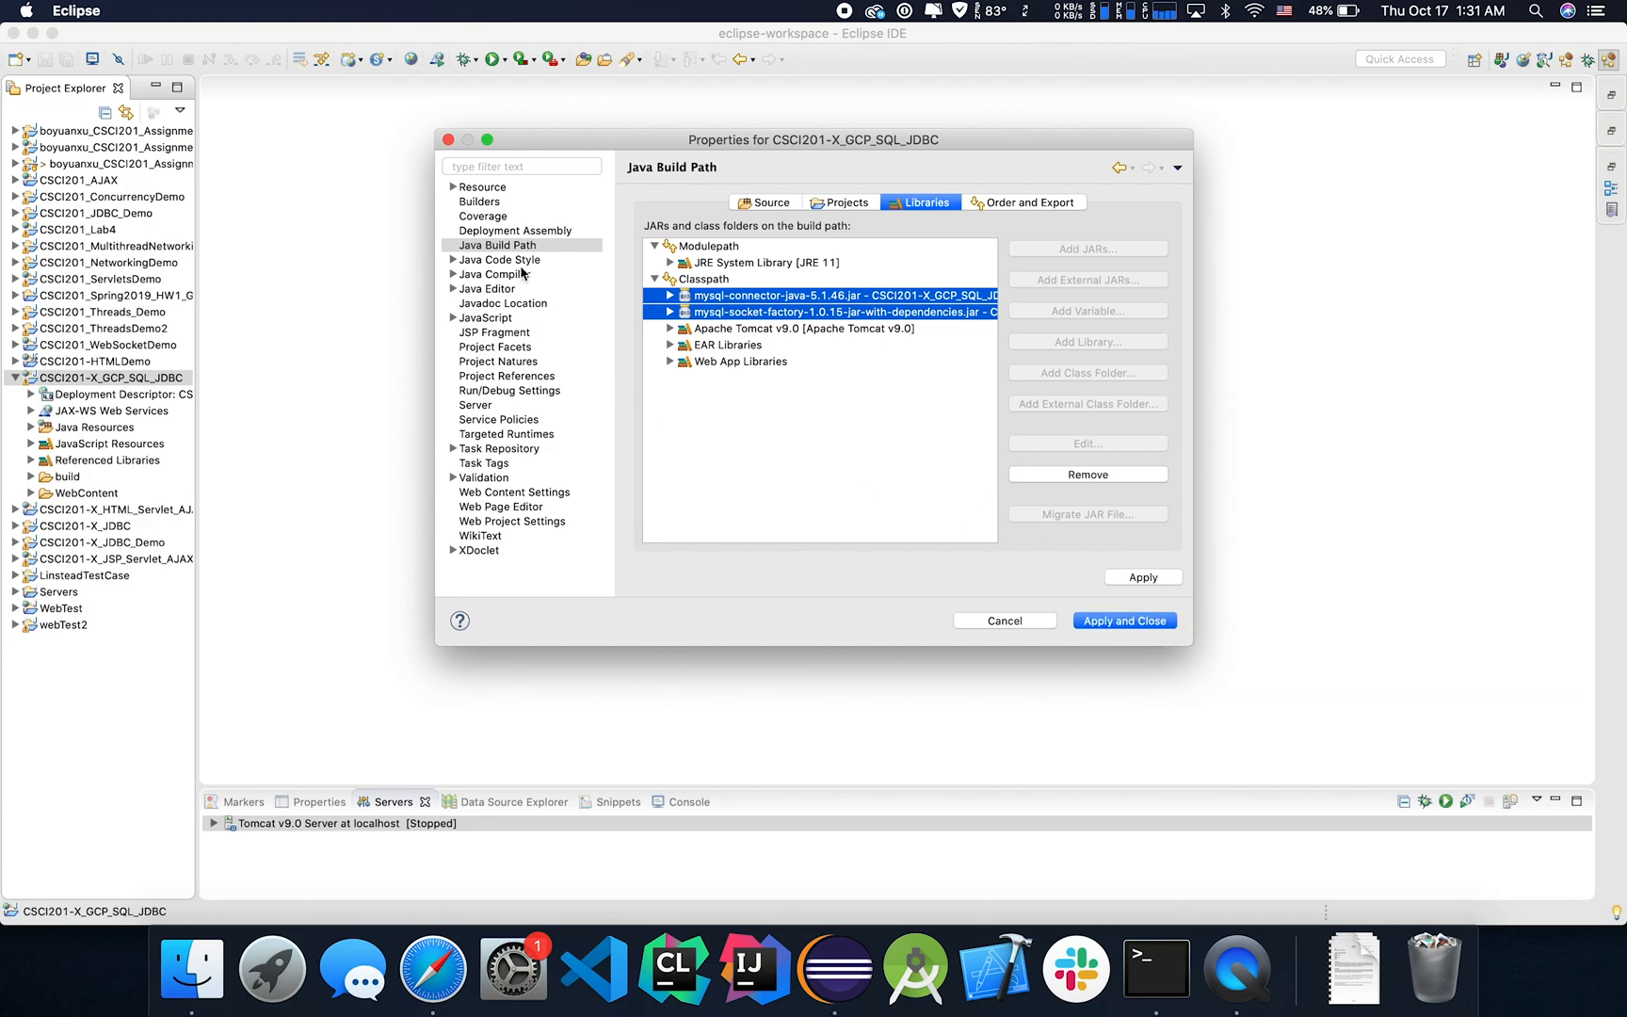
click(516, 230)
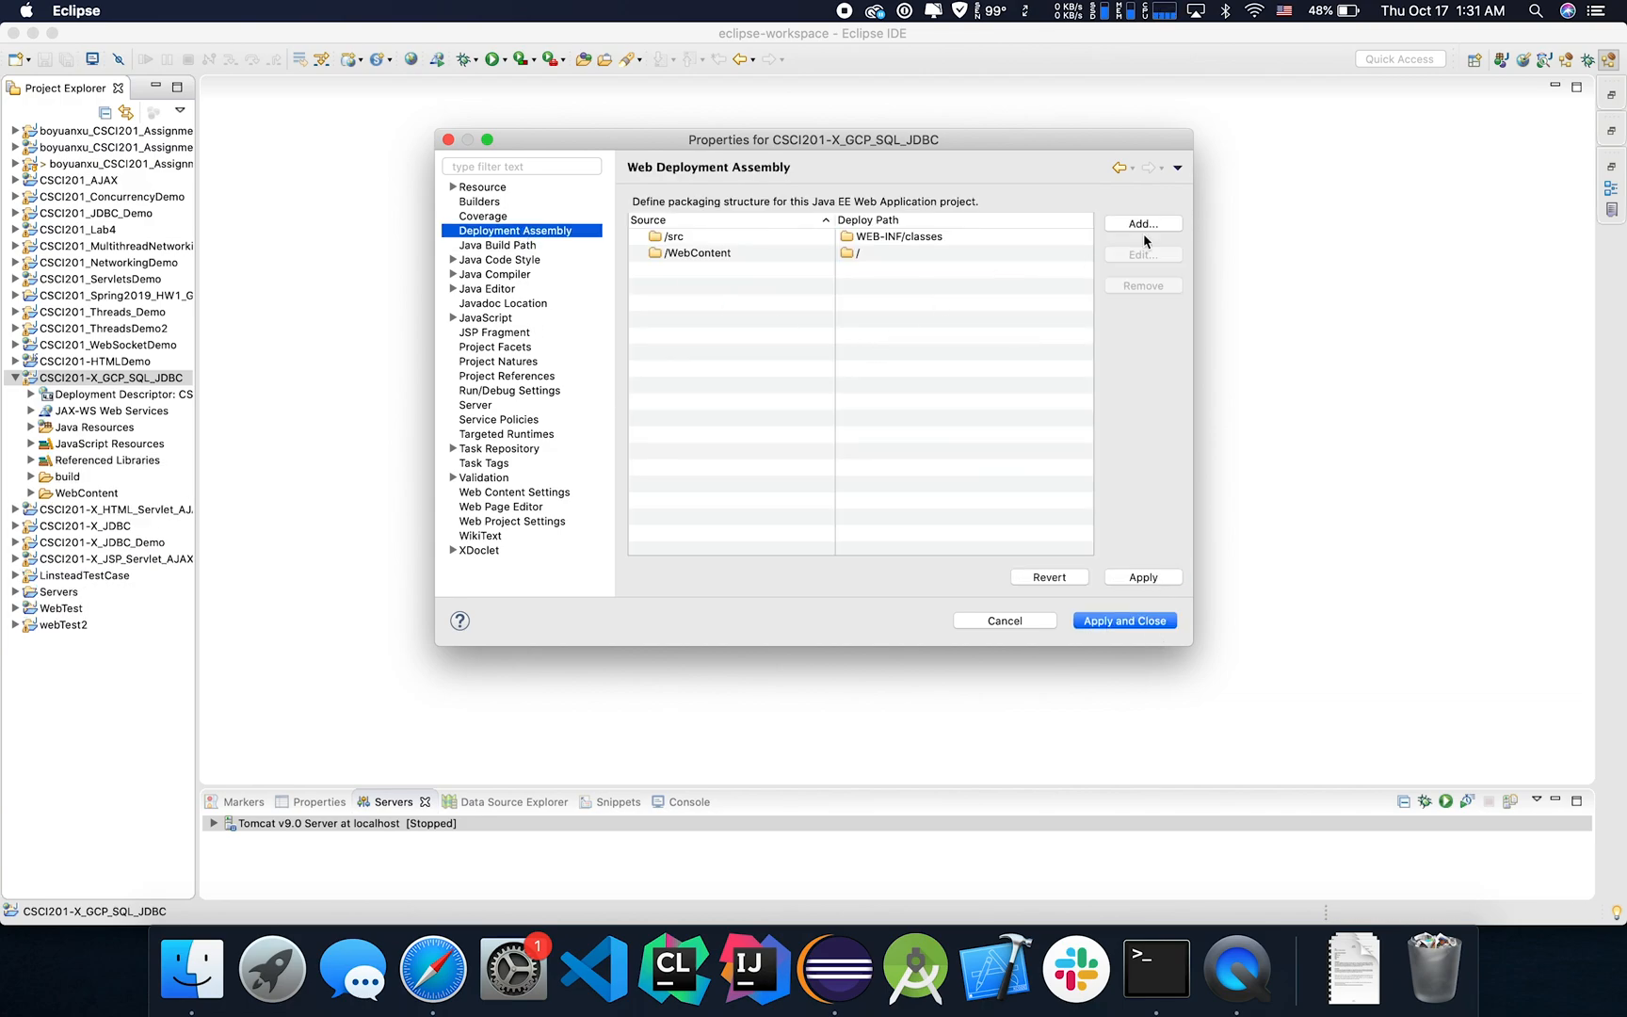
- Add both MySQL JARs from the project to the Deployment Assembly as workspace archives
click(1141, 223)
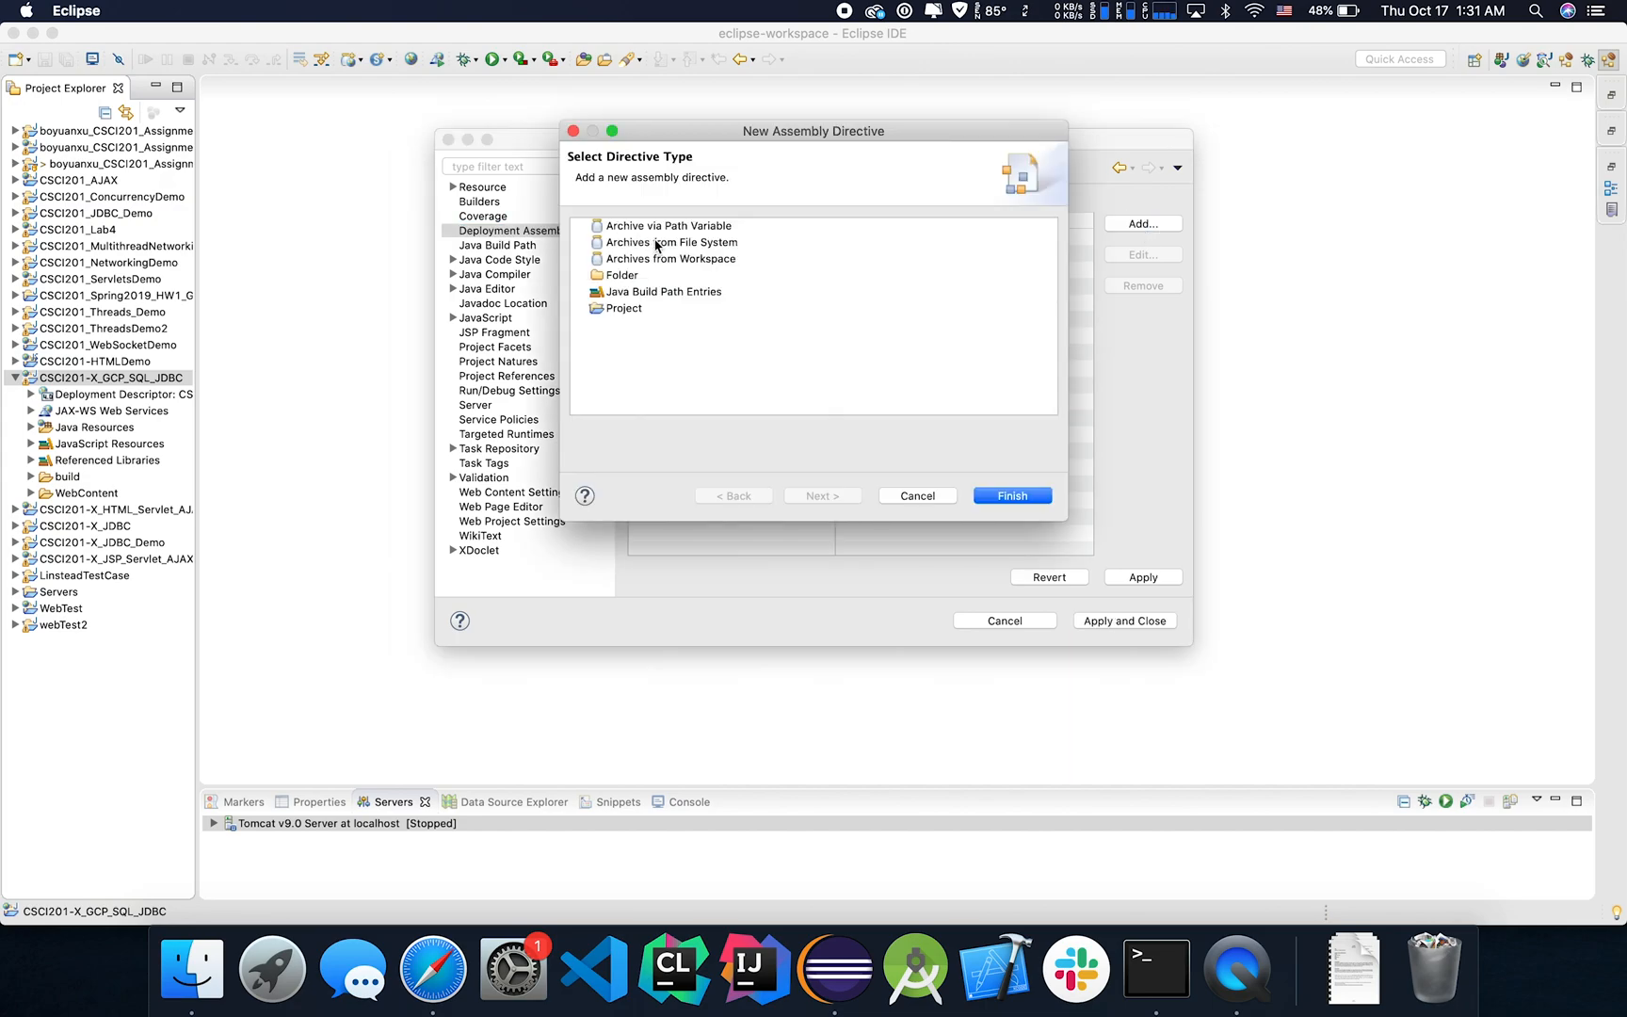
click(671, 258)
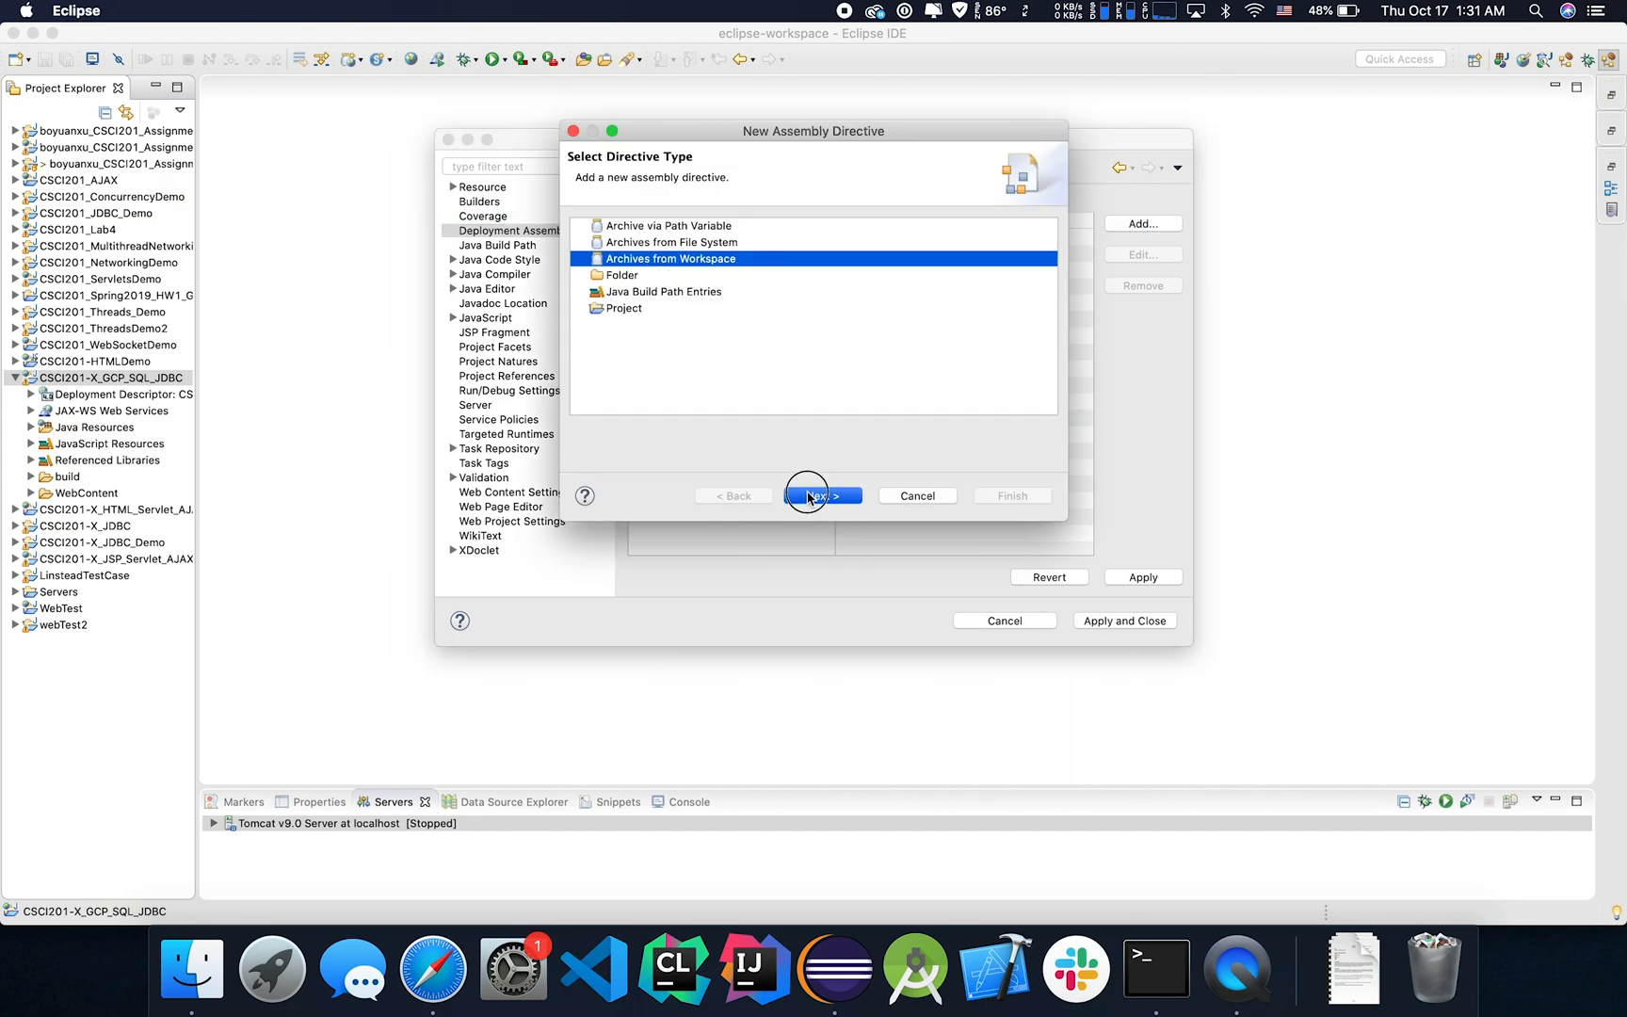
click(820, 495)
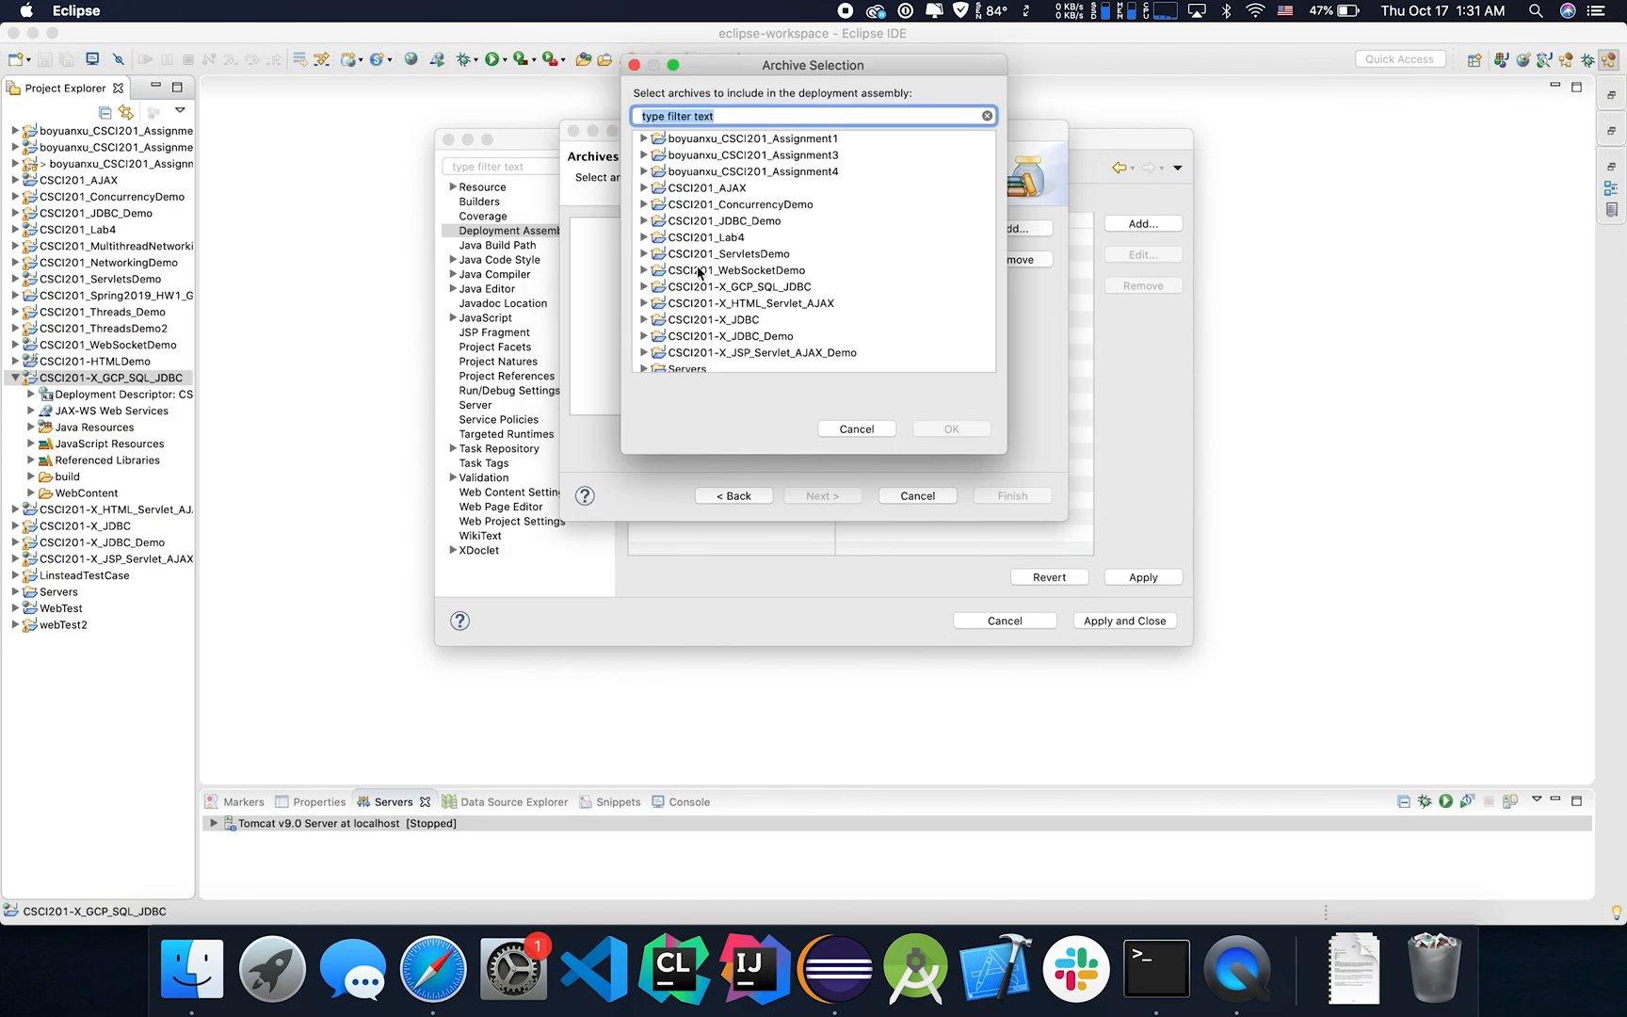
scroll(down, 3)
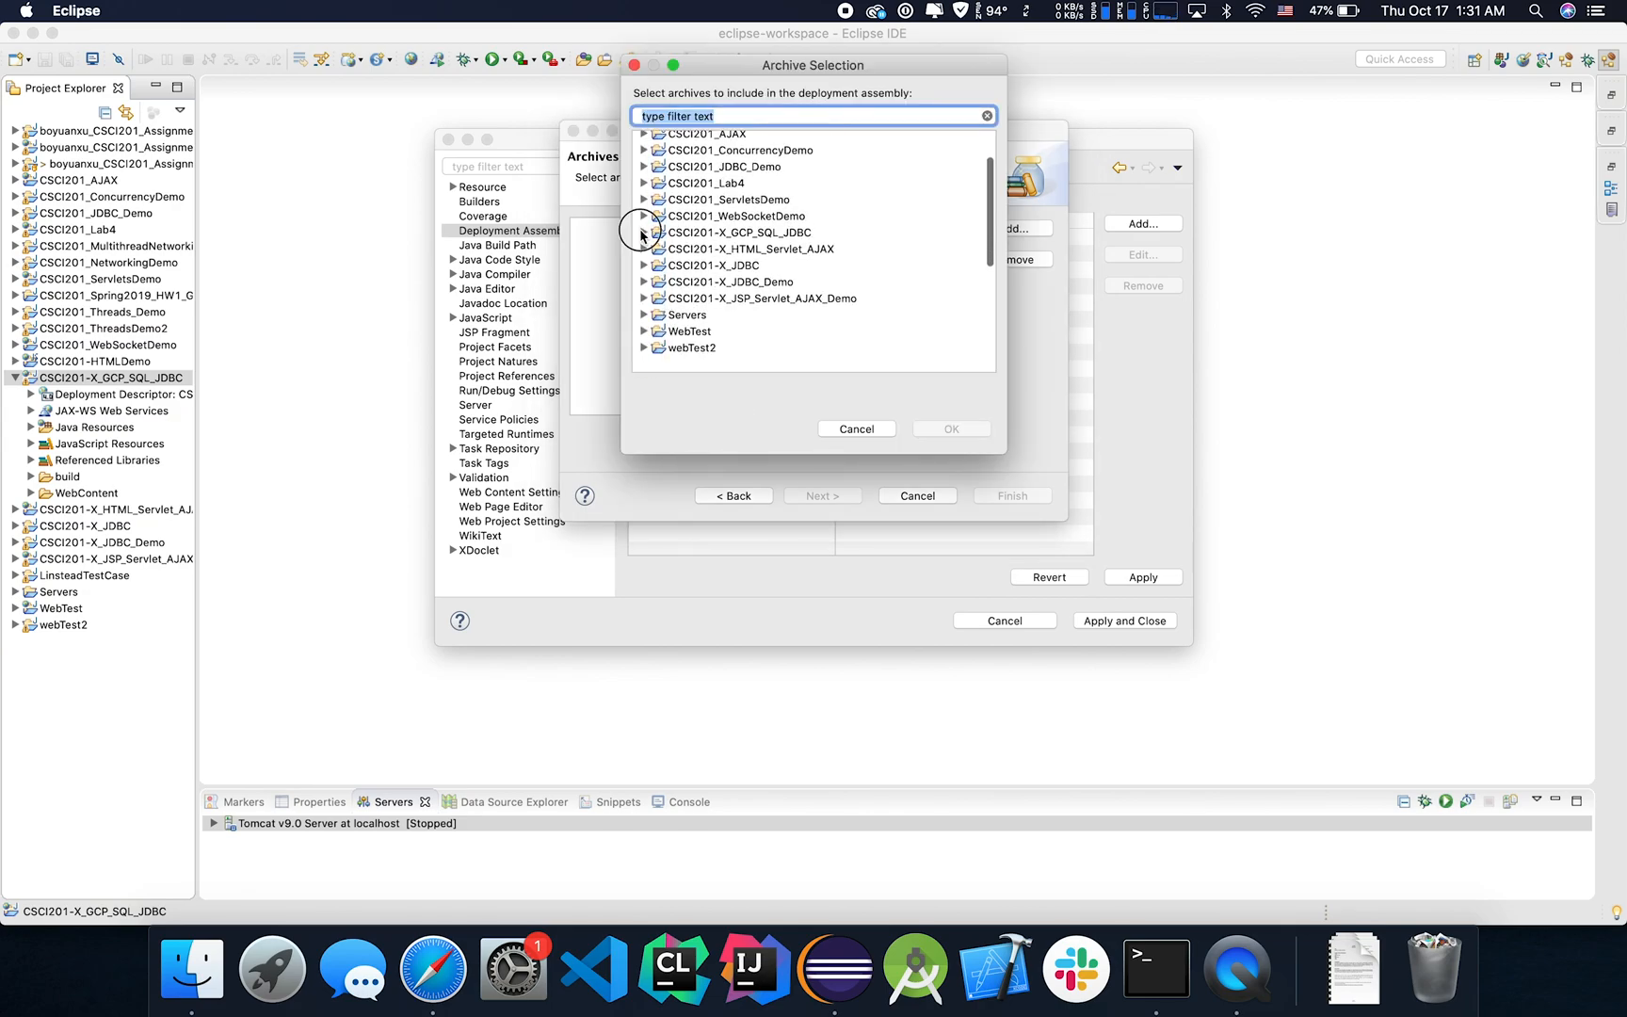
click(644, 231)
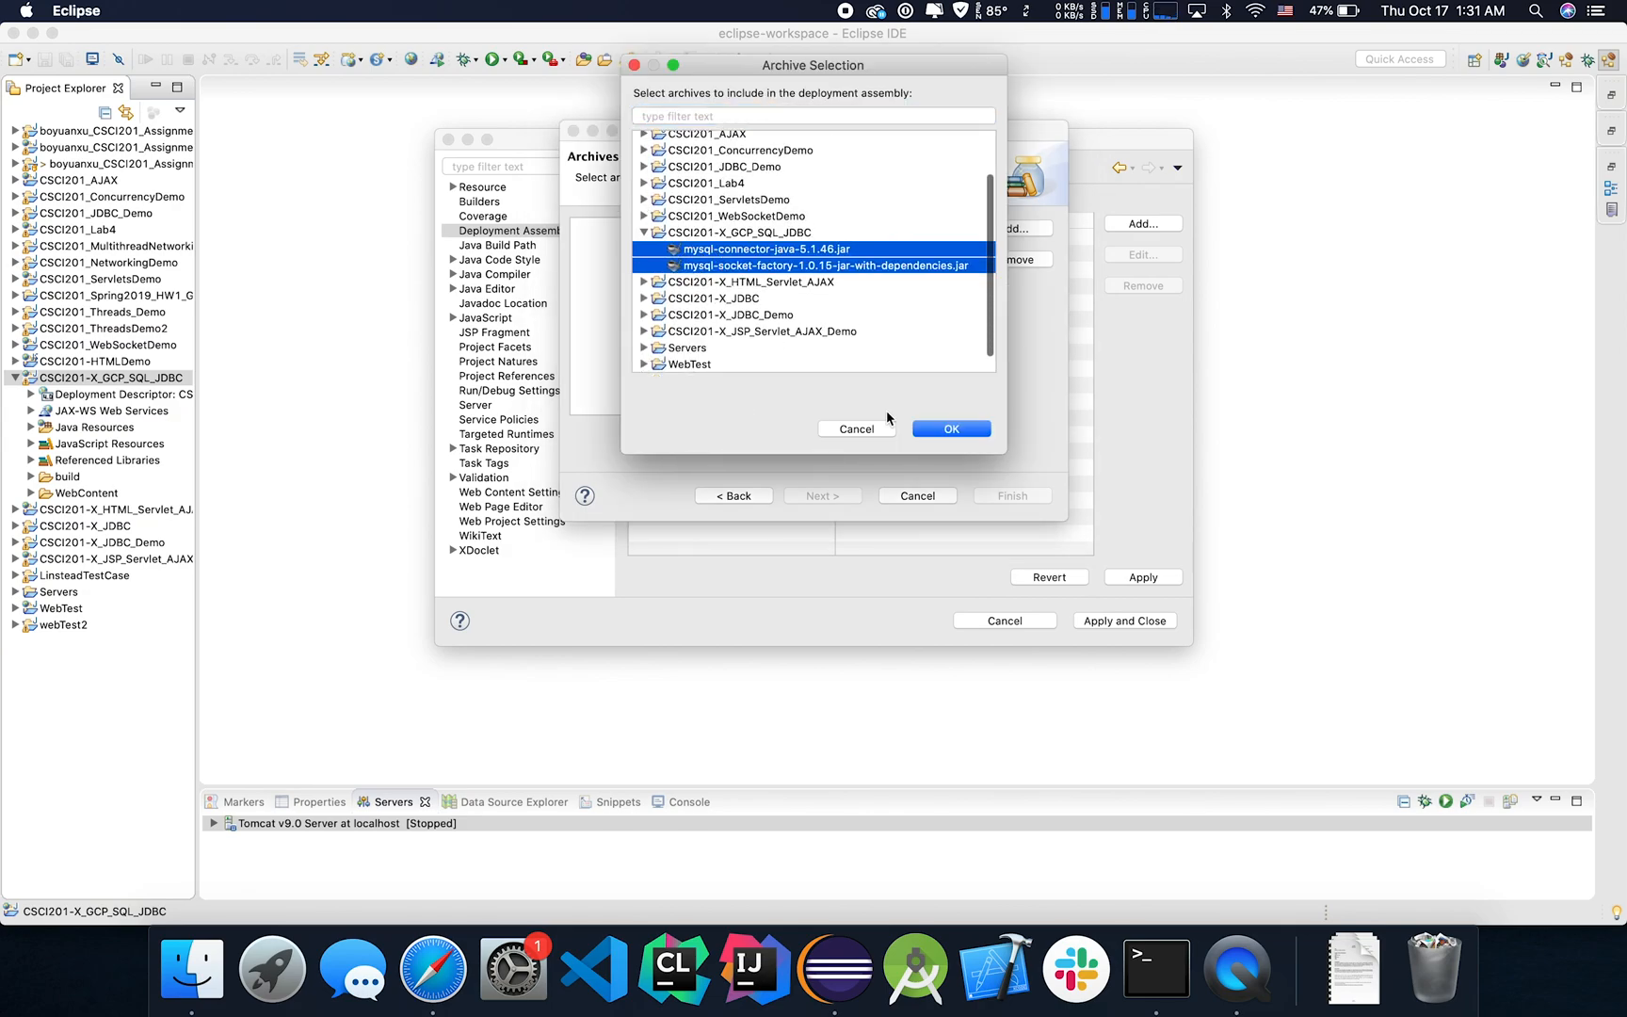
click(949, 428)
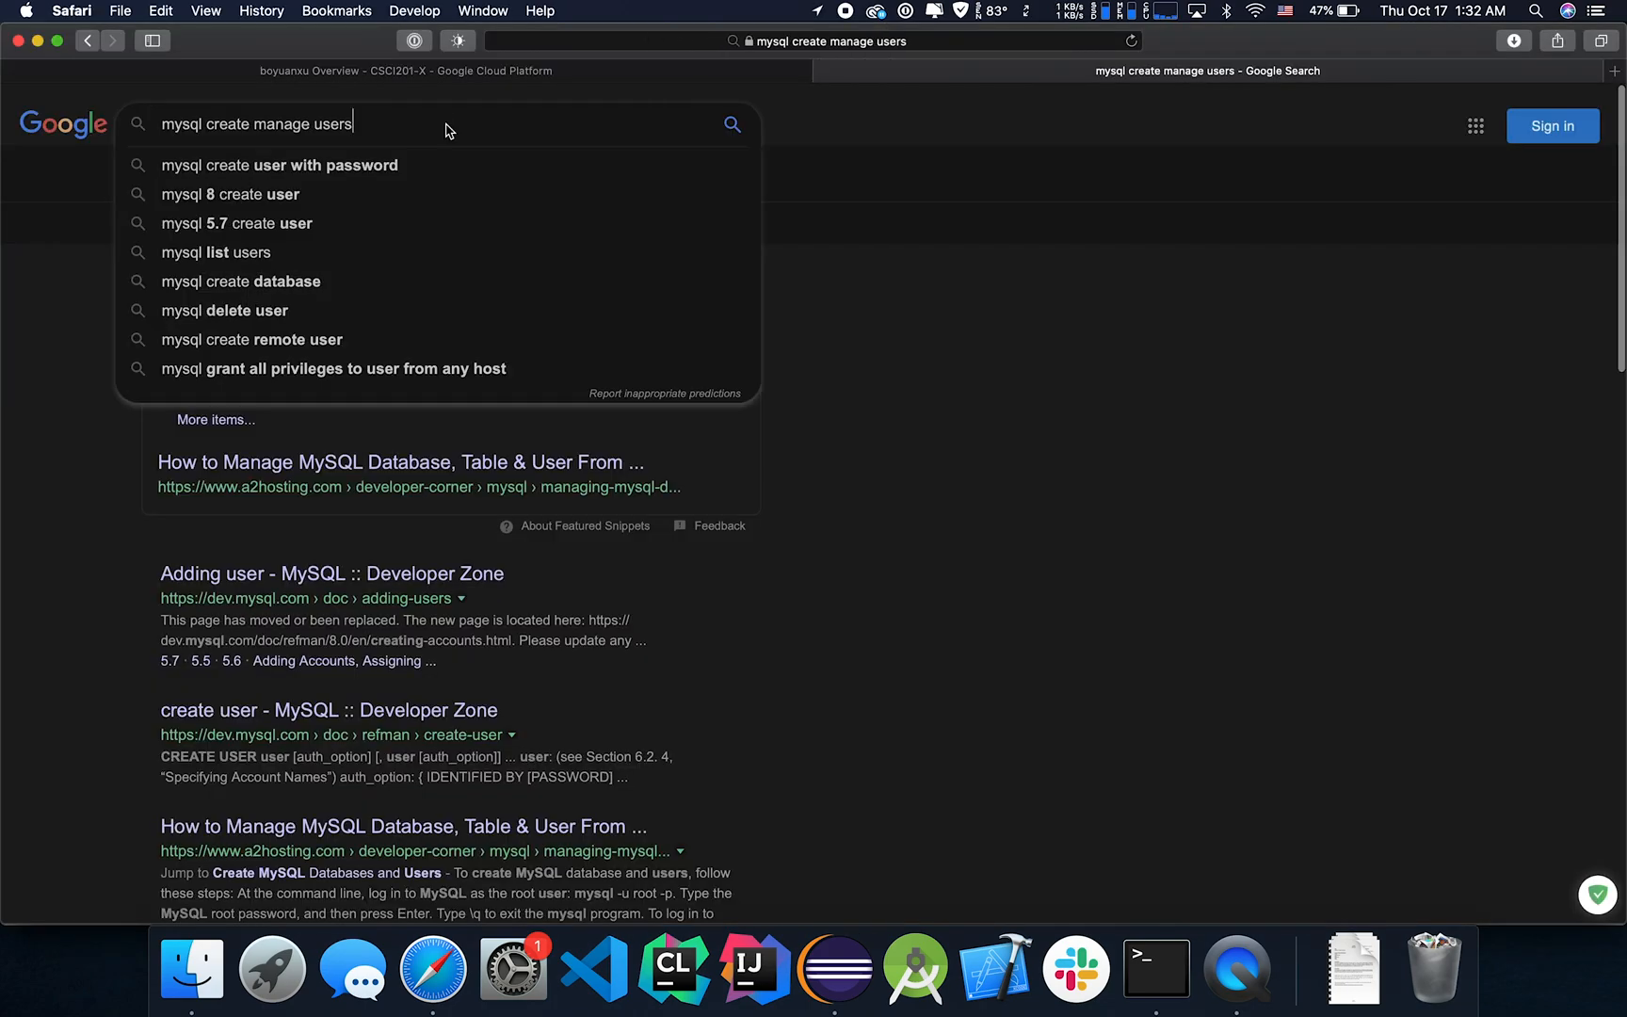
- Find the Cloud SQL MySQL users guide, turn off dark mode, and open the Instances page
text(cloud google)
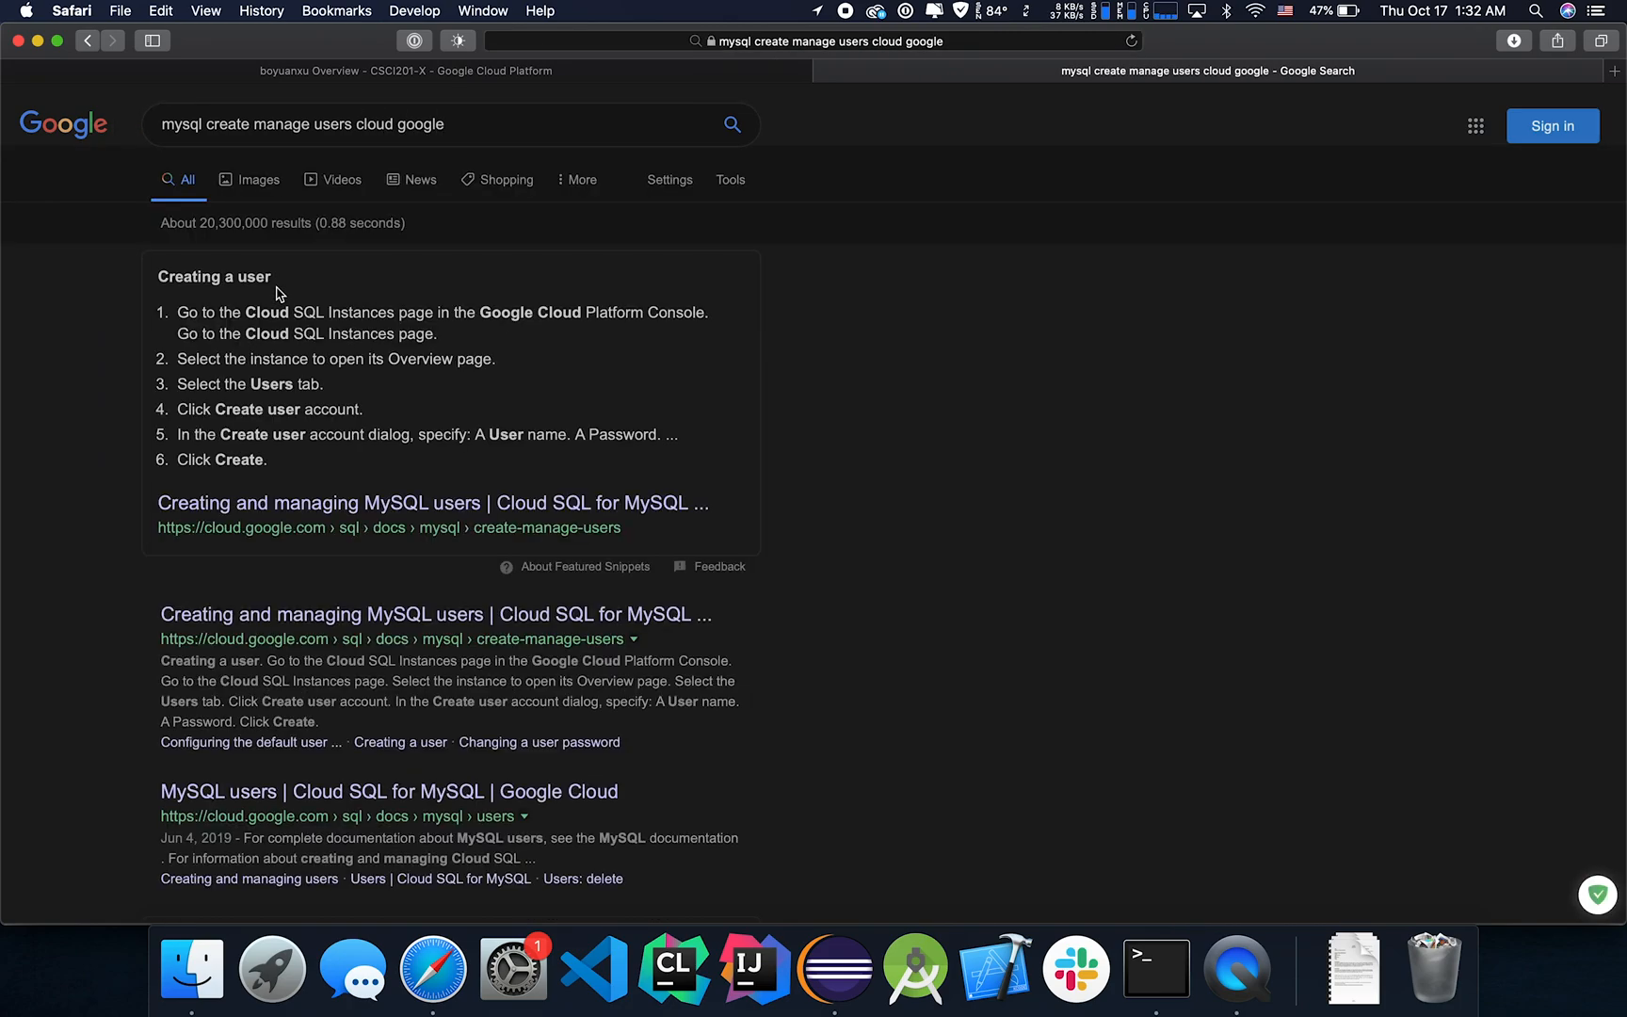
click(433, 502)
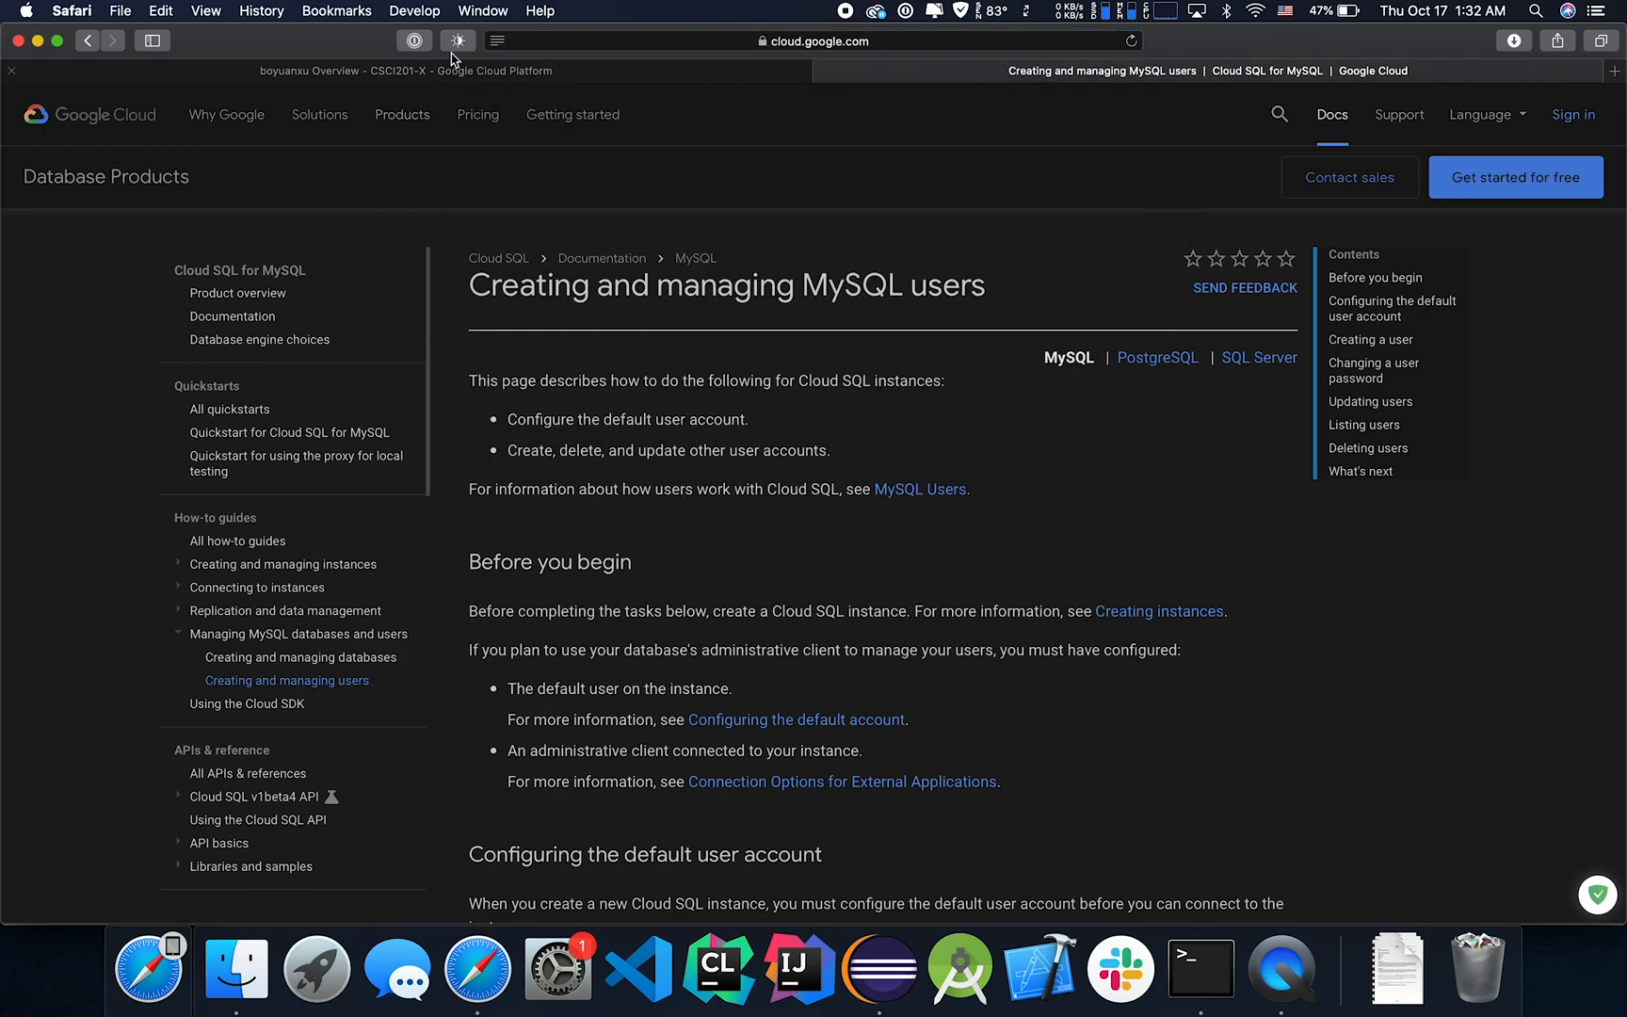
click(456, 41)
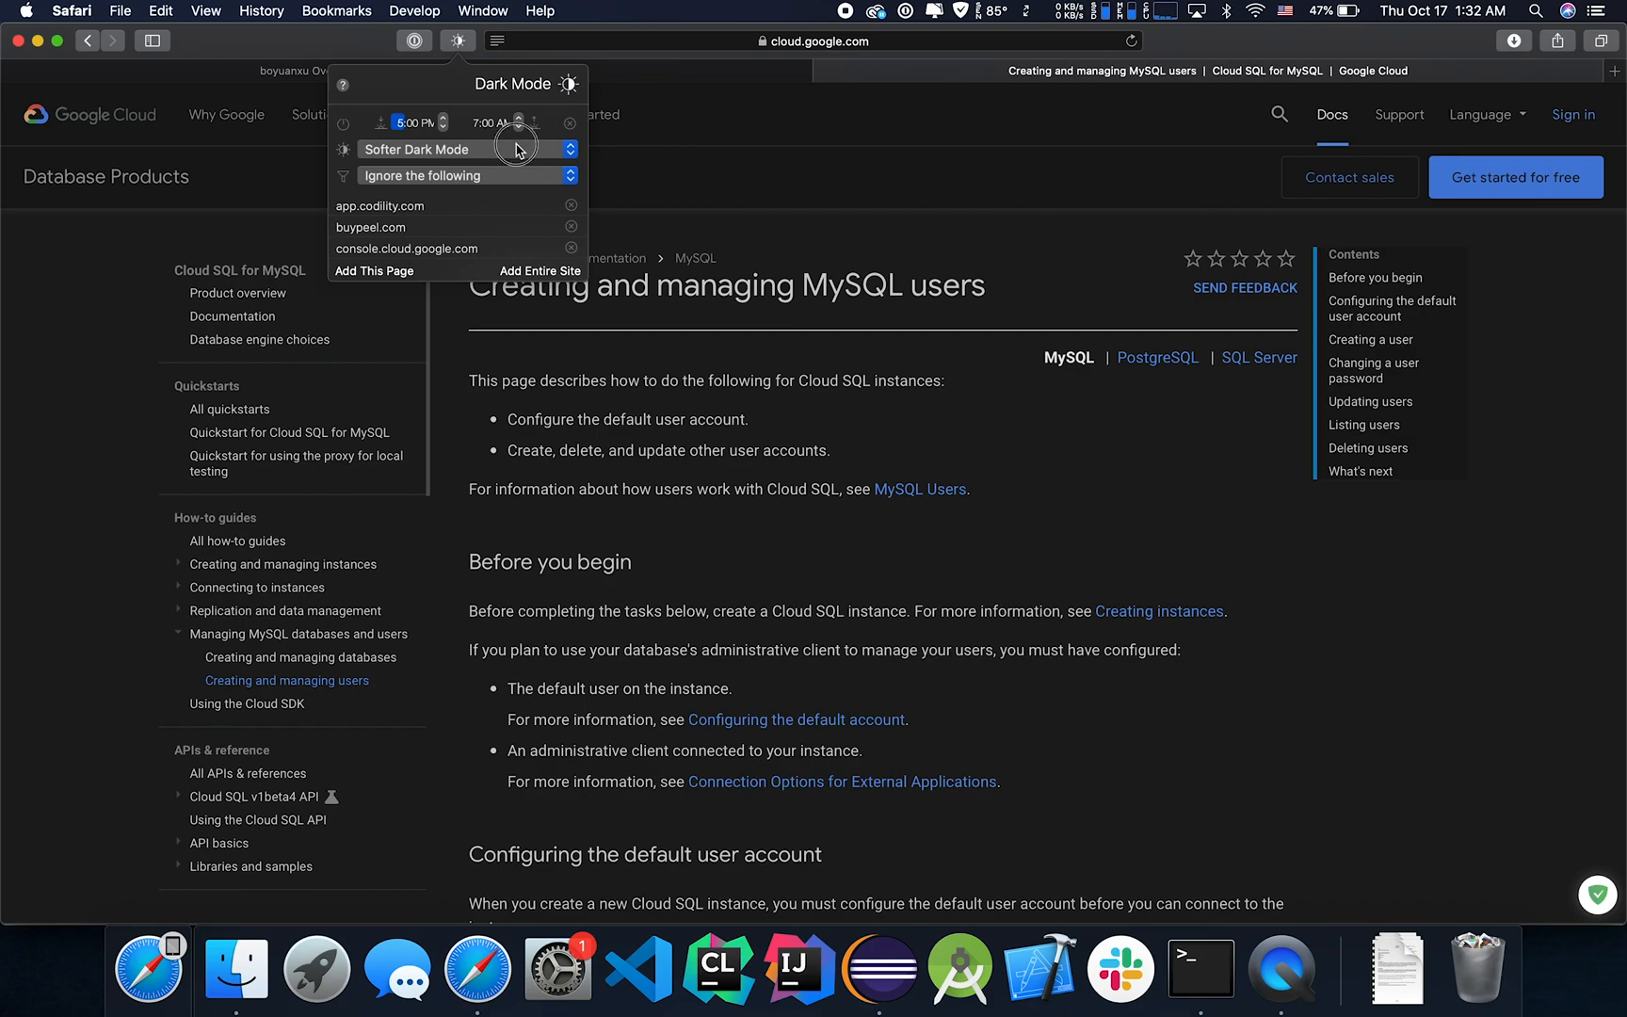
click(466, 175)
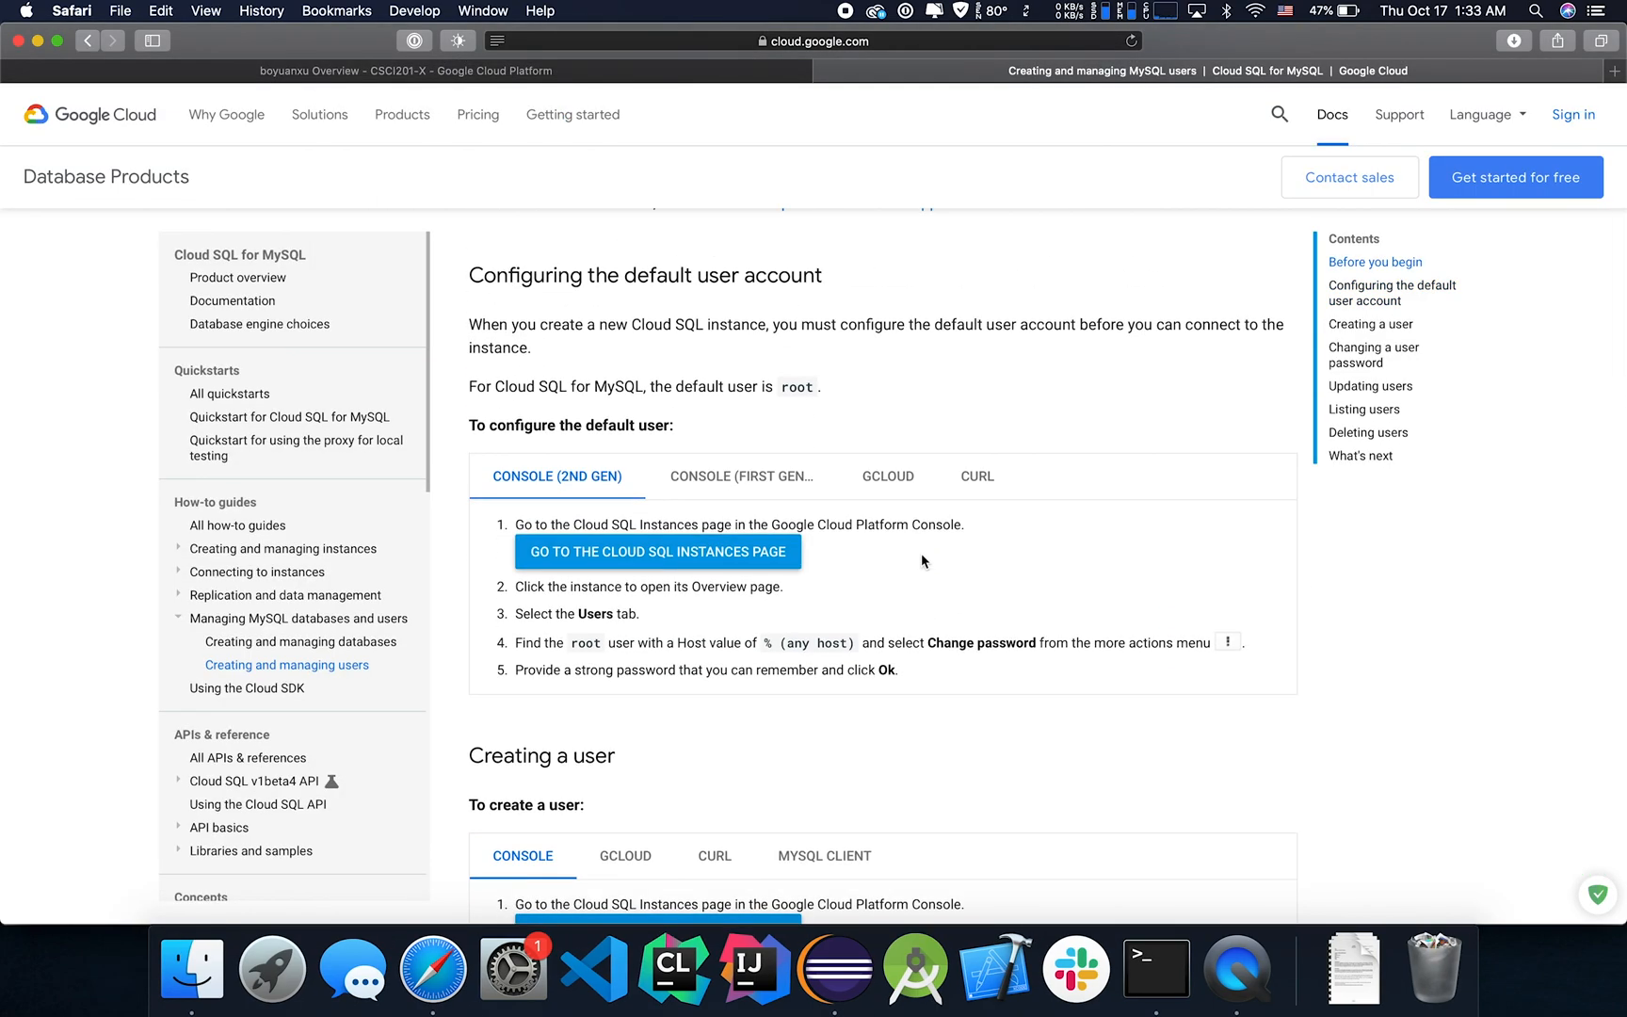
scroll(down, 3)
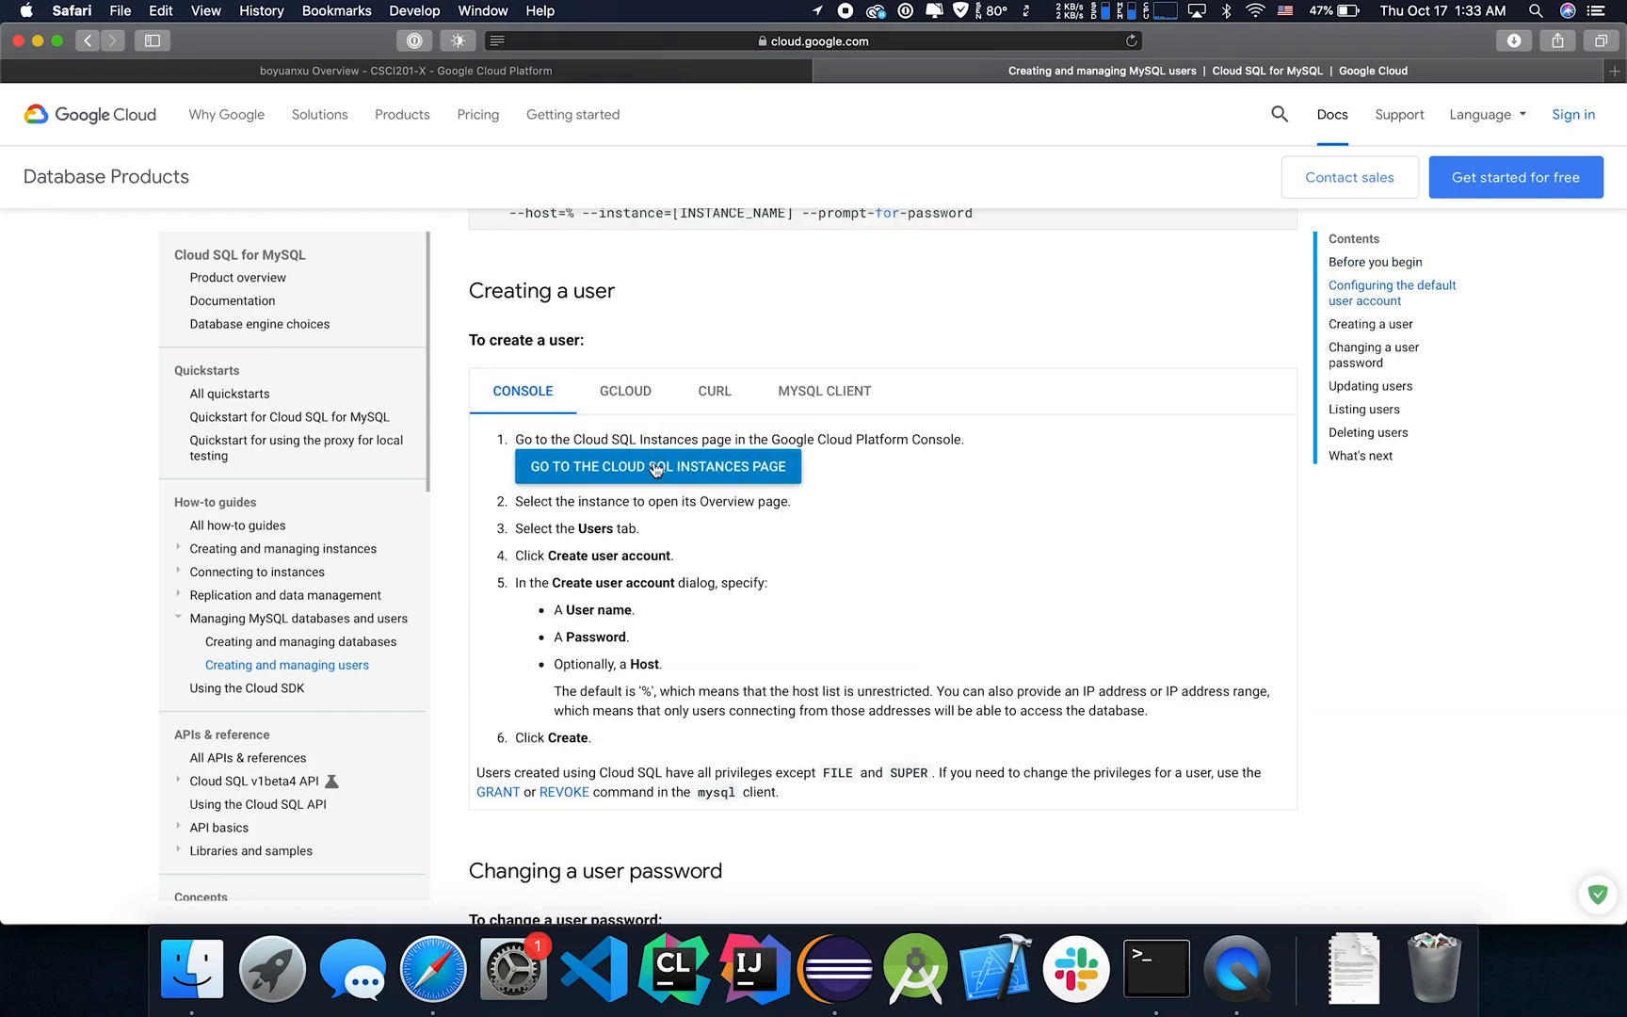
click(655, 466)
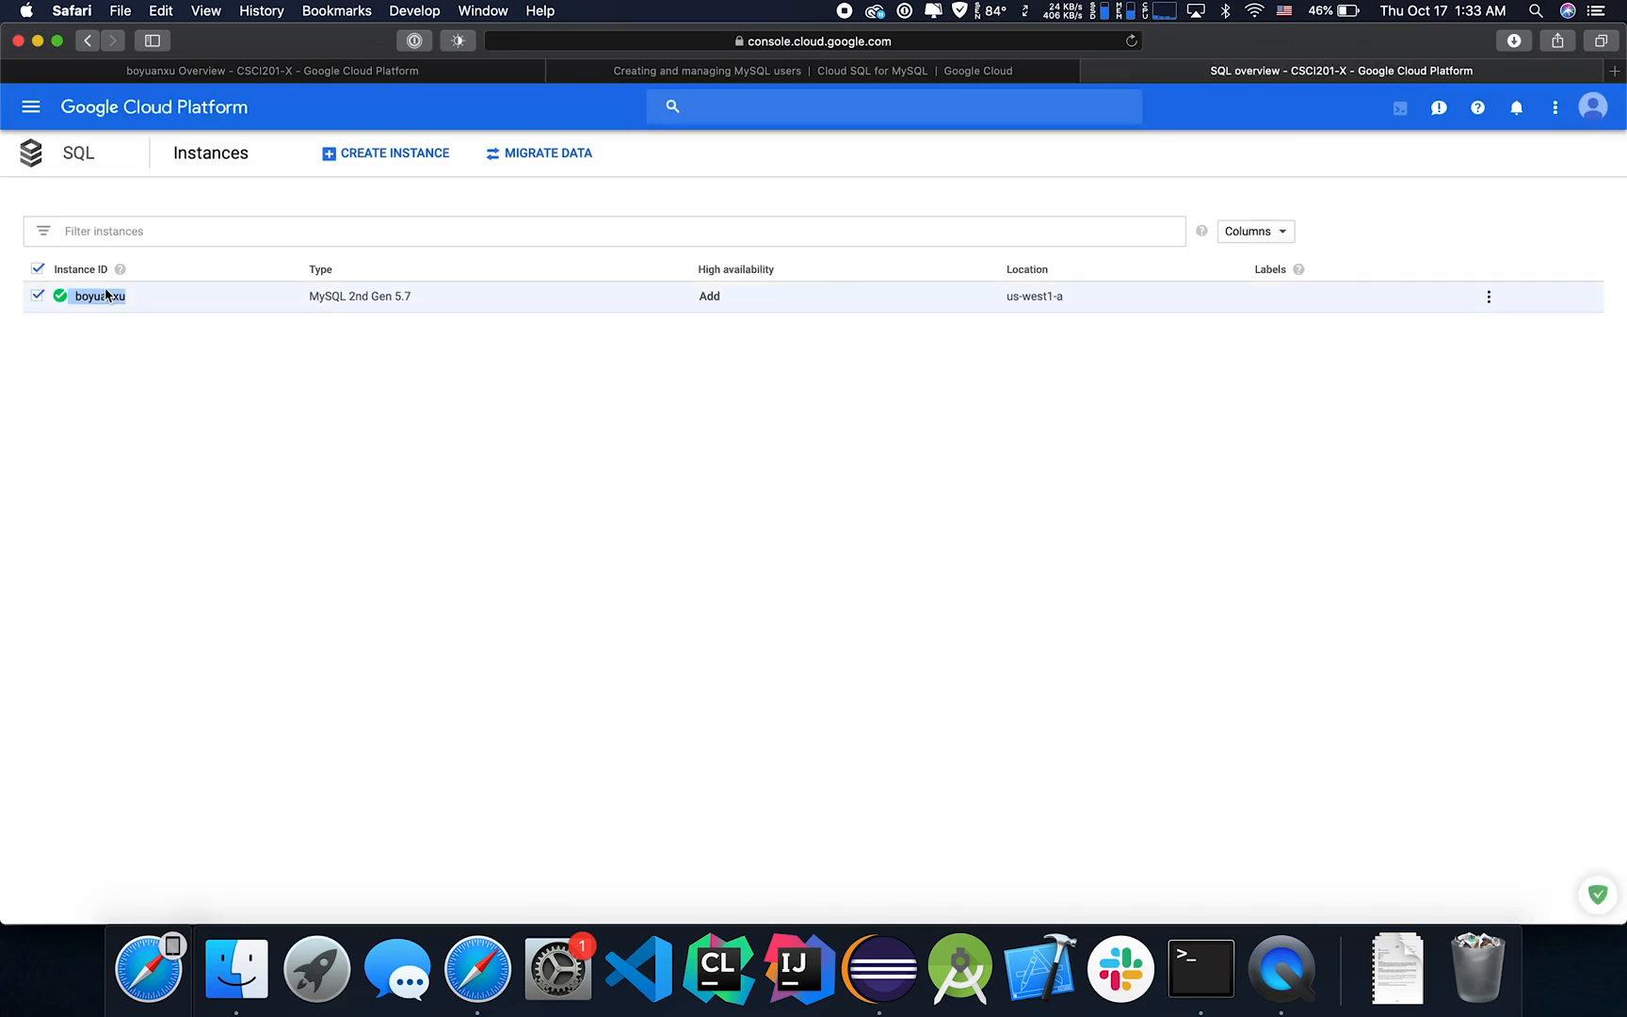
- Open the boyuanxu instance's Users tab and start a new user account
click(99, 296)
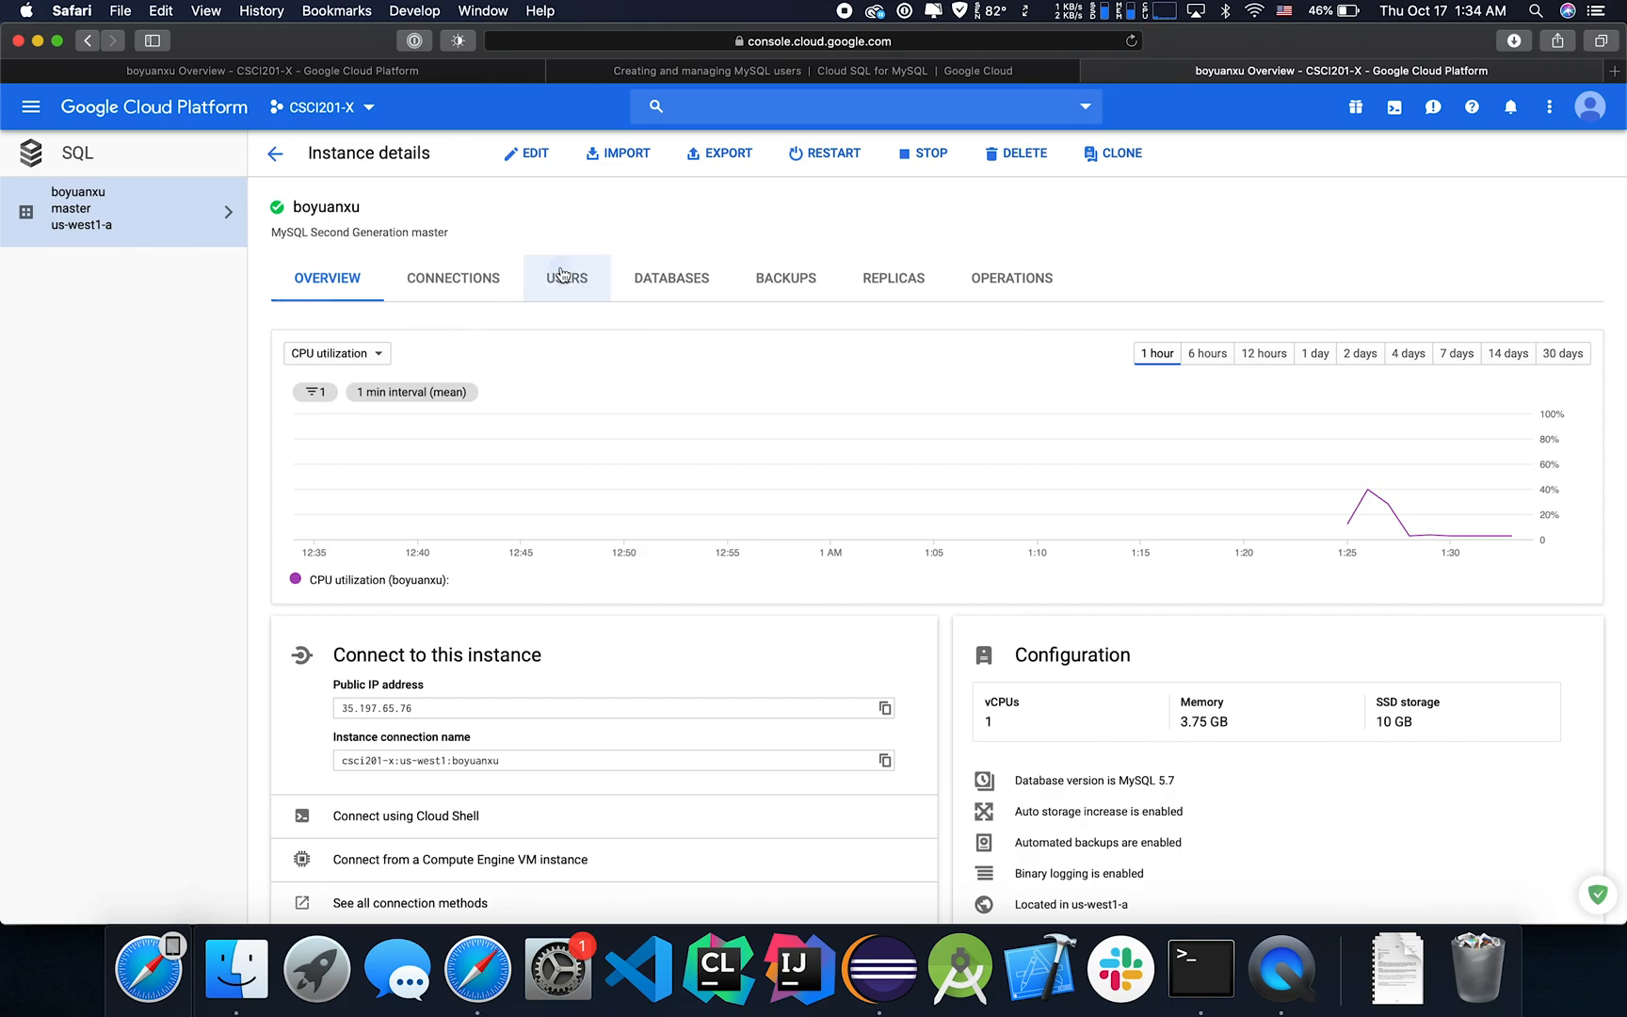
click(566, 276)
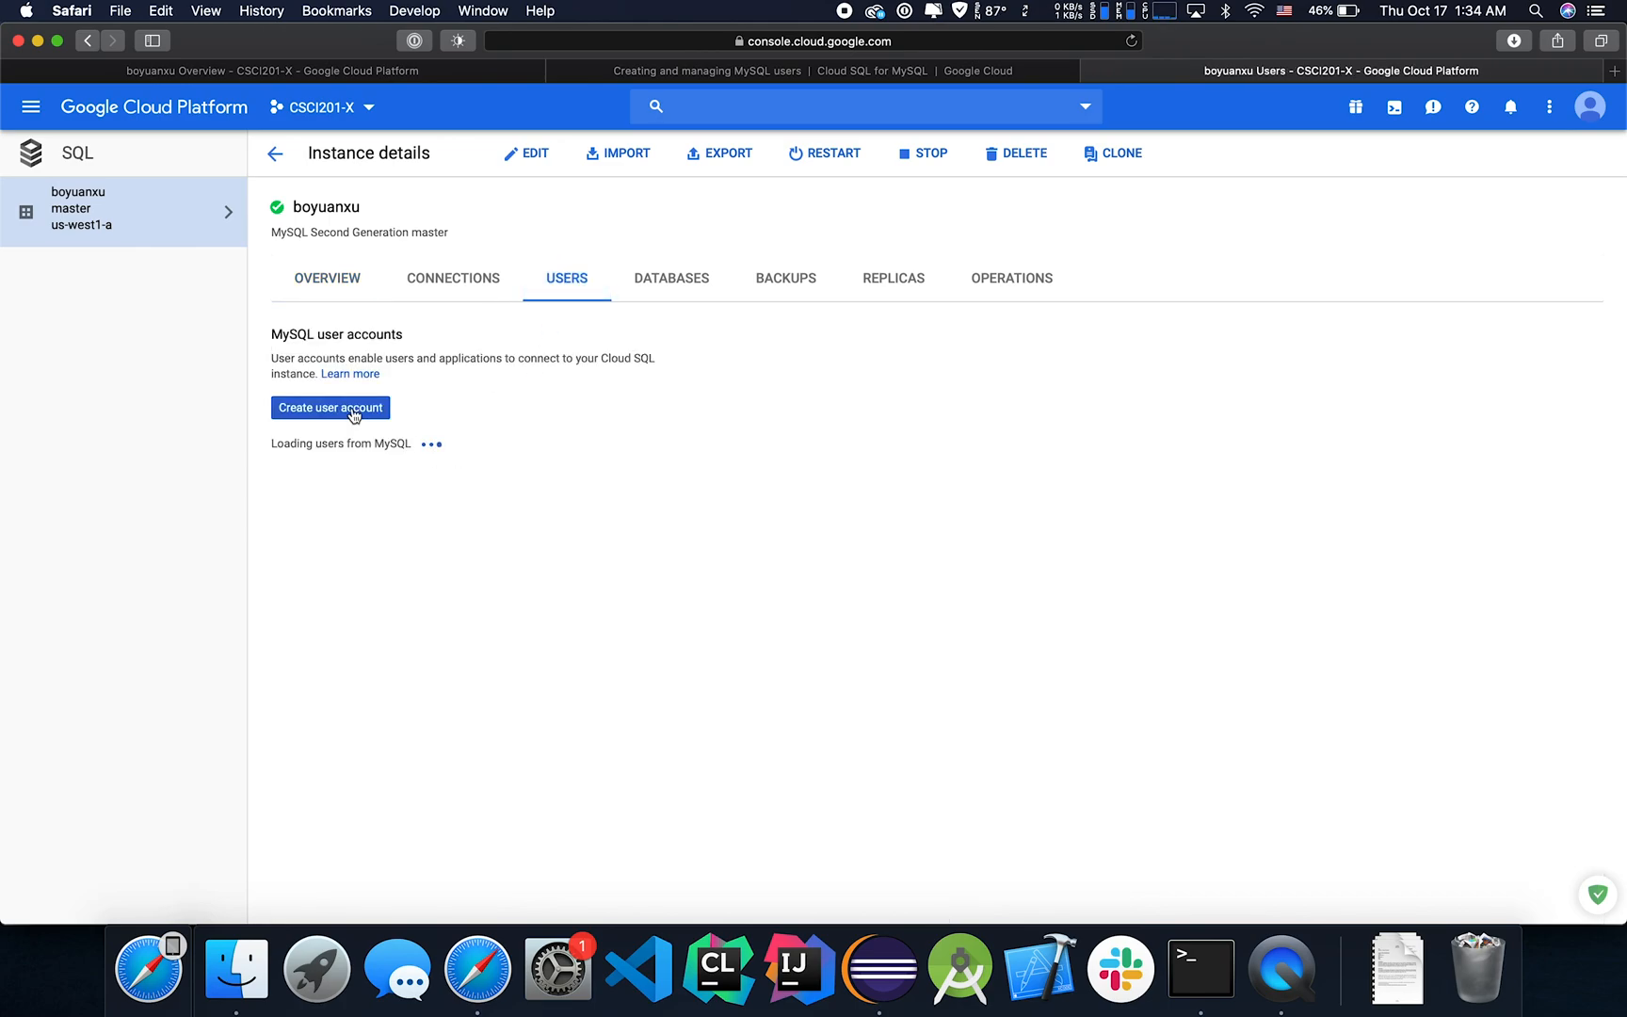
click(329, 406)
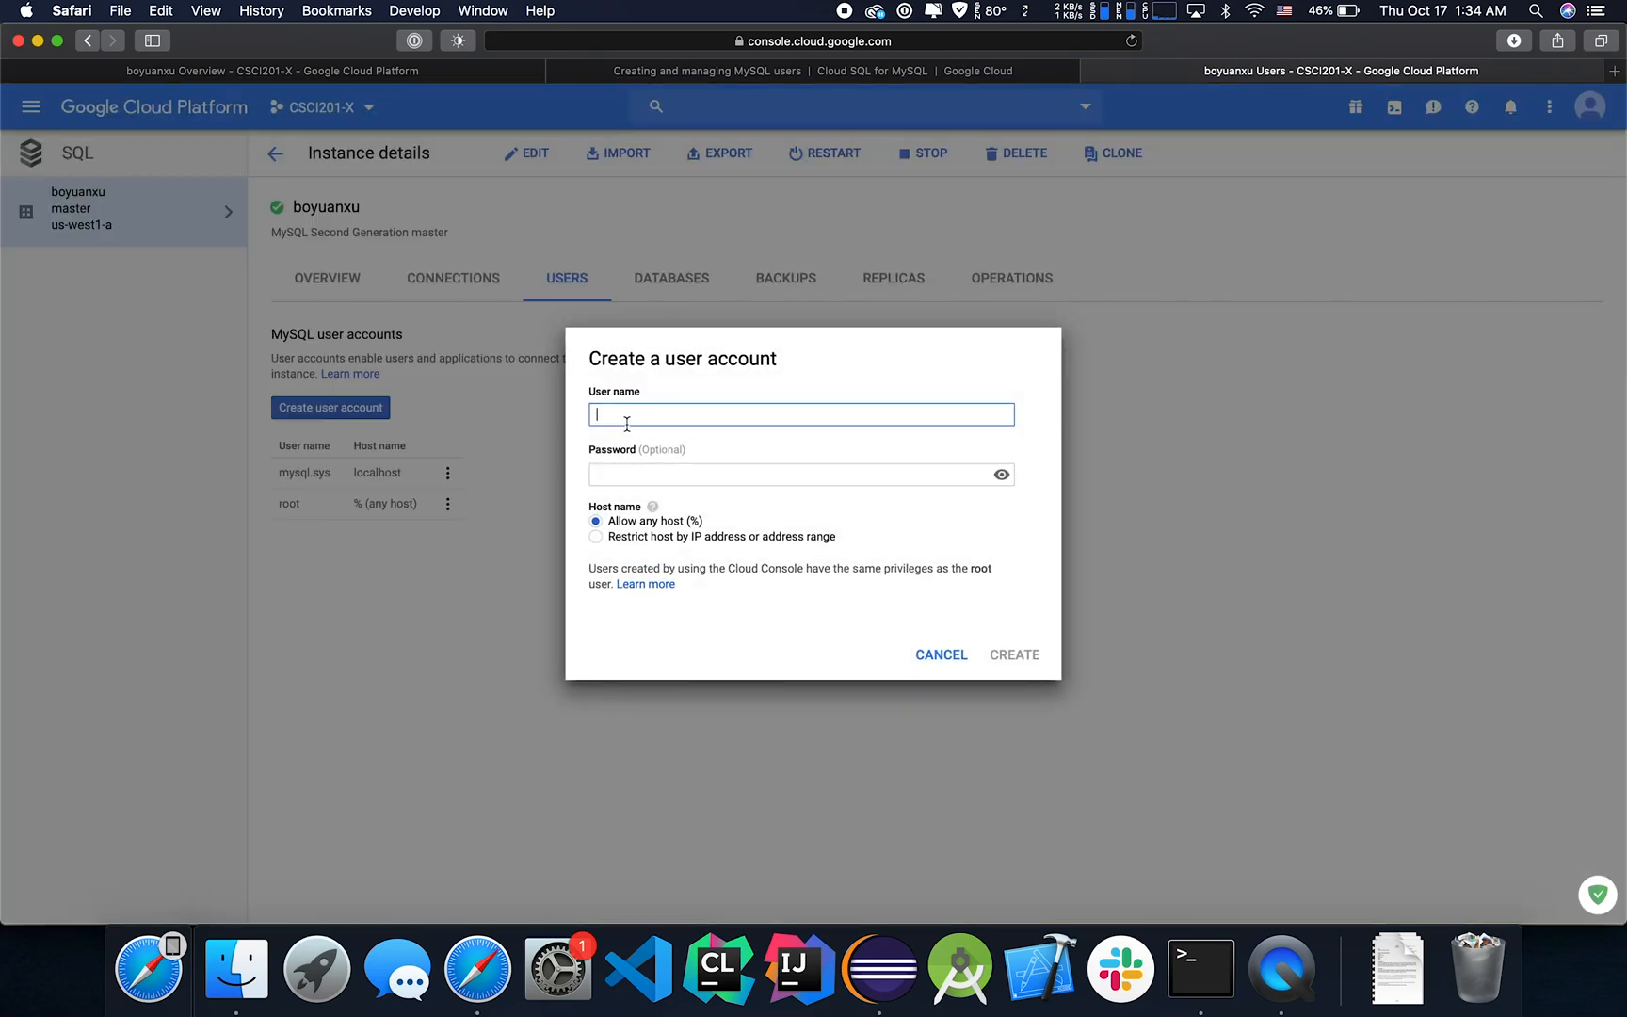
mouse_move(654, 418)
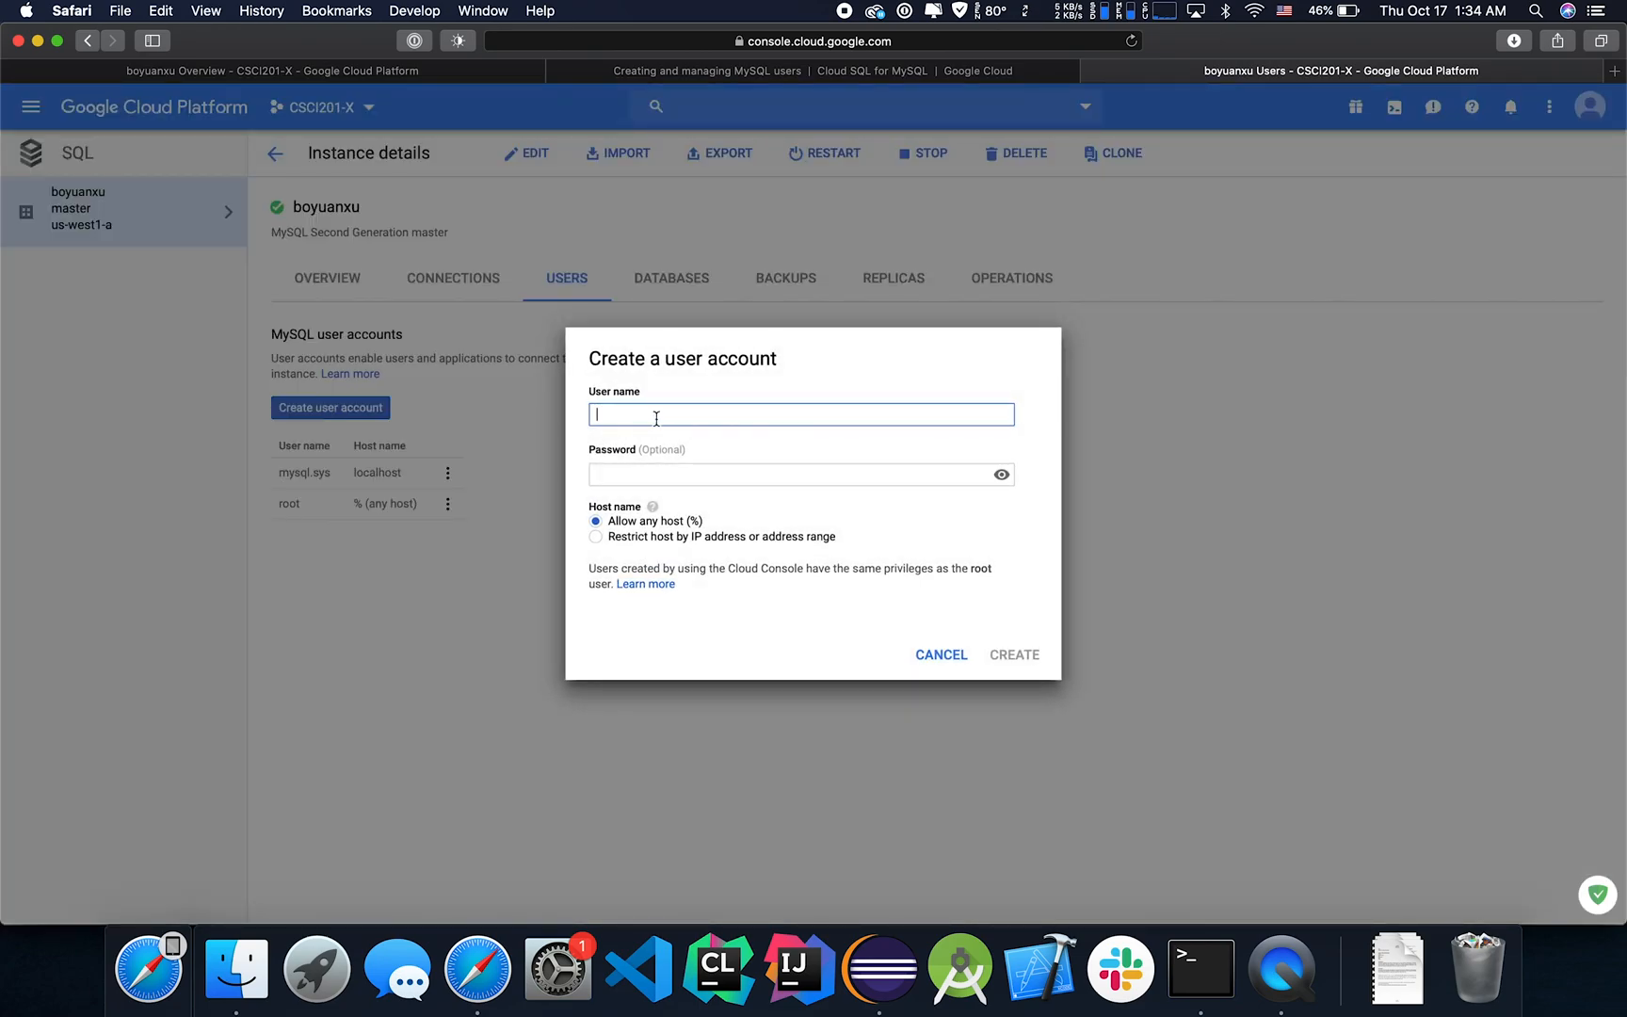
- Create MySQL user 'test' with a password, allowed from any host
text(test)
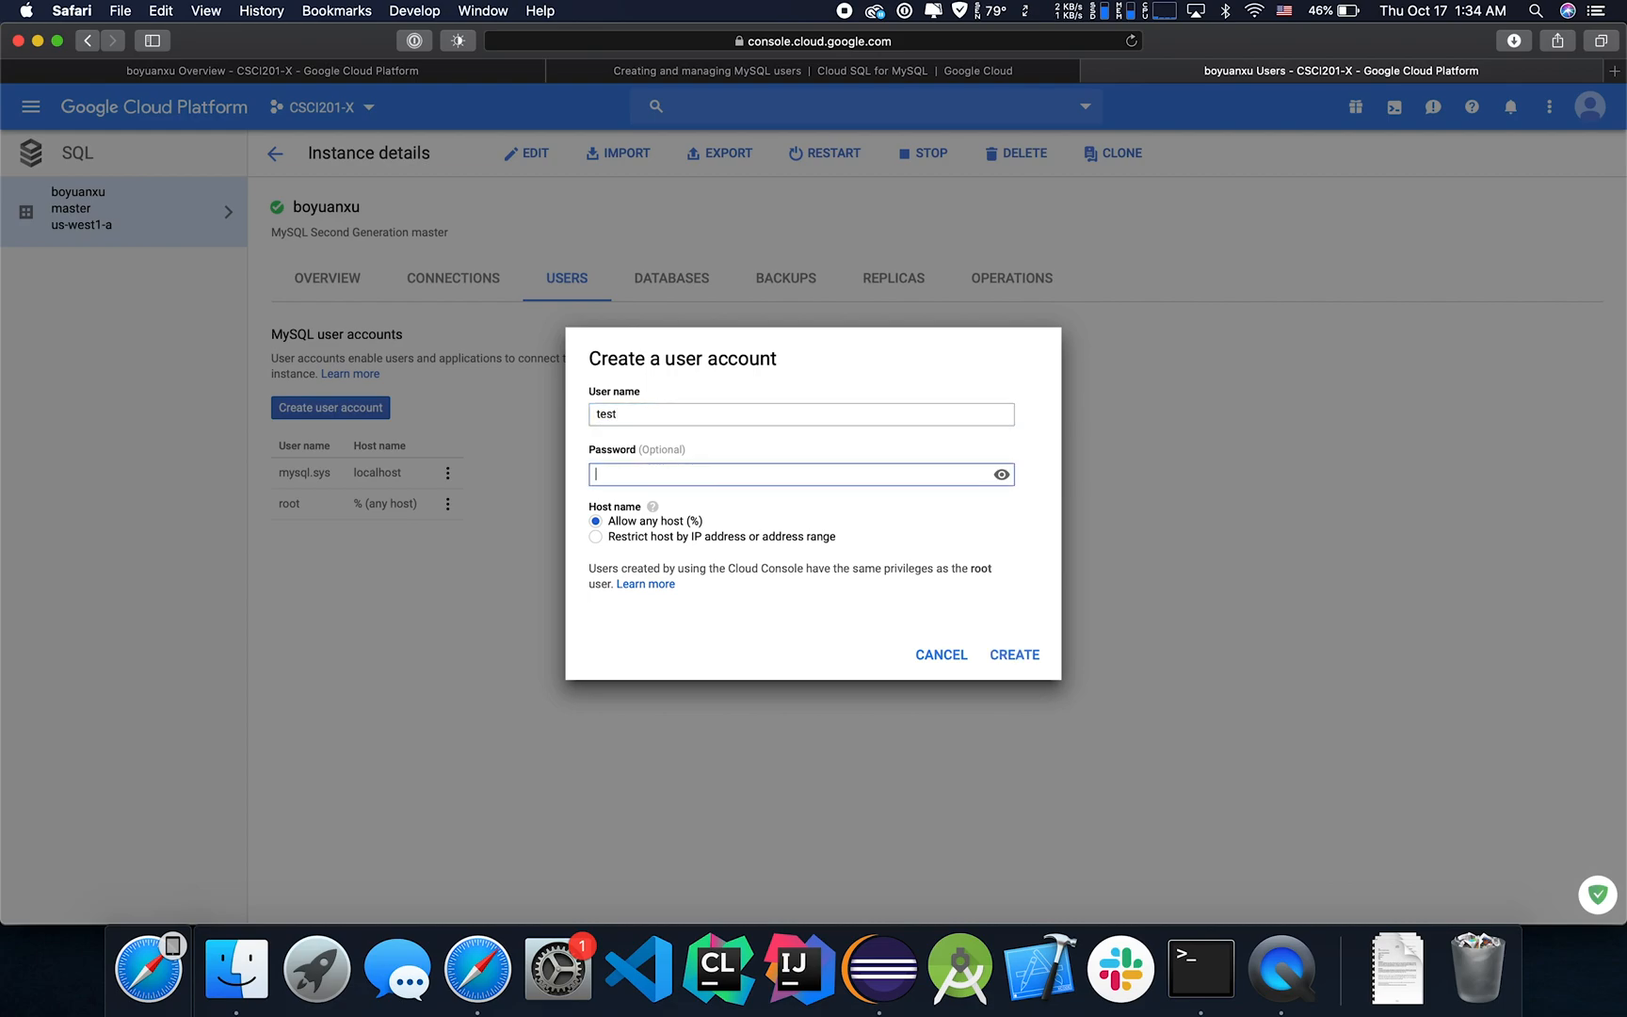
text(password)
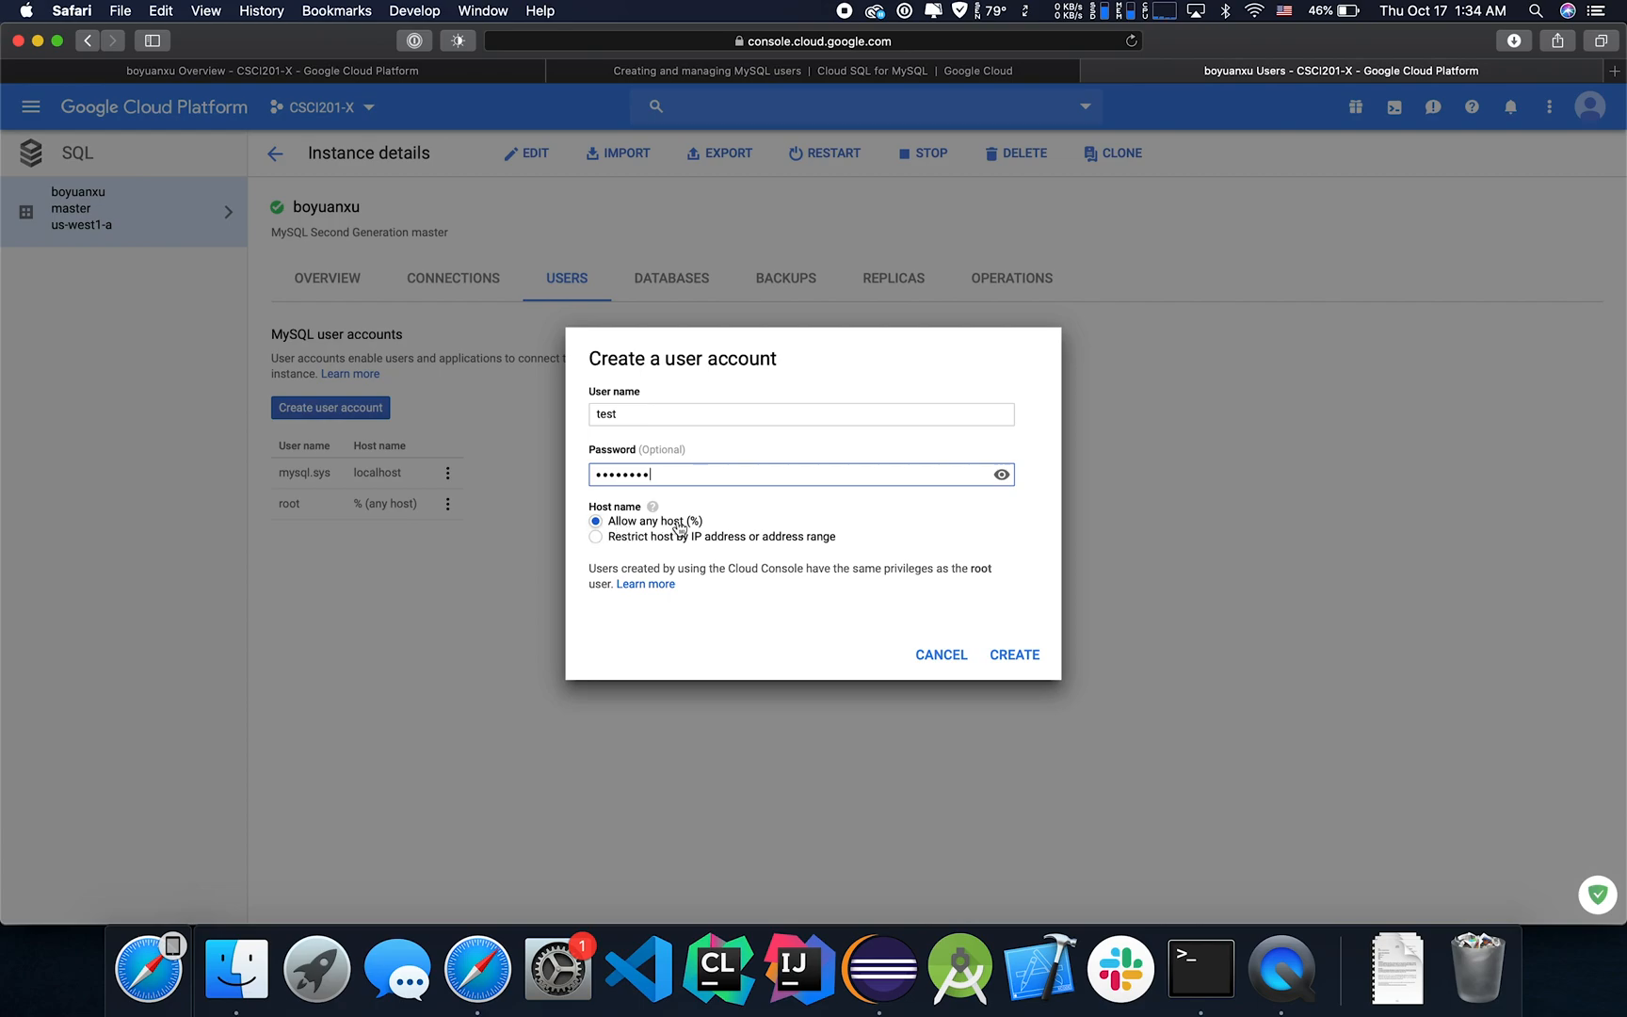
mouse_move(710, 525)
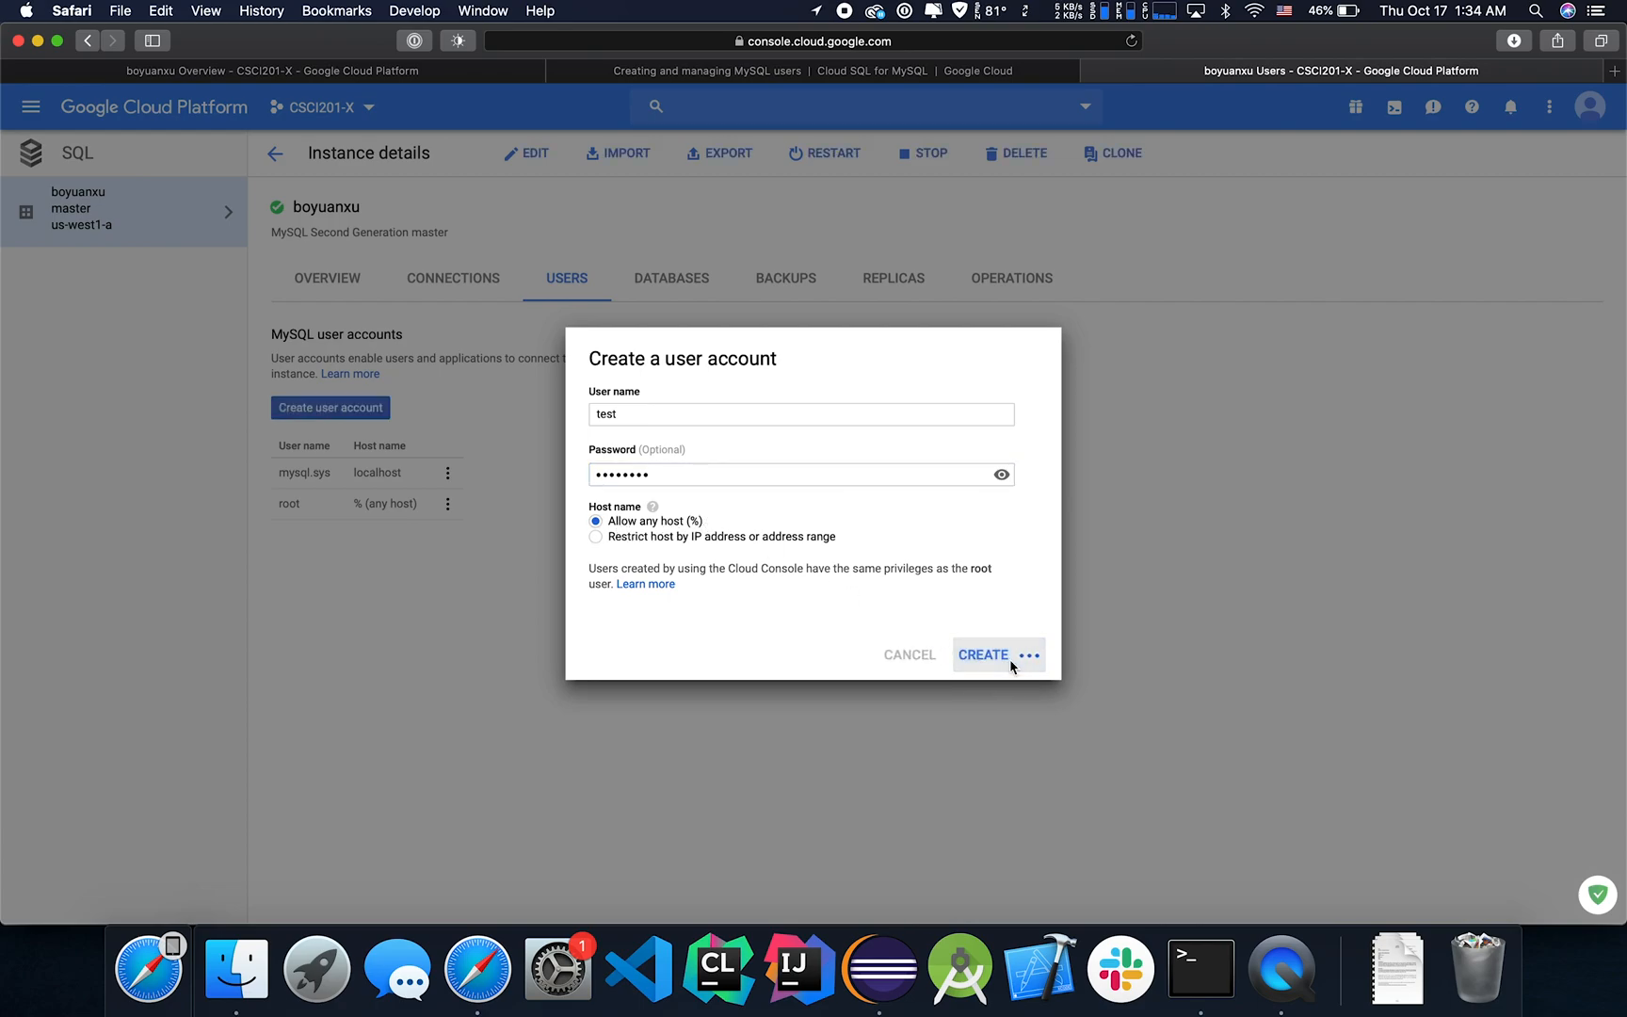
click(982, 654)
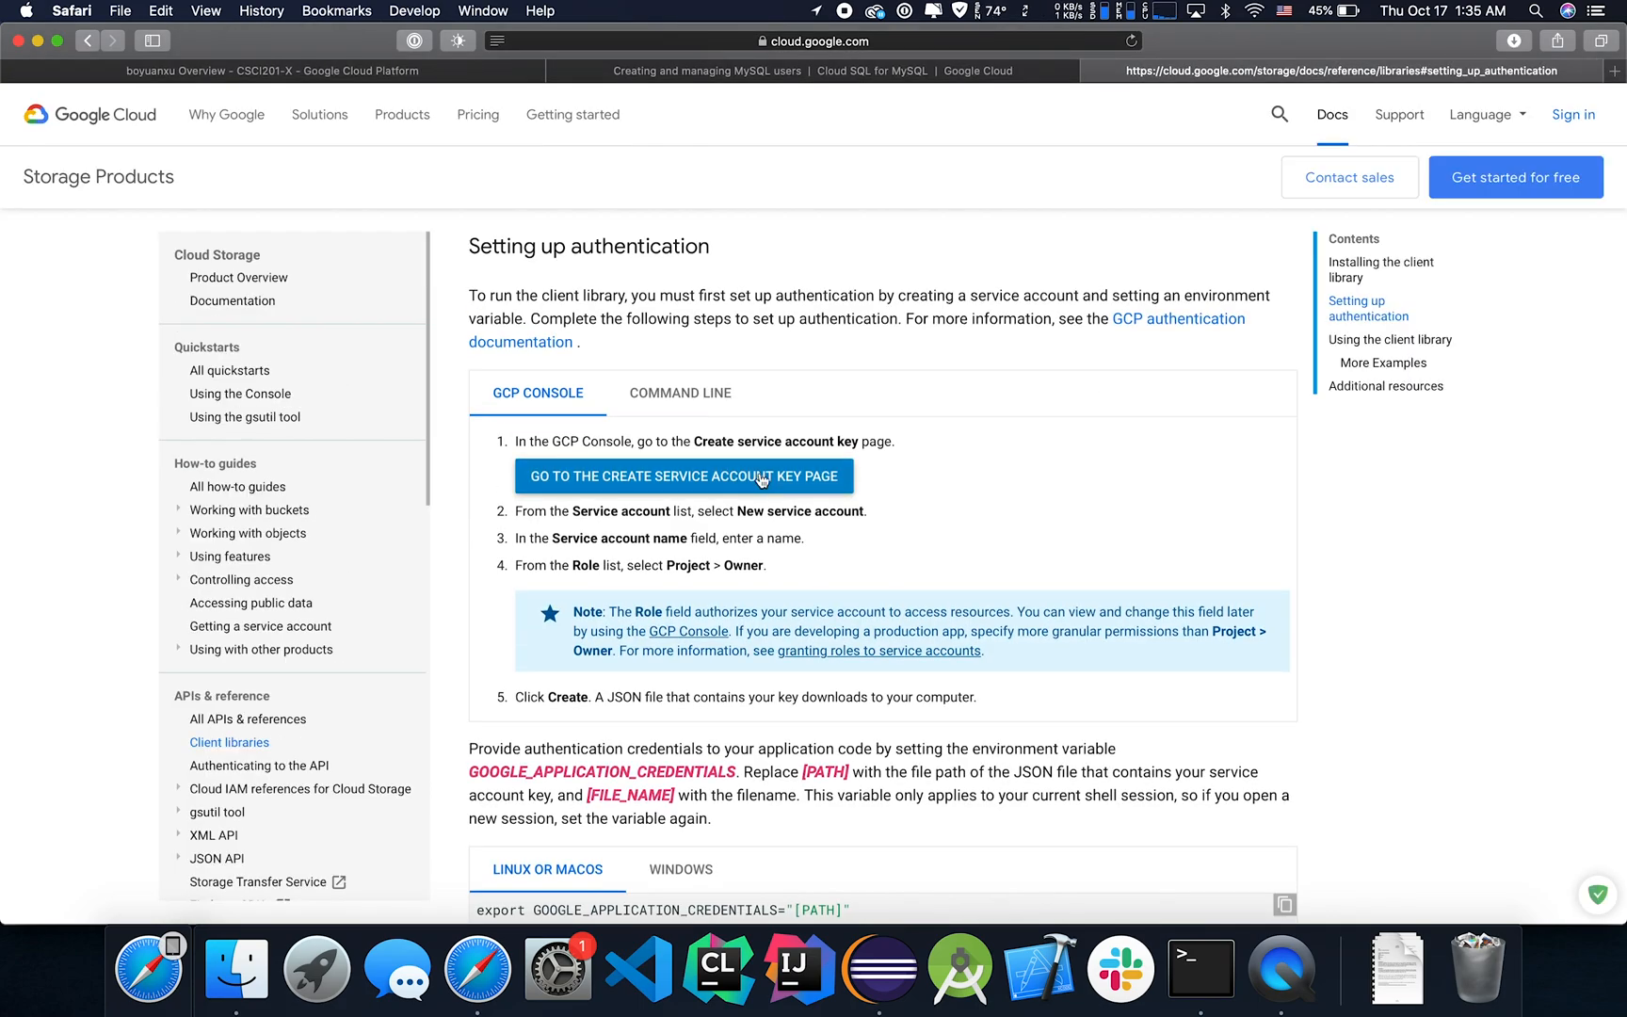
- Create and download a JSON key for the App Engine default service account
click(683, 476)
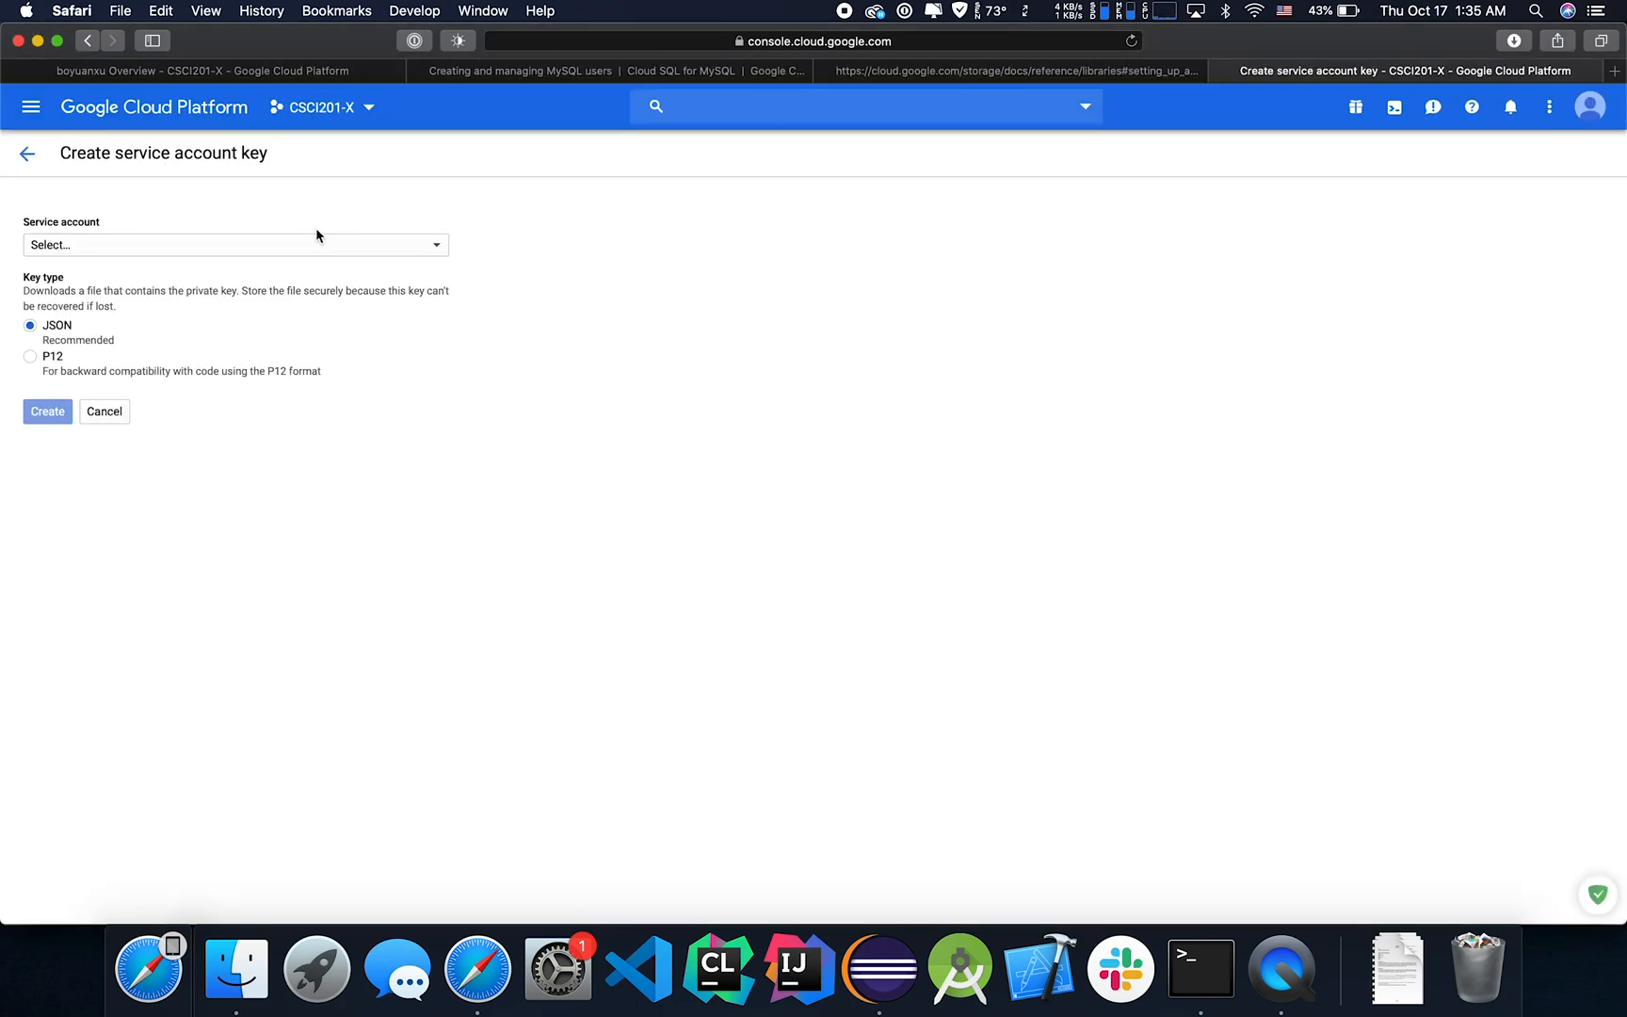
click(233, 244)
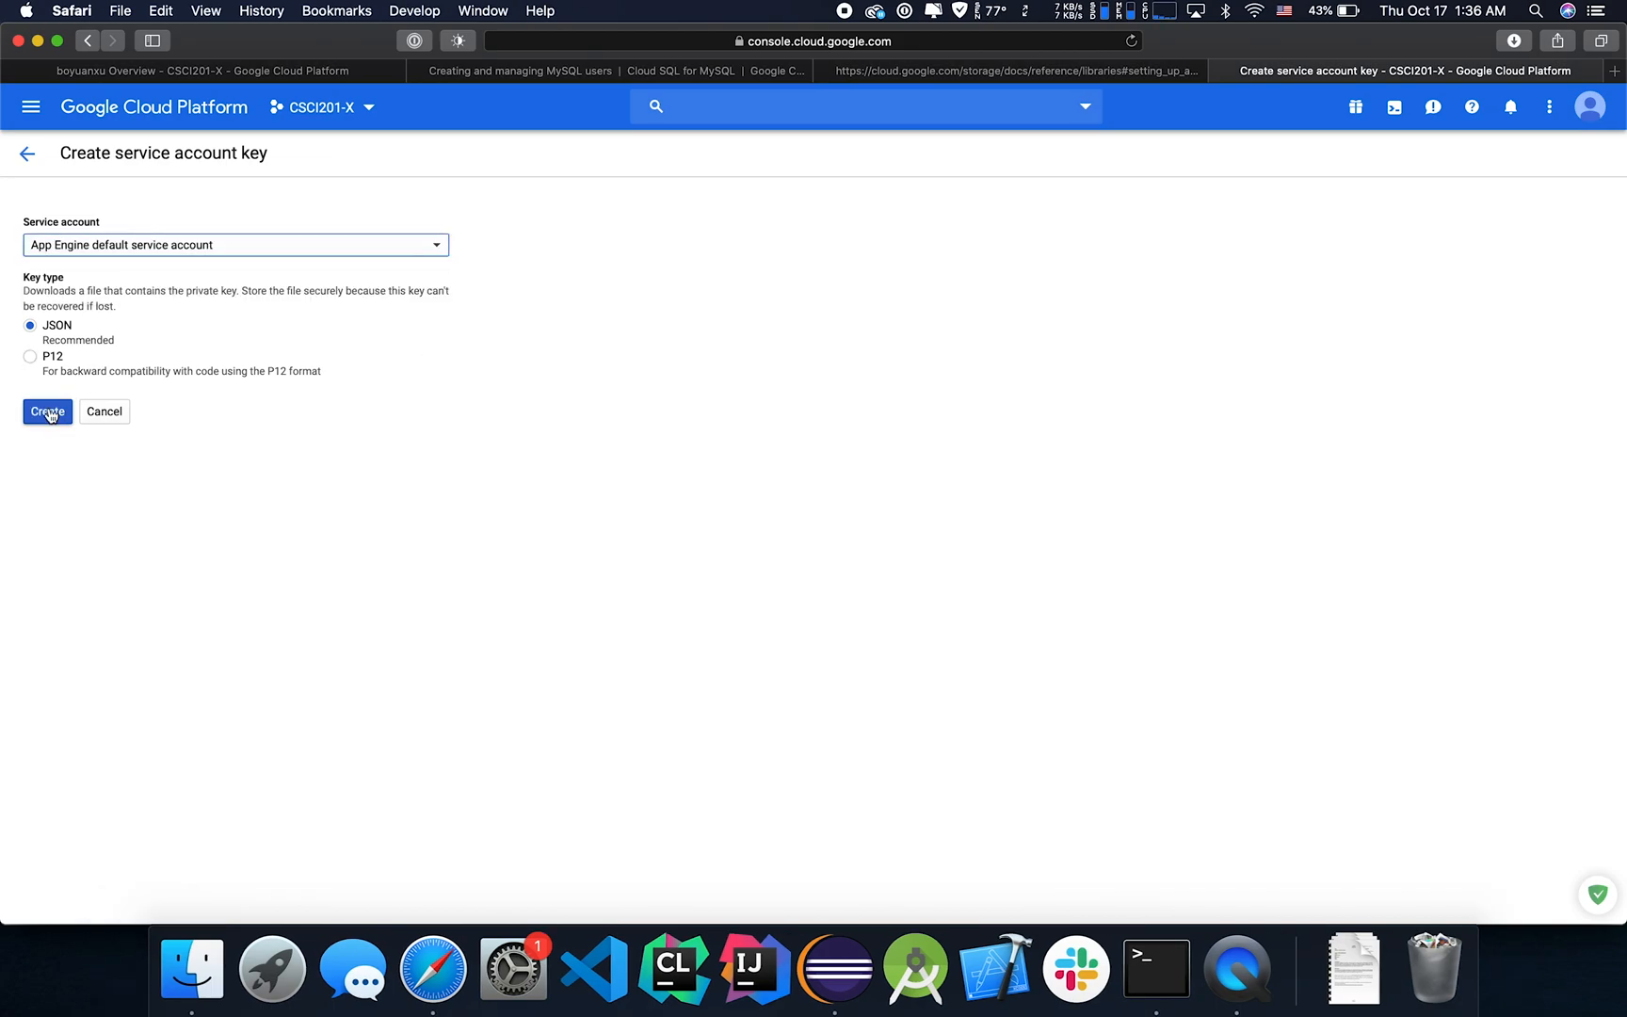
click(47, 410)
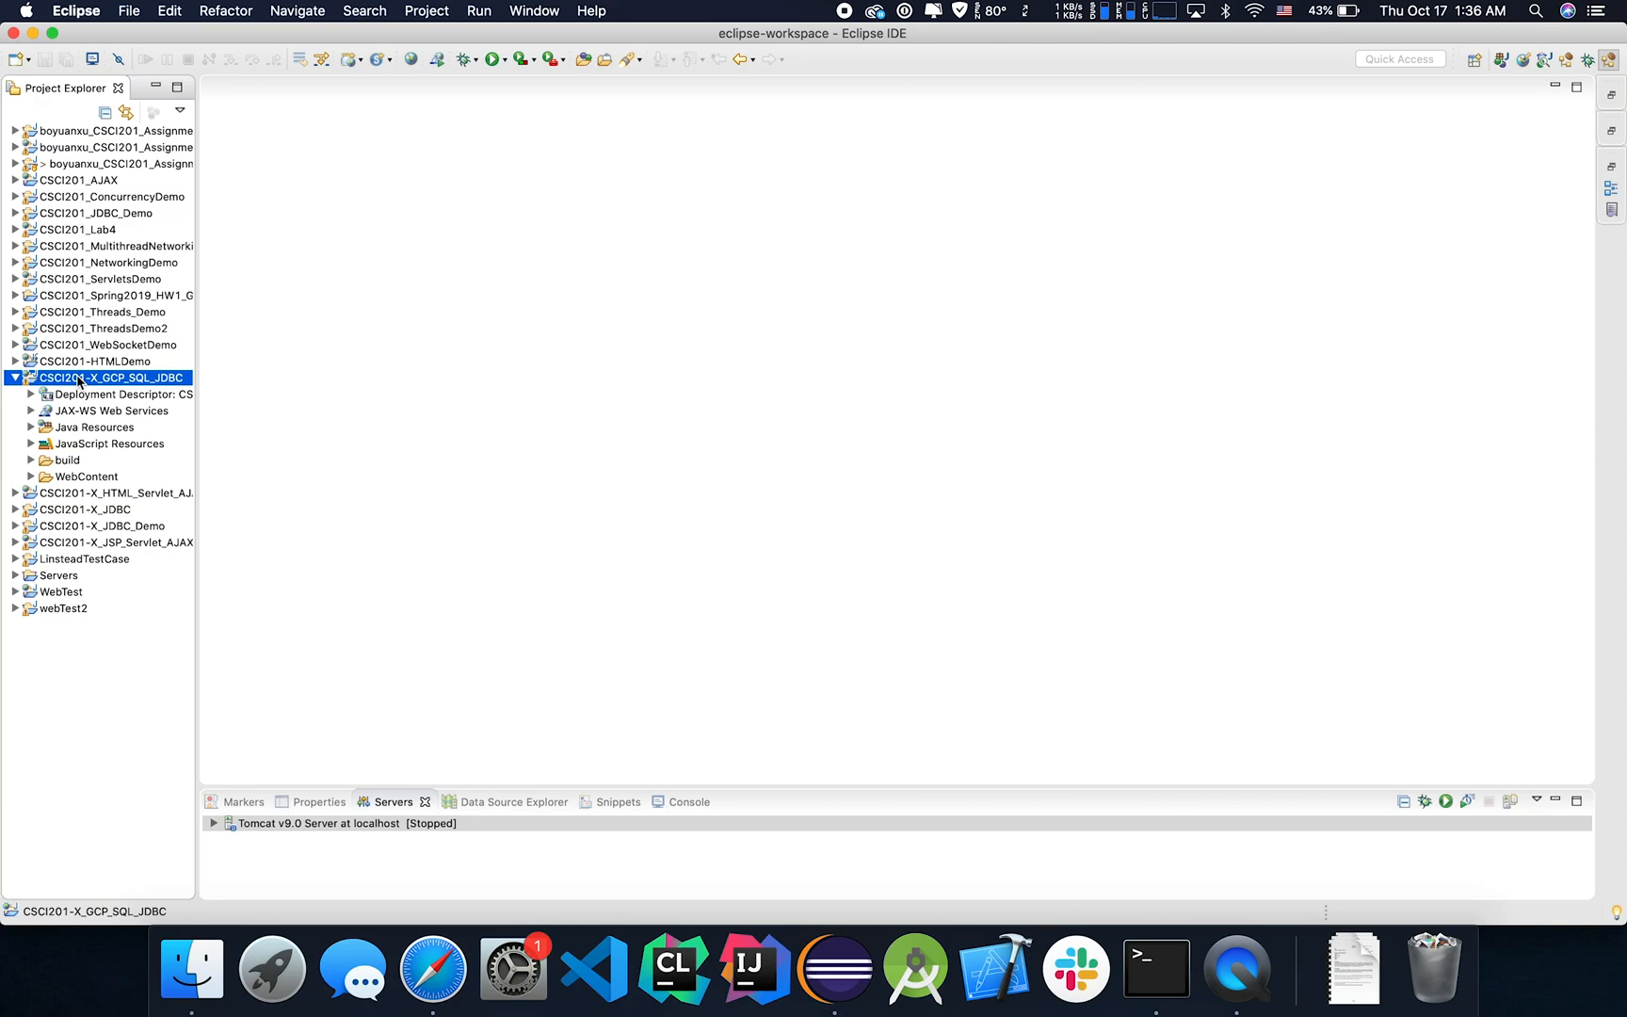
- Add a GOOGLE_APPLICATION_CREDENTIALS environment variable to the Tomcat v9.0 run configuration
right_click(109, 378)
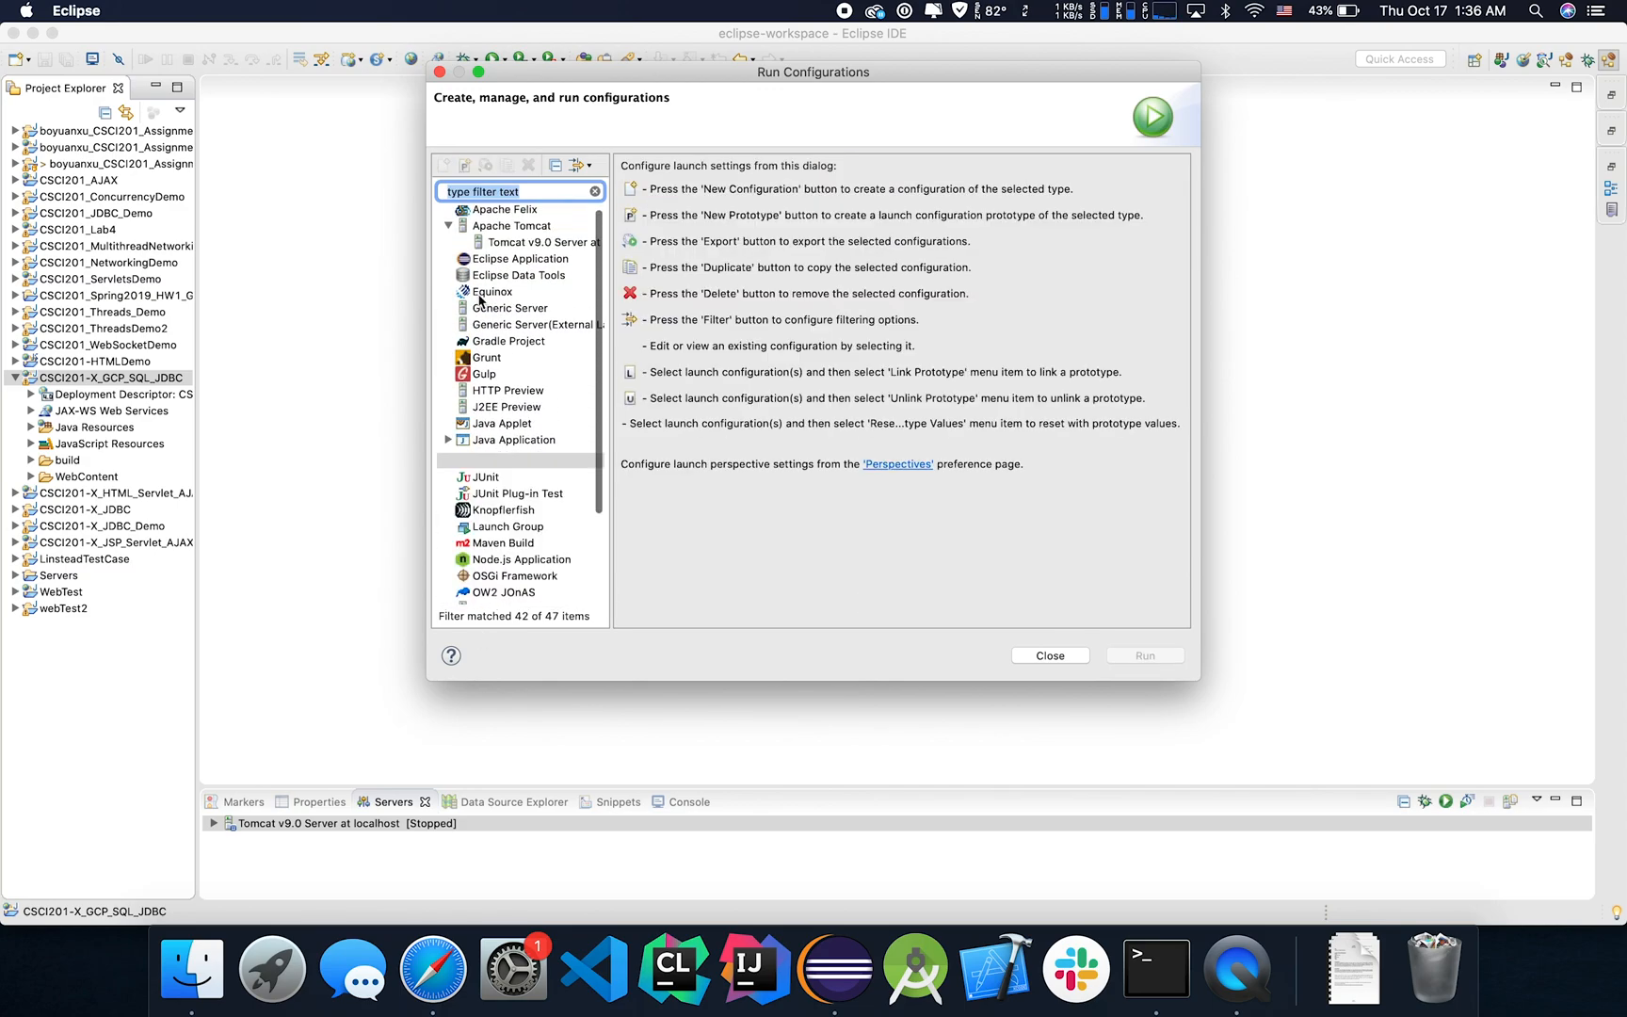
click(543, 242)
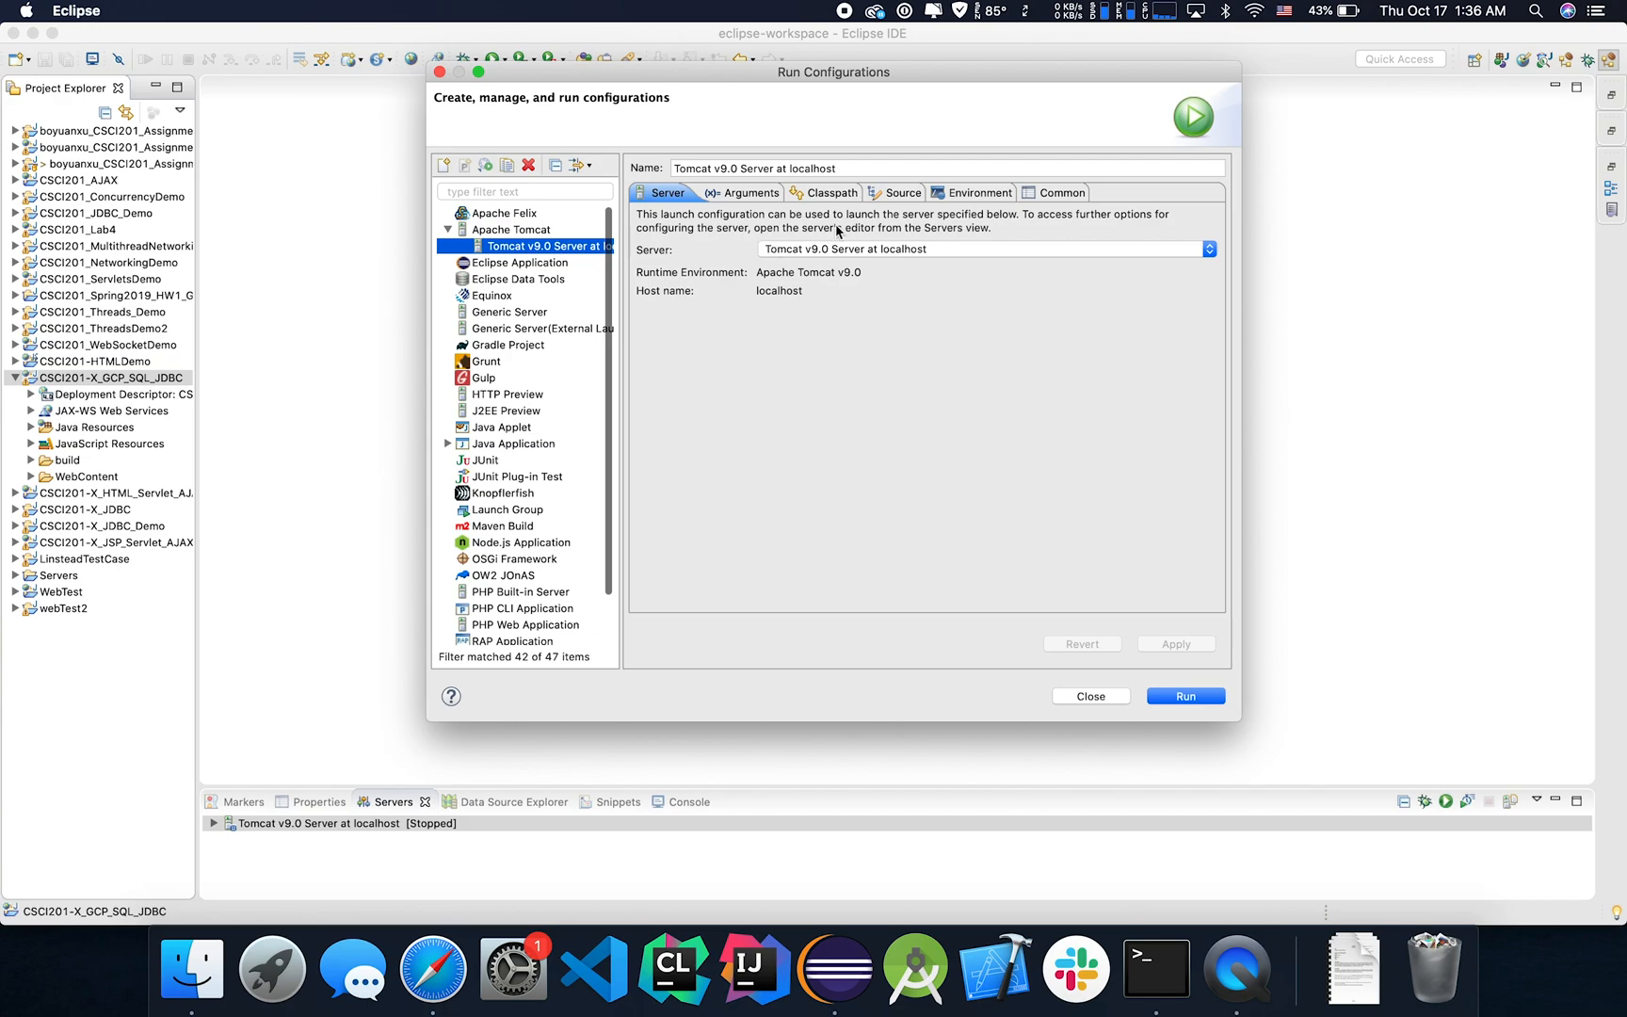
click(967, 193)
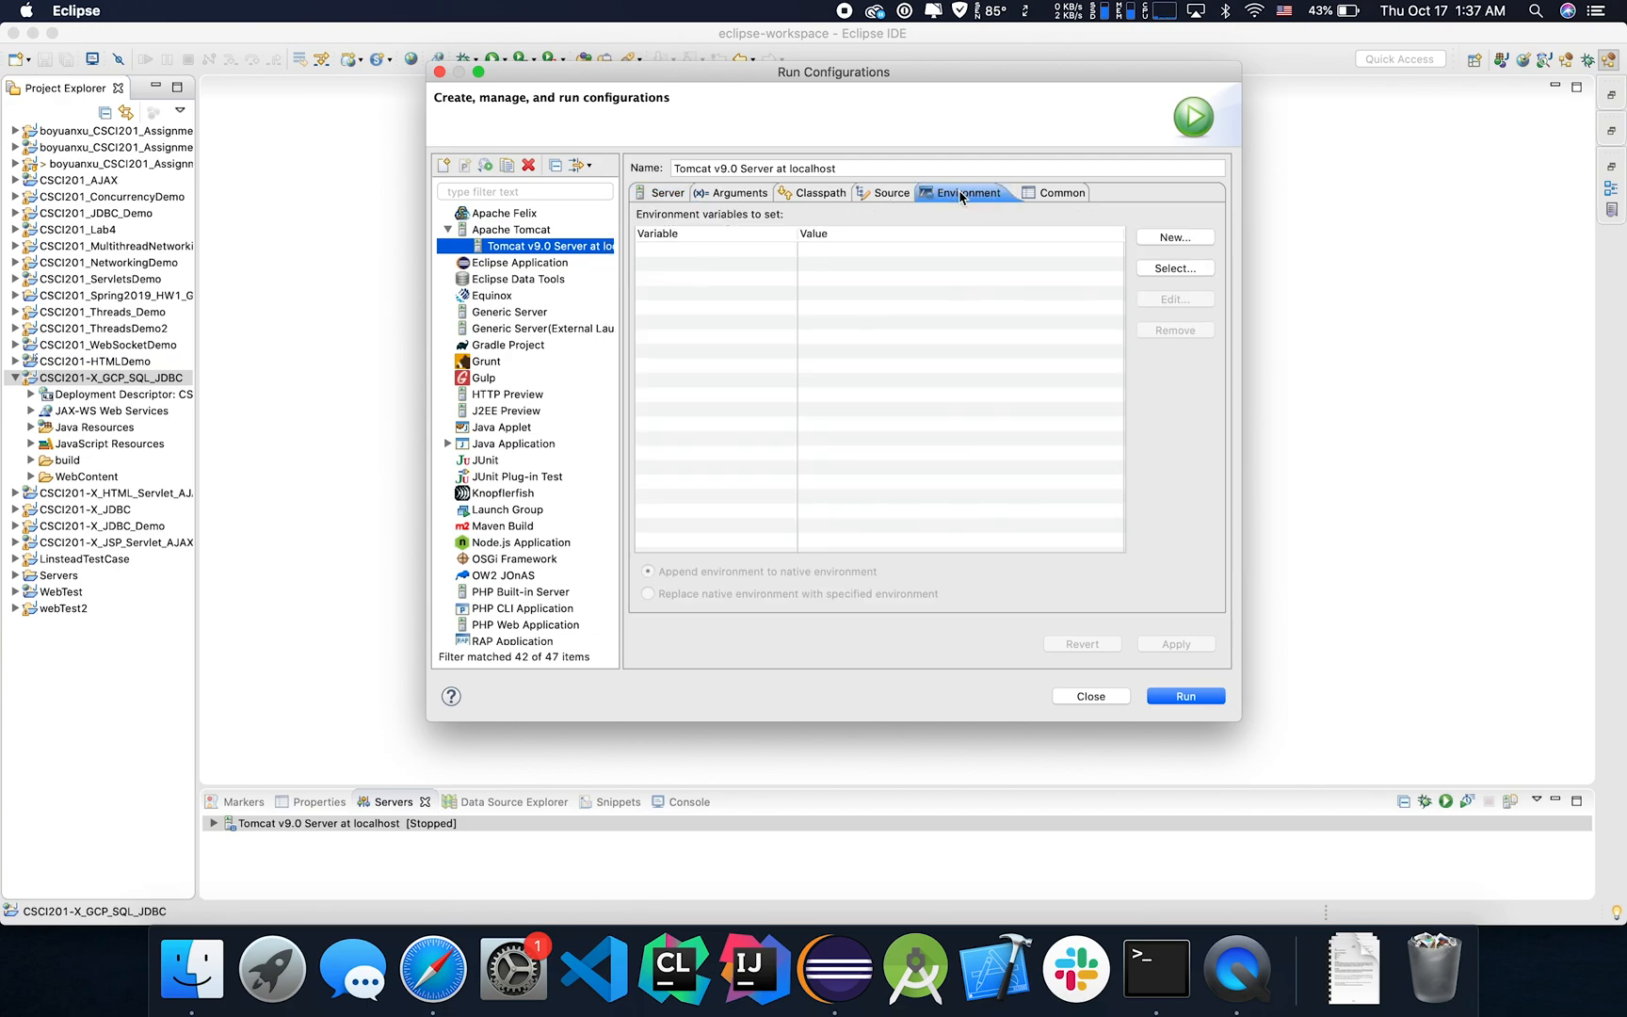
click(1173, 237)
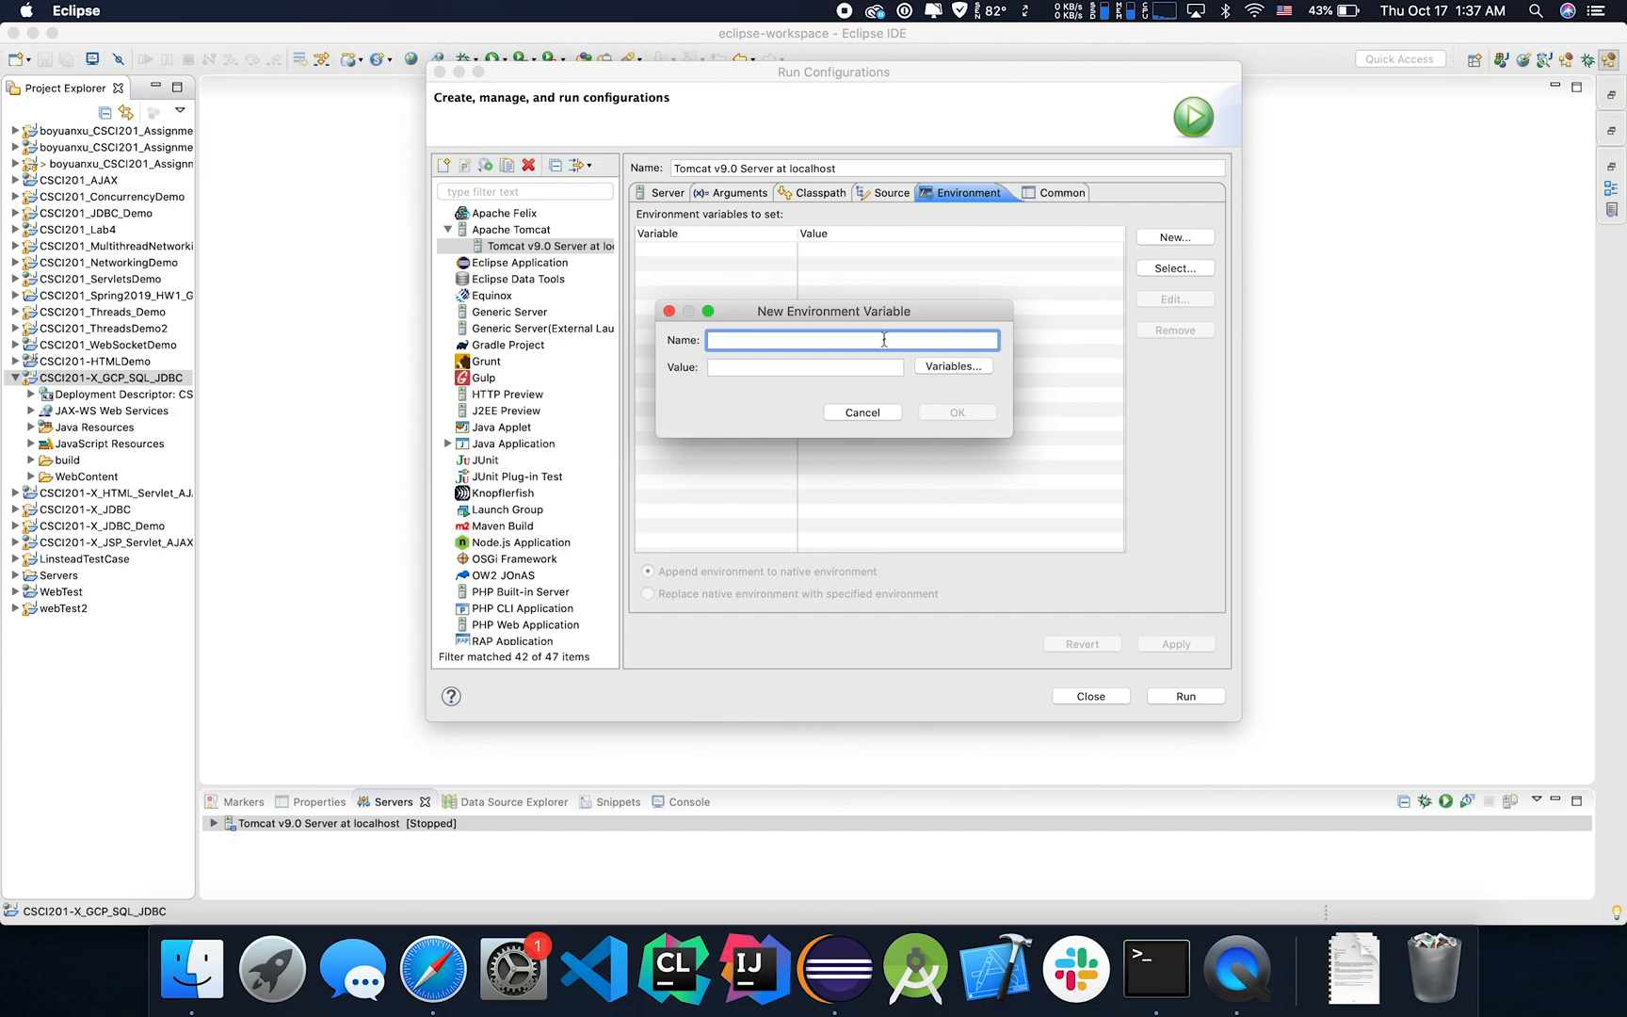
text(G)
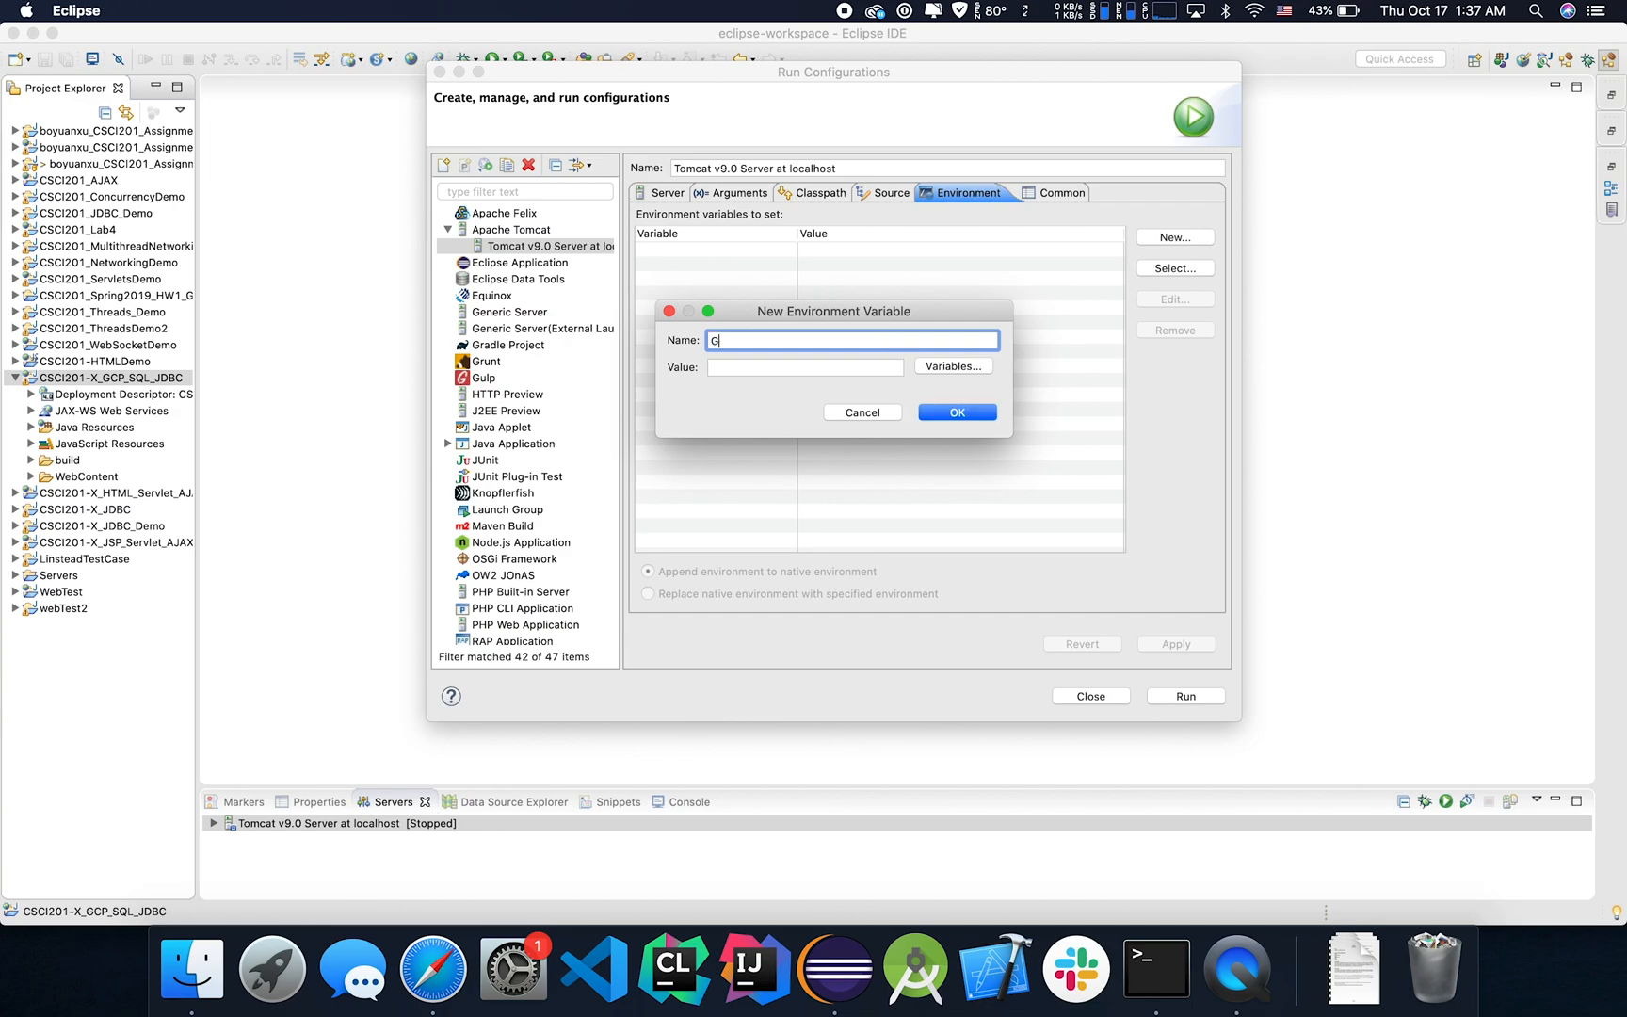
text(OOGLE_APPLICATION_)
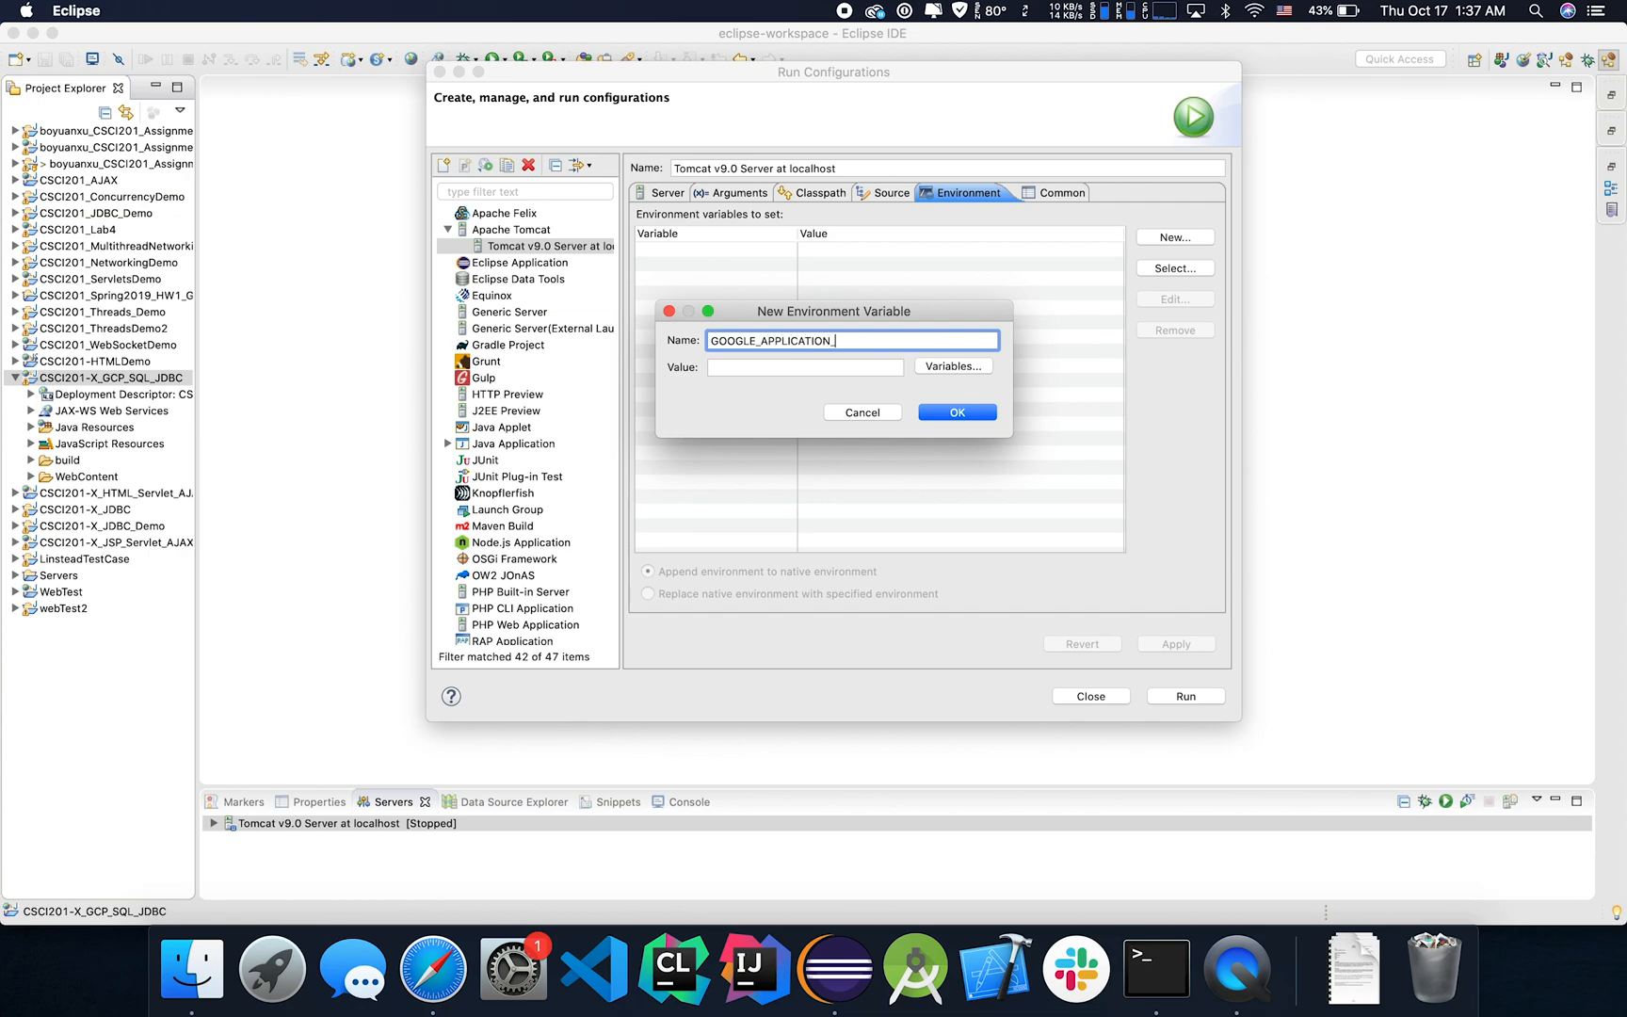
text(CREDENTIALS)
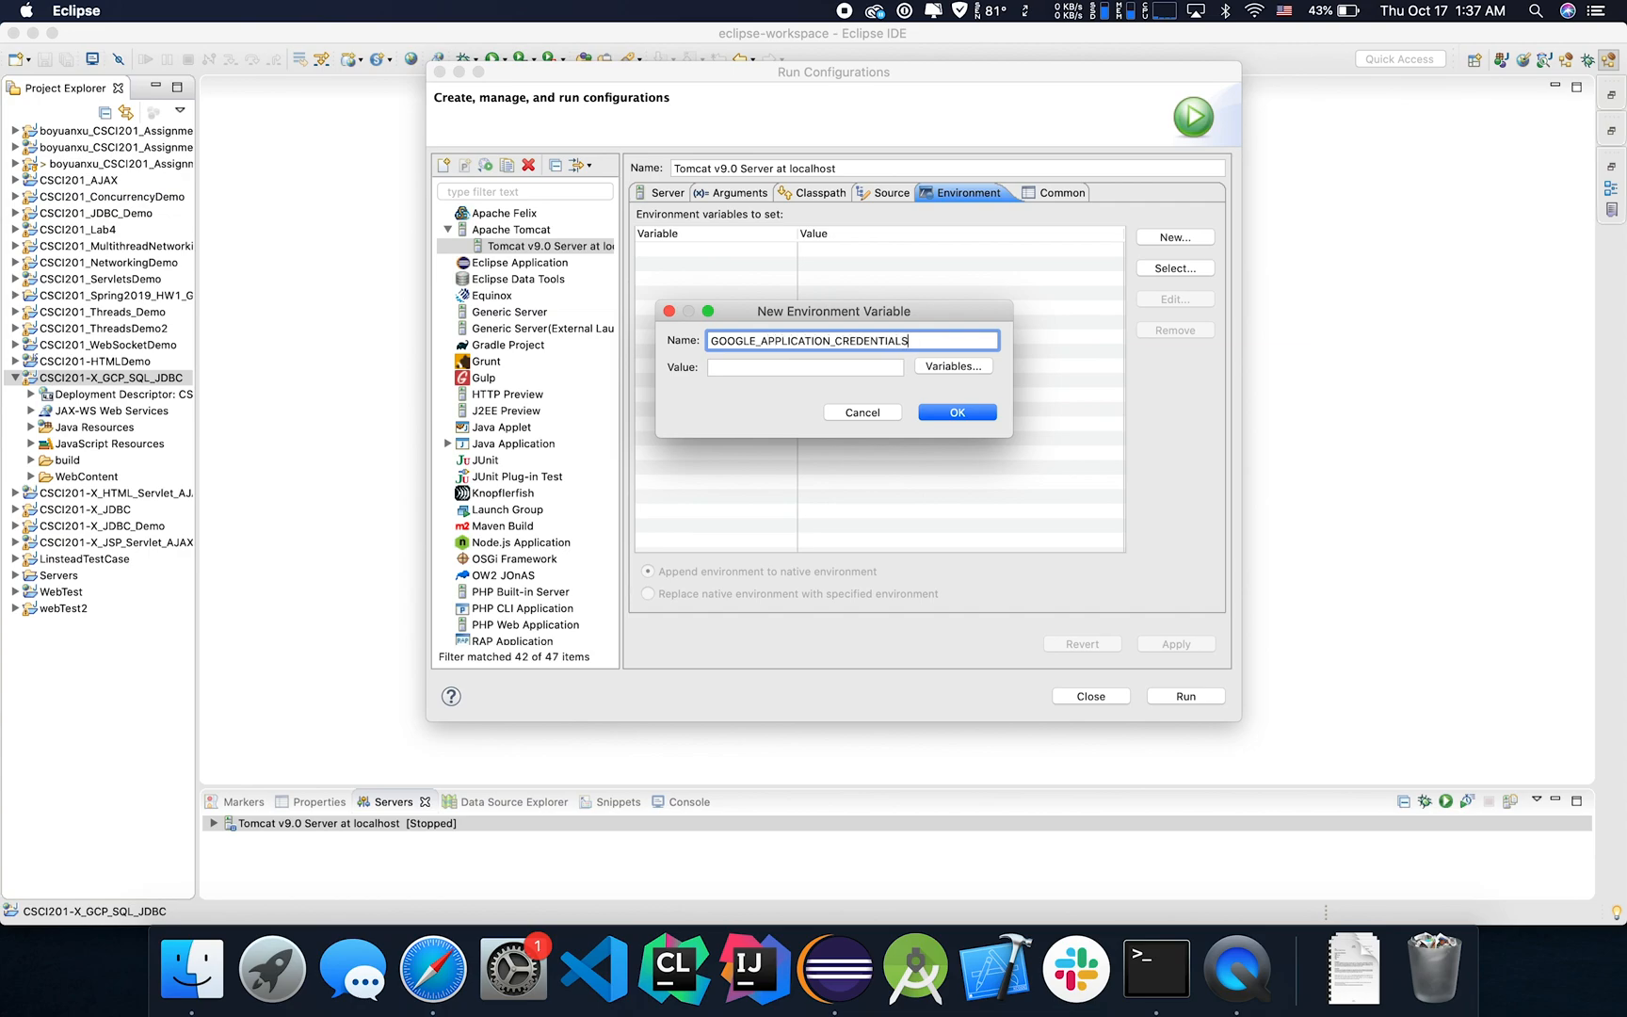
- Get the path of the key file CSCI201-X-bc9ad296e5f3.json using the terminal
click(952, 366)
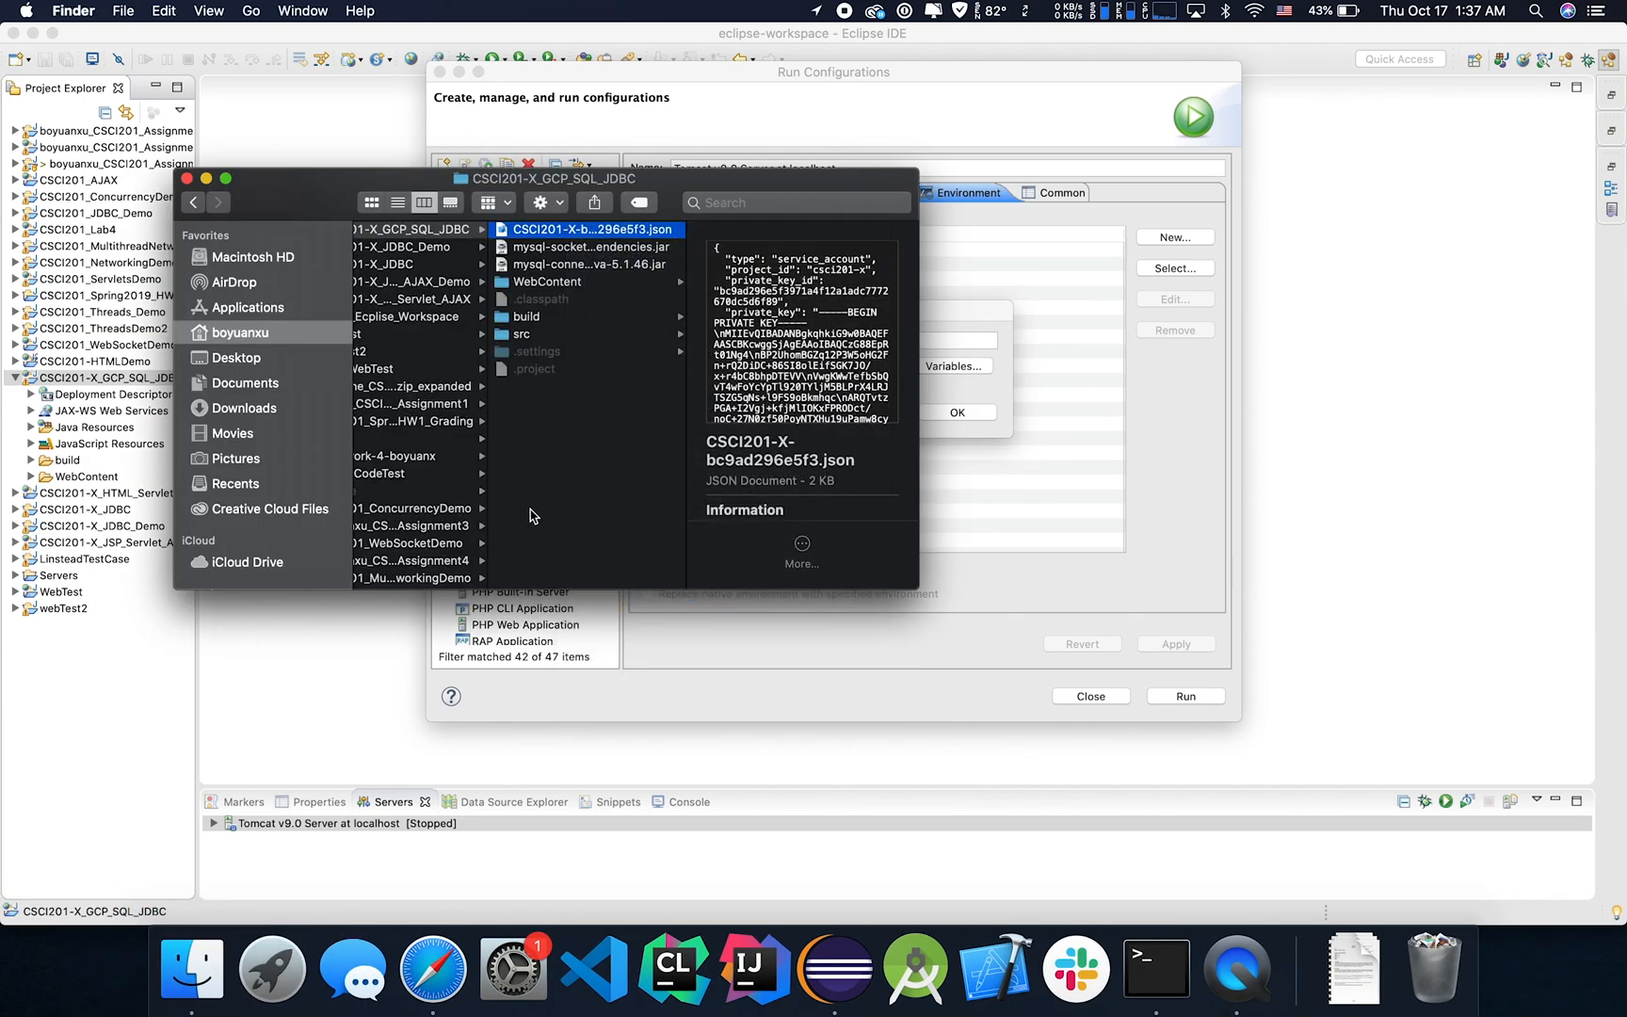
click(1155, 969)
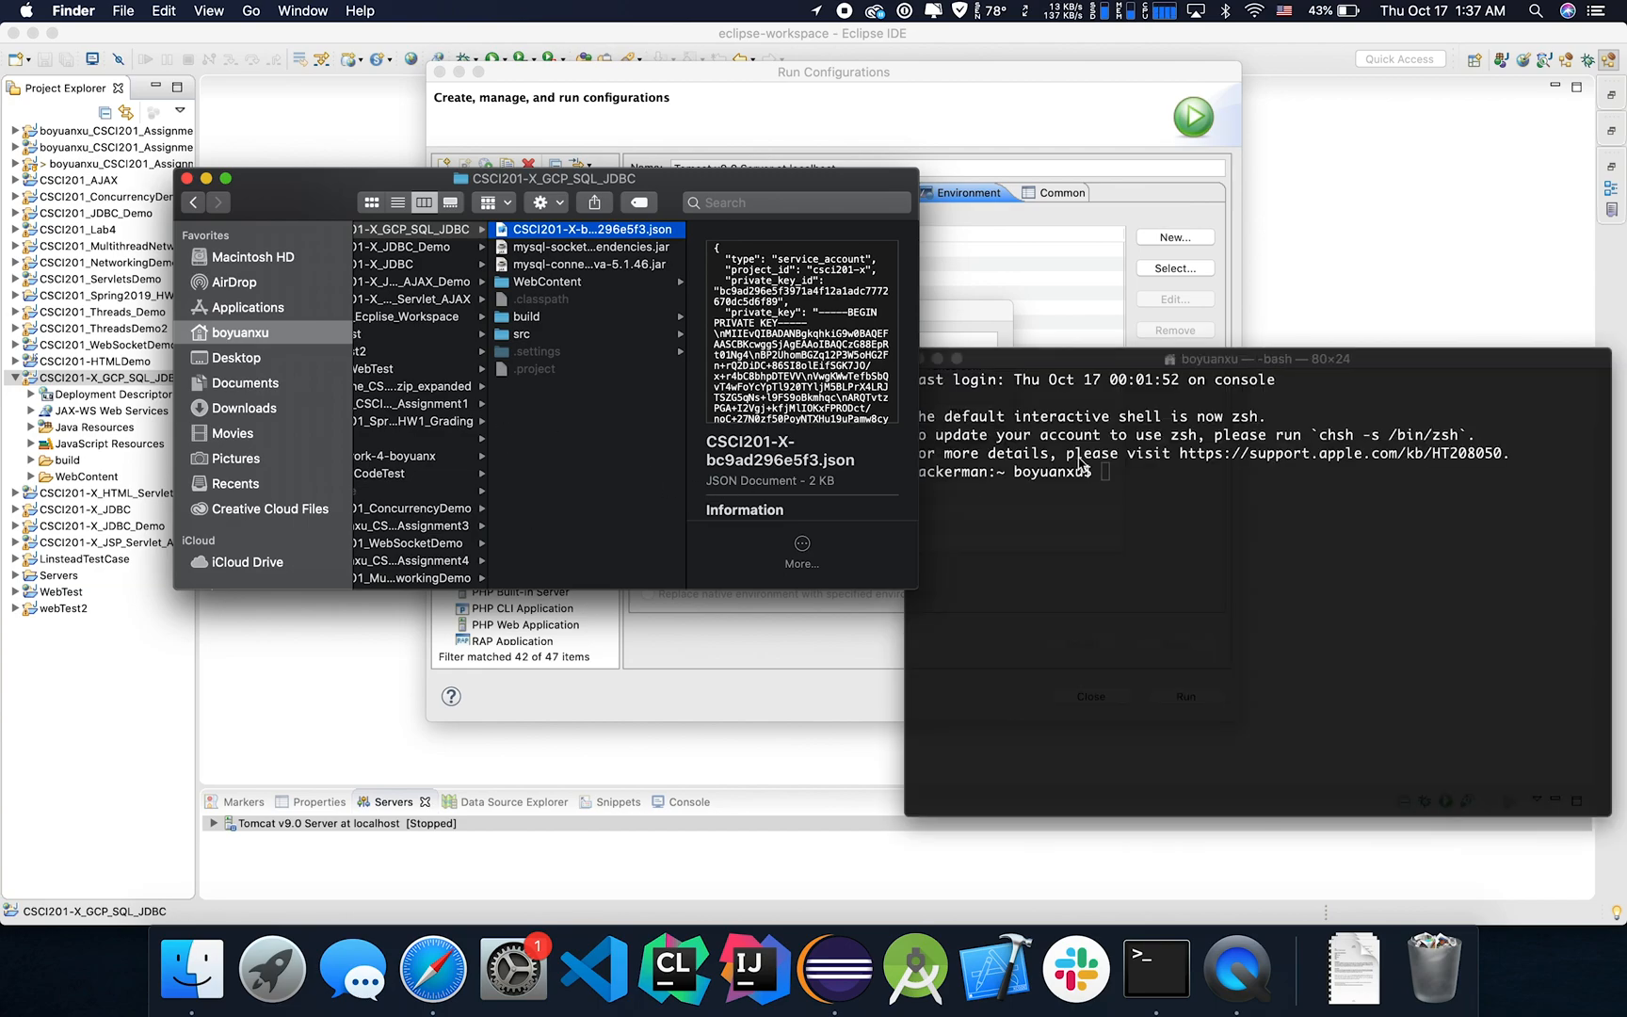
text(/Users/boyuanxu/eclipse-workspace/CSCI201-X_GCP_SQL_JDBC/CSCI201-X-bc9ad296e5f3.json)
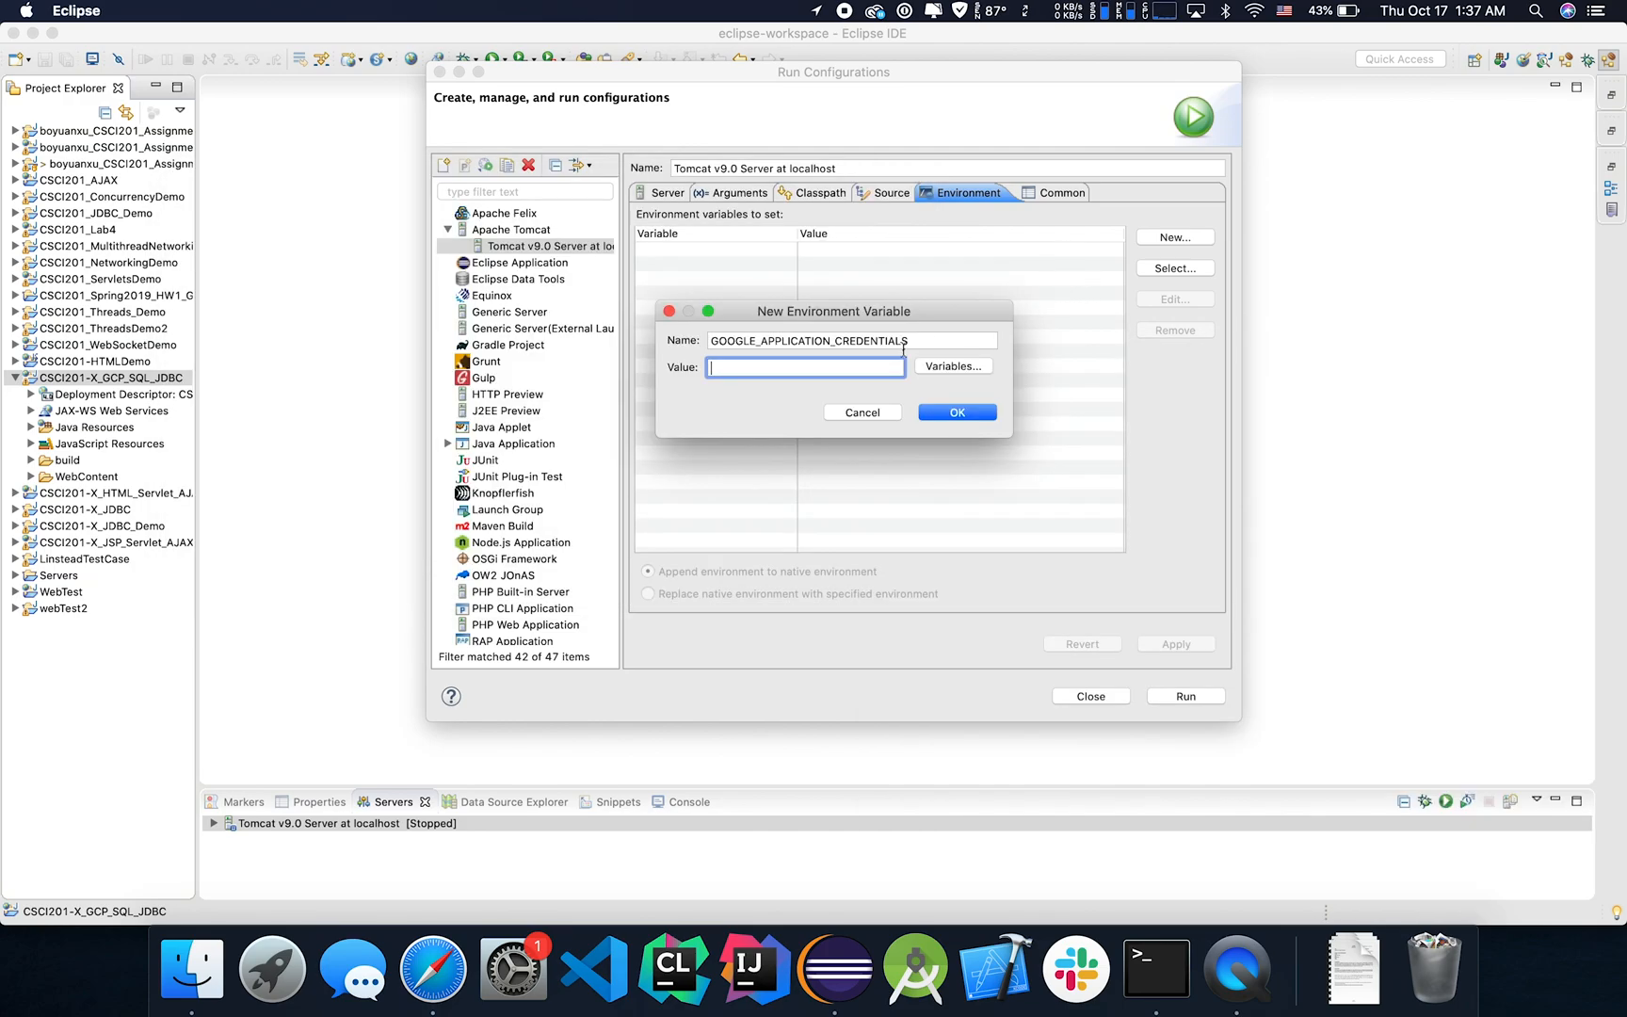
text(/Users/boyuanxu/eclipse-workspace/)
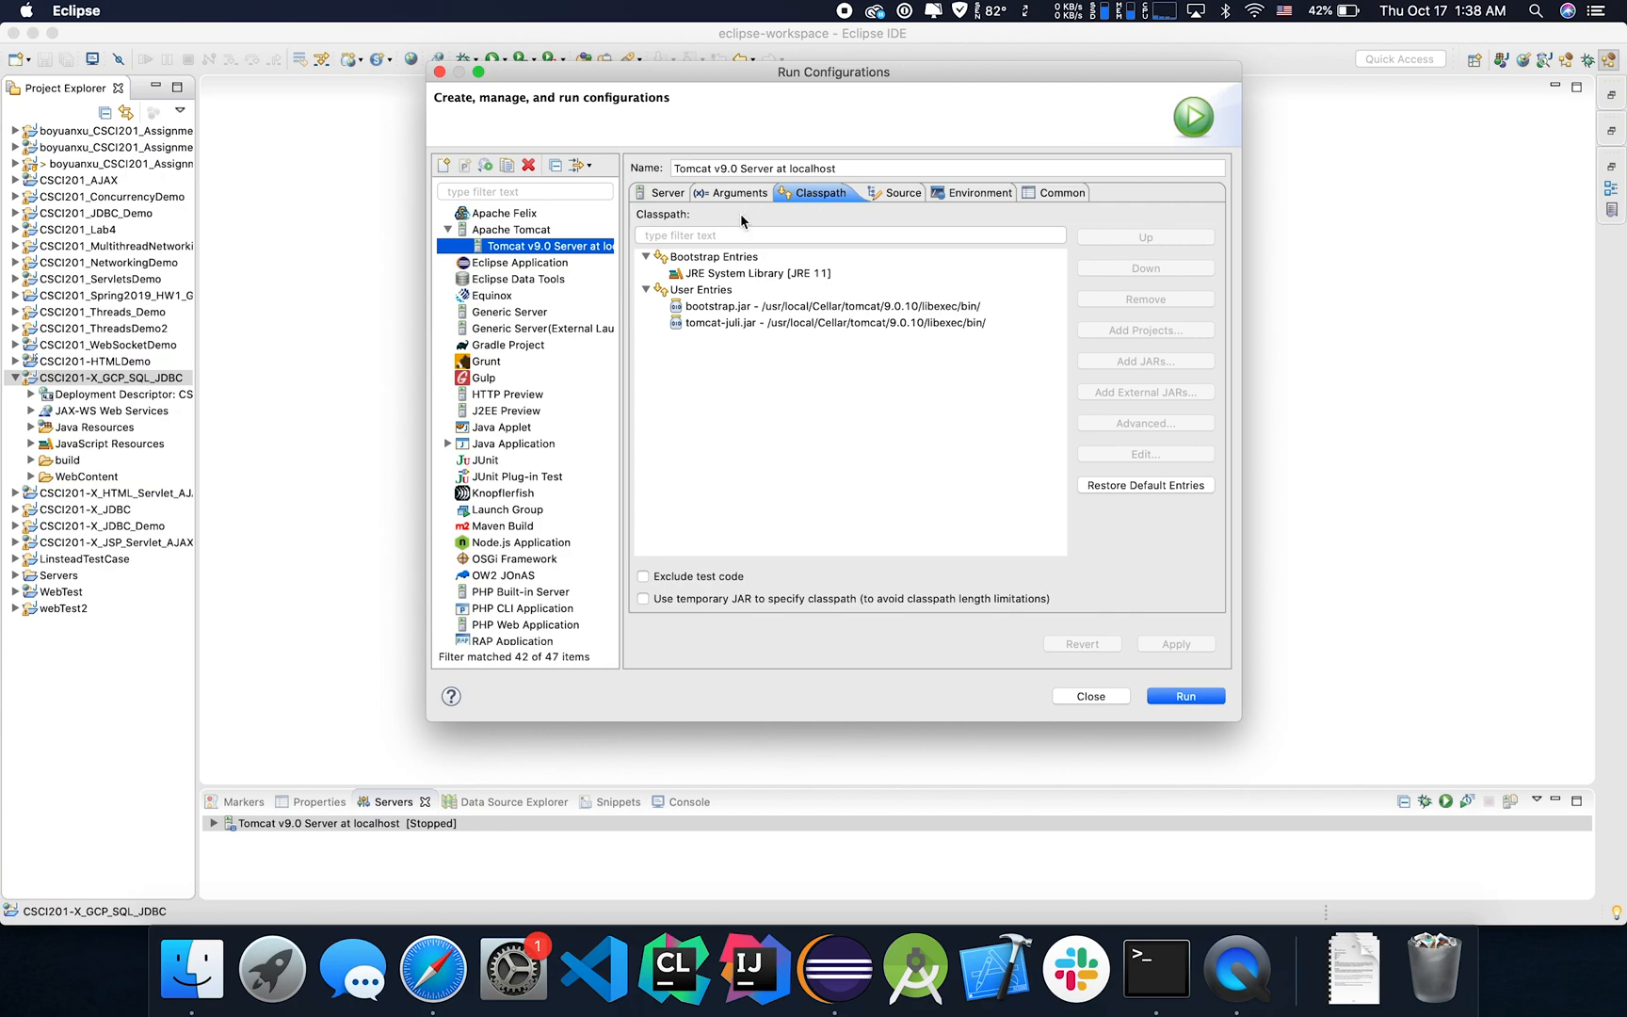
- Add mysql-connector-java-5.1.46.jar and mysql-socket-factory-1.0.15 JARs to the Tomcat classpath and apply
click(1144, 362)
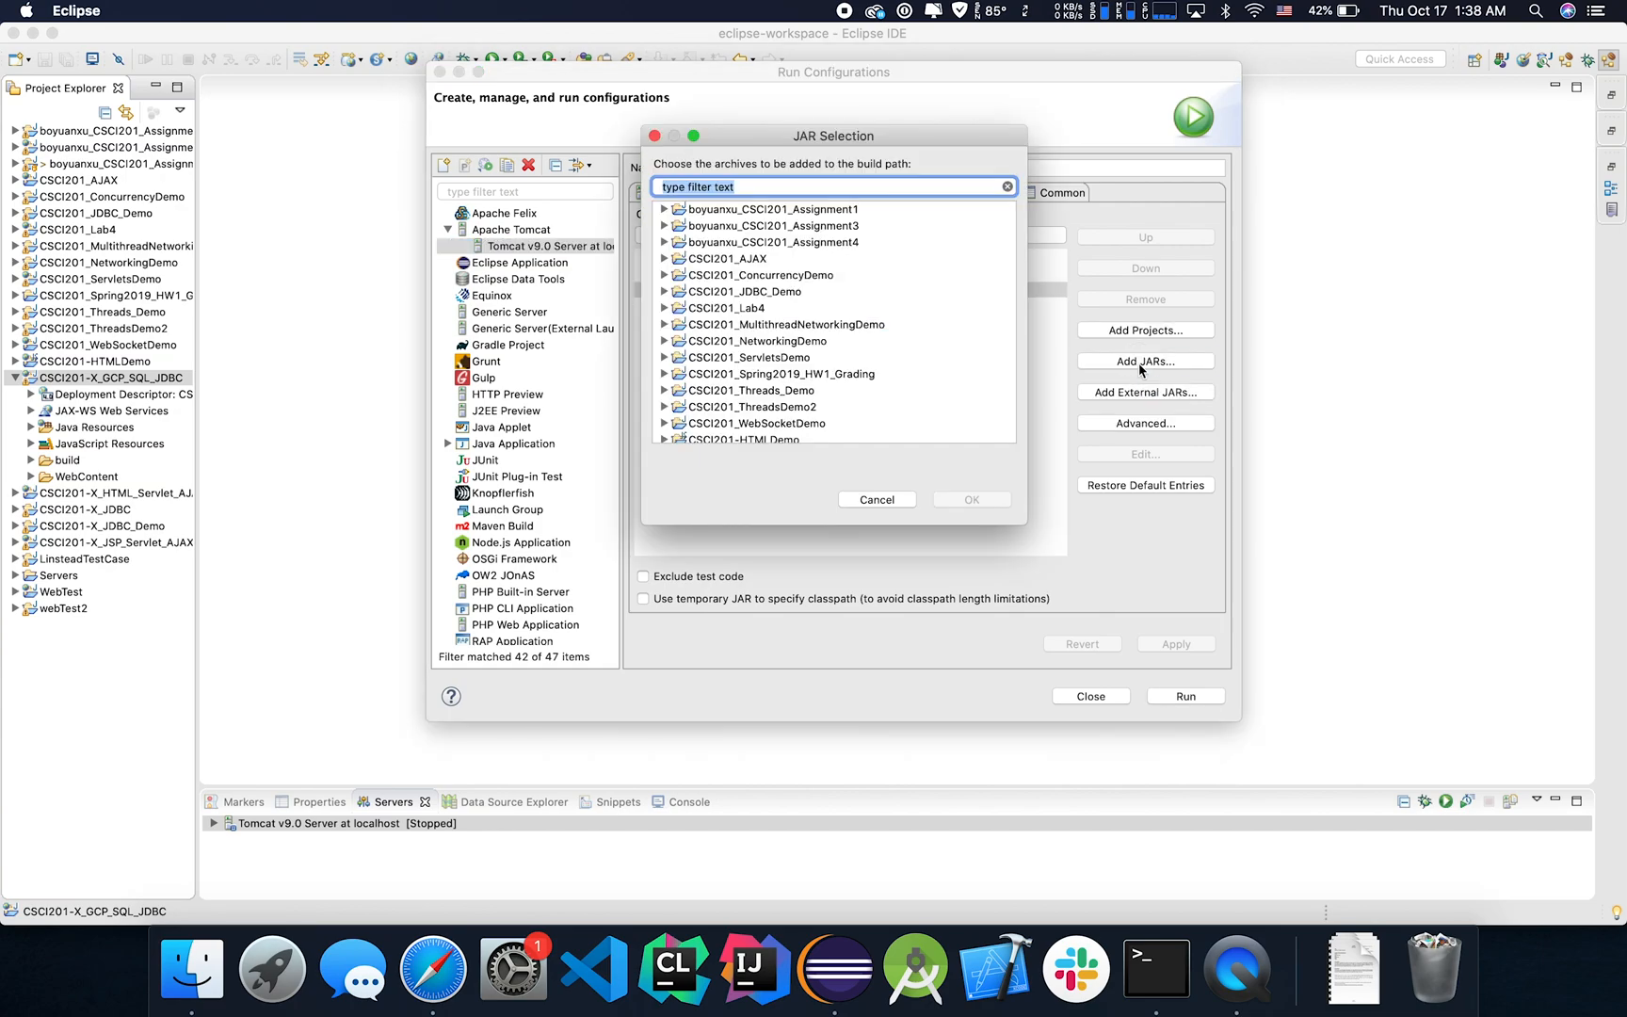
scroll(down, 3)
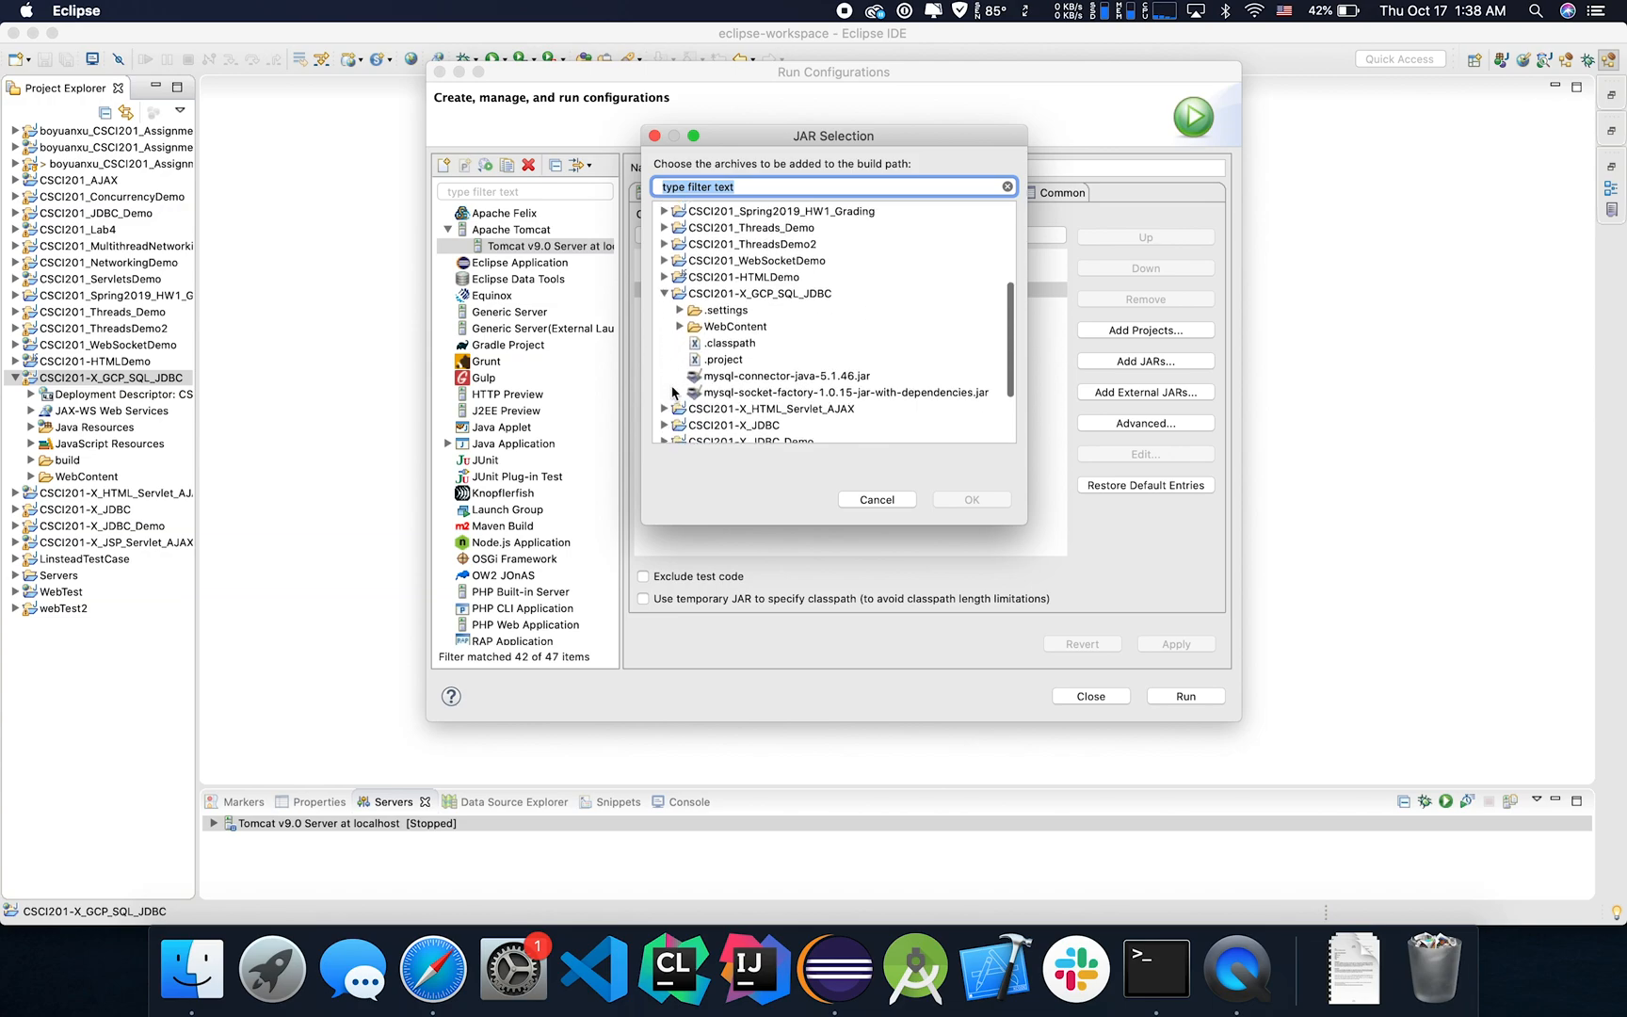
click(844, 389)
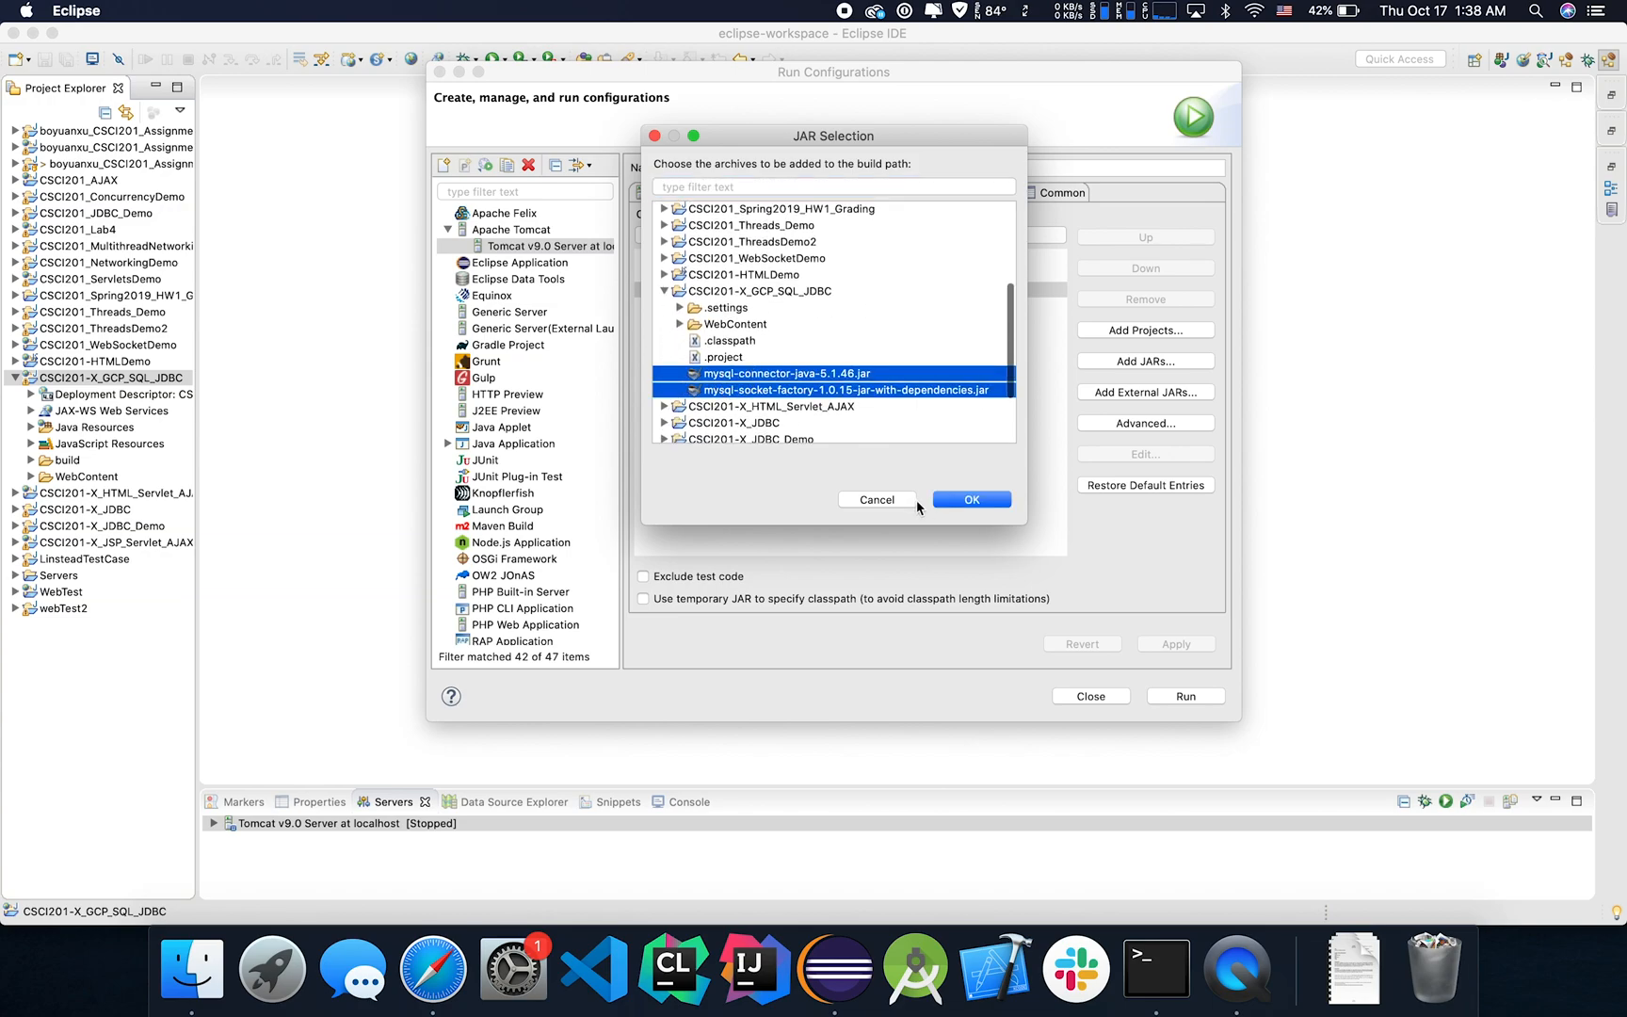
click(968, 499)
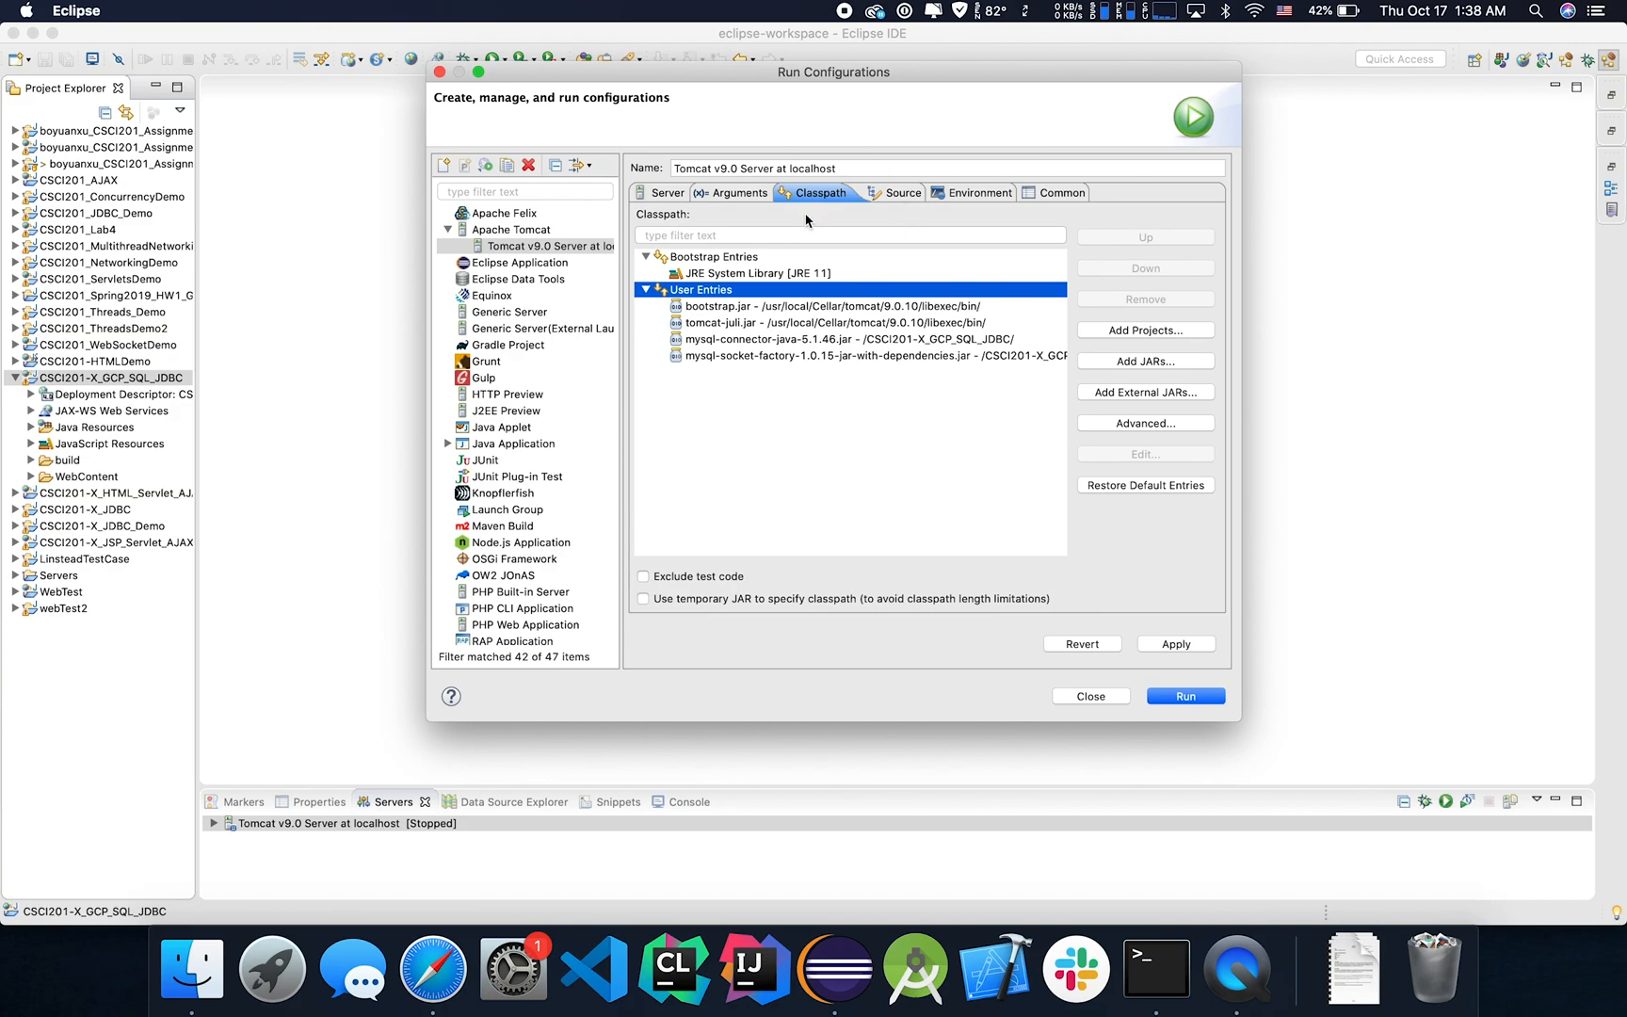
mouse_move(934, 473)
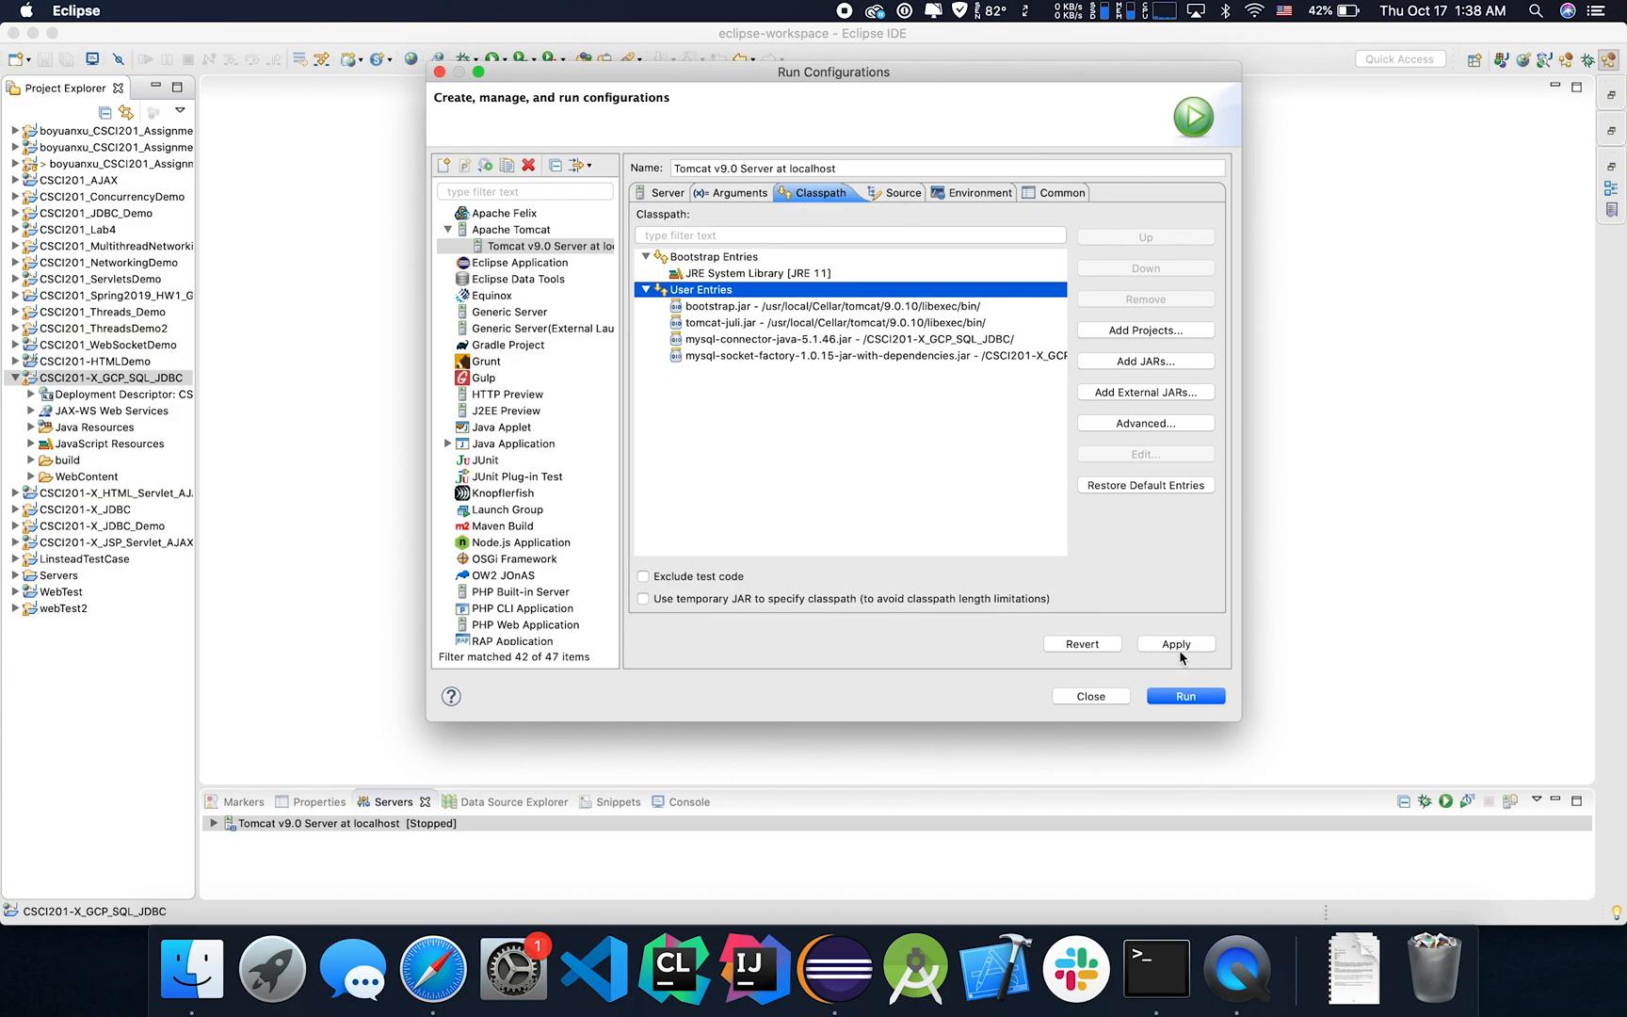
click(1090, 694)
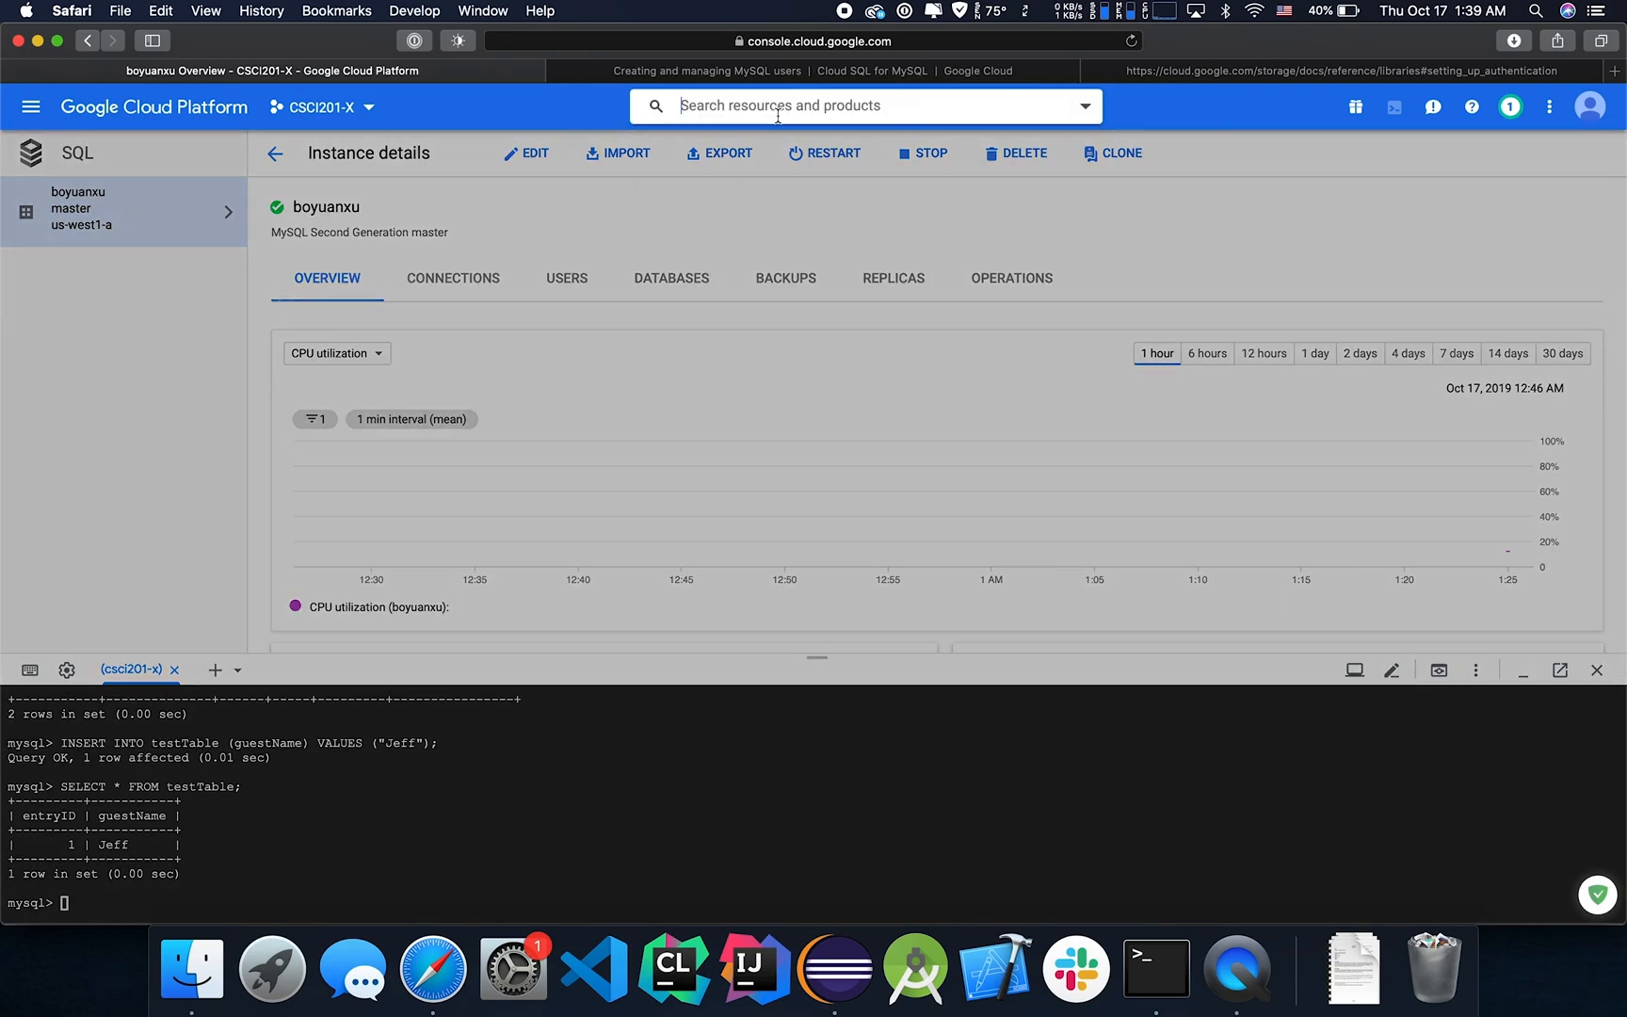
- Review the boyuanxu instance's Public IP and SSL connection settings, then return to Eclipse
text(cloud sql)
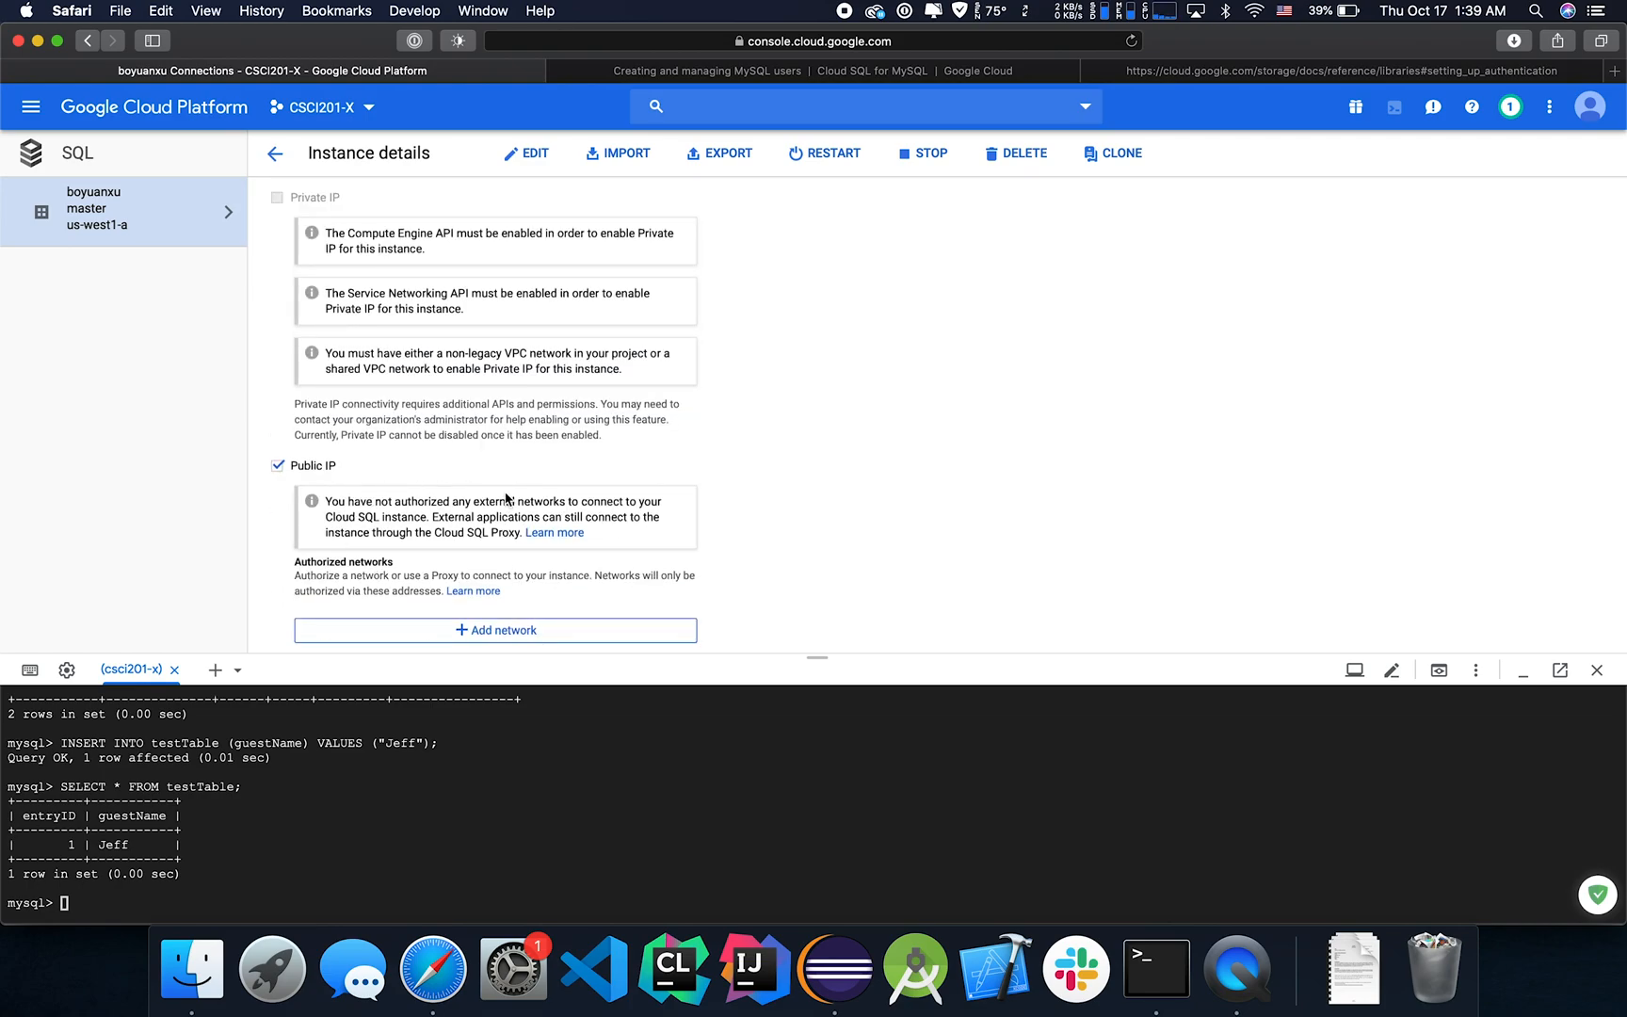
scroll(down, 3)
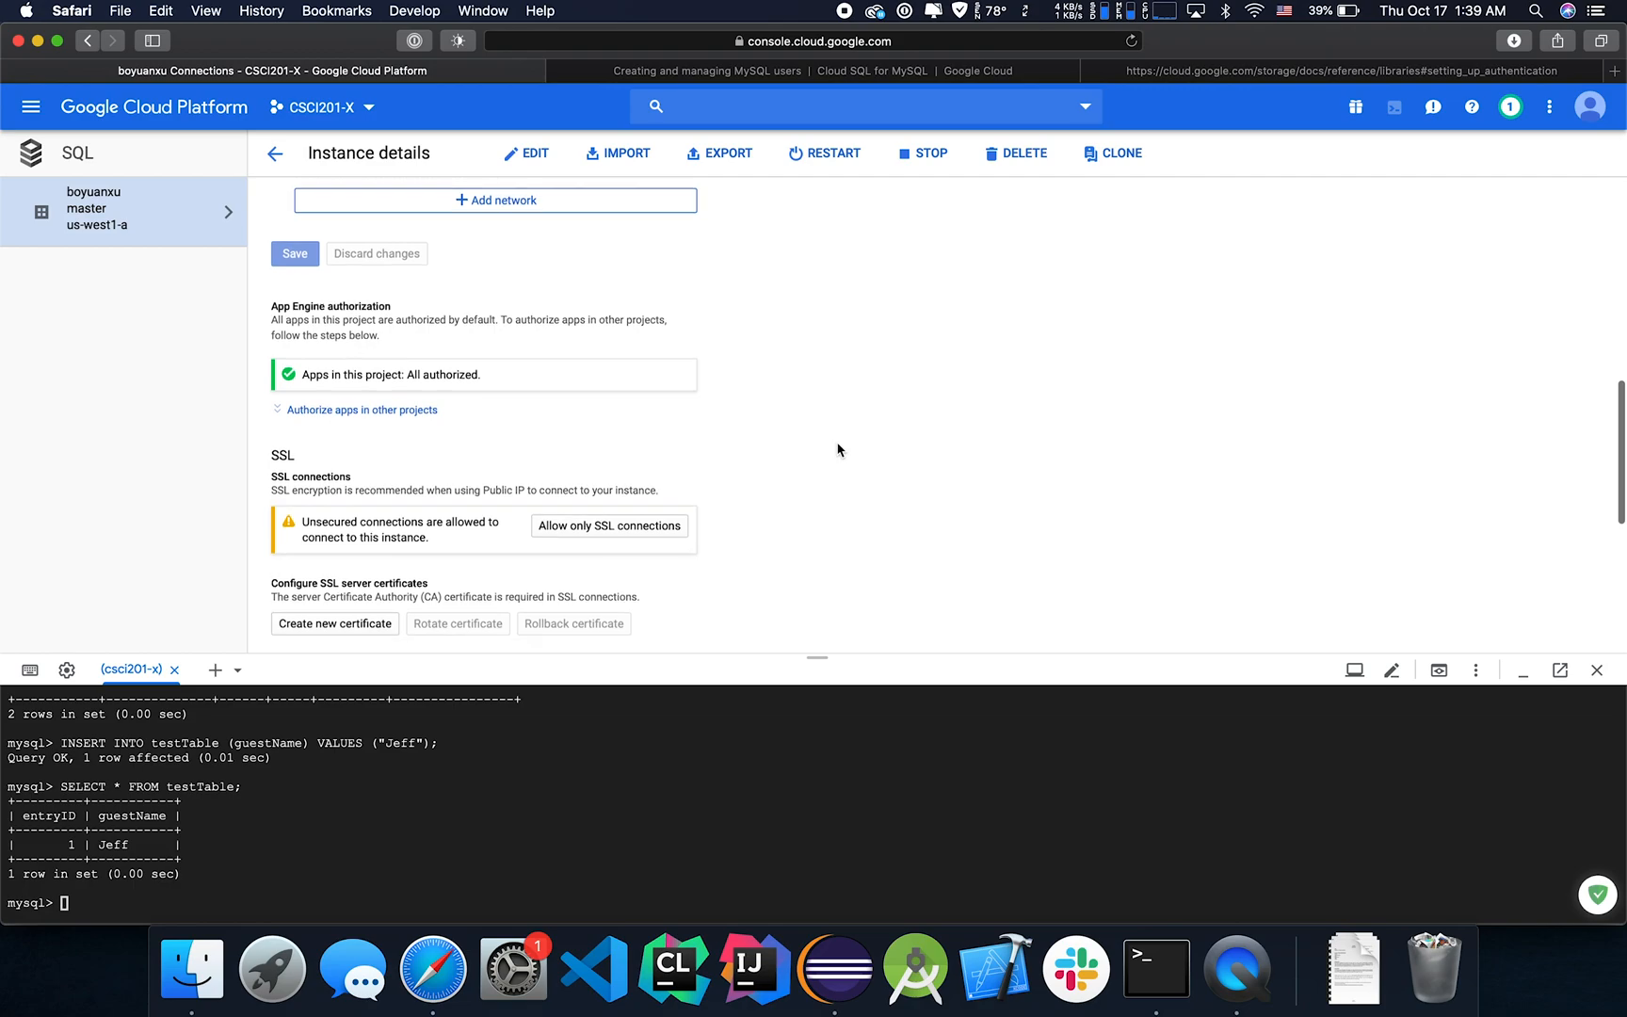
scroll(down, 3)
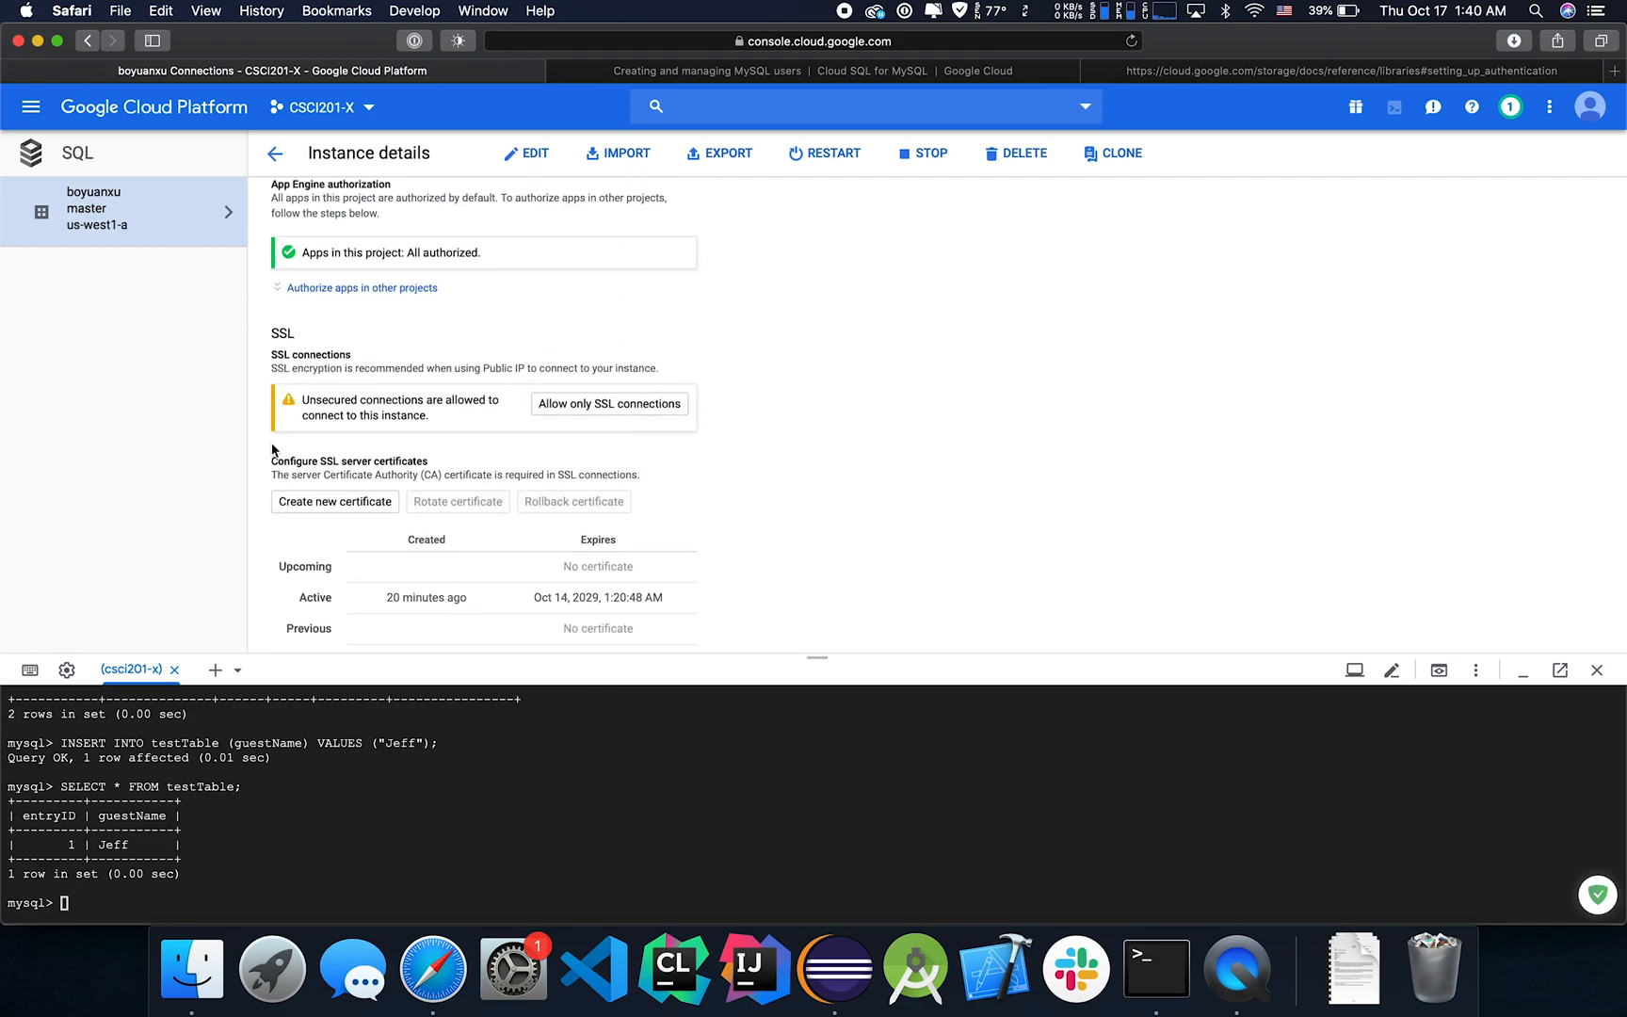
mouse_move(489, 419)
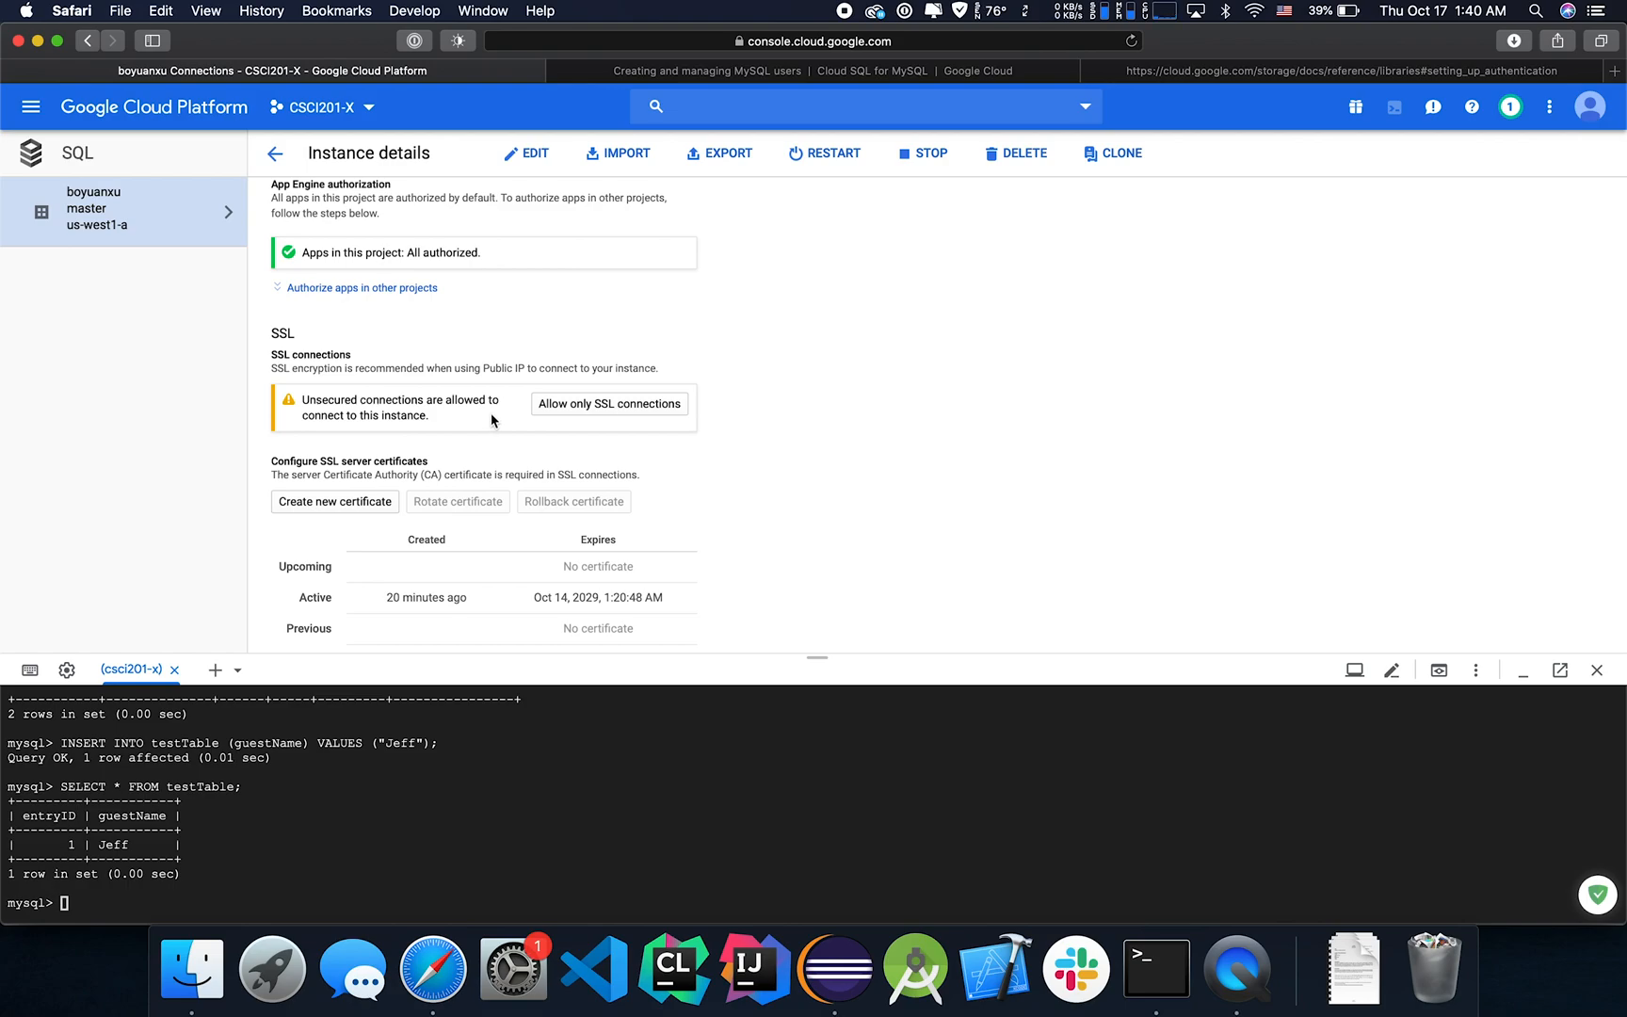
mouse_move(1034, 581)
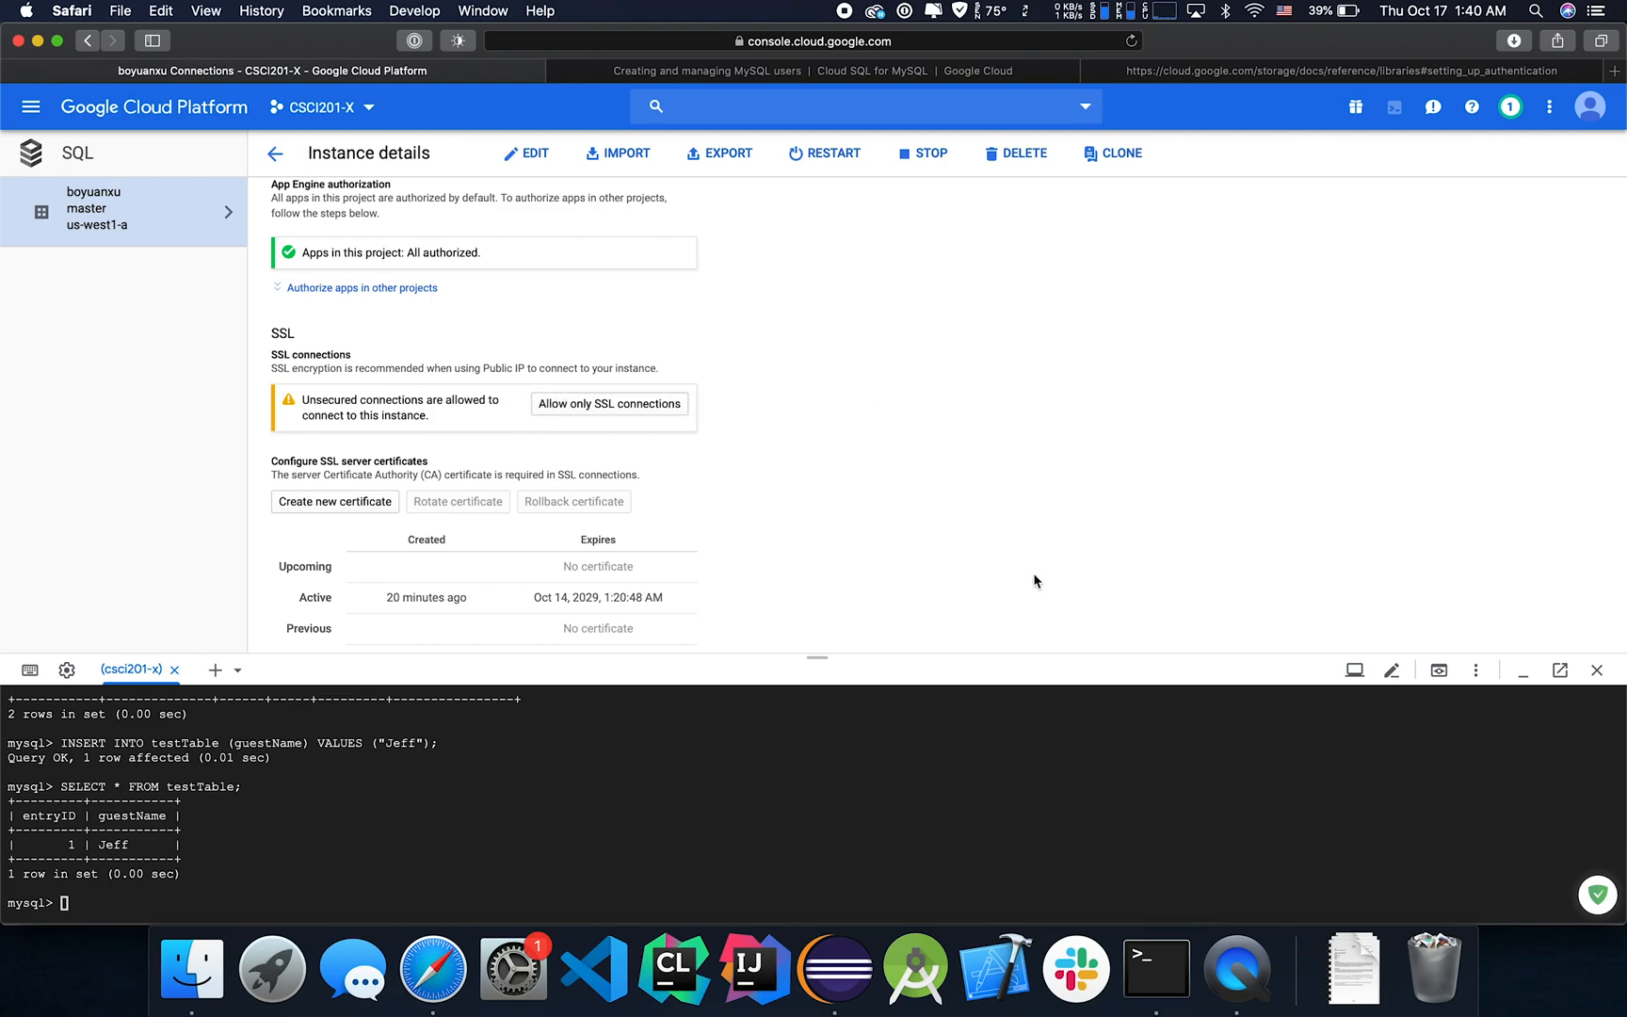
click(833, 945)
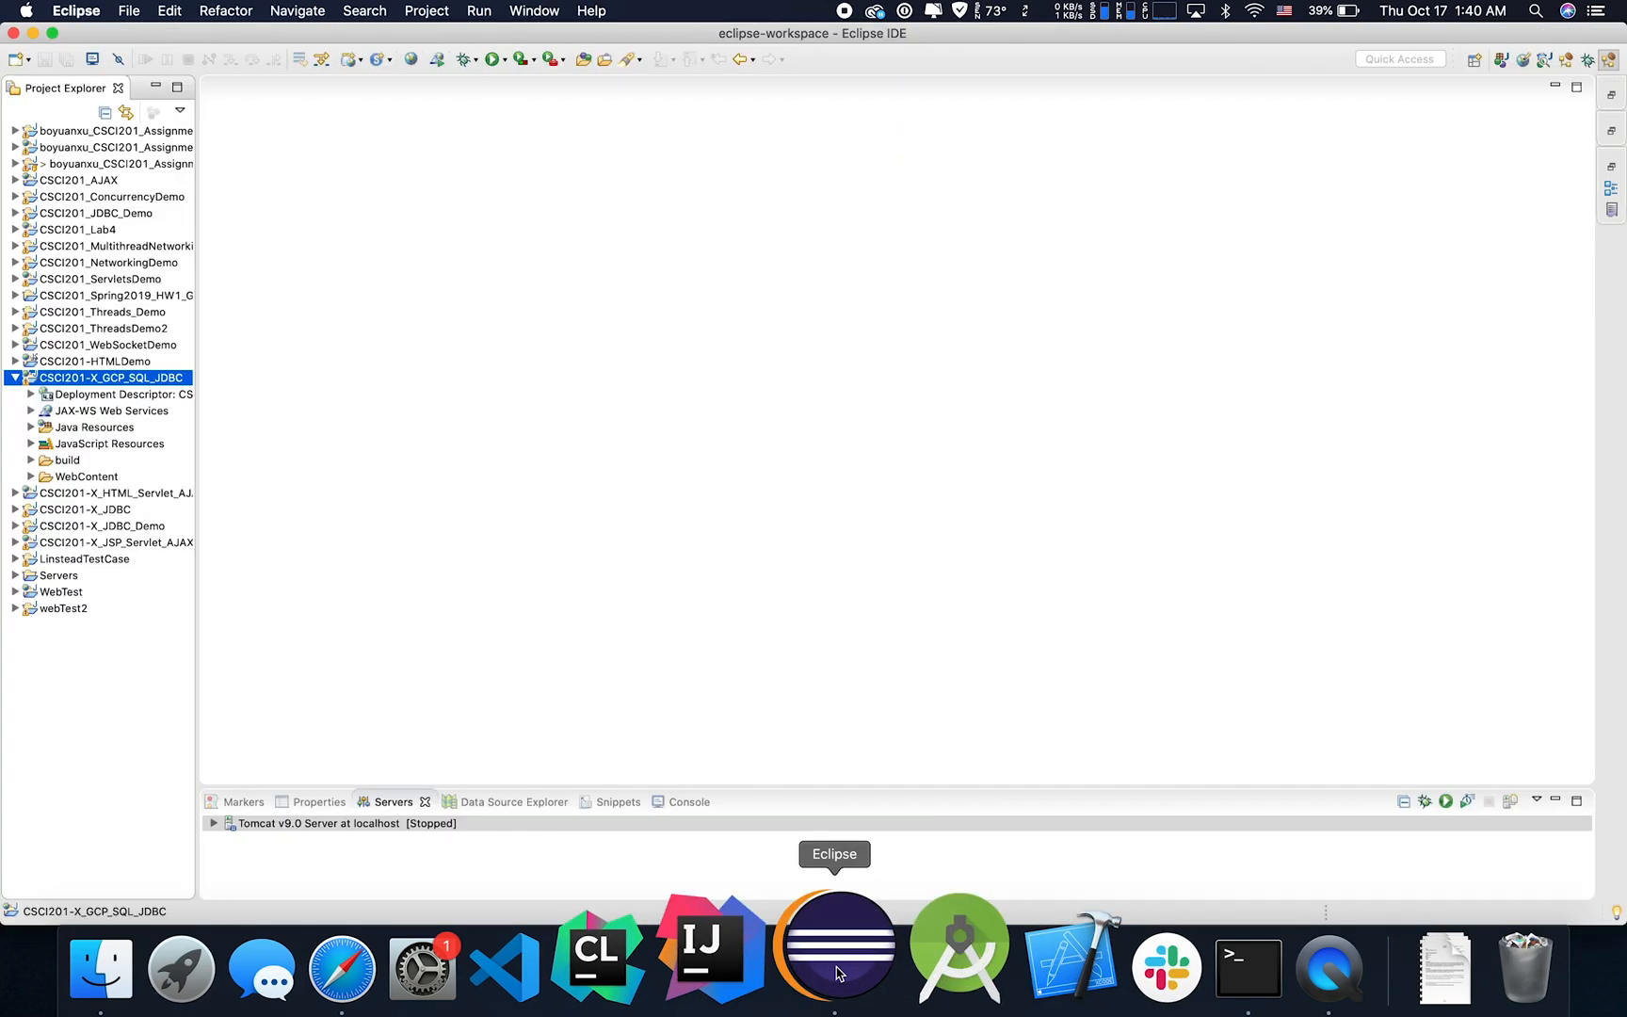
- Create the package com.usc.csci201x under the src folder
click(31, 477)
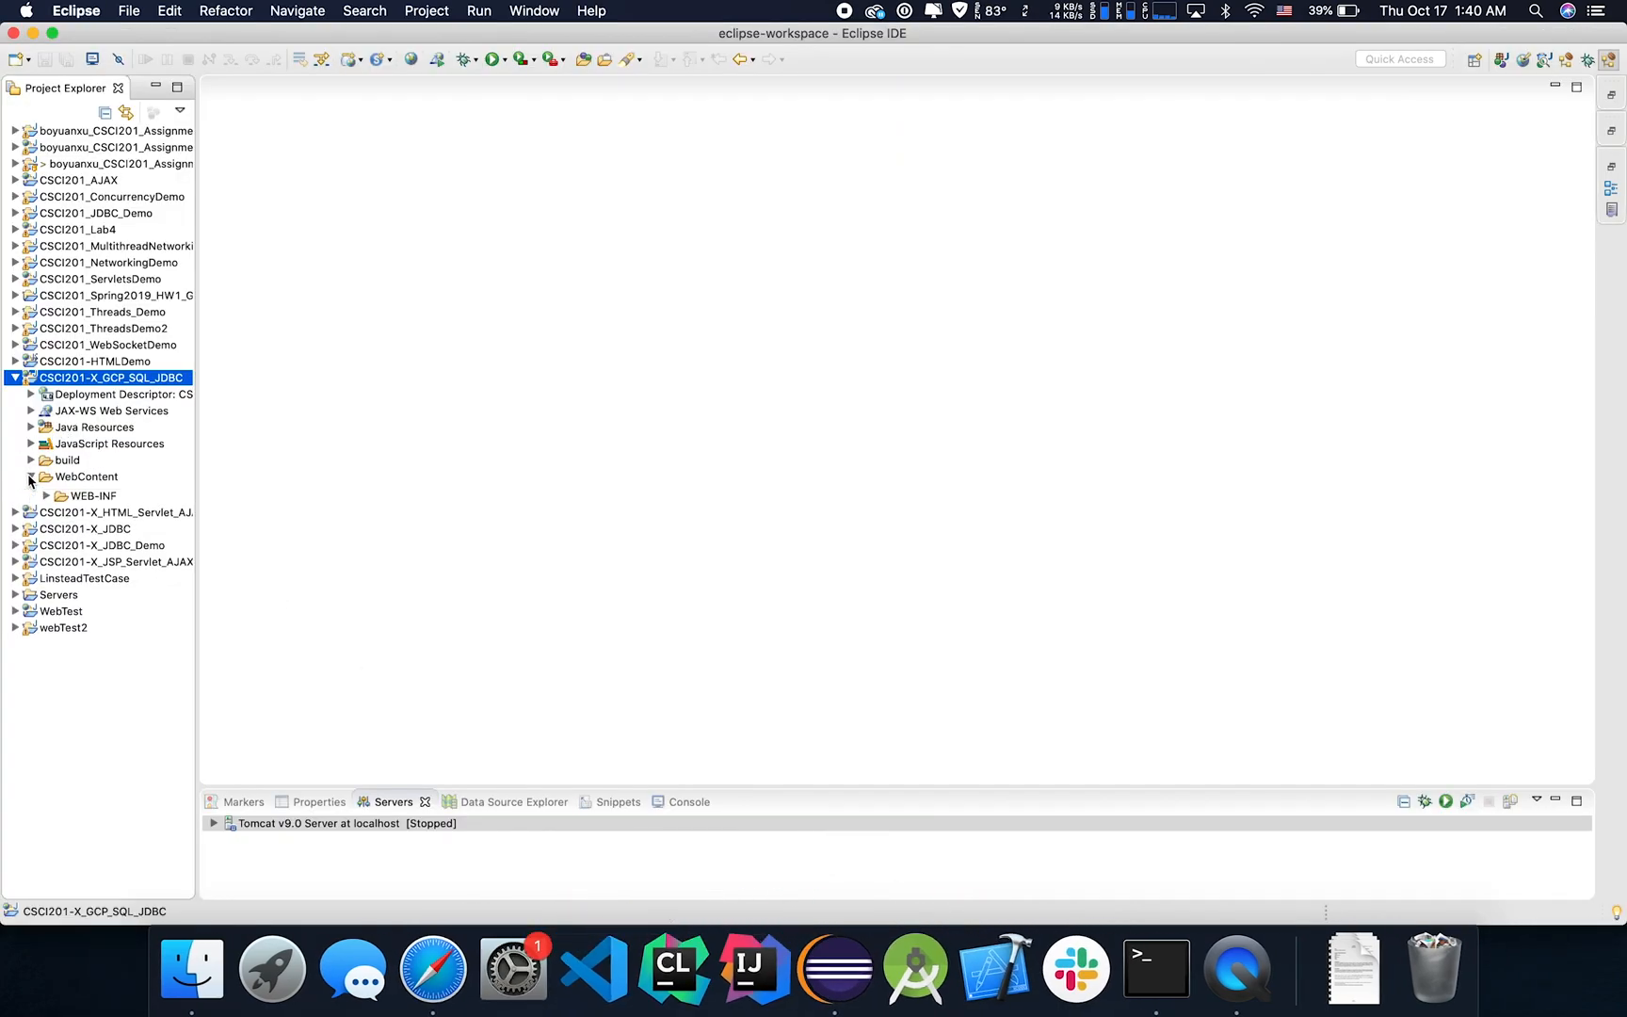
click(31, 427)
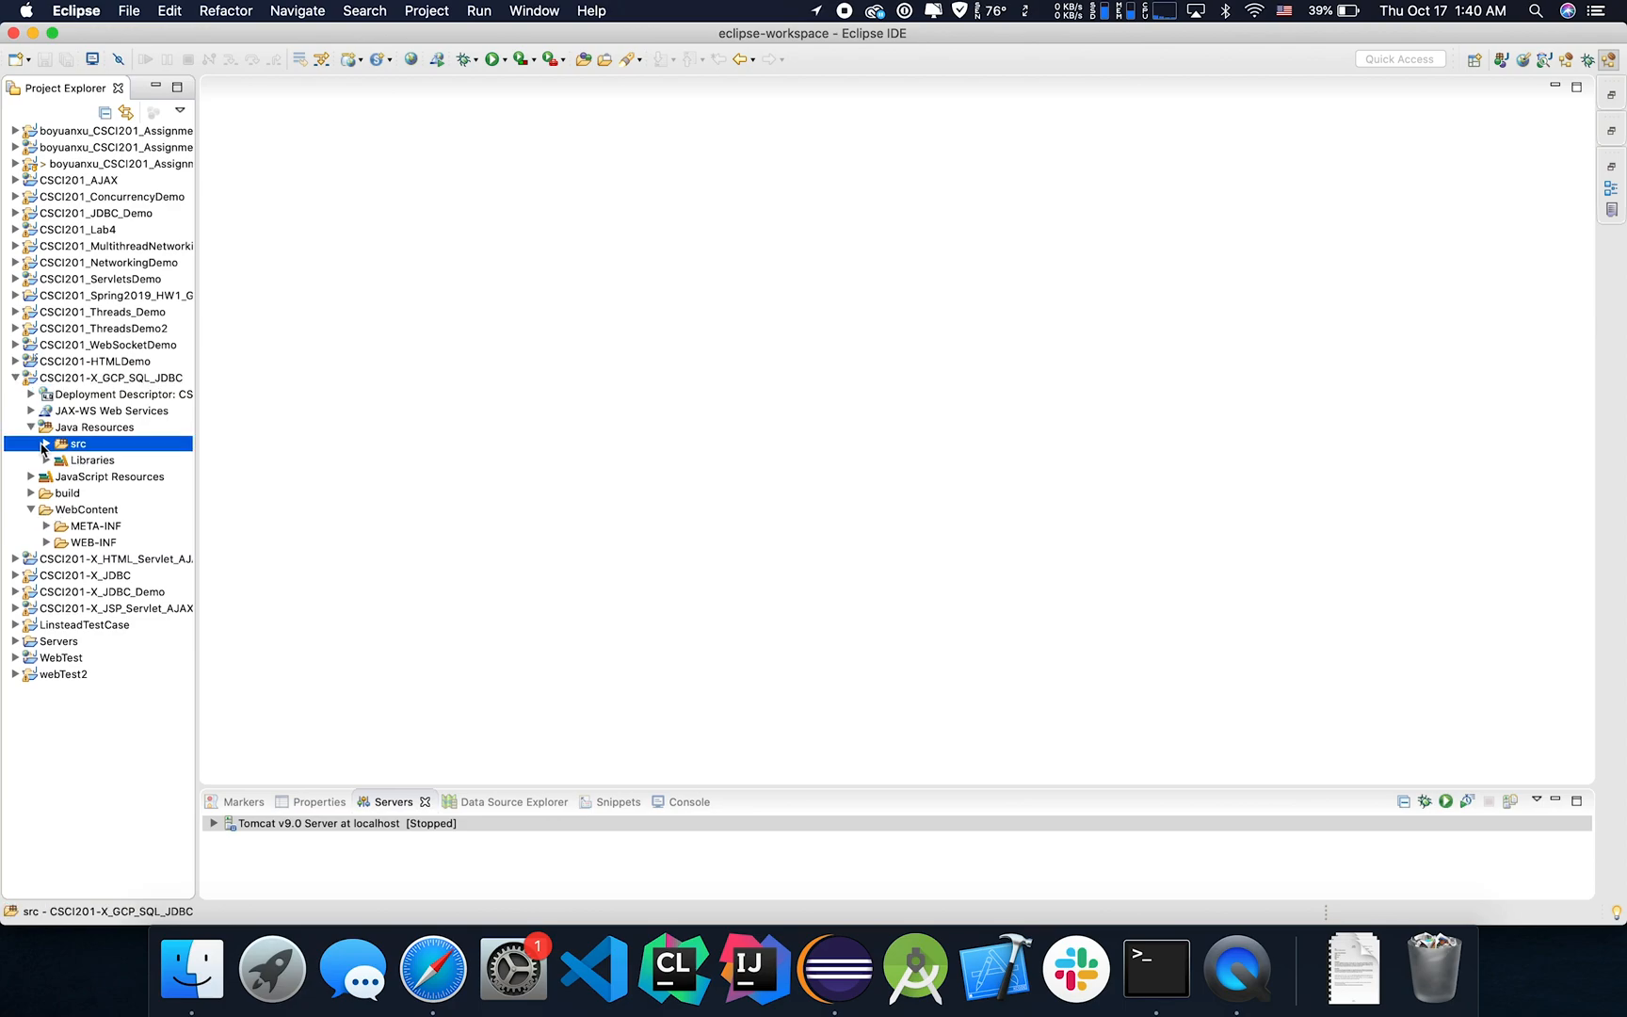
right_click(77, 444)
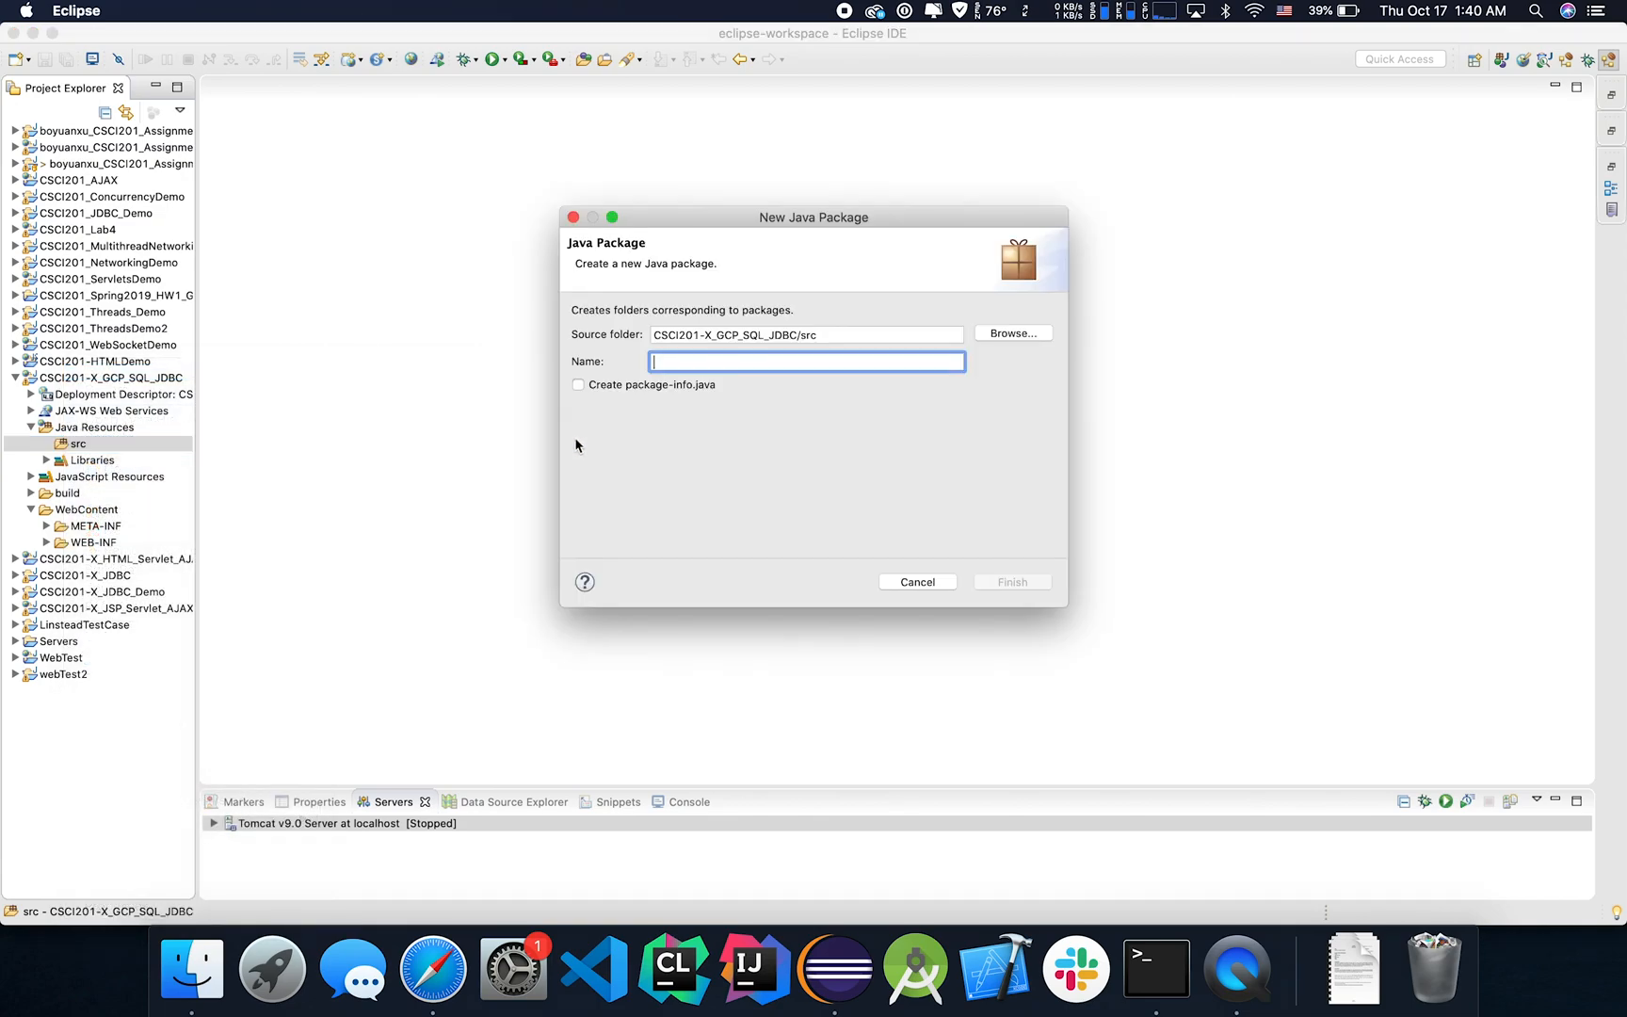
text(com.usc.d)
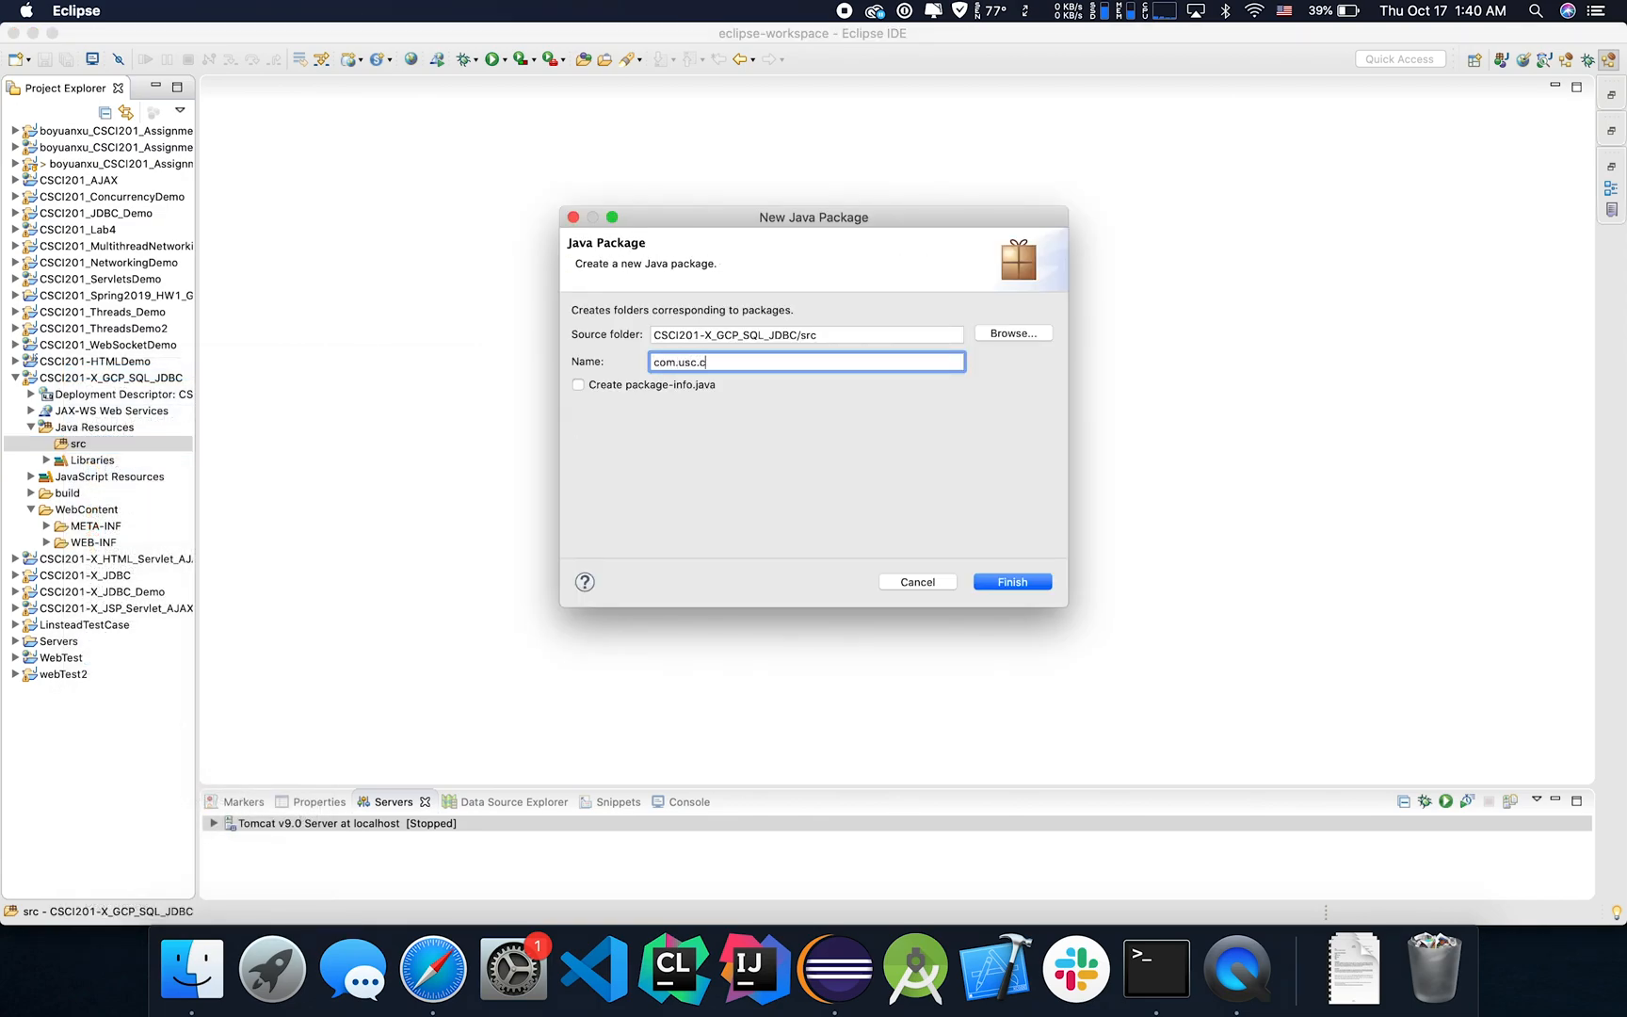
click(1009, 581)
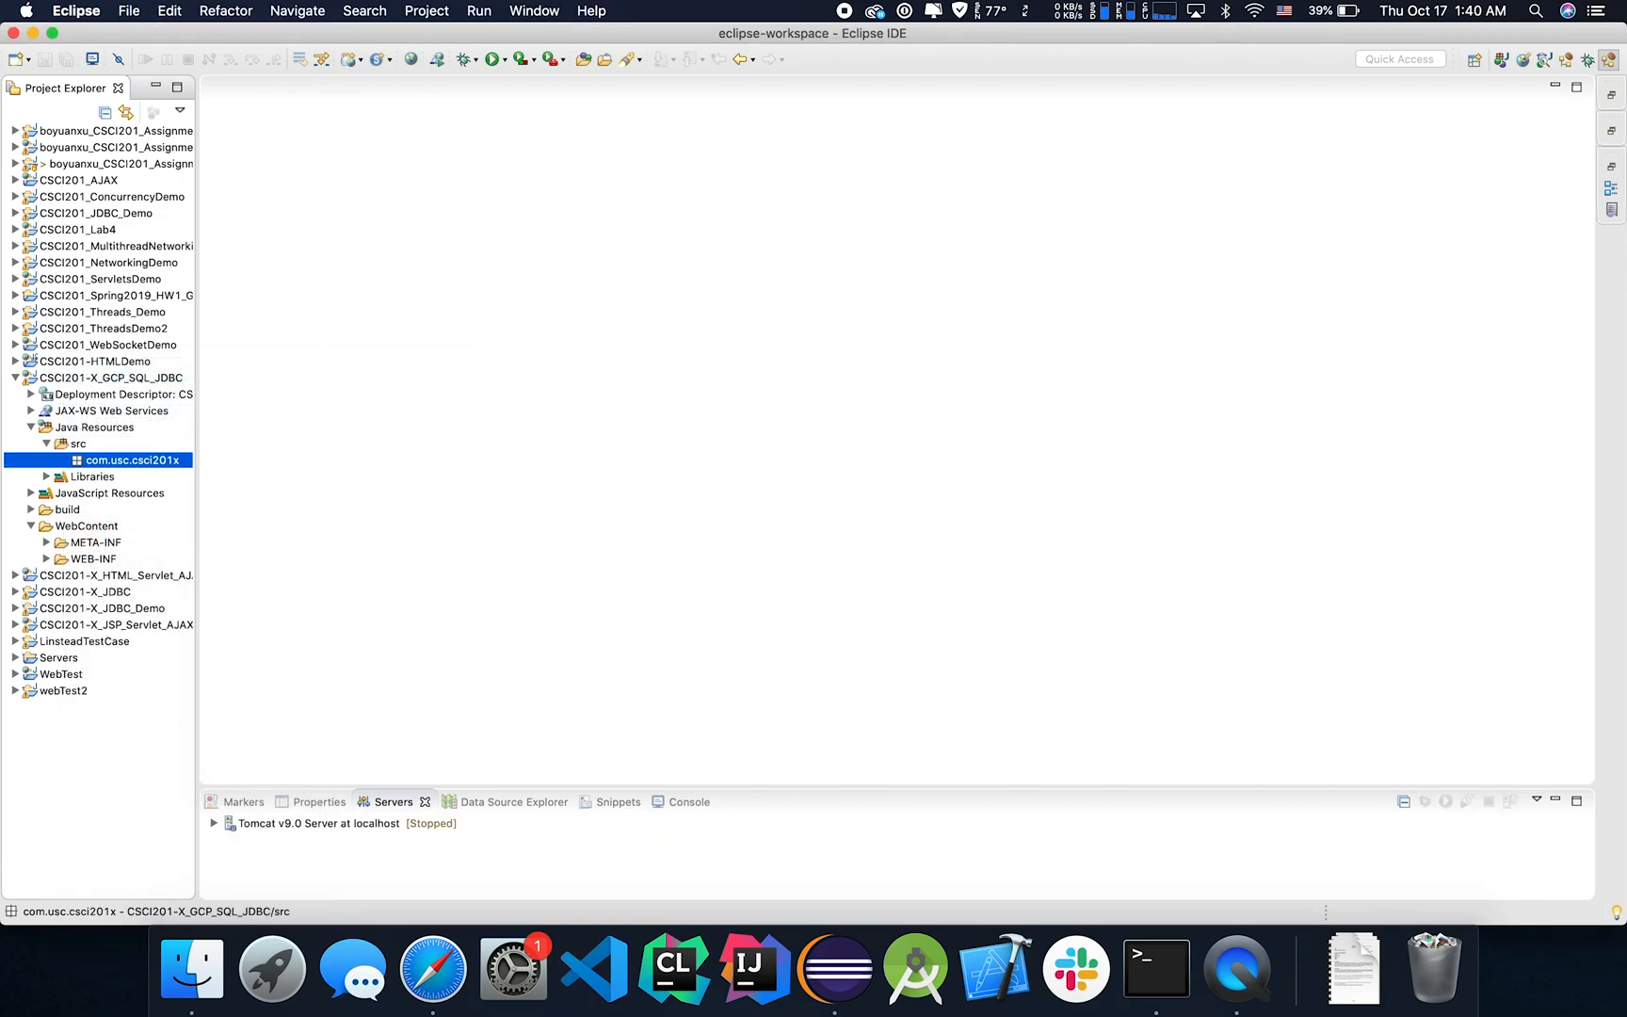
- Add a new servlet named JDBC_Demo to the com.usc.csci201x package
right_click(131, 459)
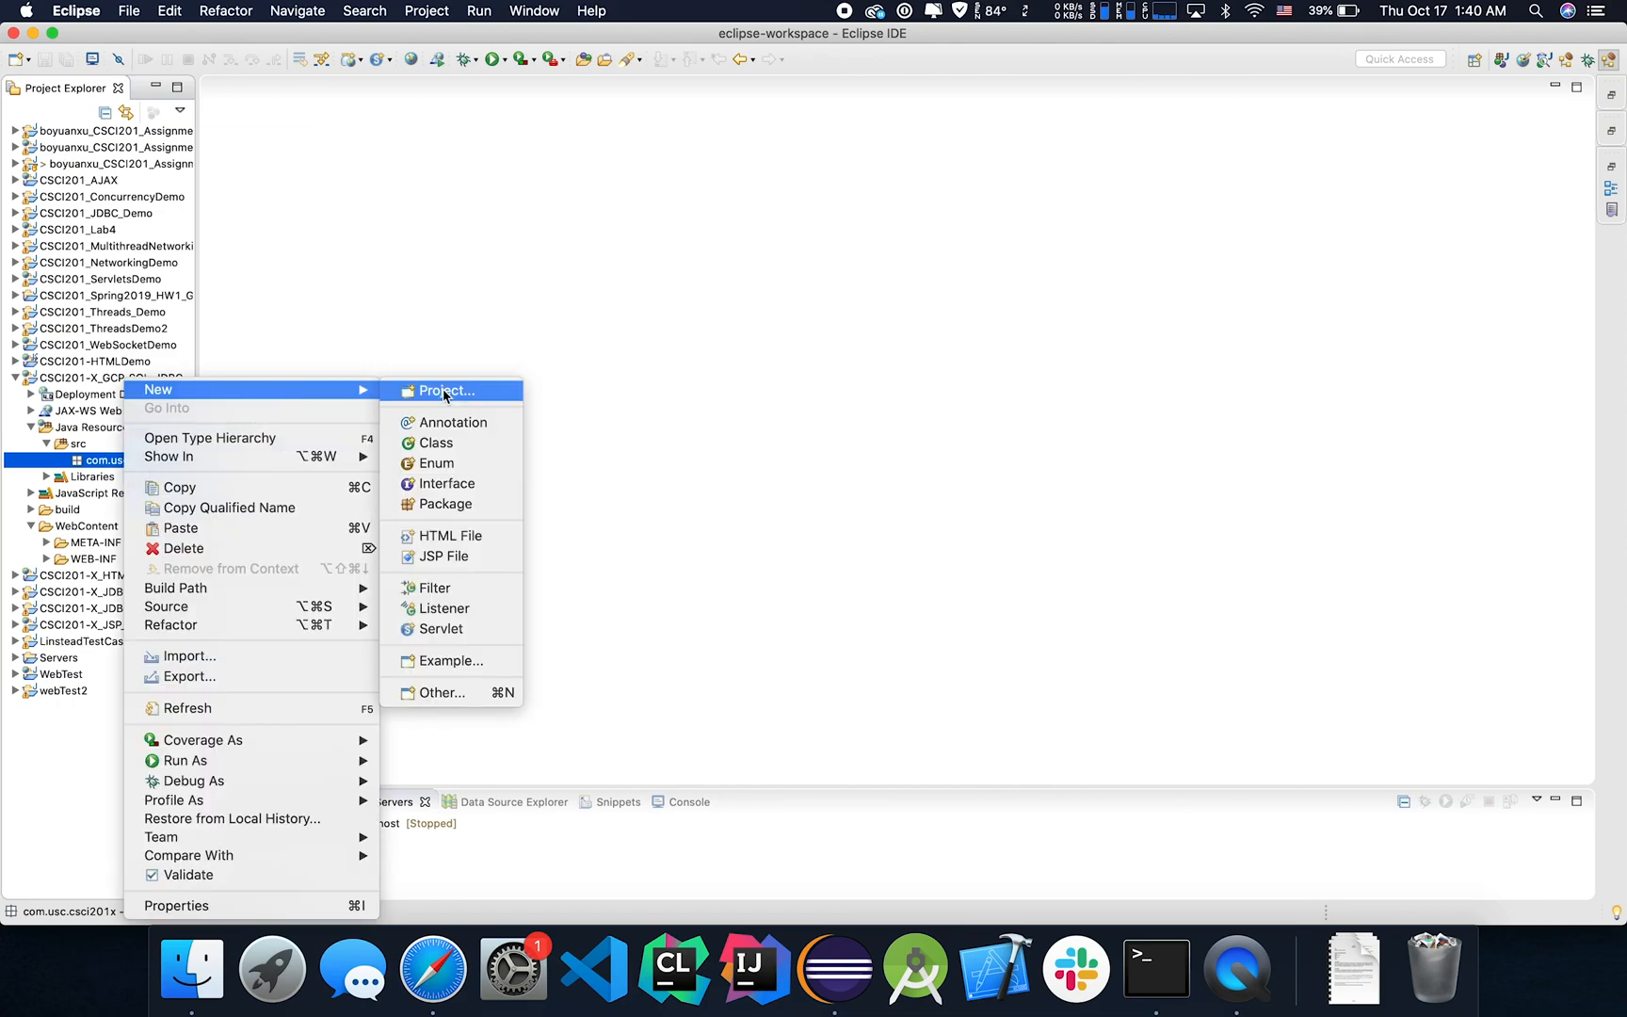
mouse_move(440, 629)
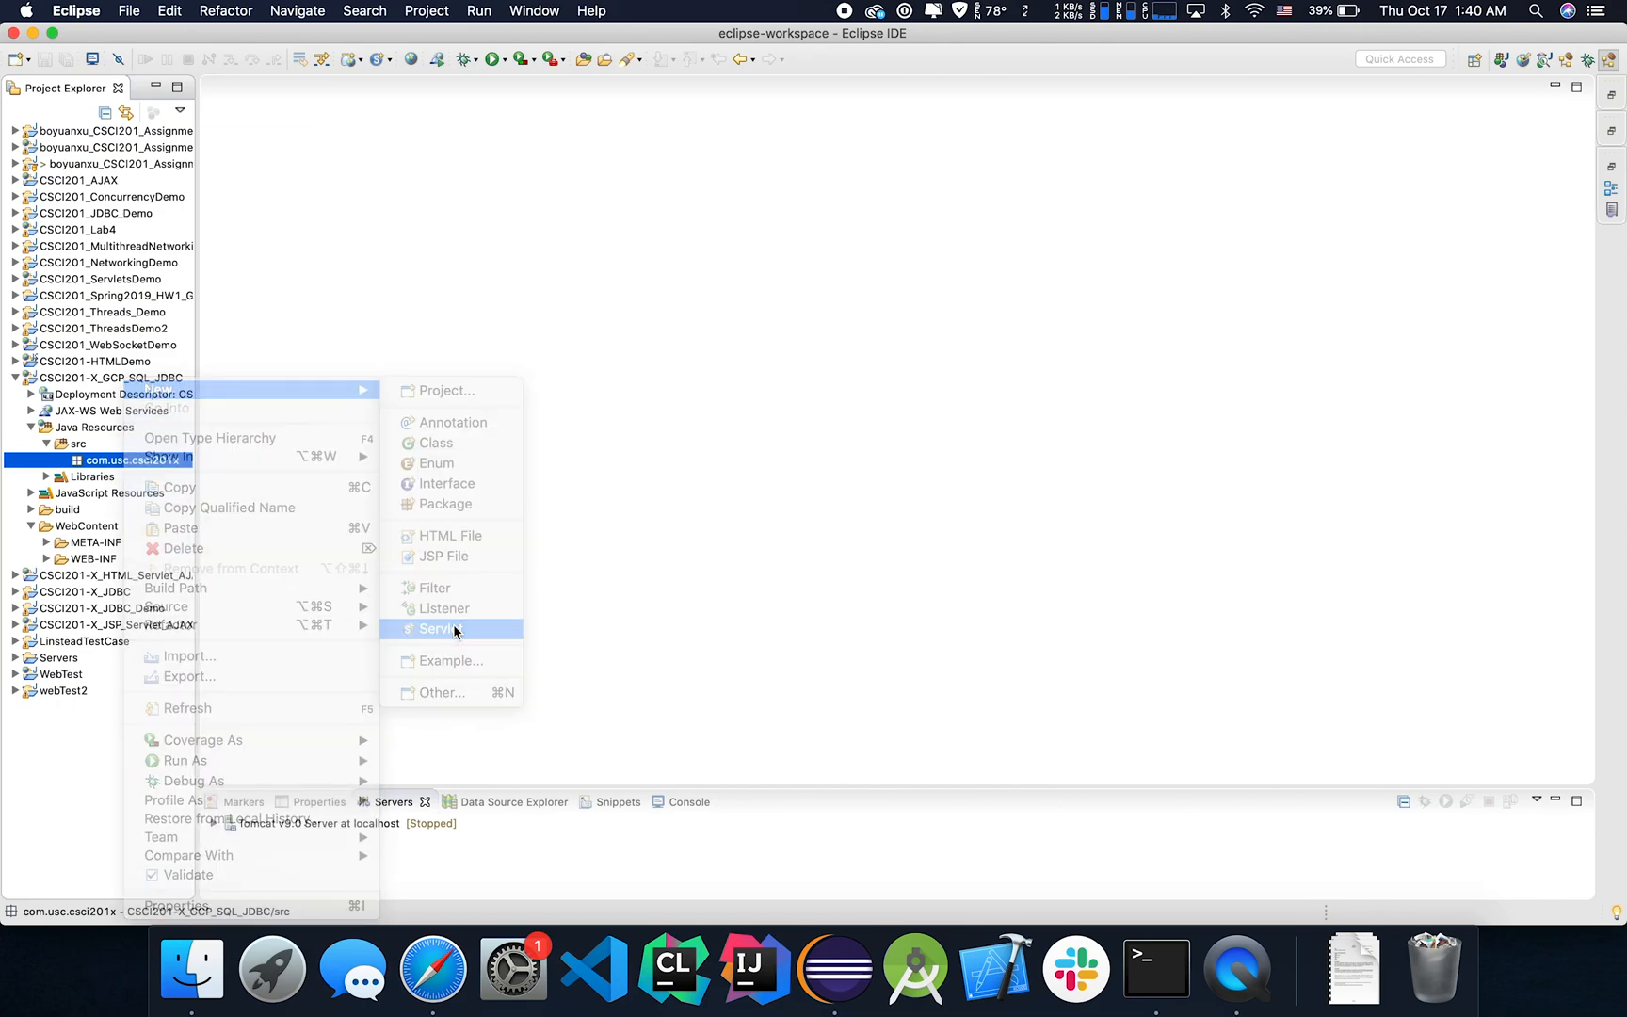
click(436, 629)
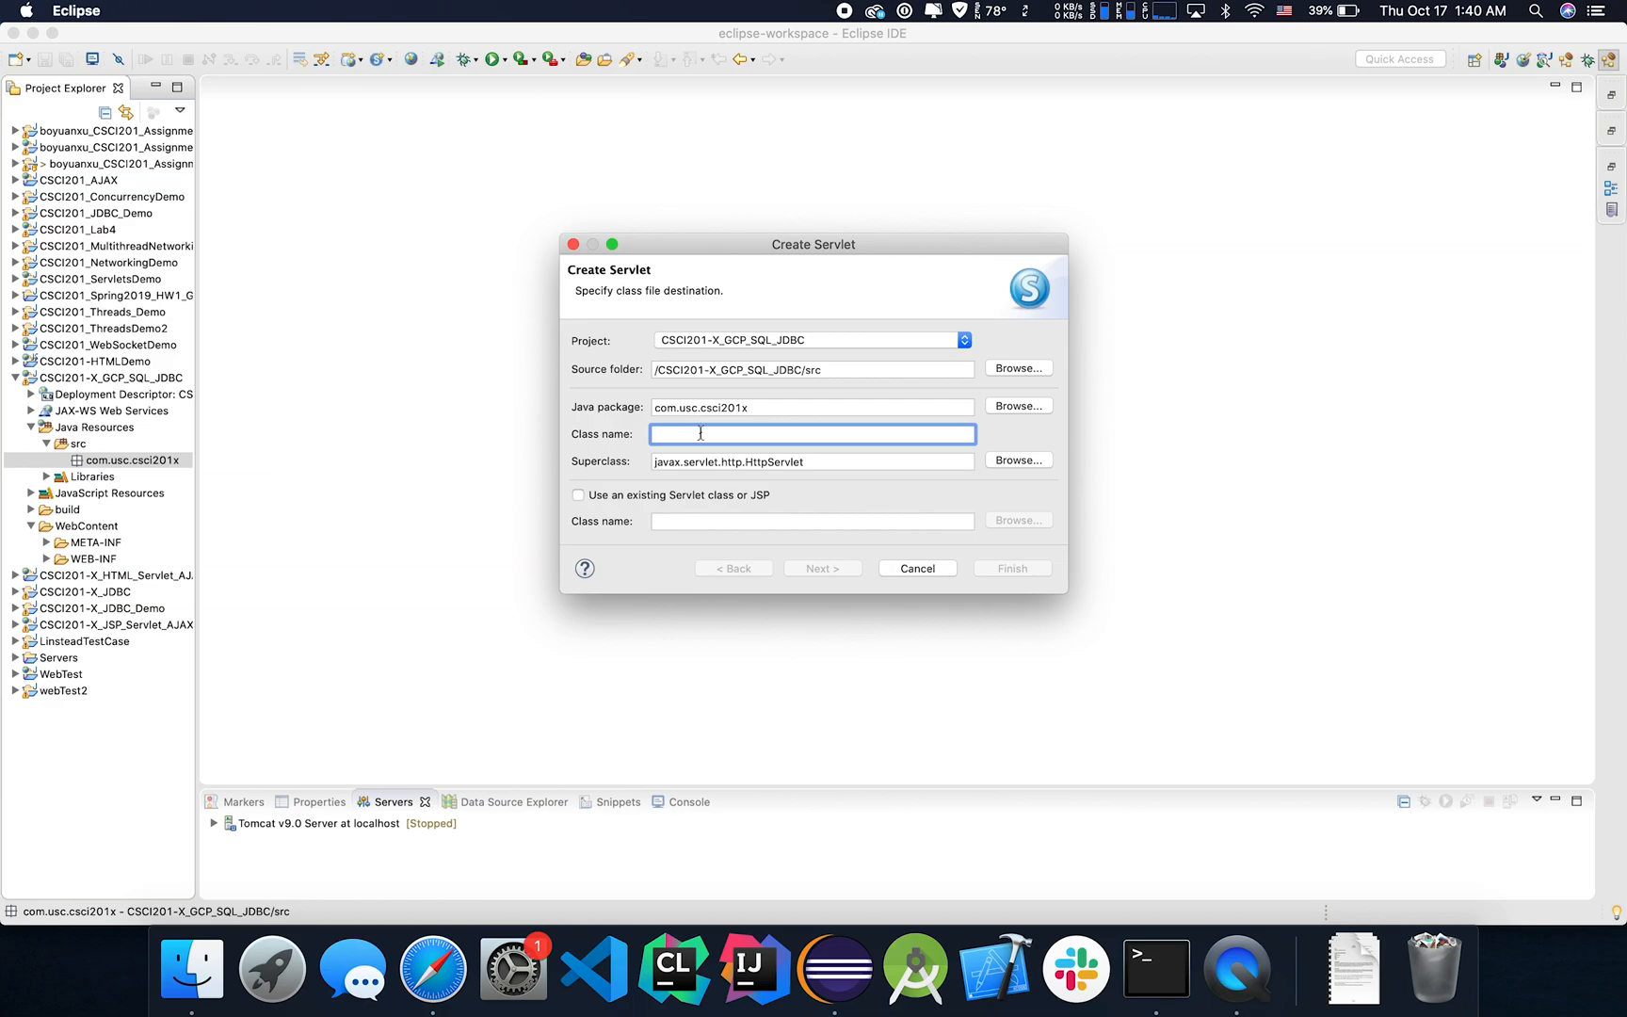
text(JDBC_)
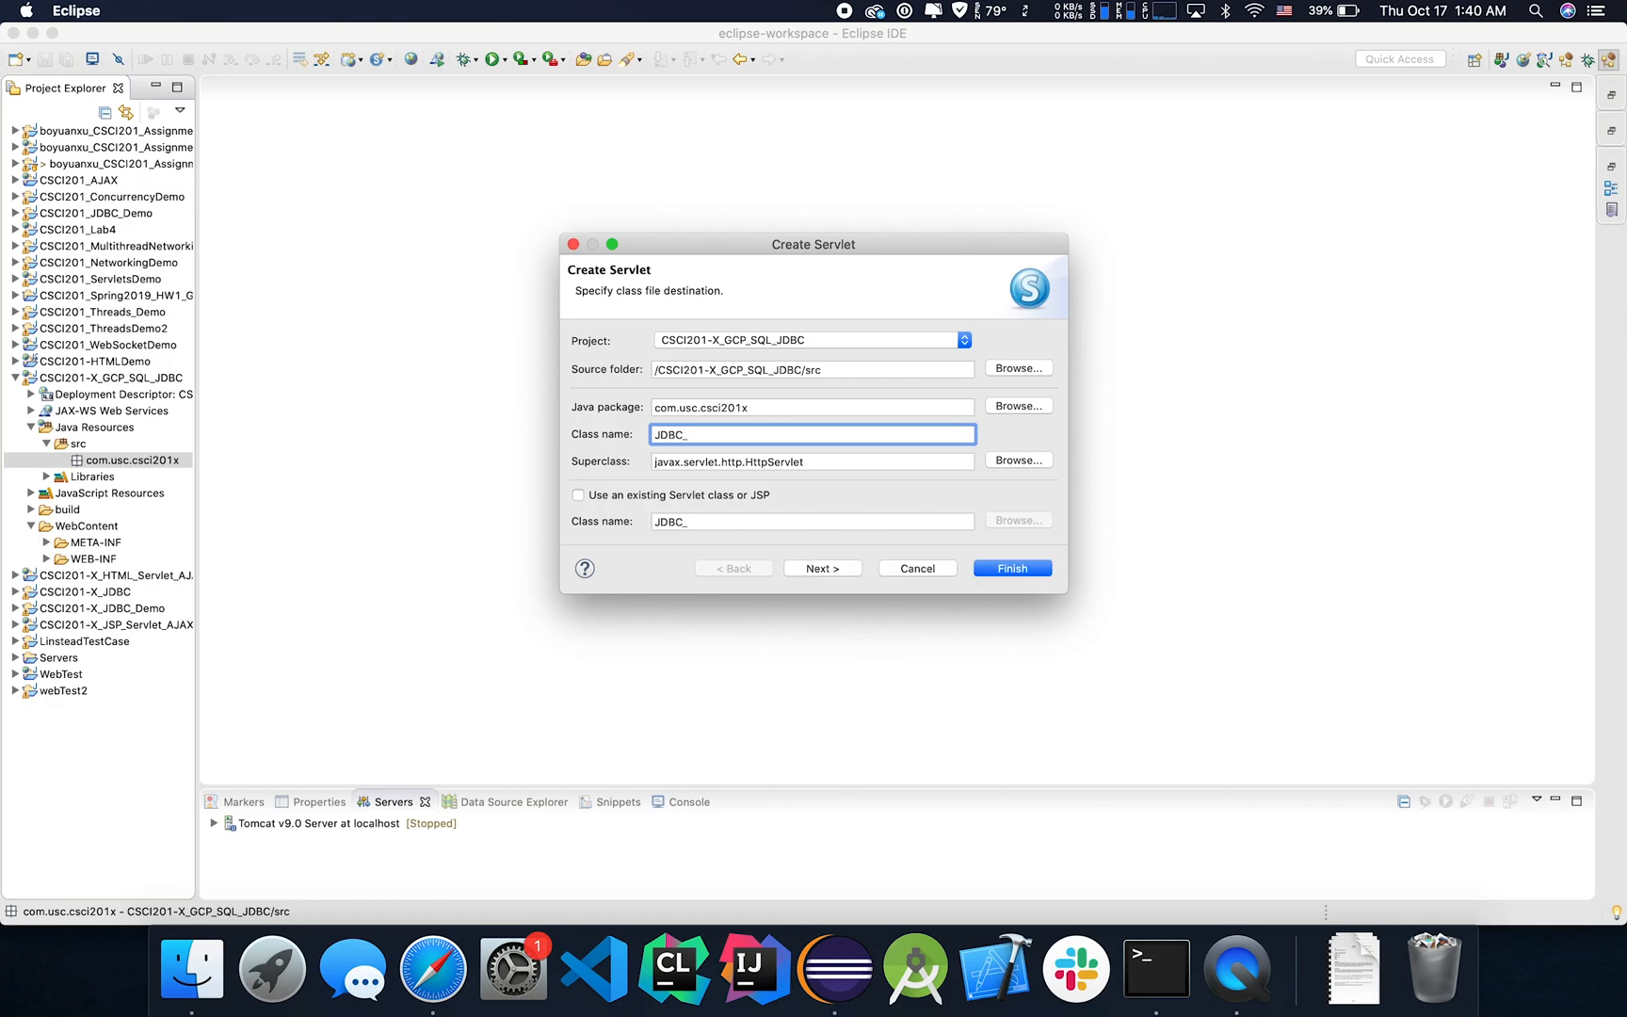
text(Demo)
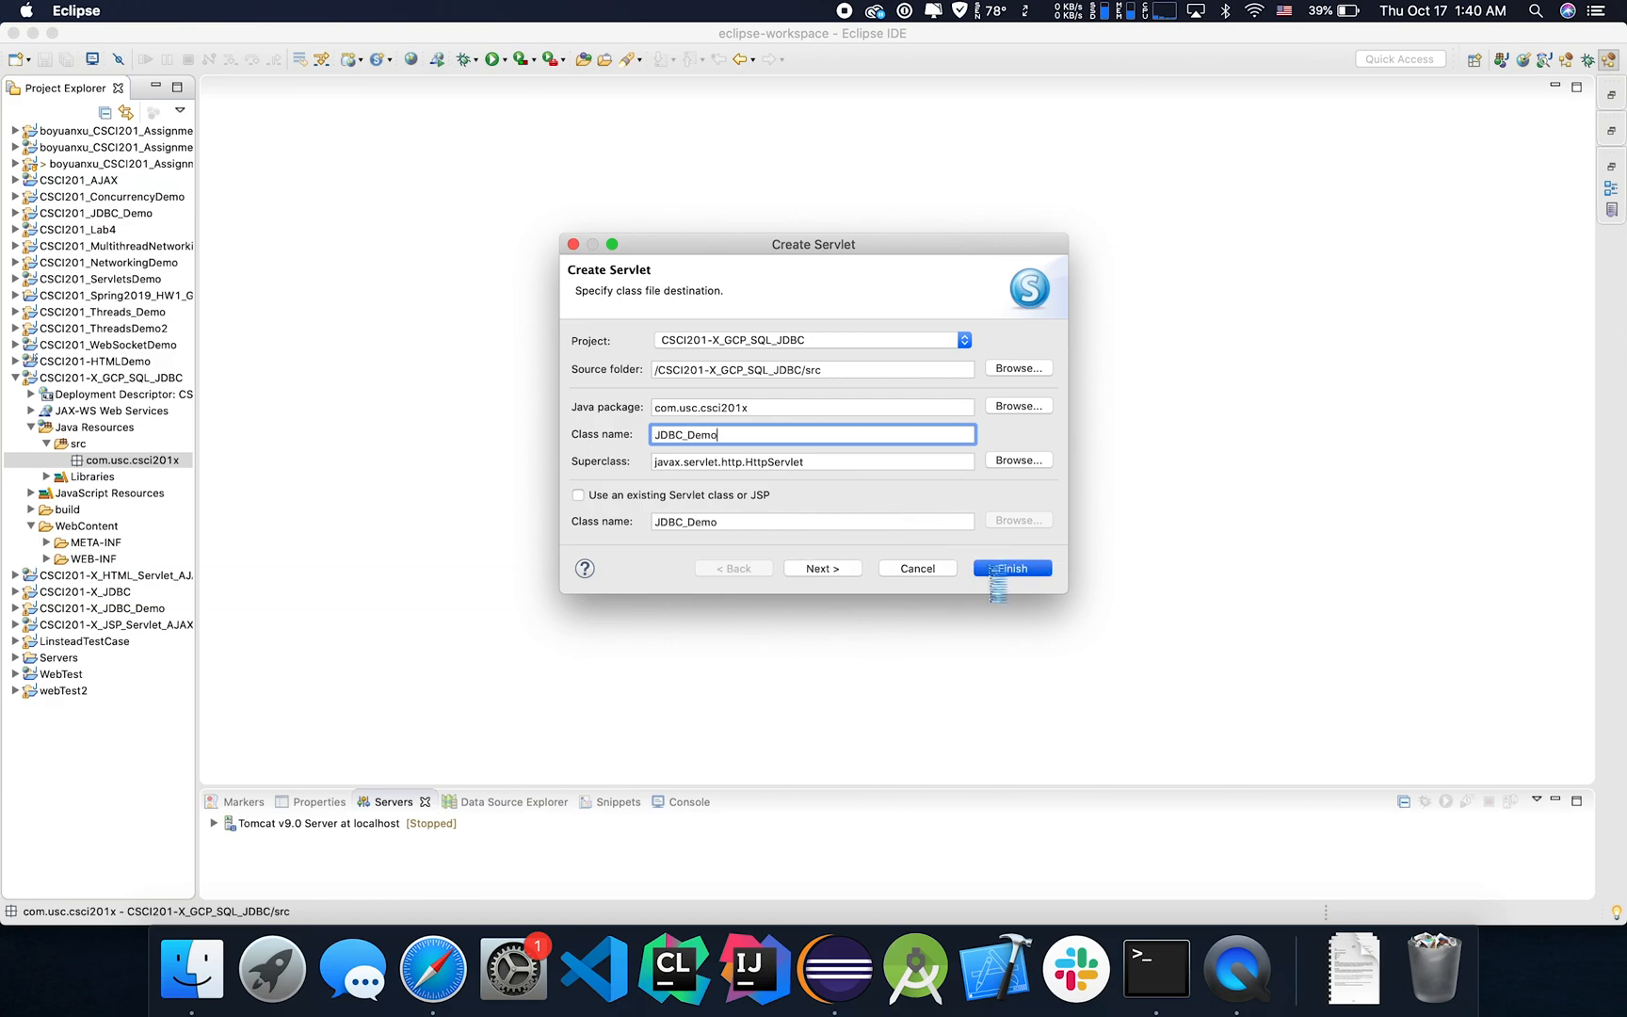
click(1008, 568)
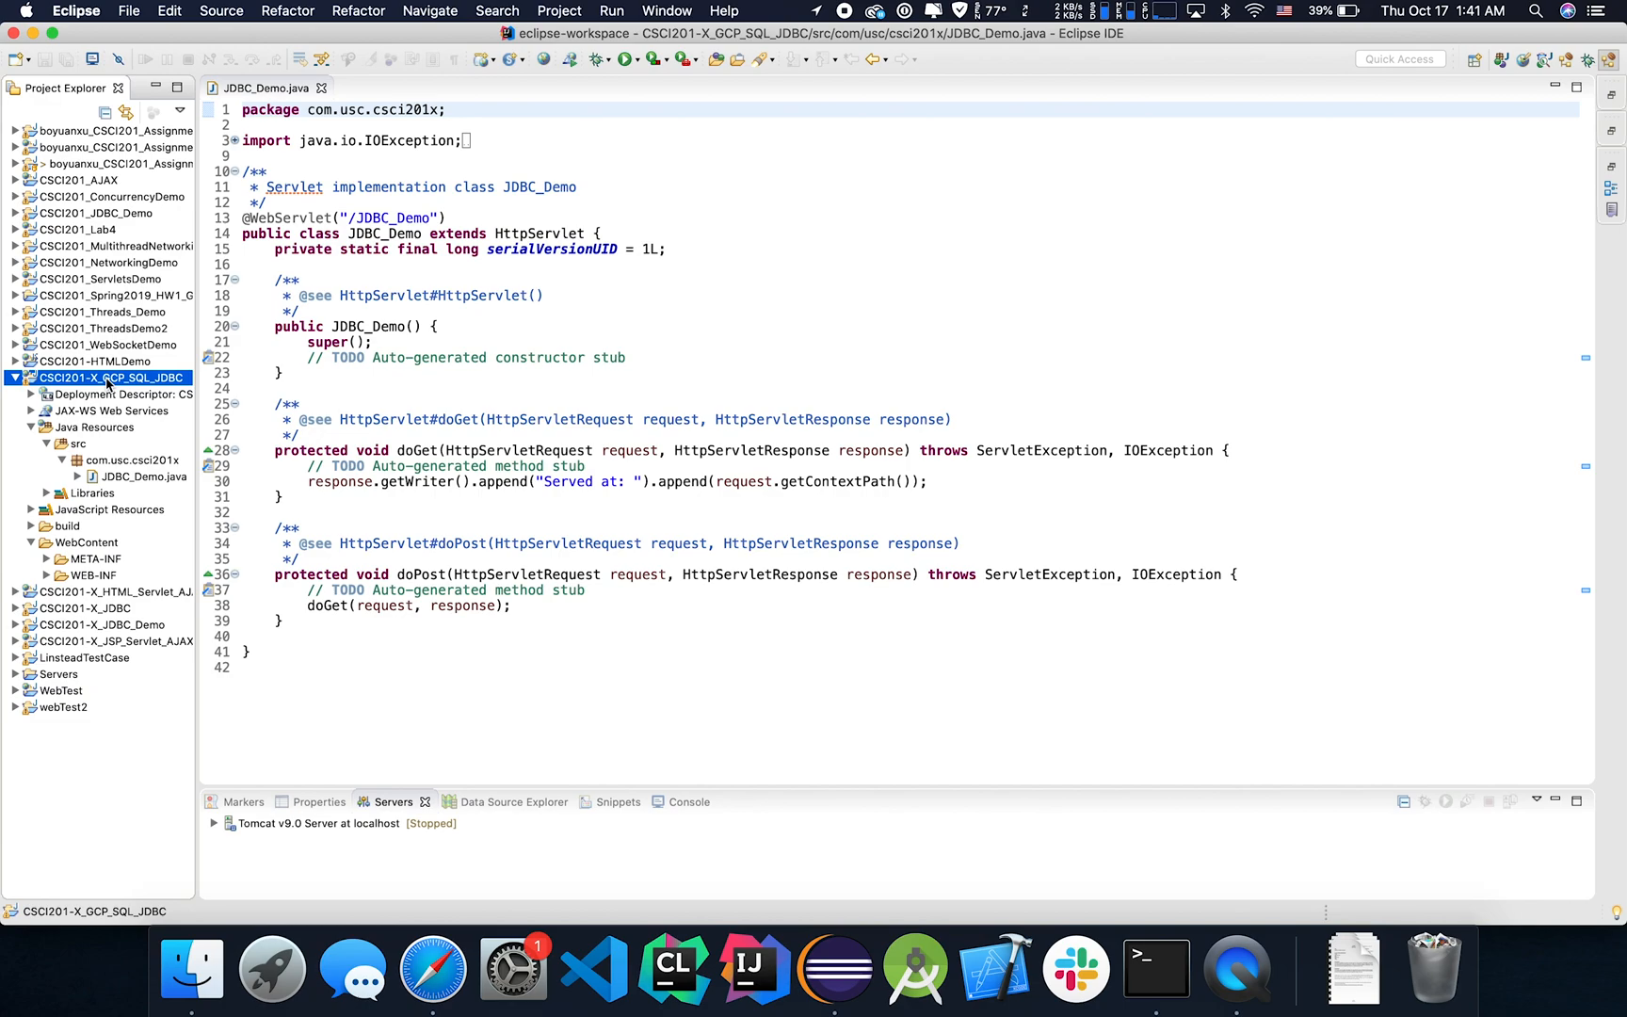
- Generate the project's web.xml deployment descriptor and open it
right_click(108, 378)
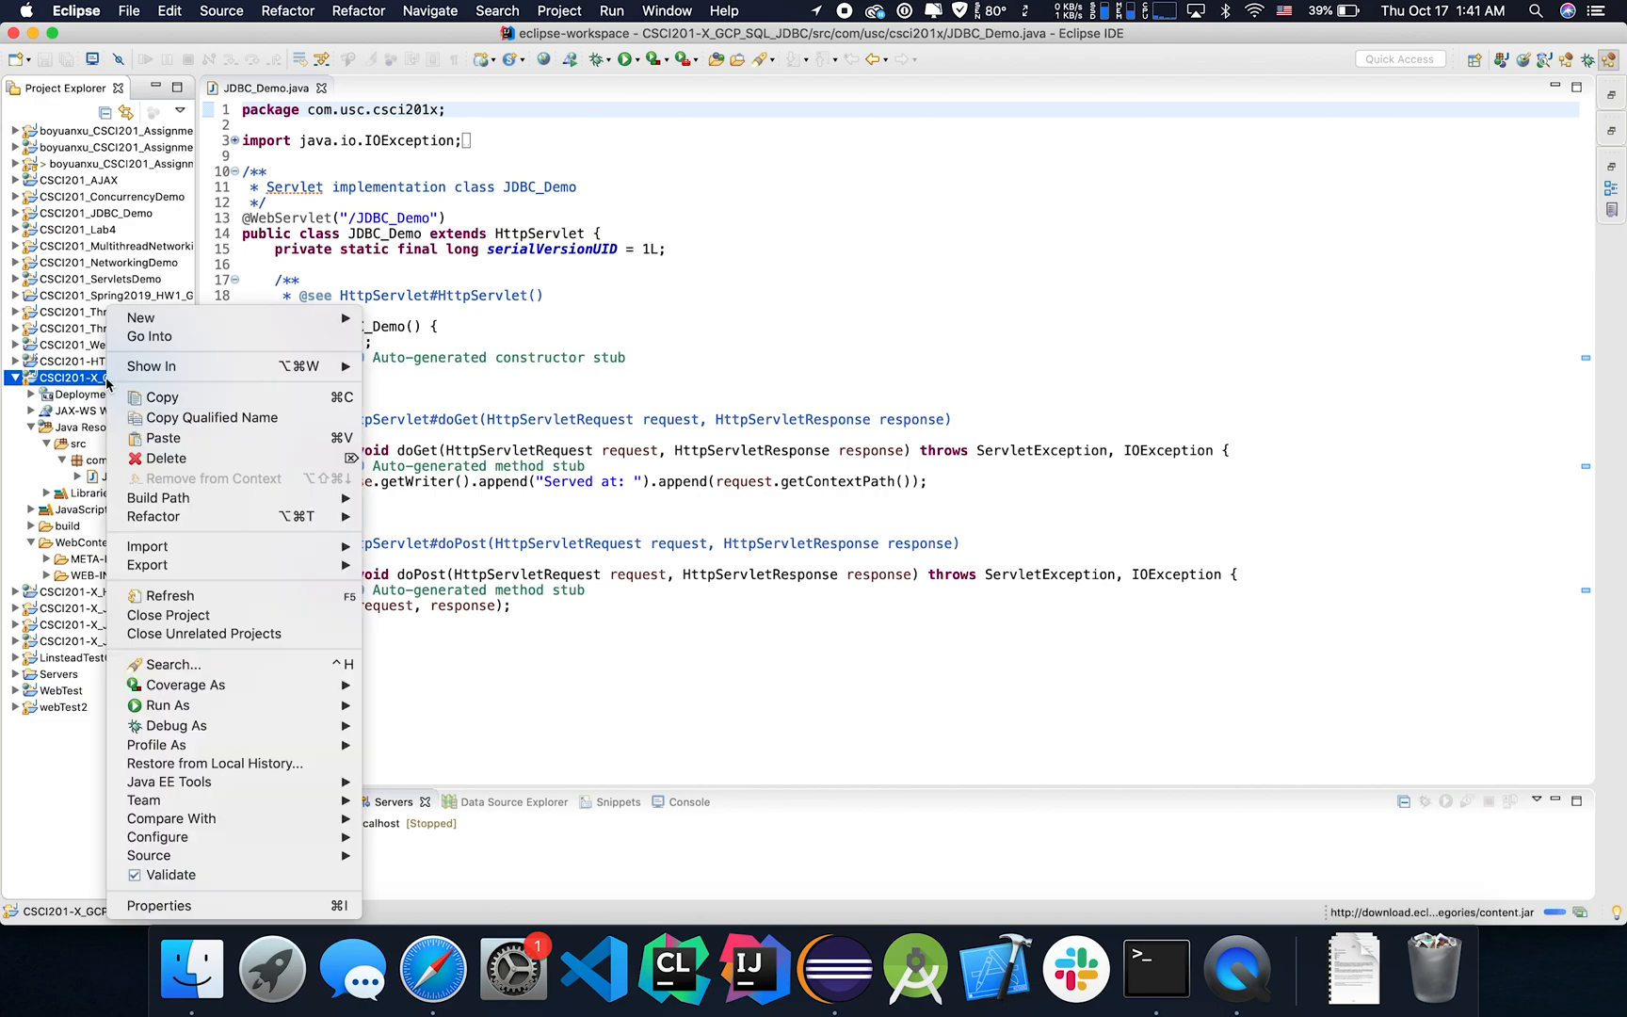
mouse_move(169, 781)
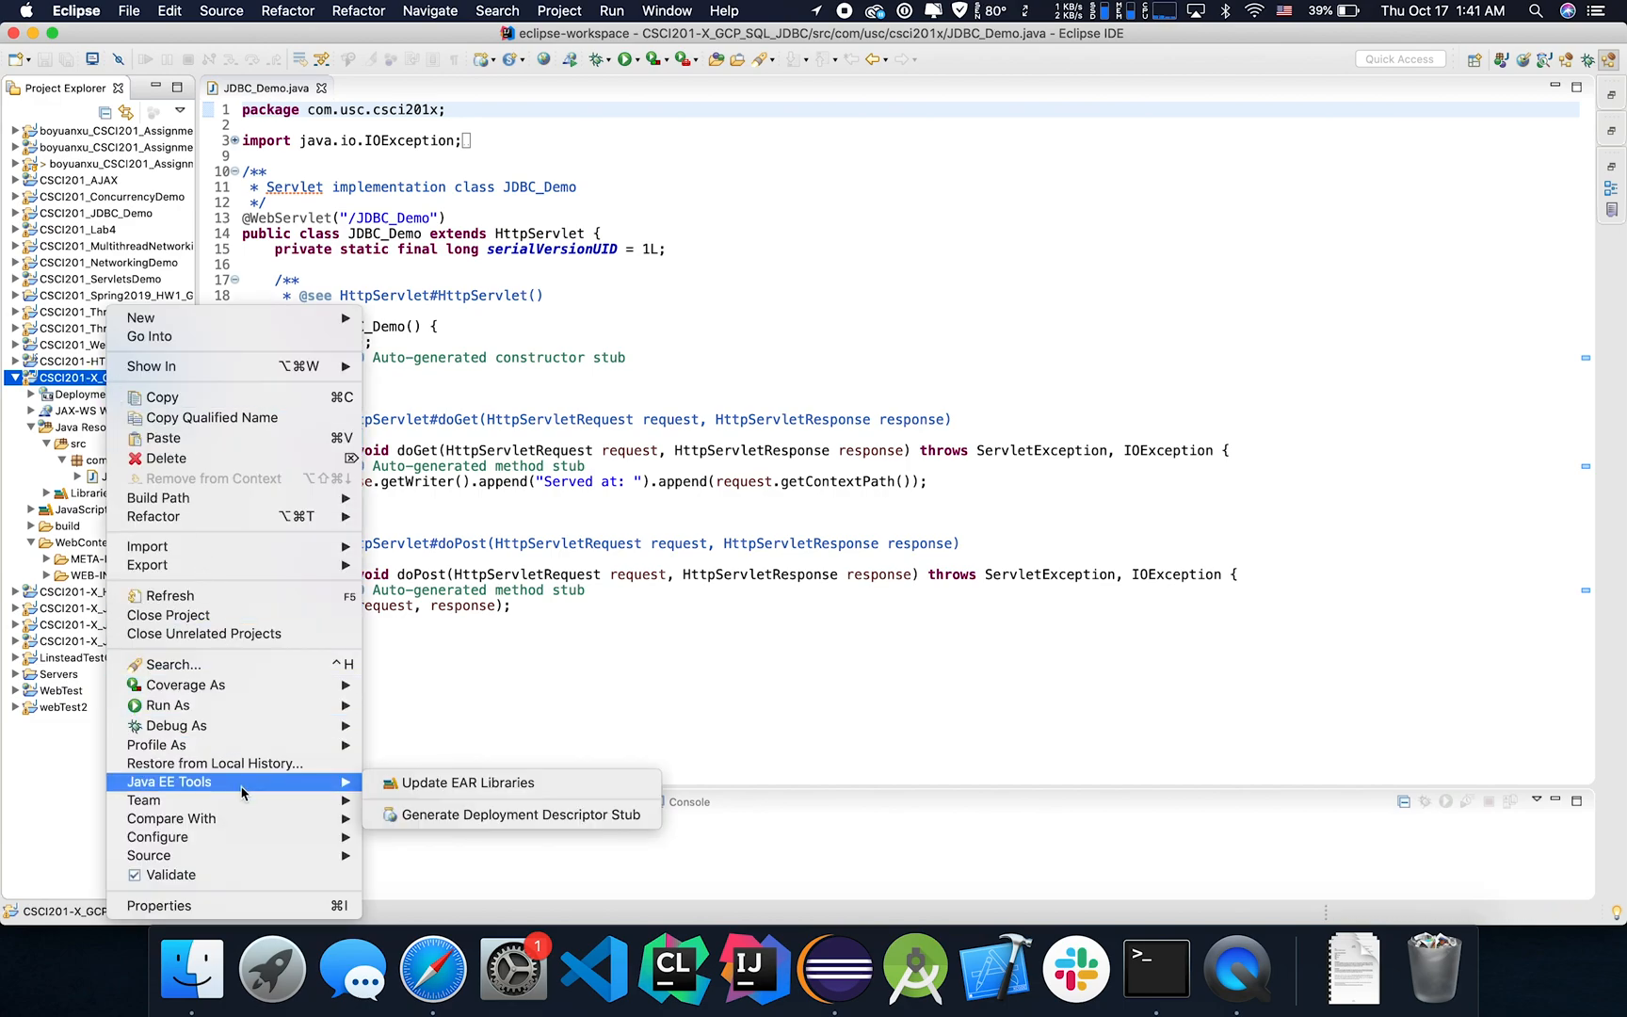
mouse_move(519, 814)
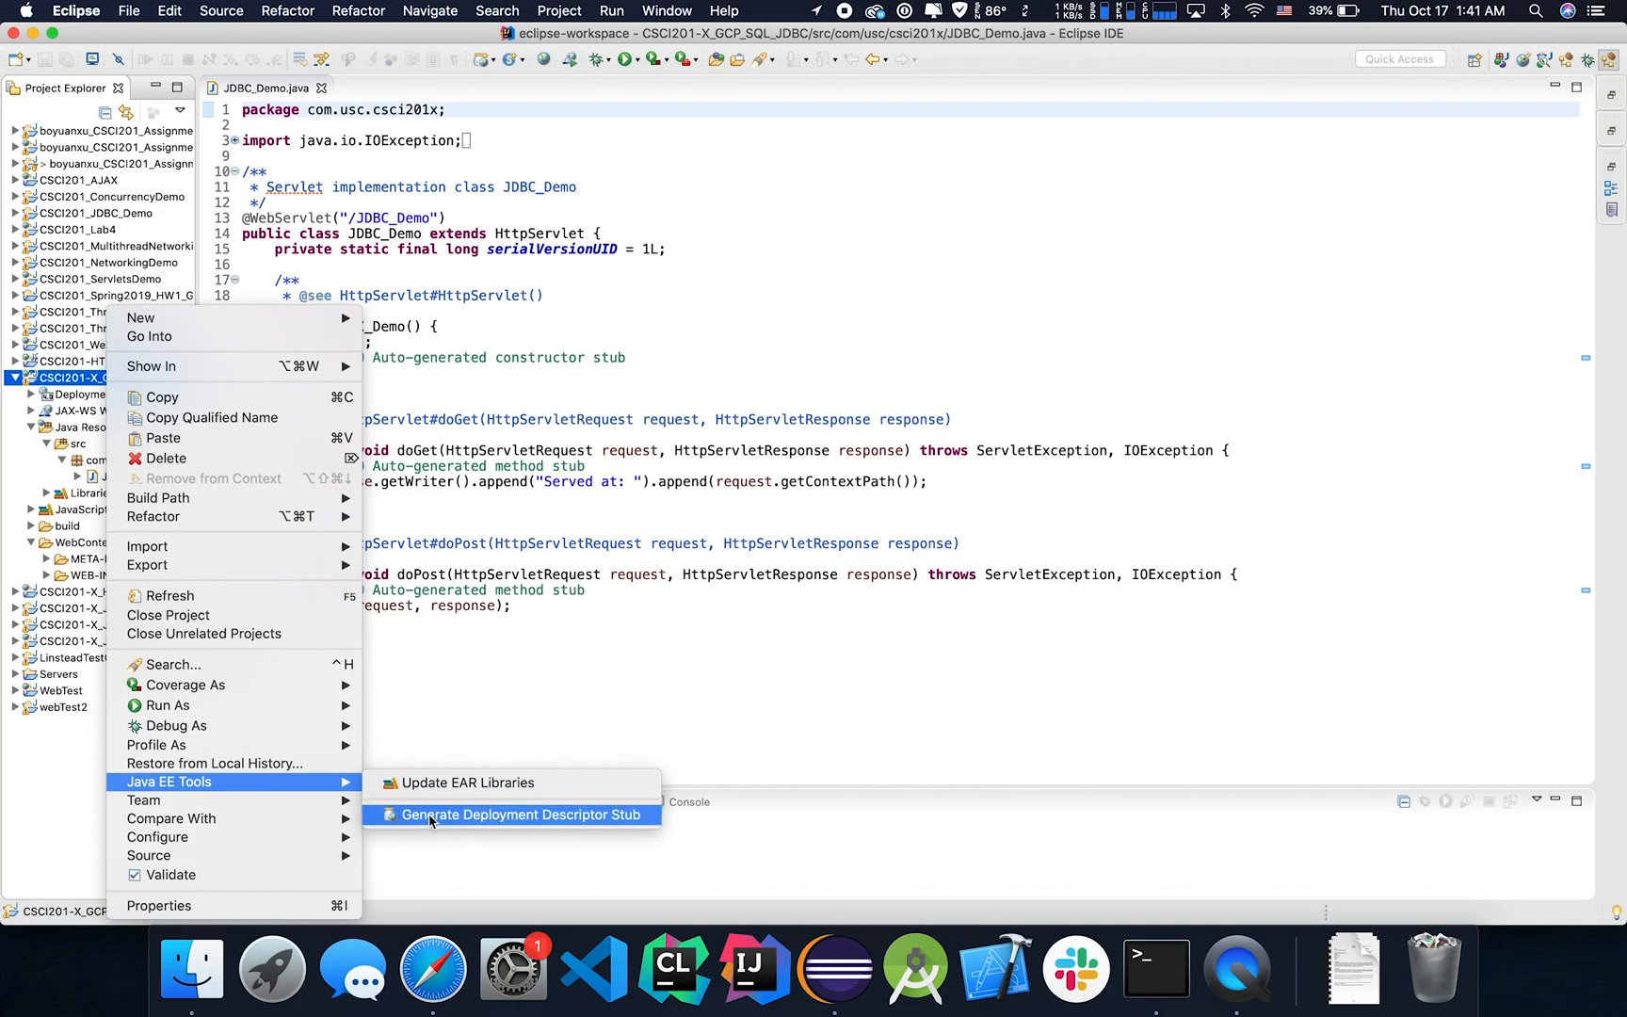
click(521, 814)
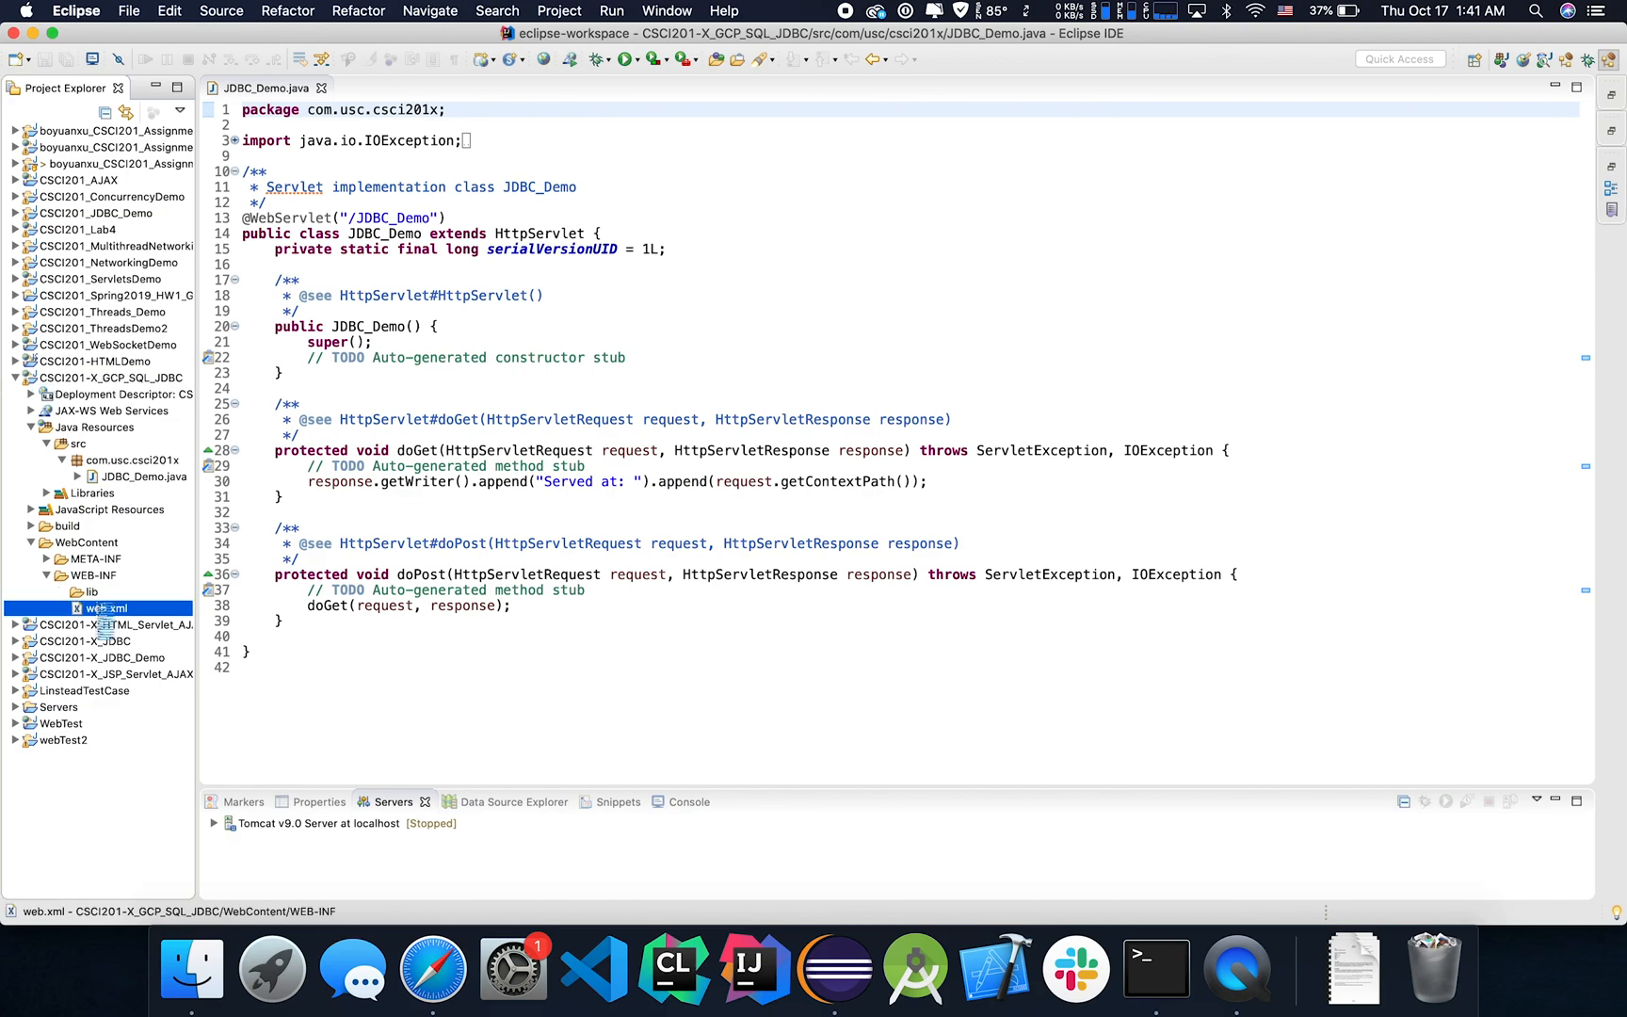
double_click(106, 608)
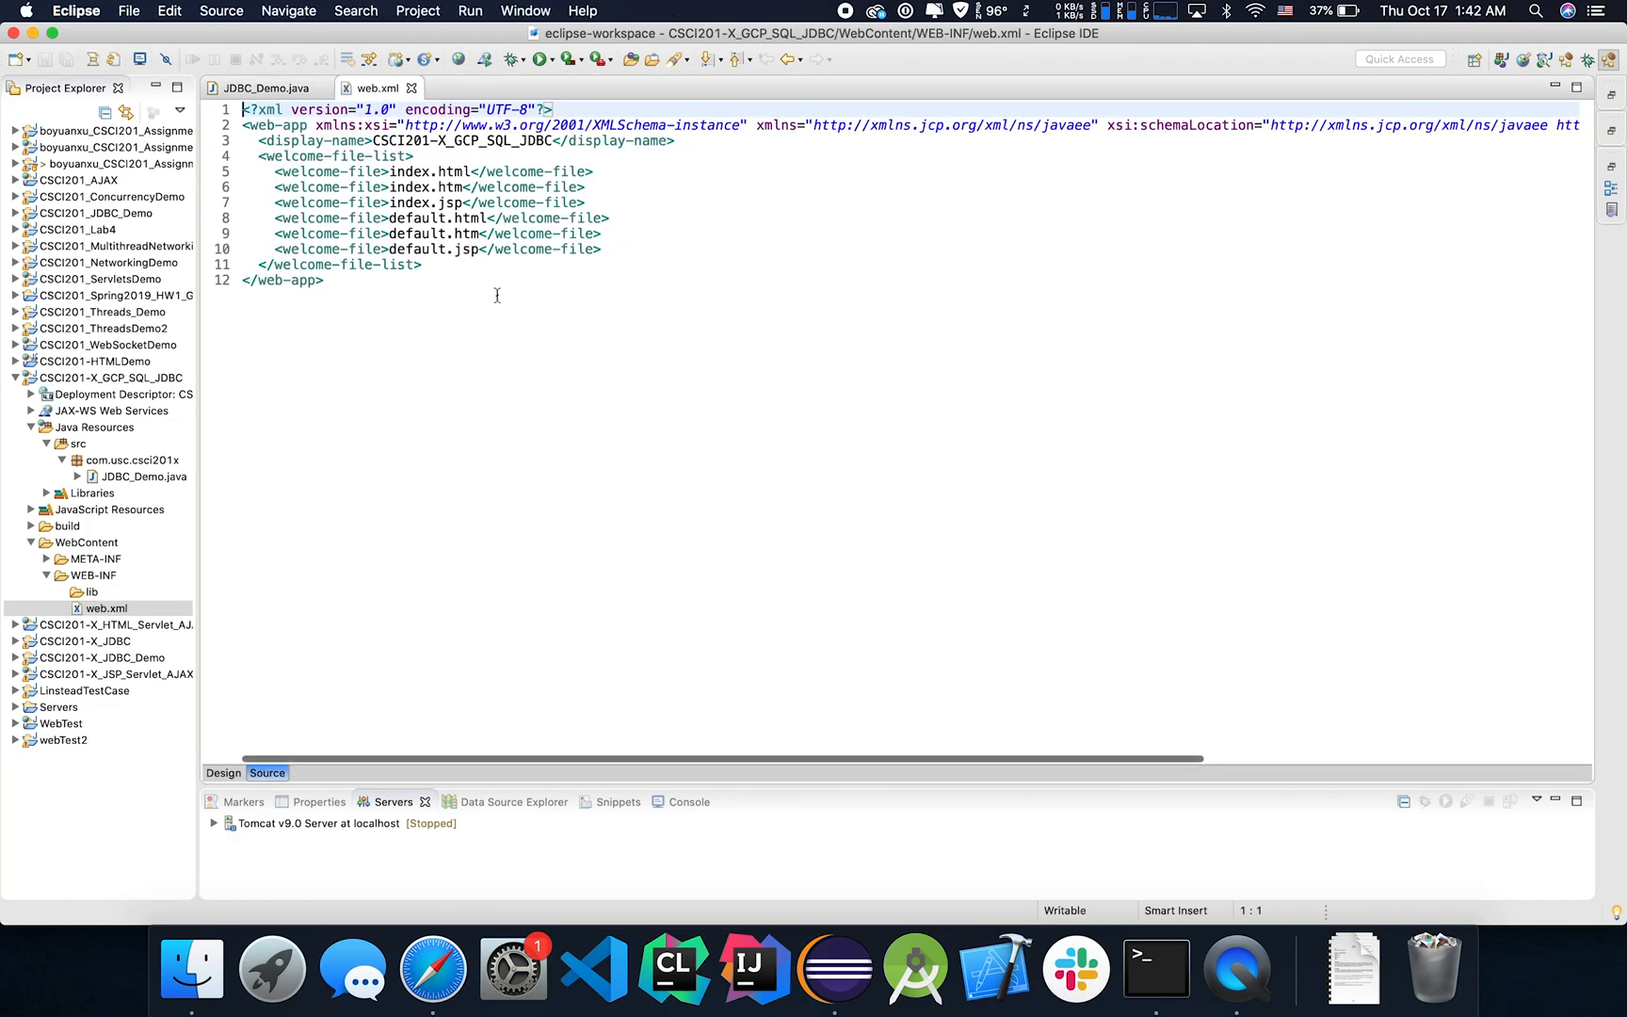
- Add a JDBC_Demo welcome-file entry to web.xml, checking the JDBC_Demo servlet source
click(601, 249)
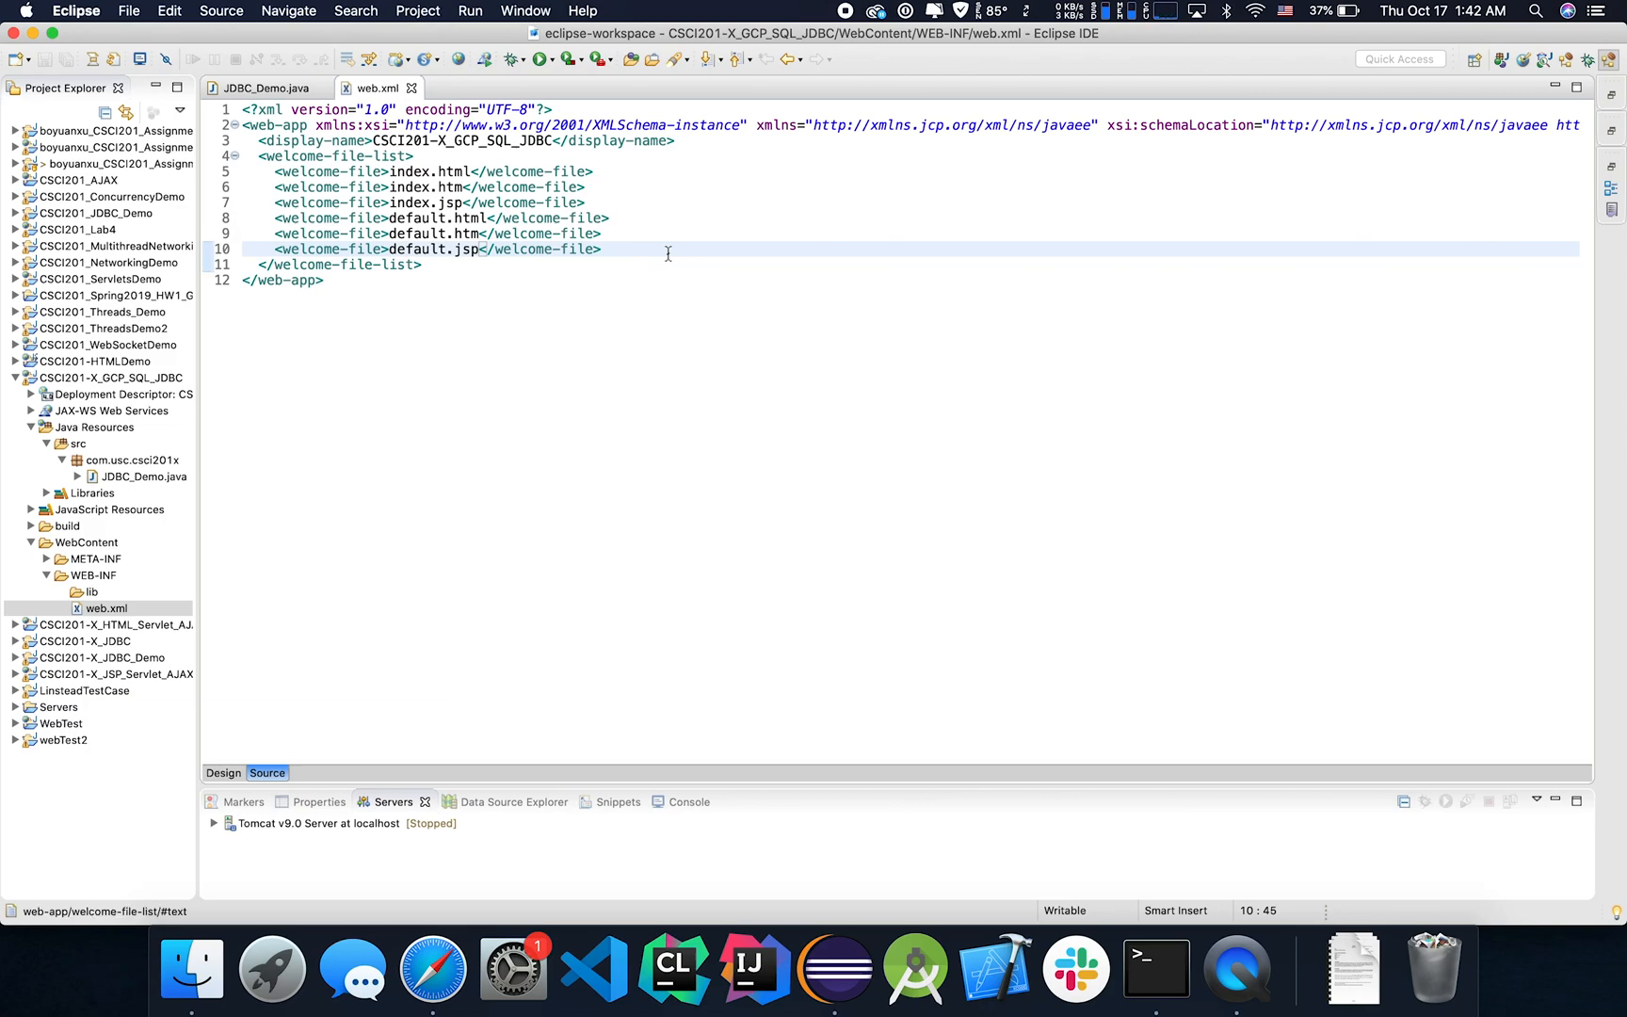
text(<welcome-file></welcome-file>)
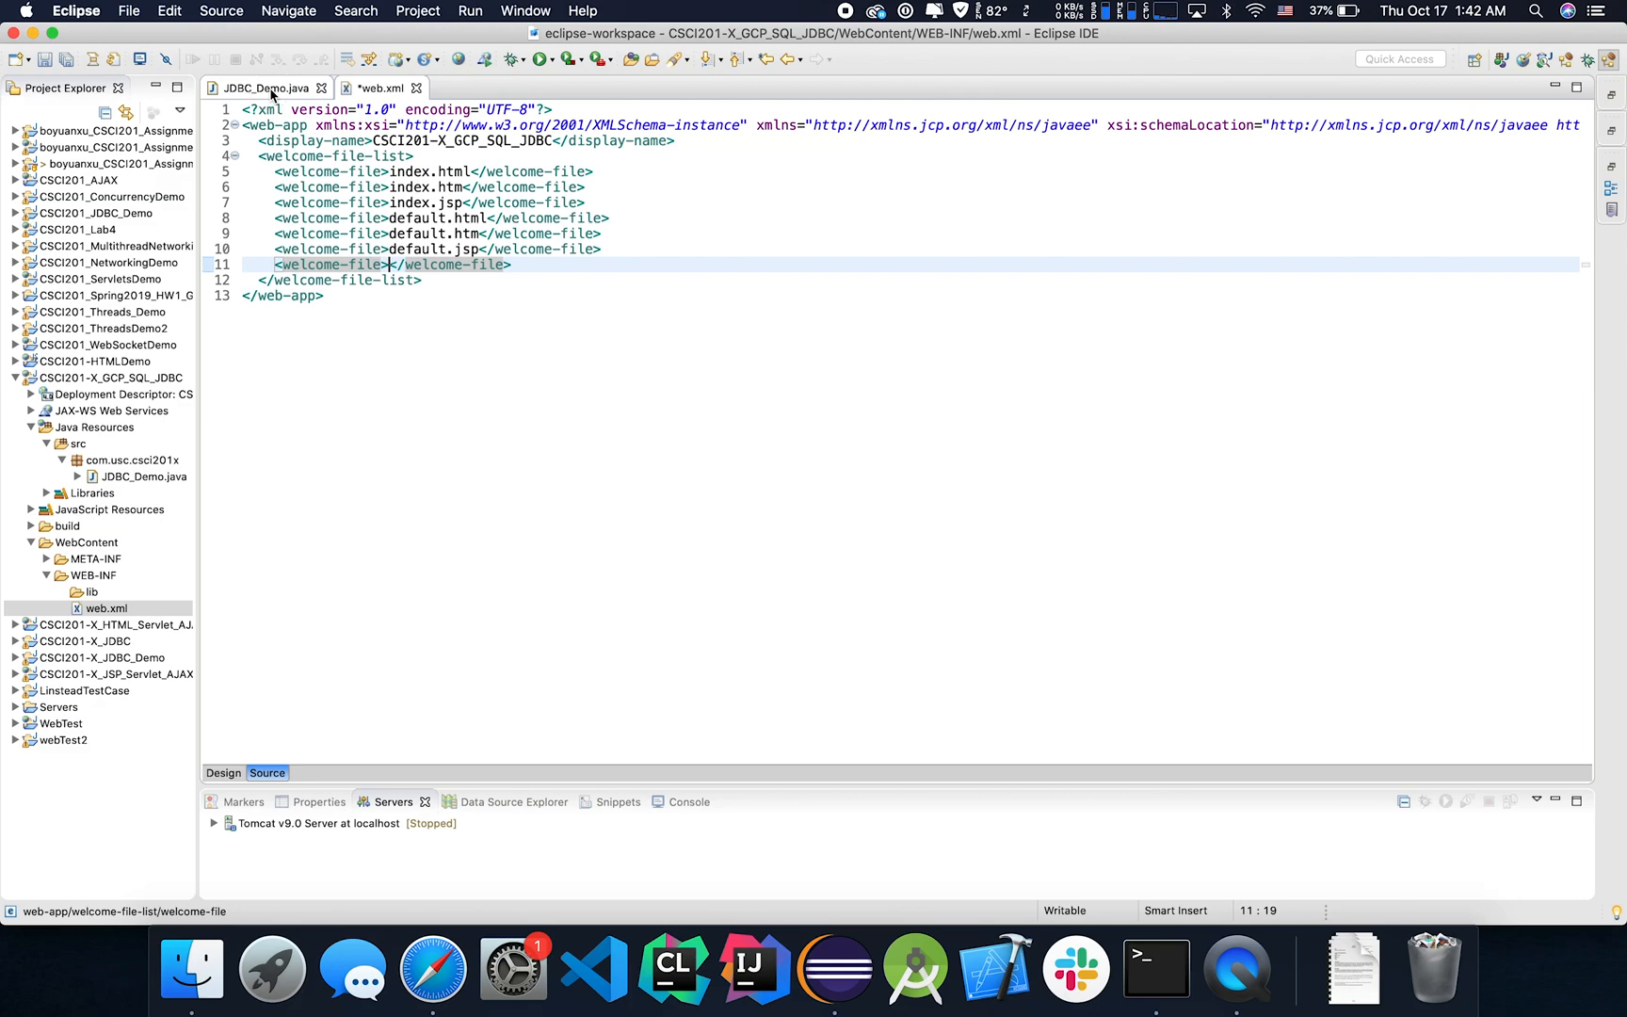
click(263, 88)
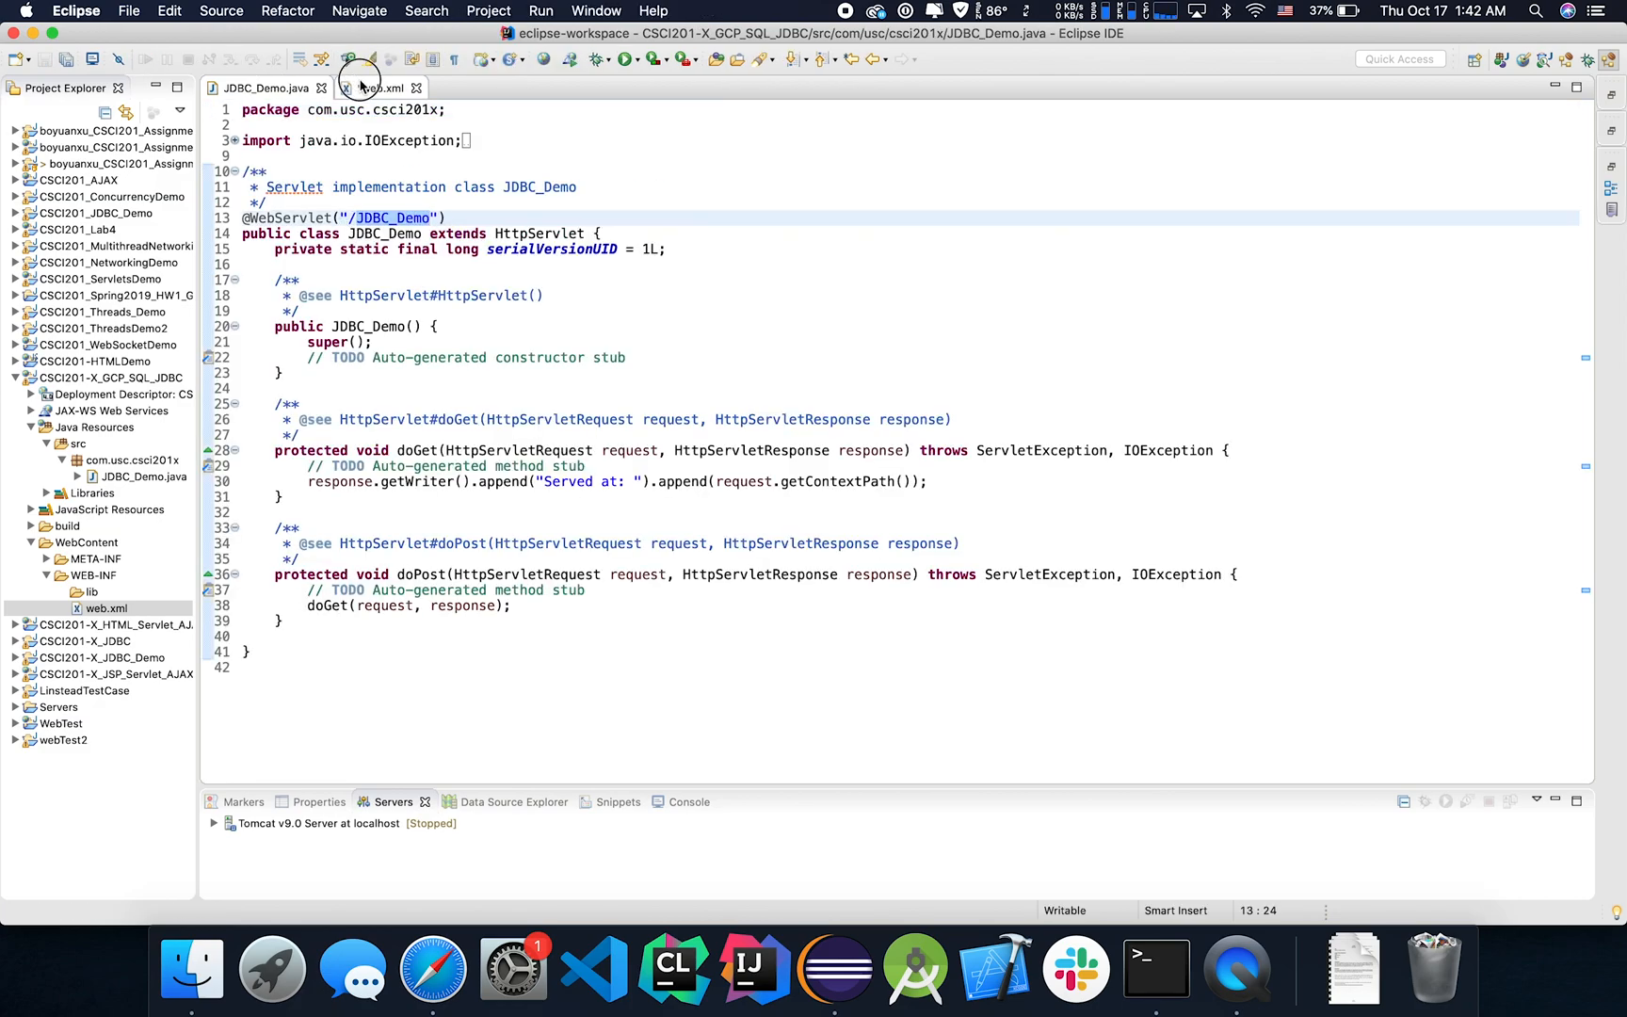
click(376, 87)
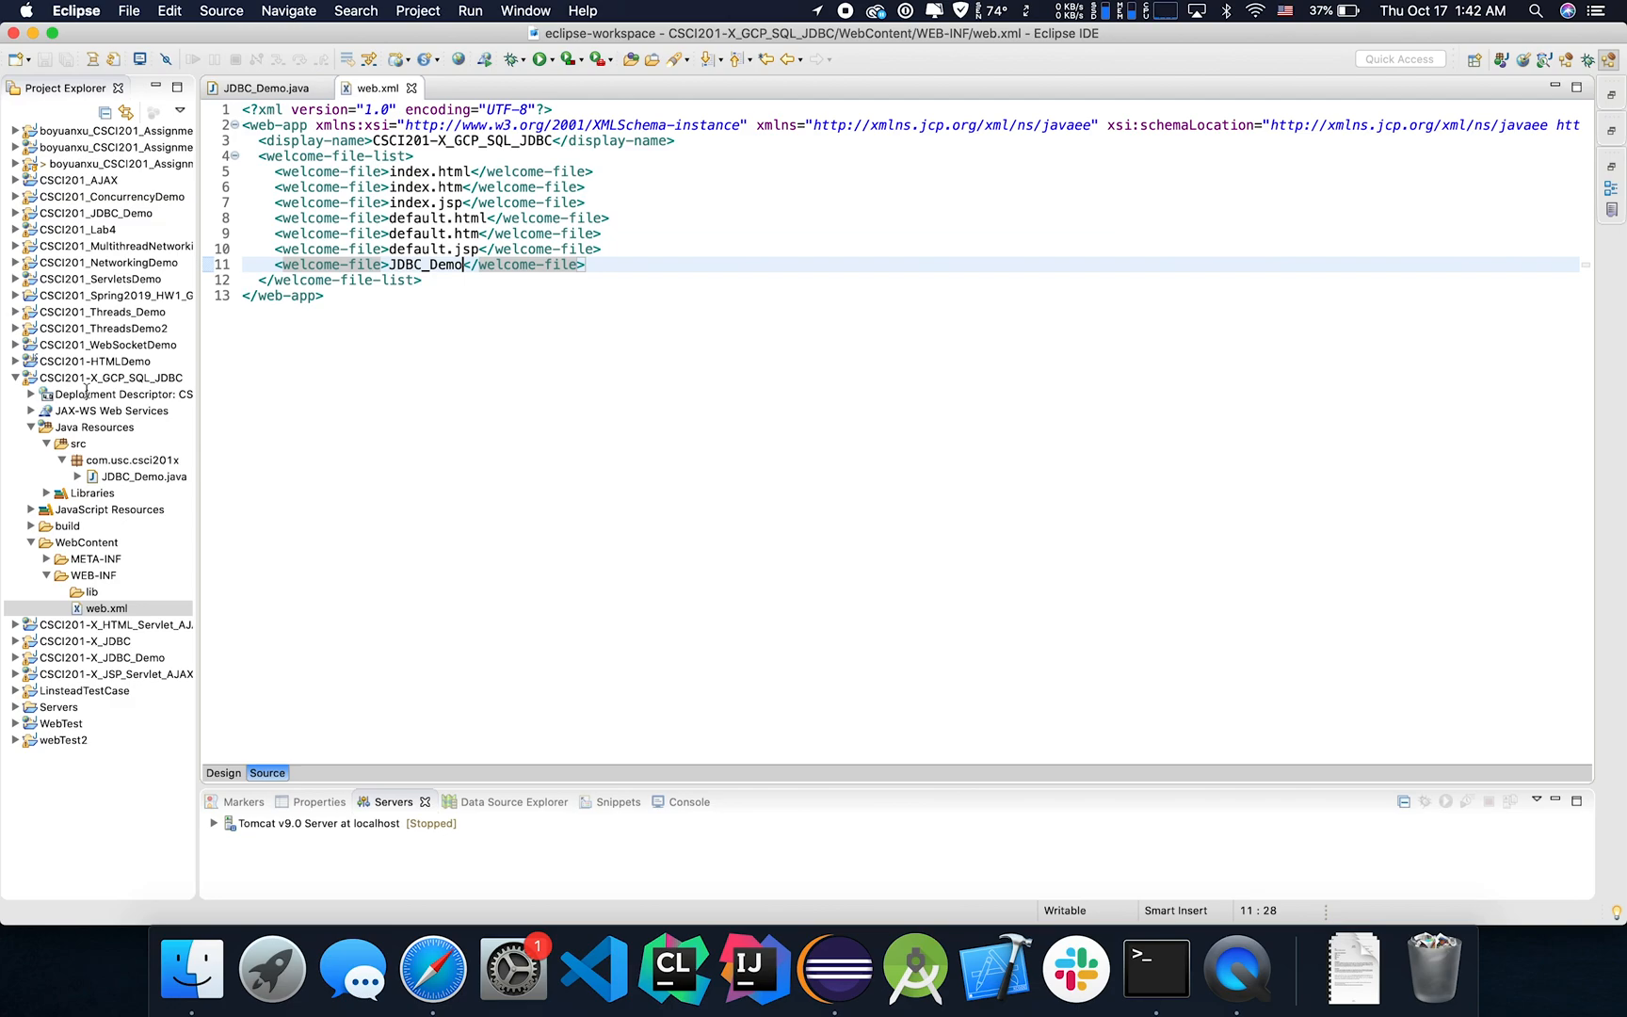
click(262, 88)
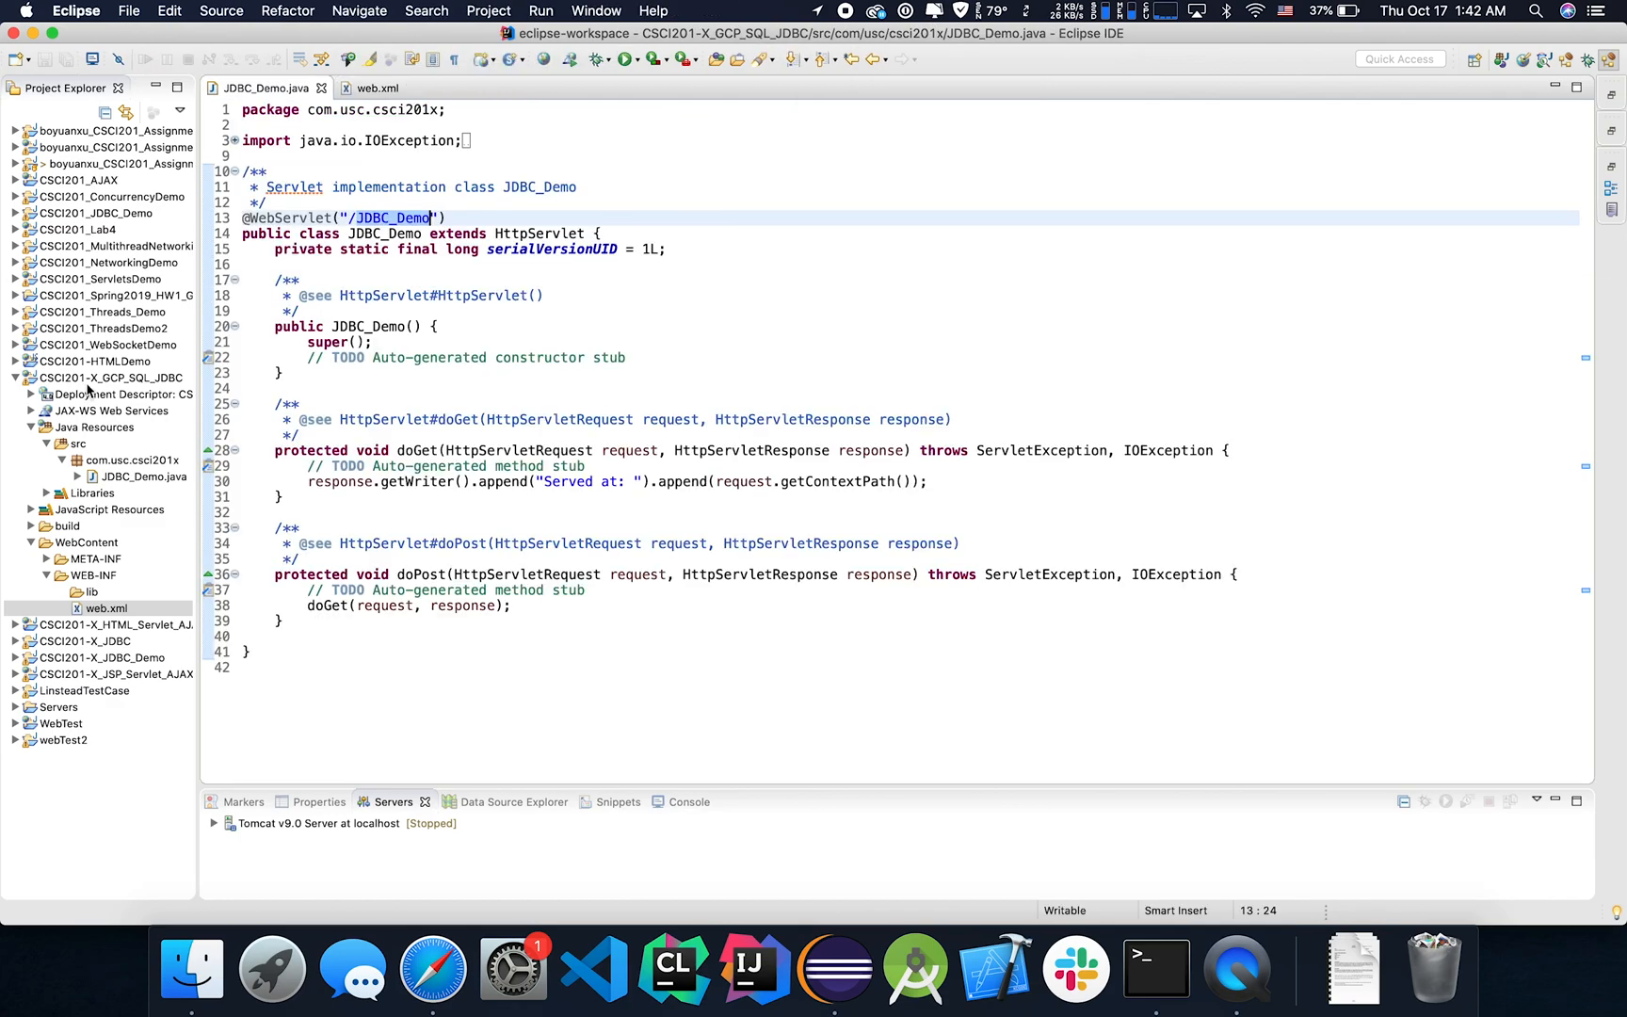
- Run the project on the localhost Tomcat v9.0 server, set as the always-used server
click(108, 377)
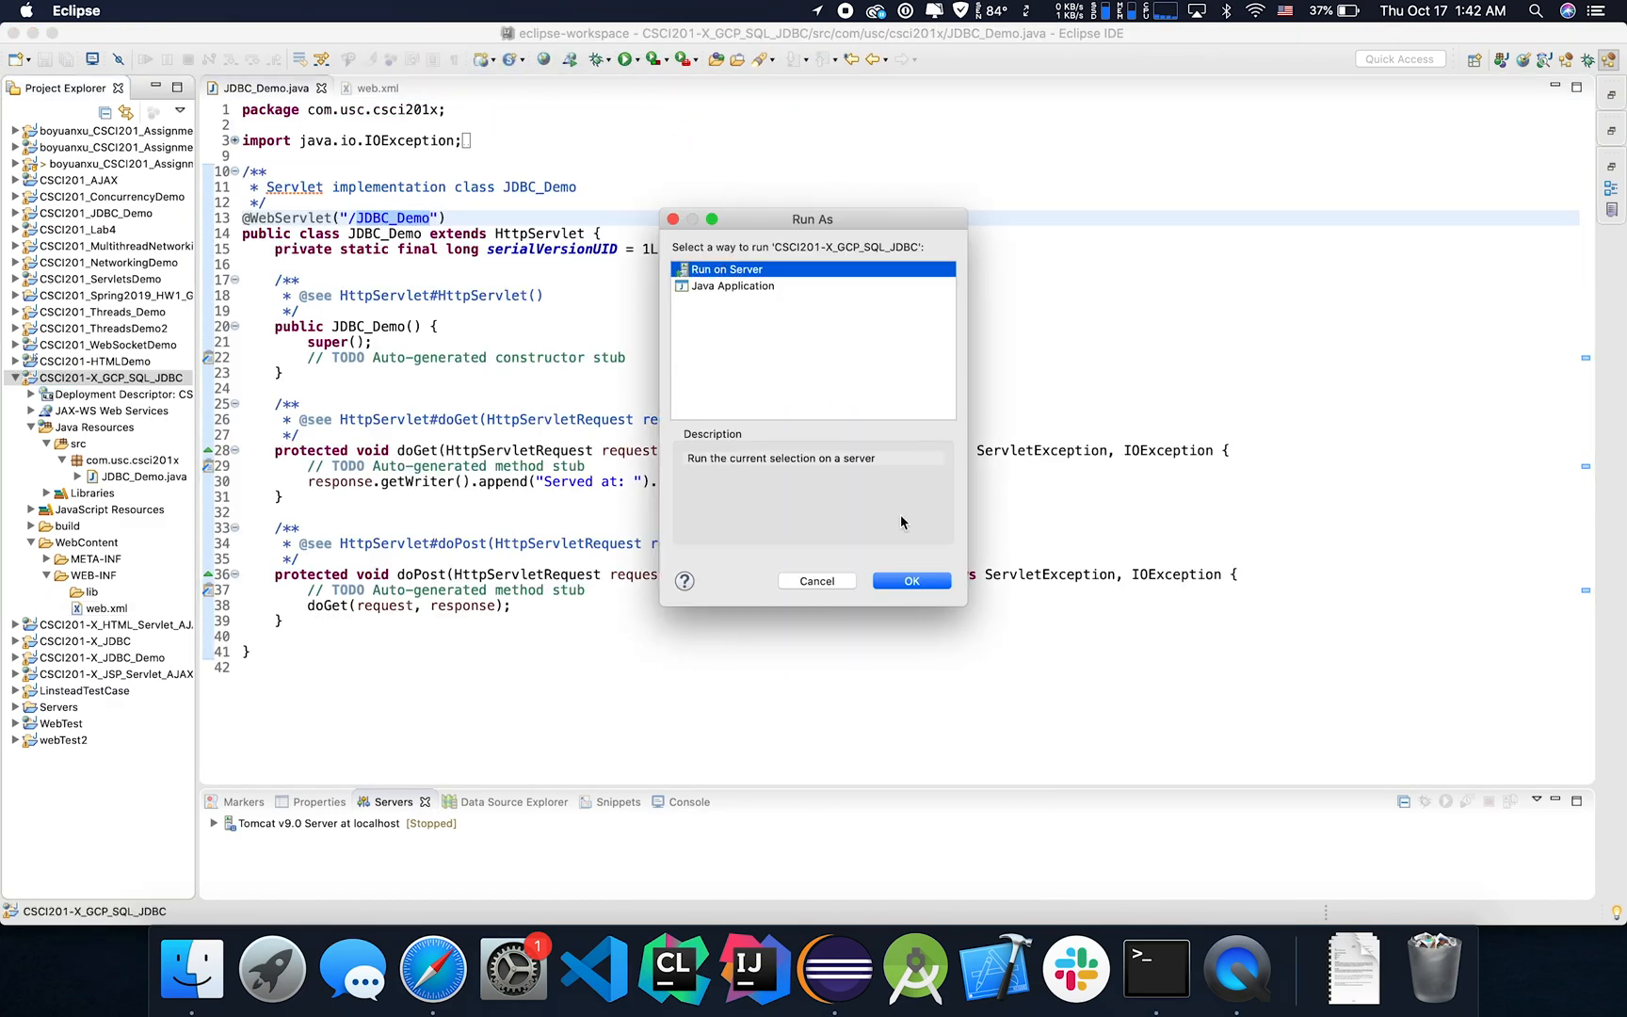
click(909, 580)
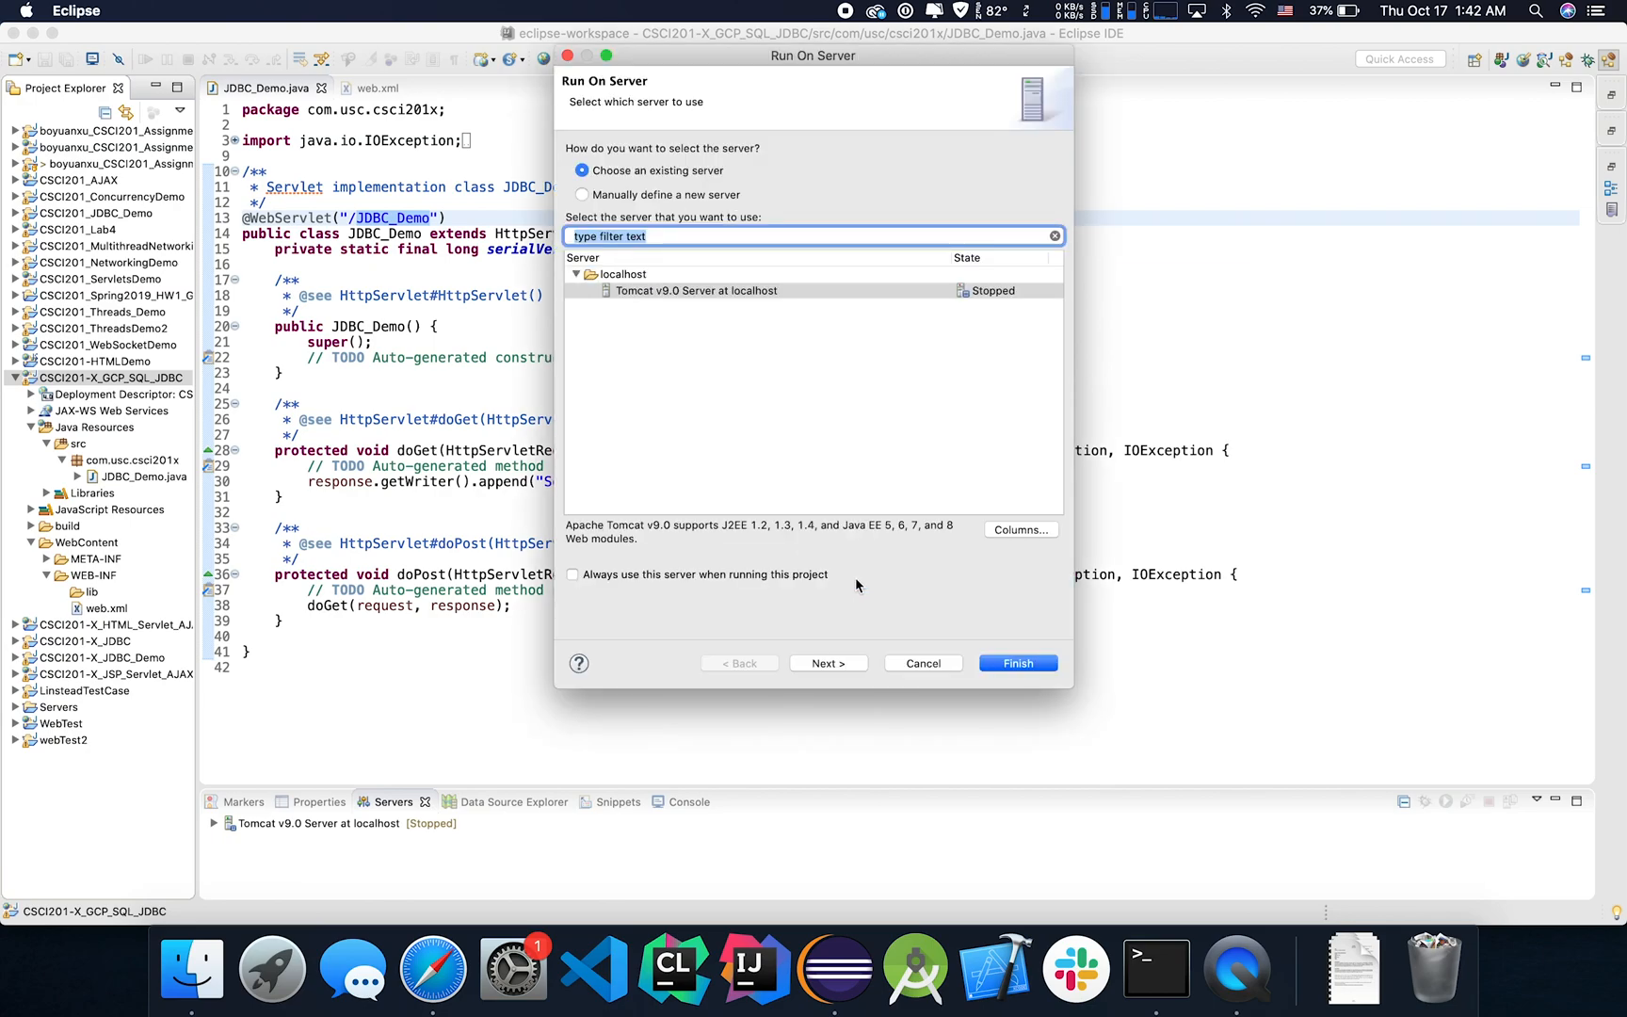
click(571, 573)
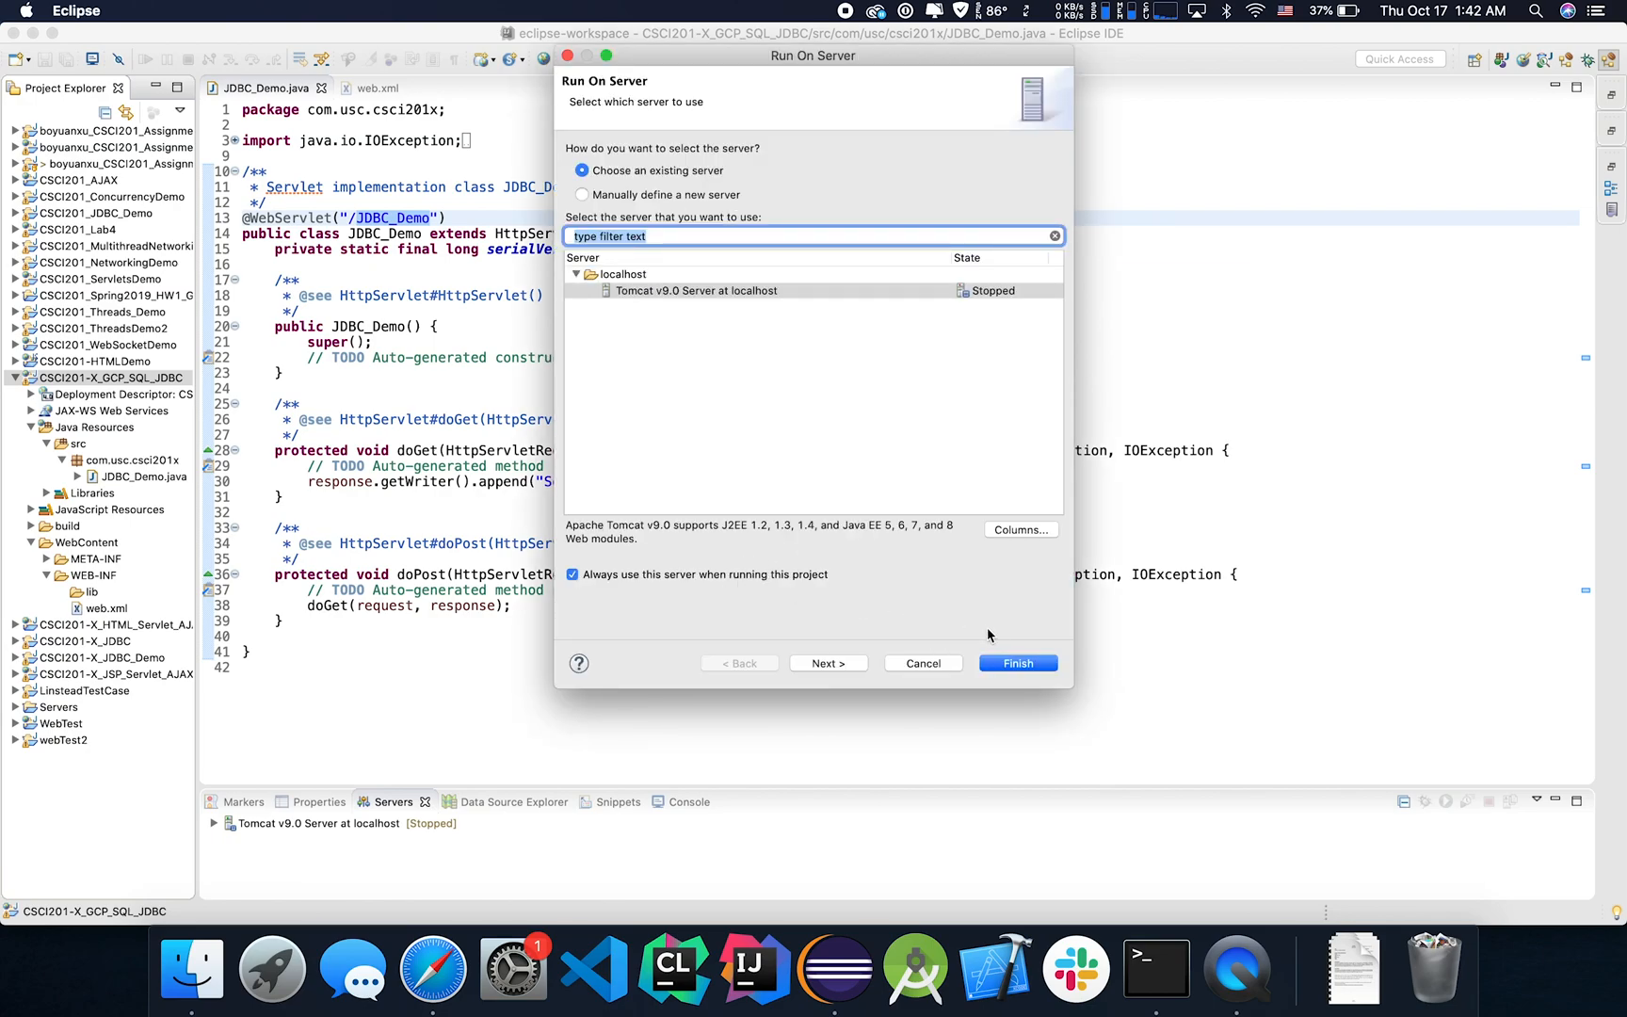
click(1017, 663)
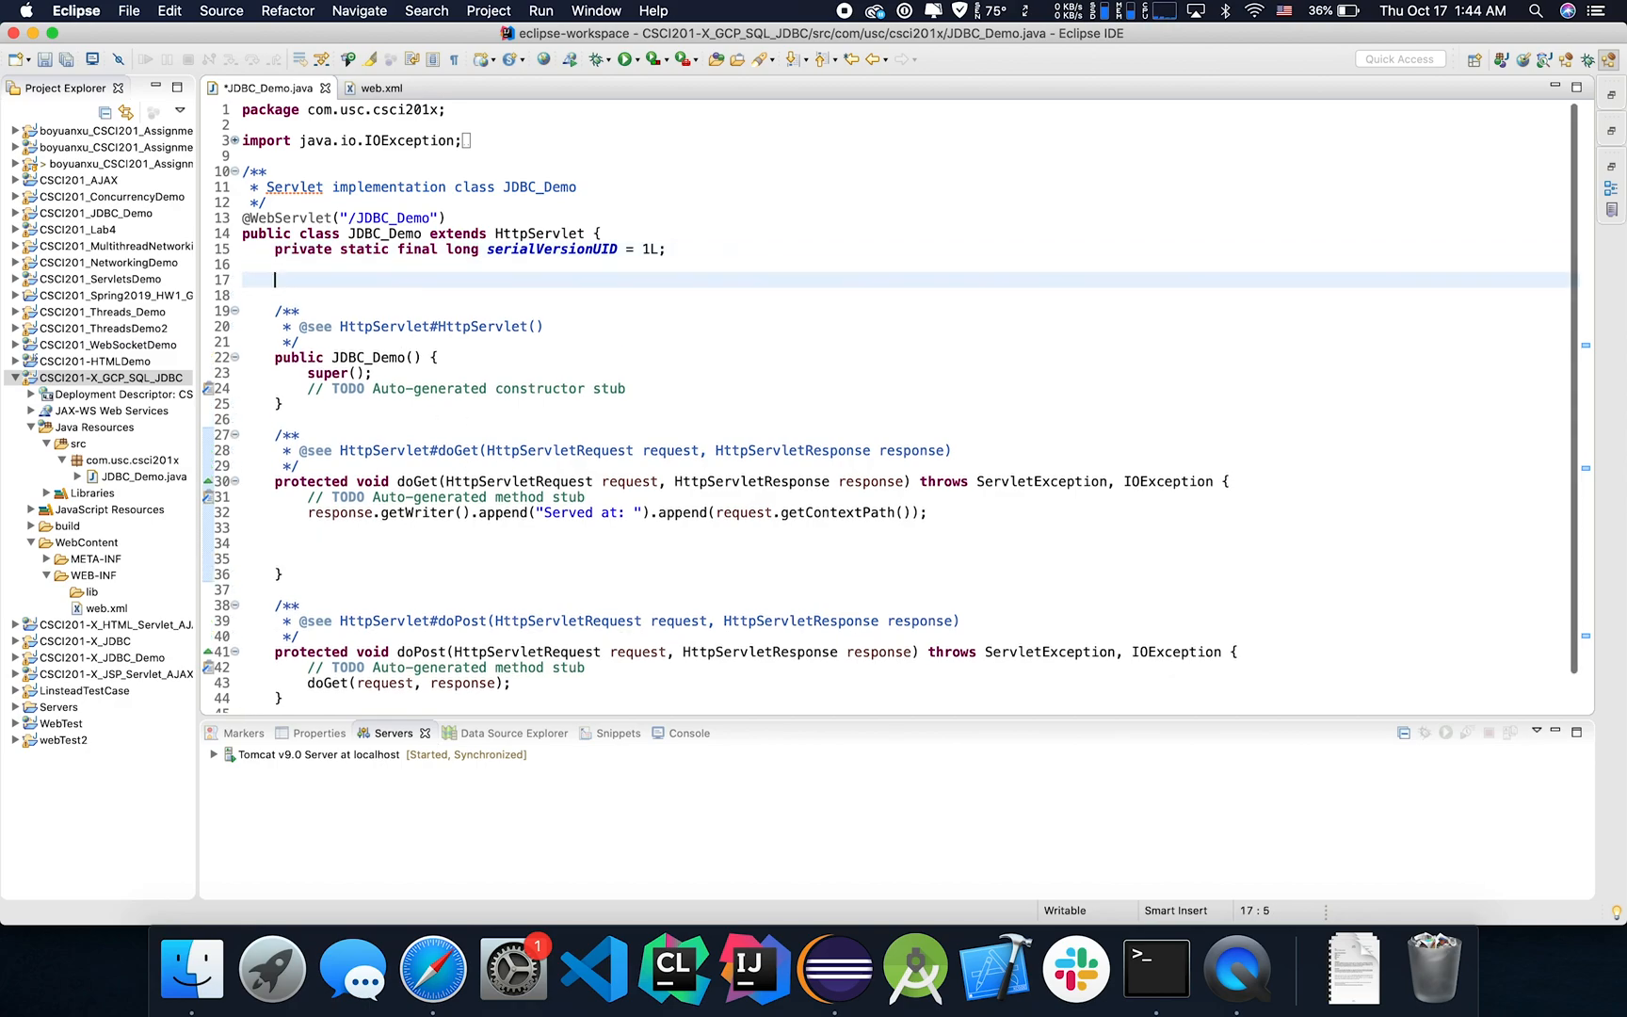
- Declare CREDENTIALS_STRING as jdbc:mysql://google/ with cloudSqlInstance csci201-x:us-west1:boyuanxu and SocketFactory
text(public static final String CREDENTIALS_STRING =)
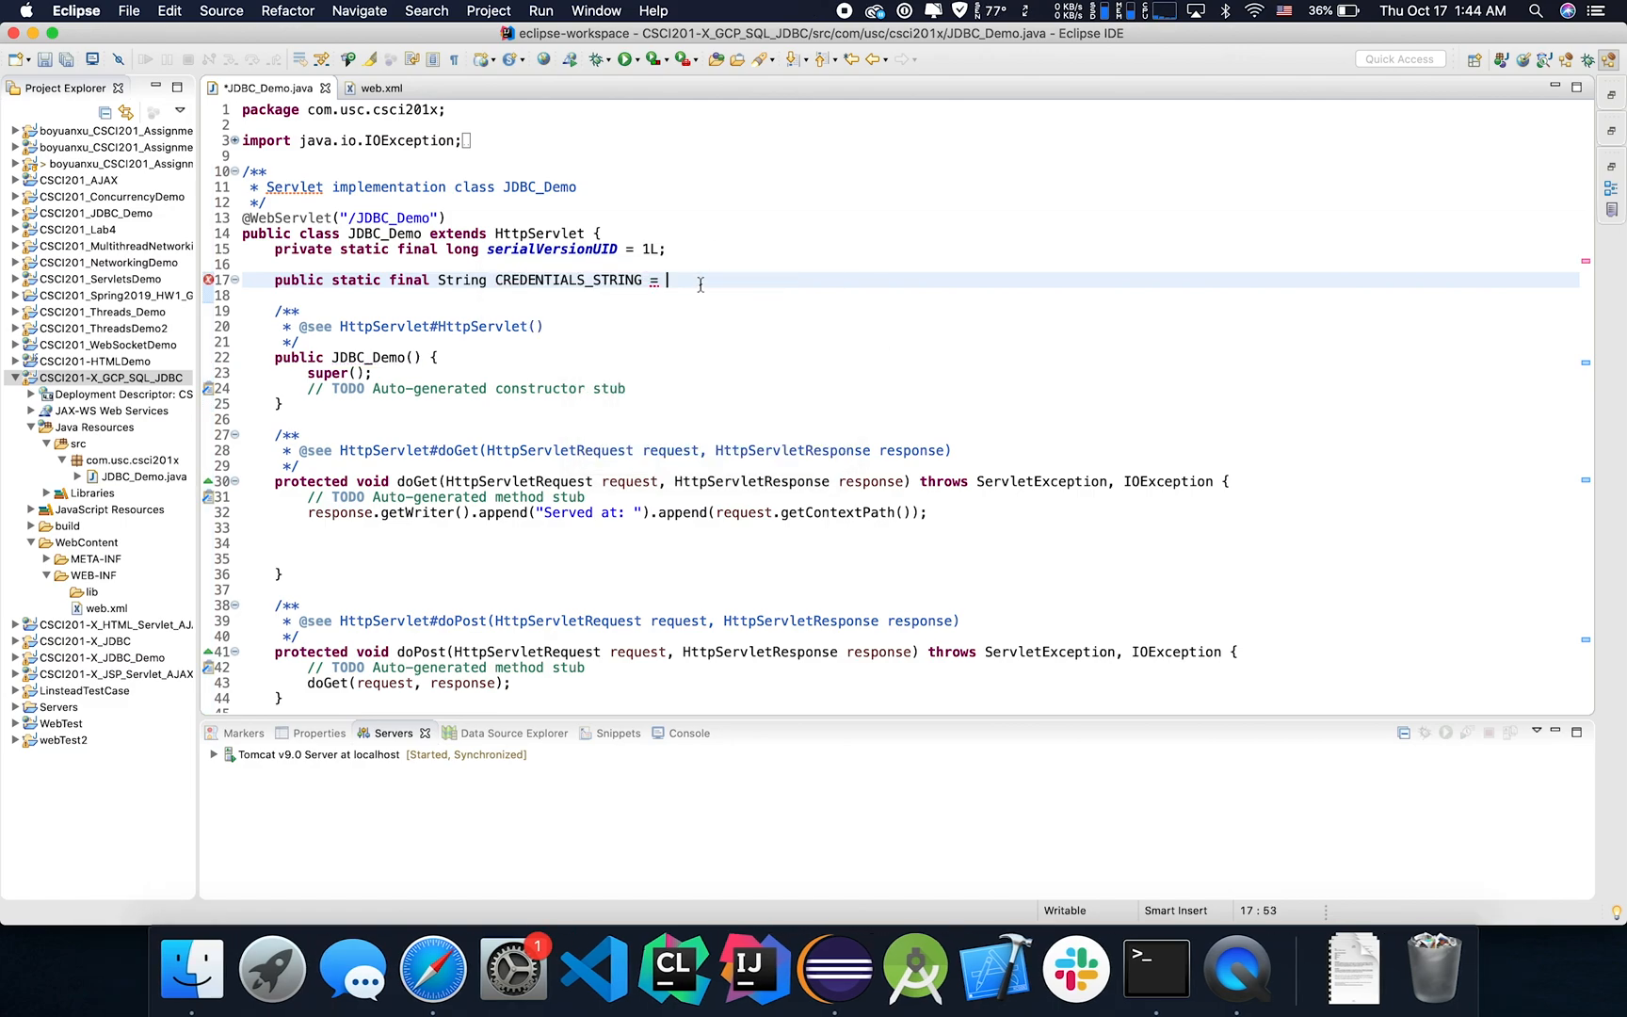
text("jdb";)
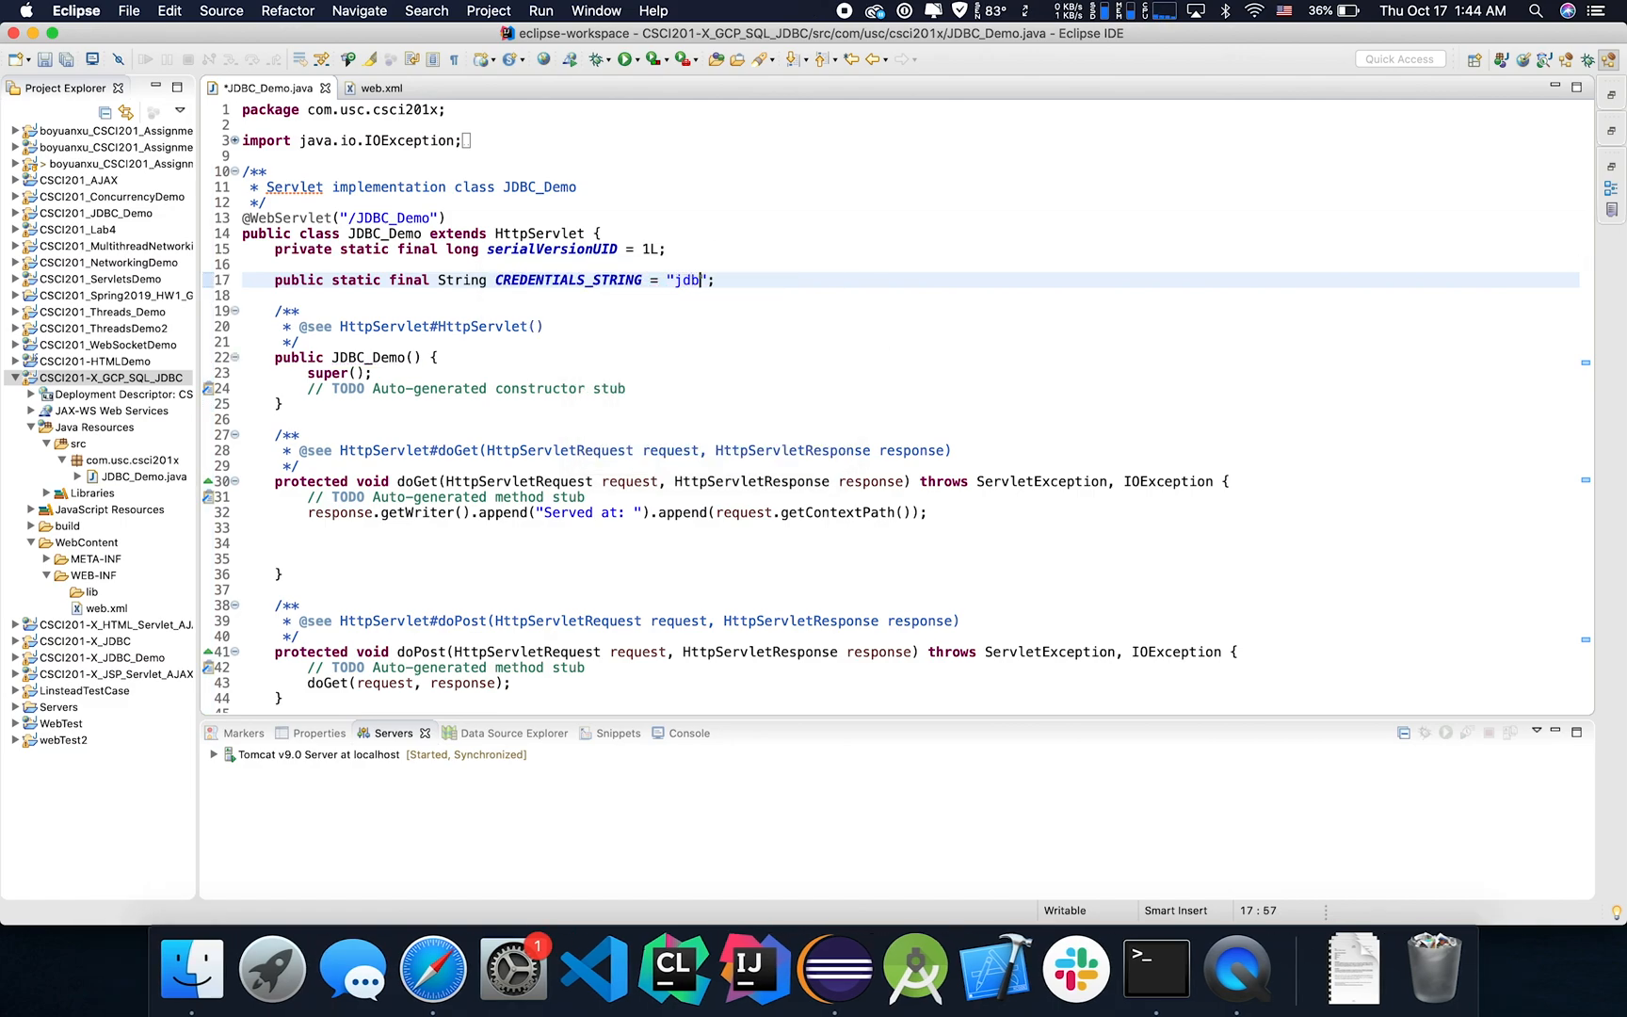
text(c)
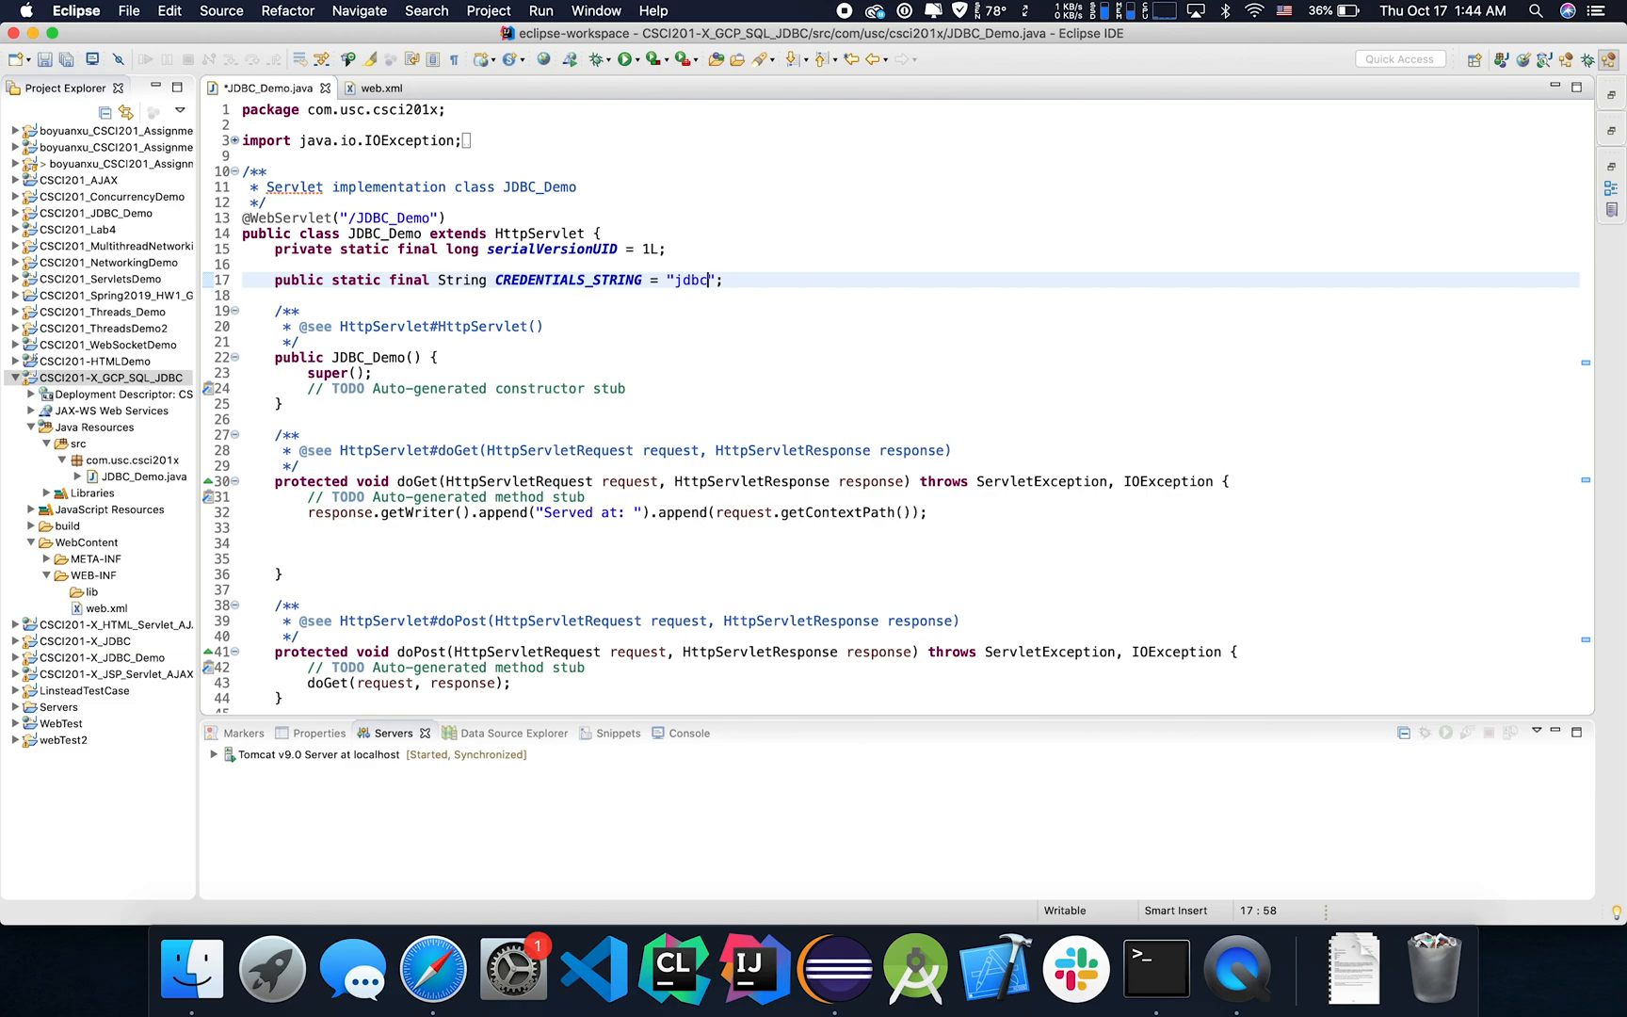
text(:mysql)
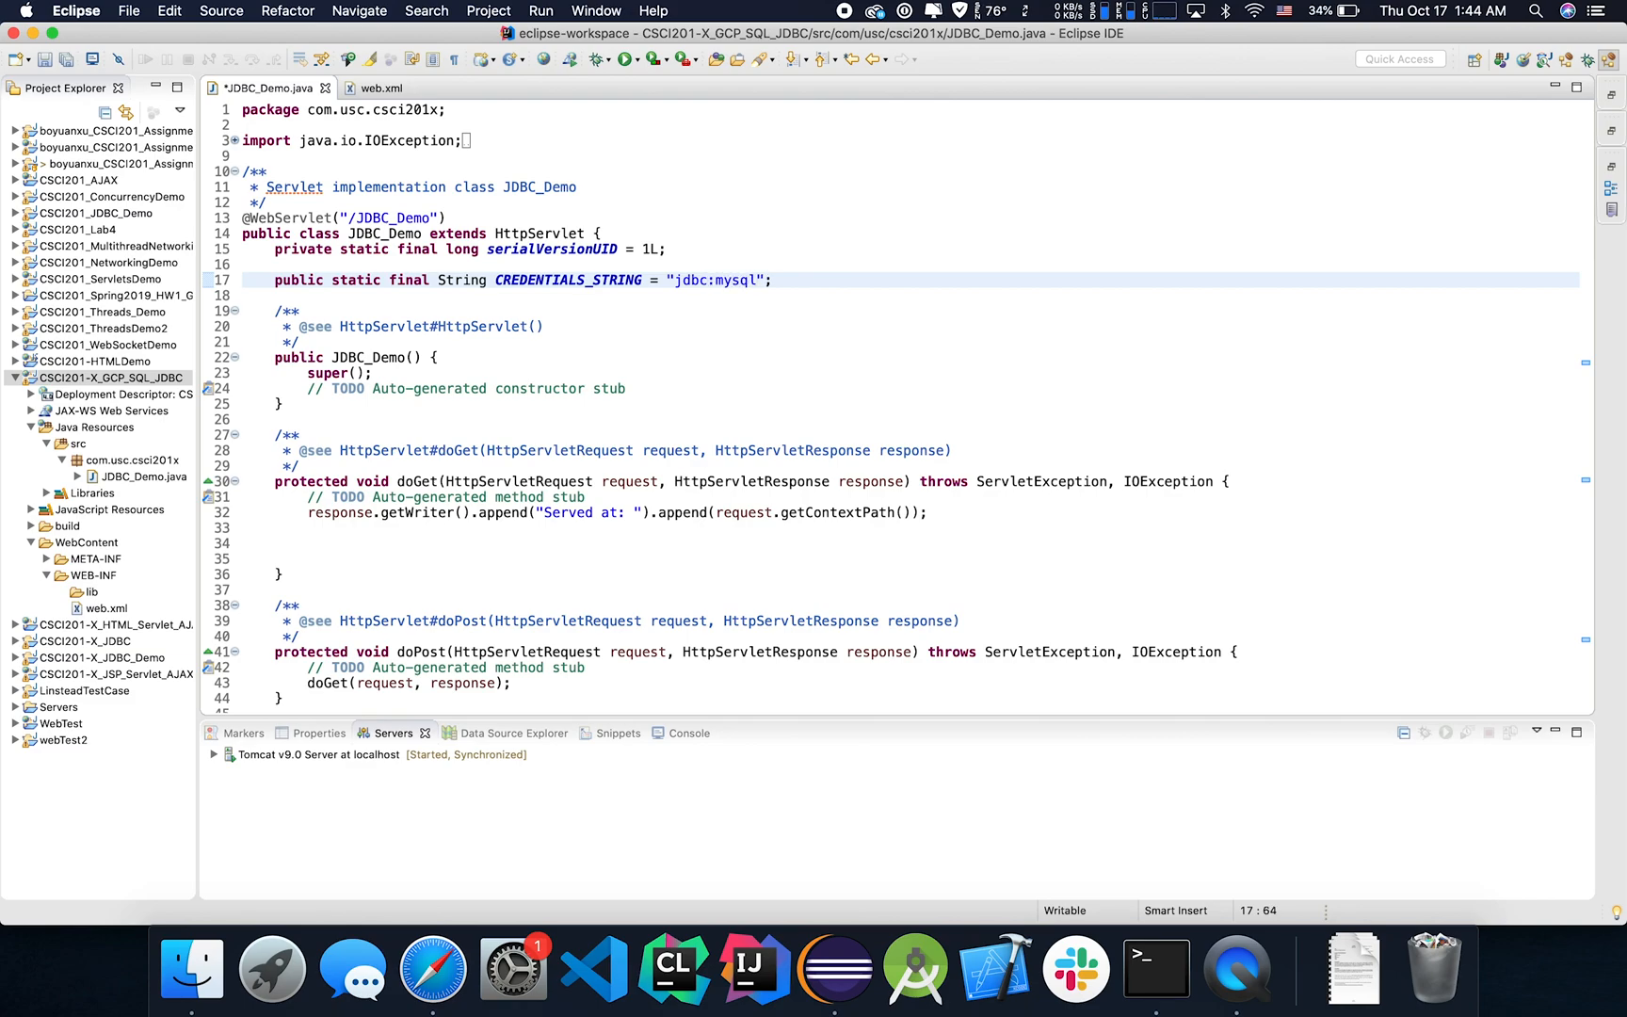
text(://google/)
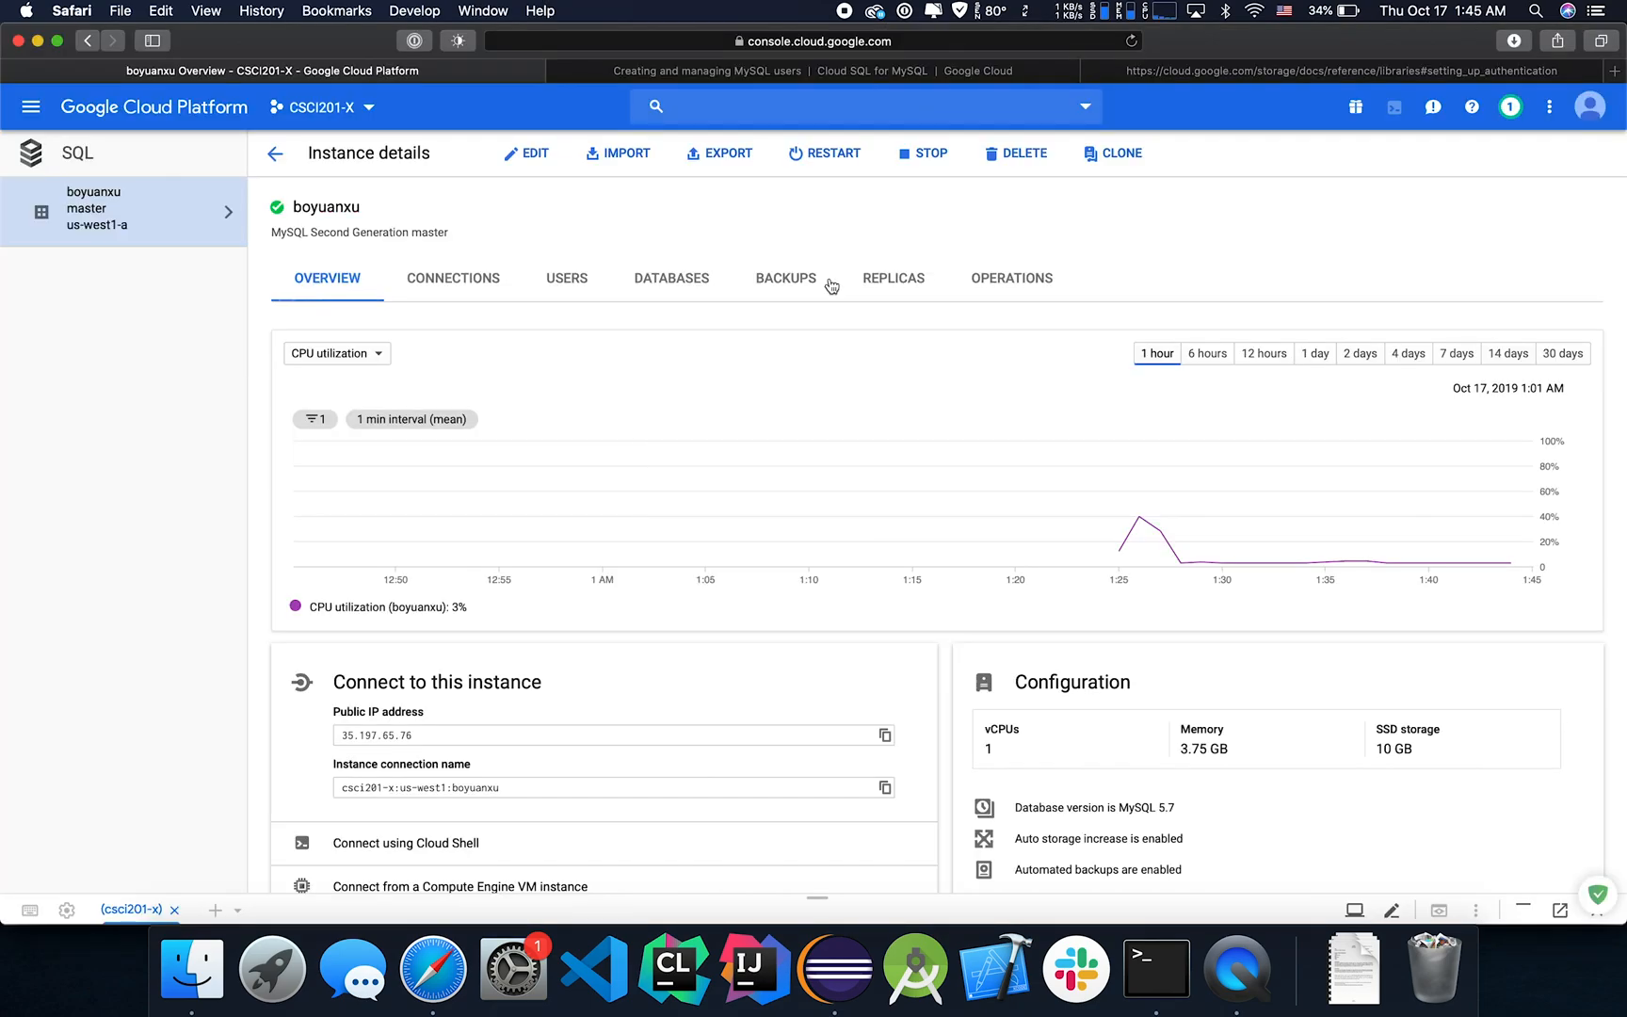
click(670, 278)
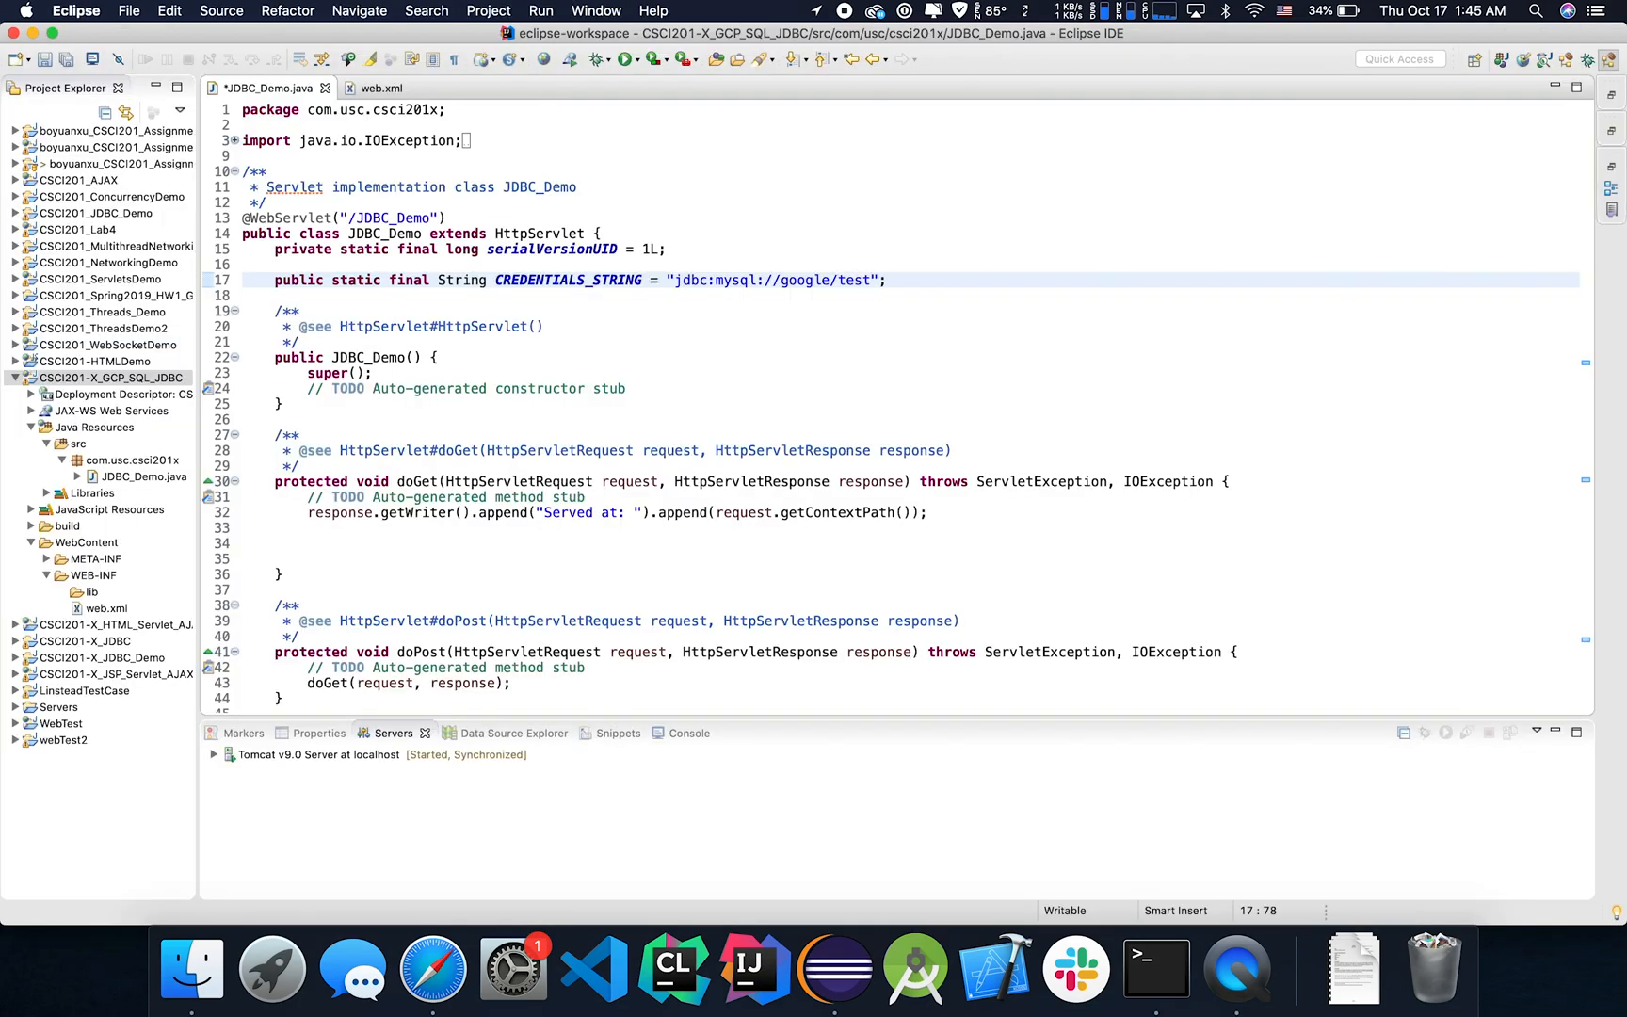
text(?cloudSql)
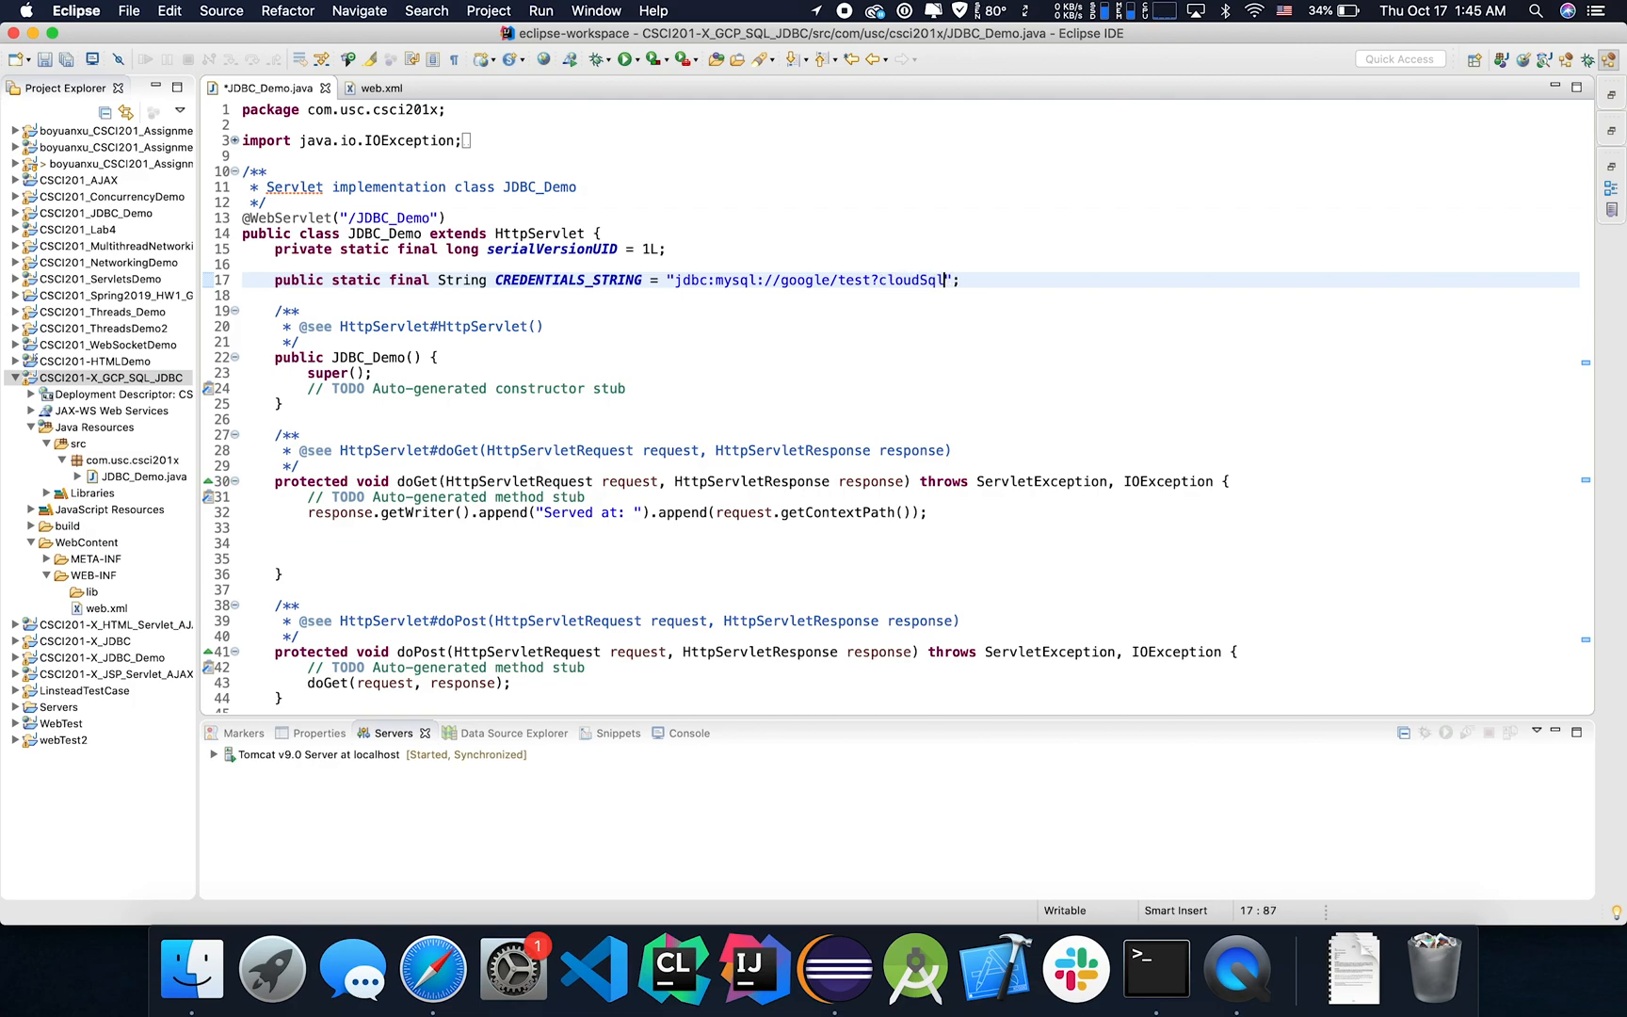
text(Instance)
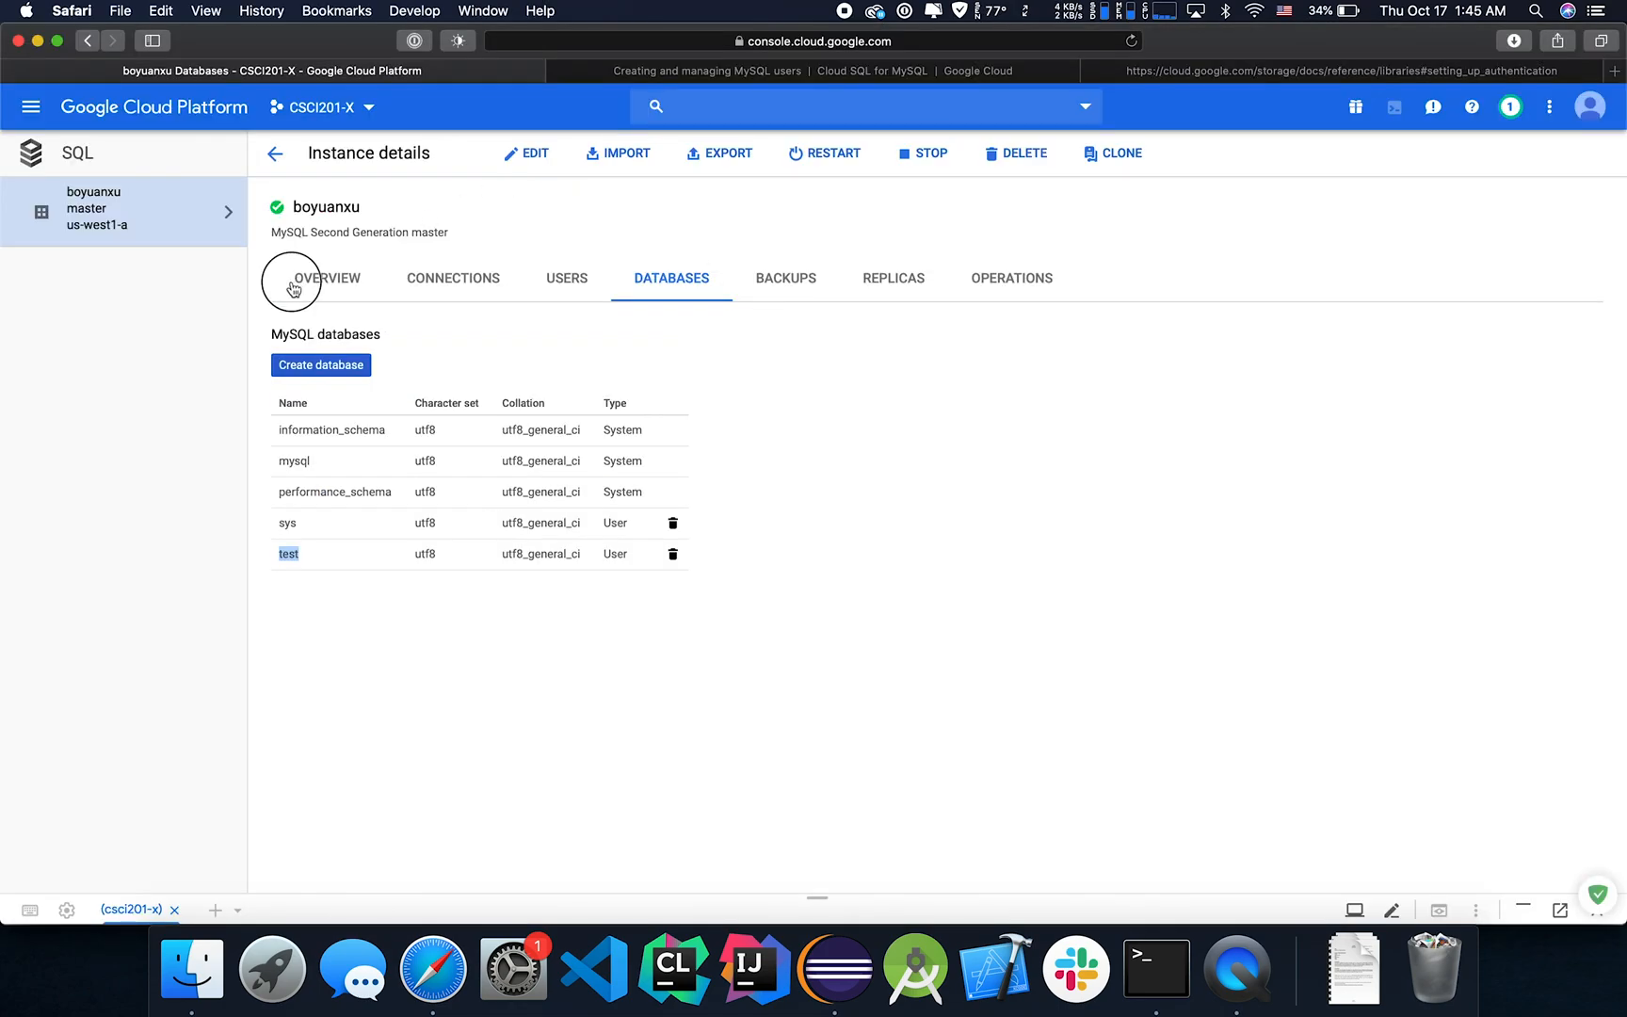
click(326, 277)
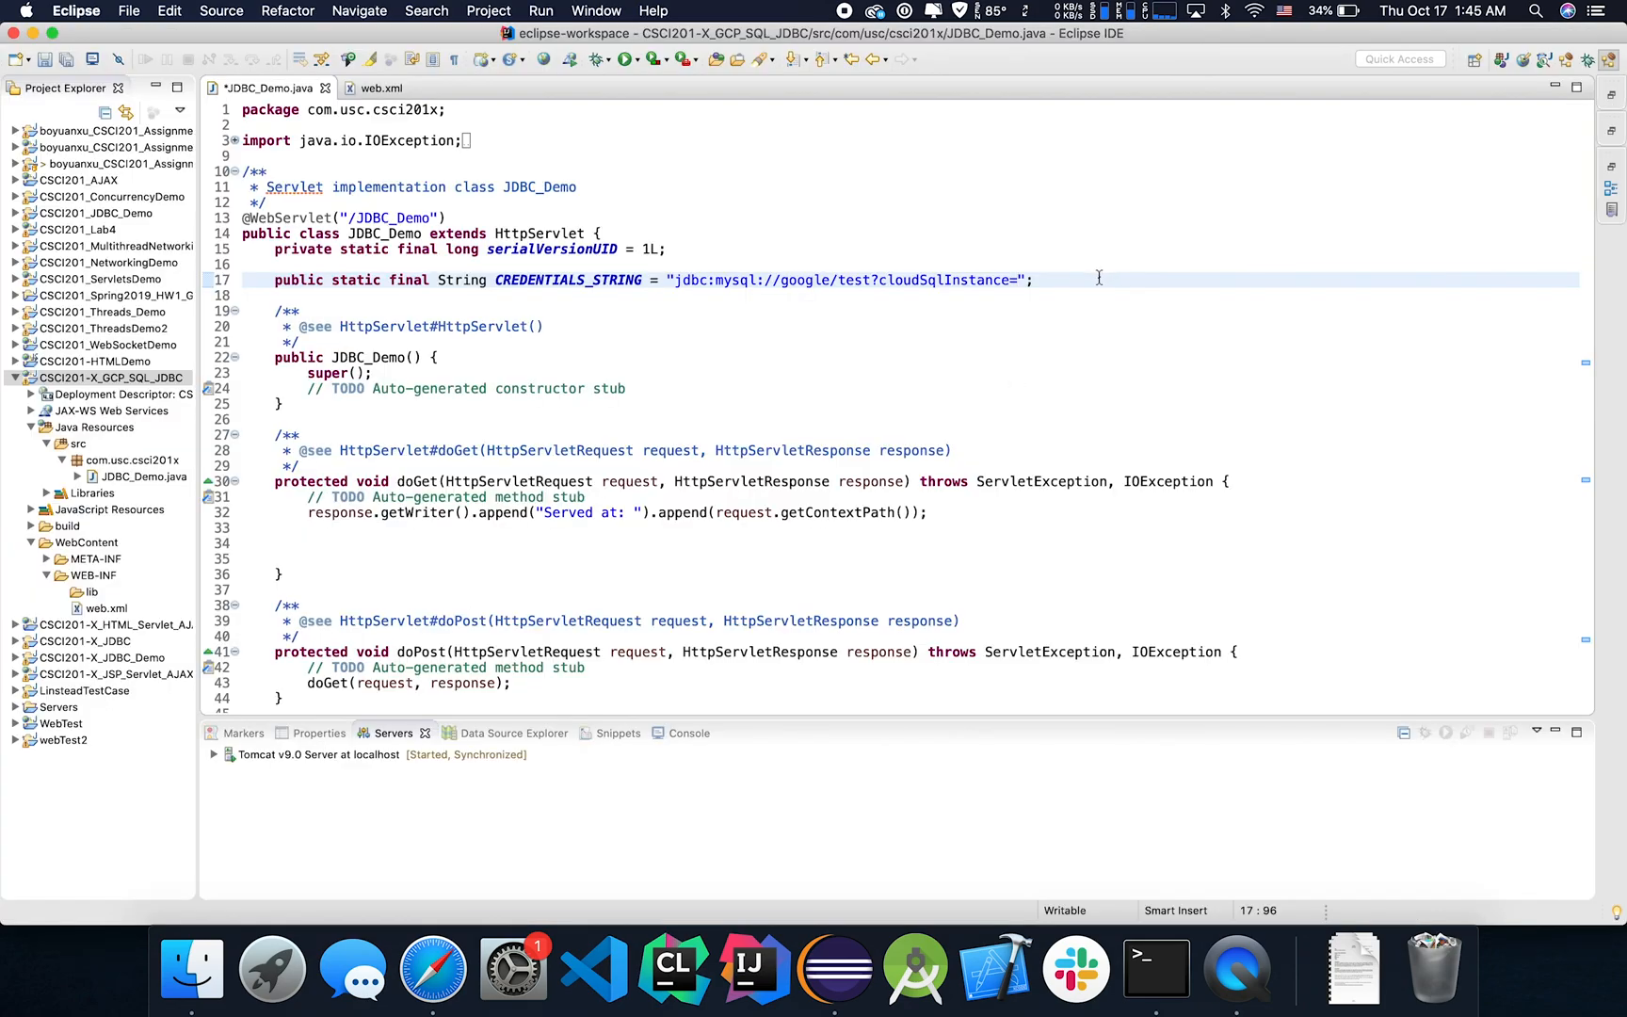
text(csci201-x:us-west1:boyuanxu&socketFactory=)
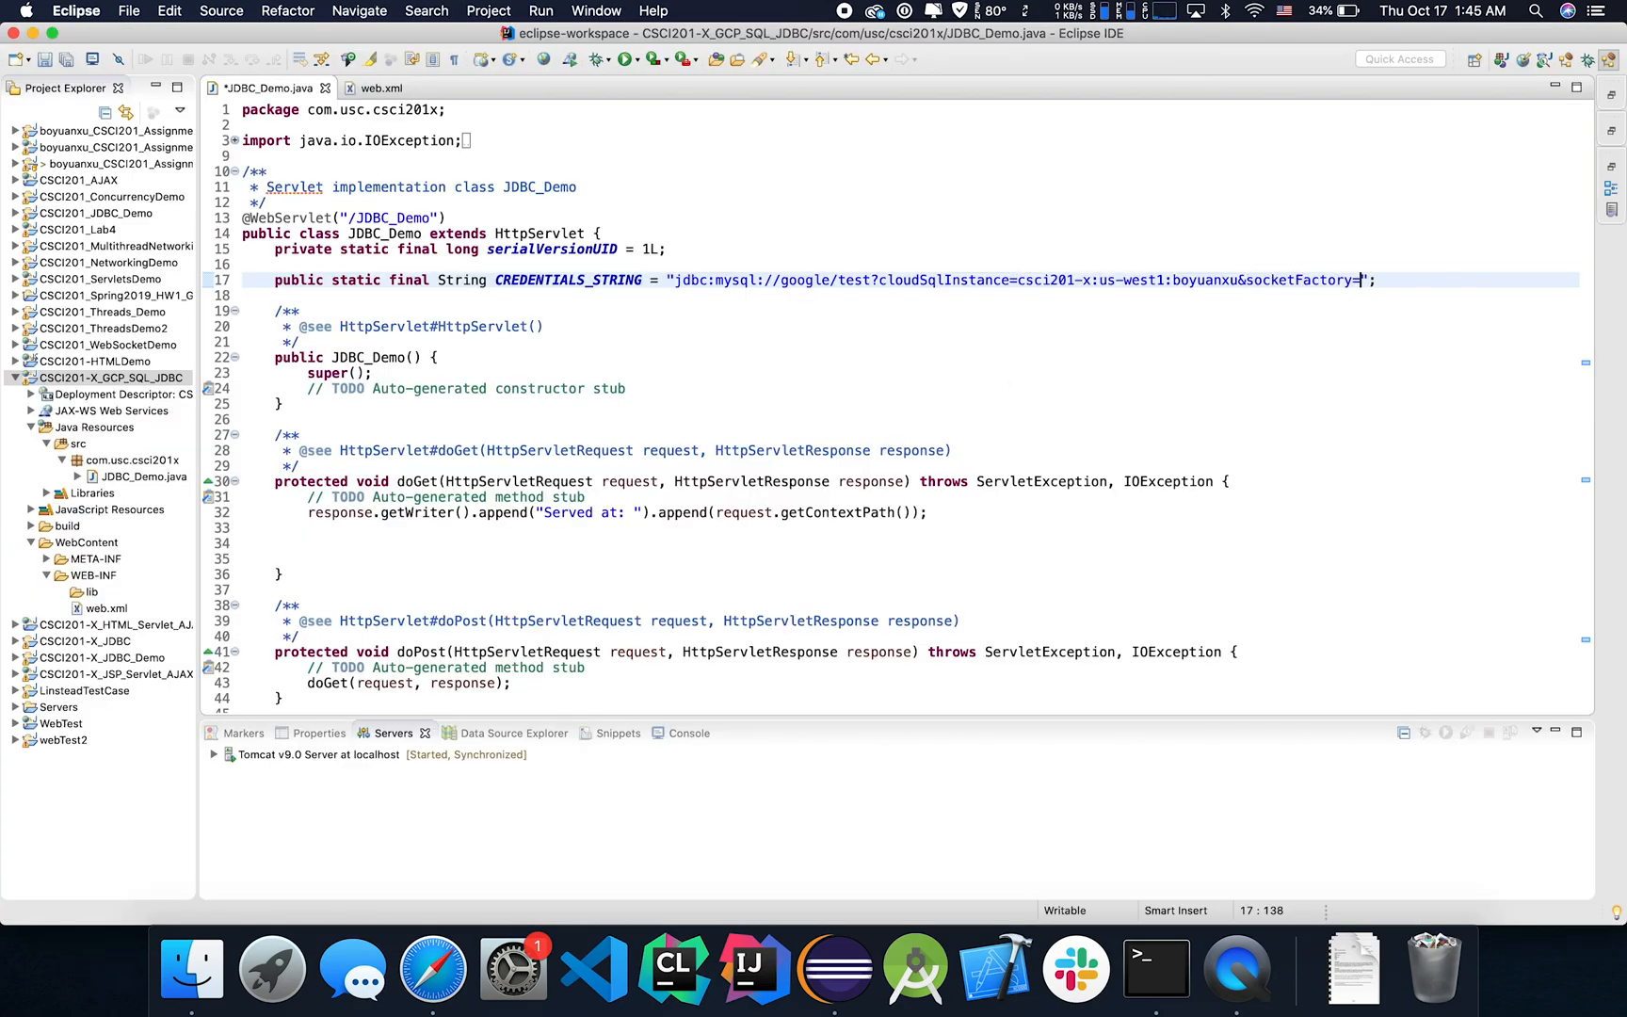
text(com.google.cloud.sql.mysql.SocketFactory)
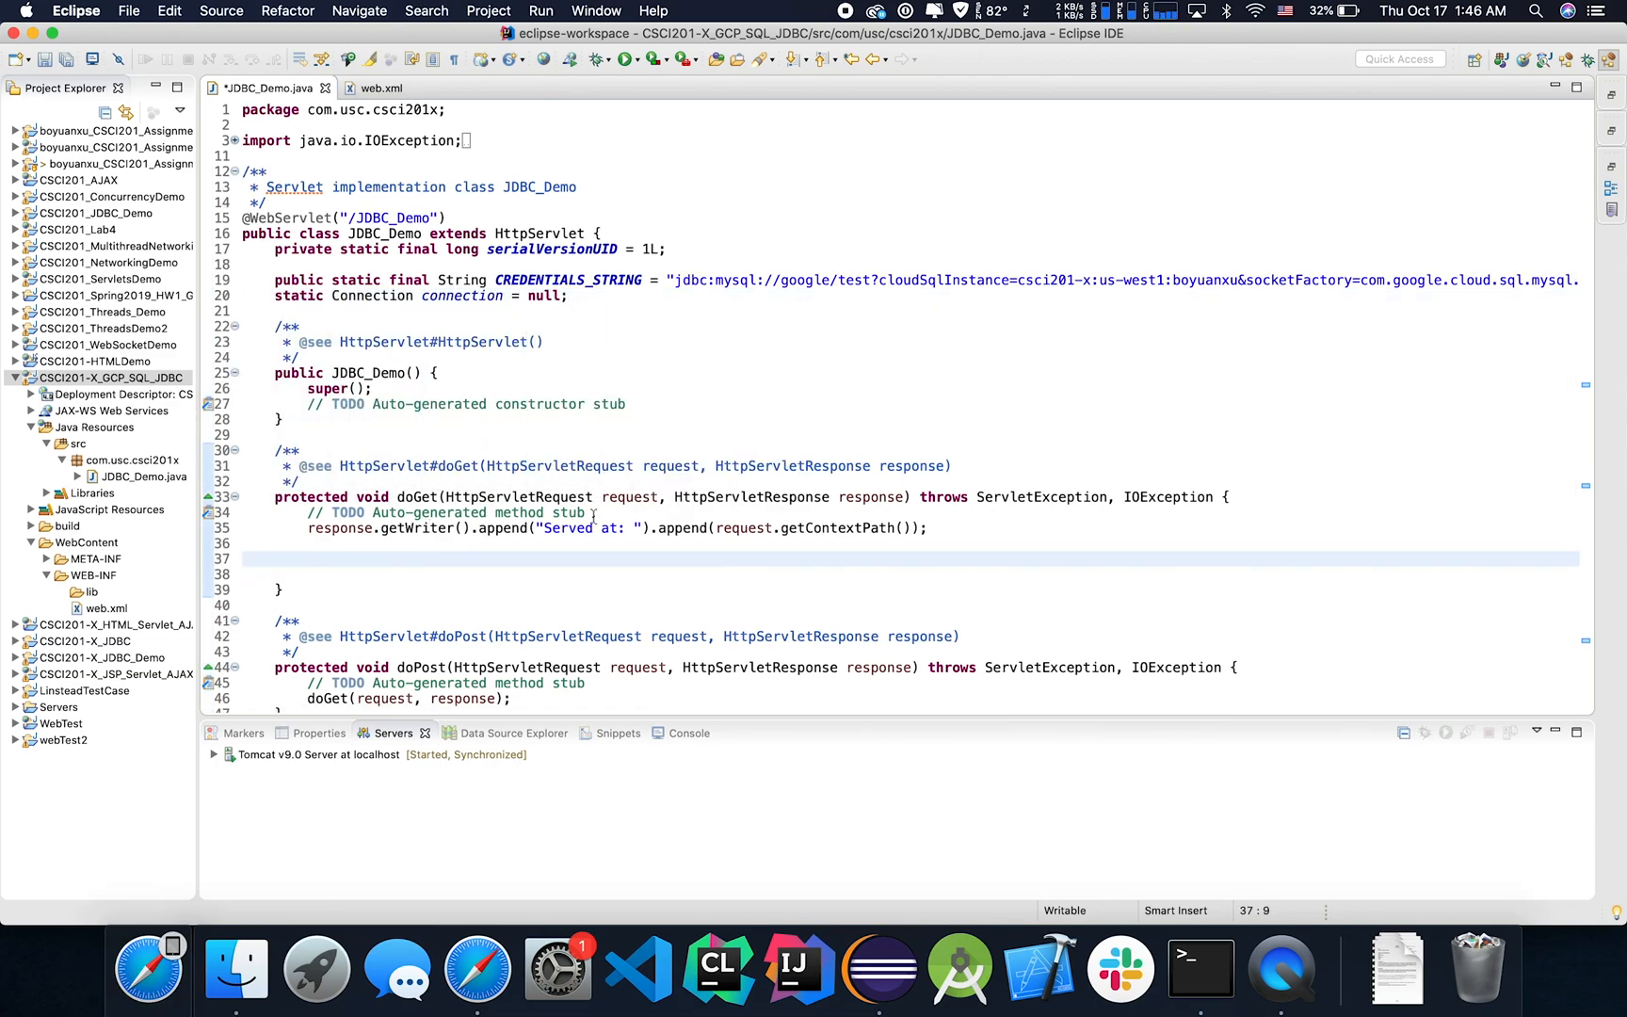
- Wrap the driver load and DriverManager.getConnection(CREDENTIALS_STRING) in a try/catch inside doGet
text(try {)
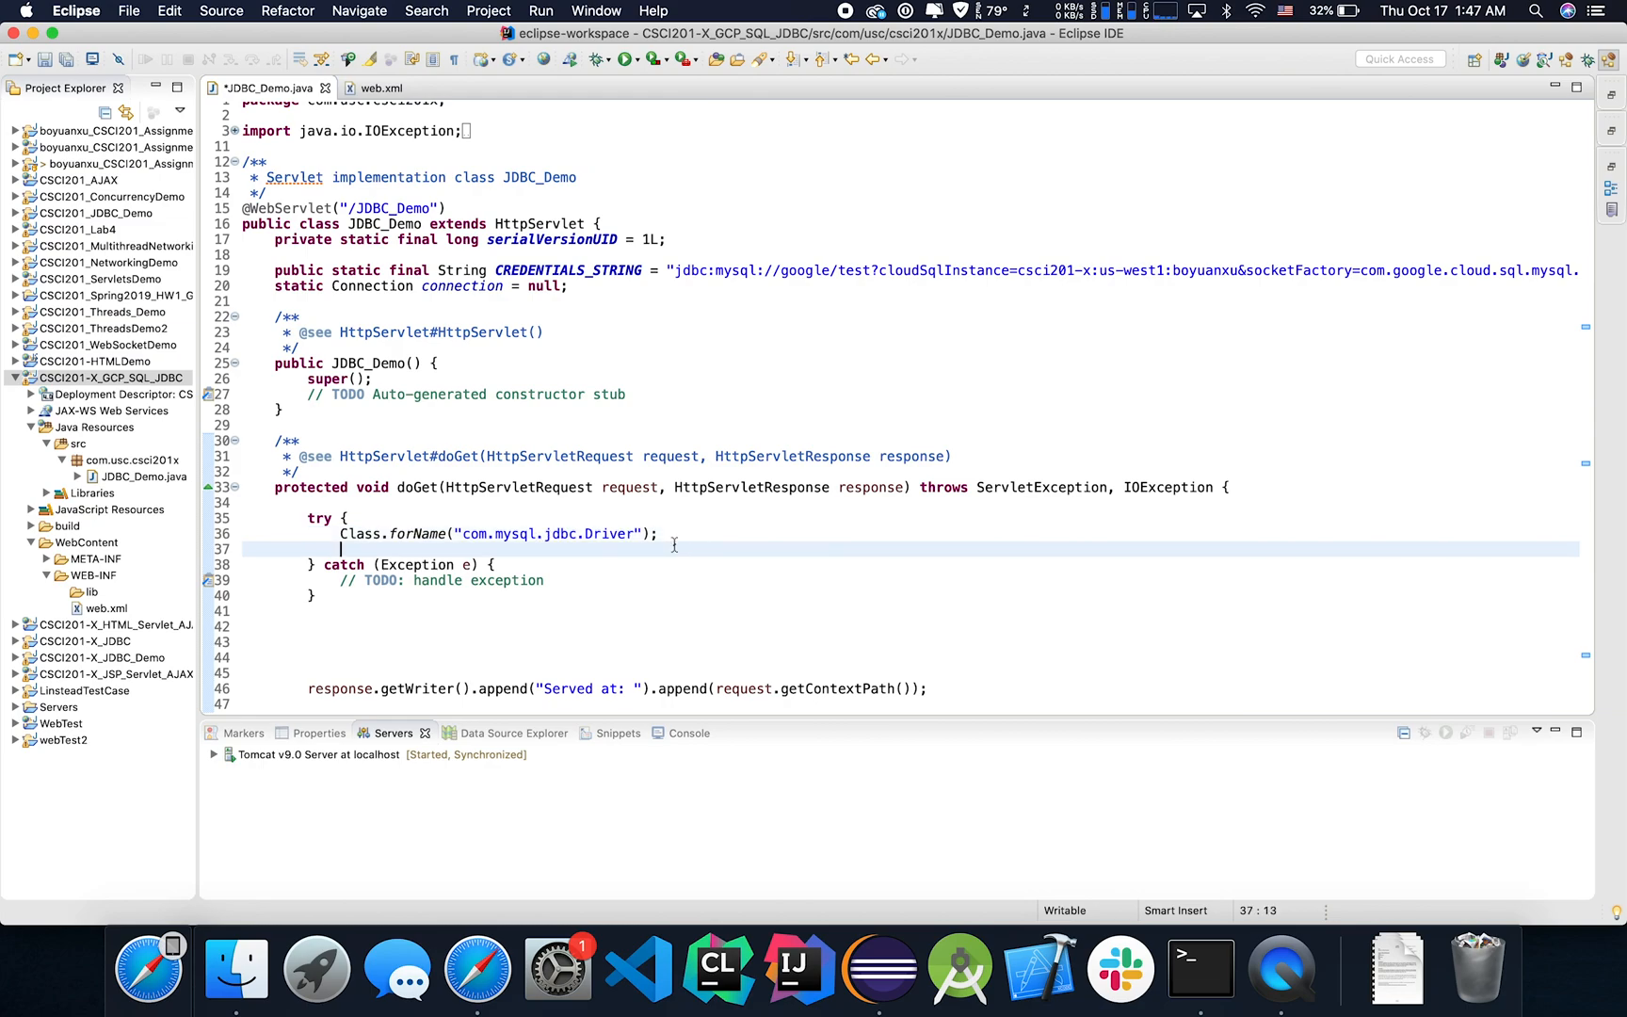
text(connection = DriverManager.getConnection(CREDENTIALS_STRING);)
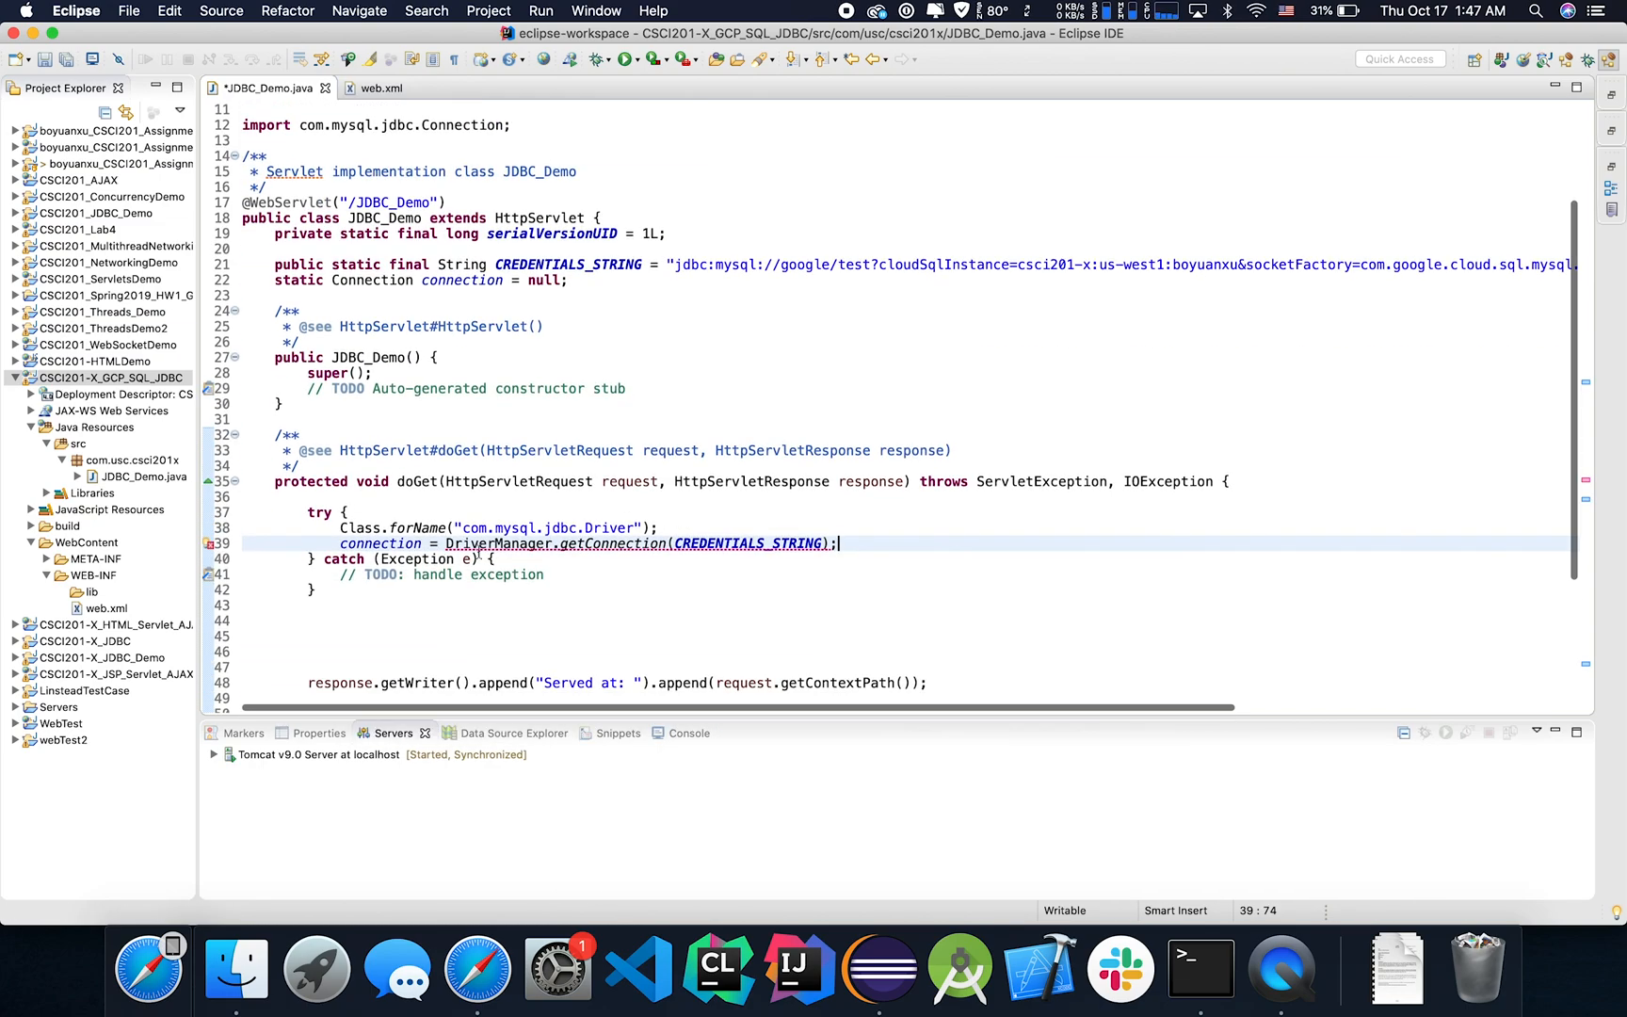
click(336, 124)
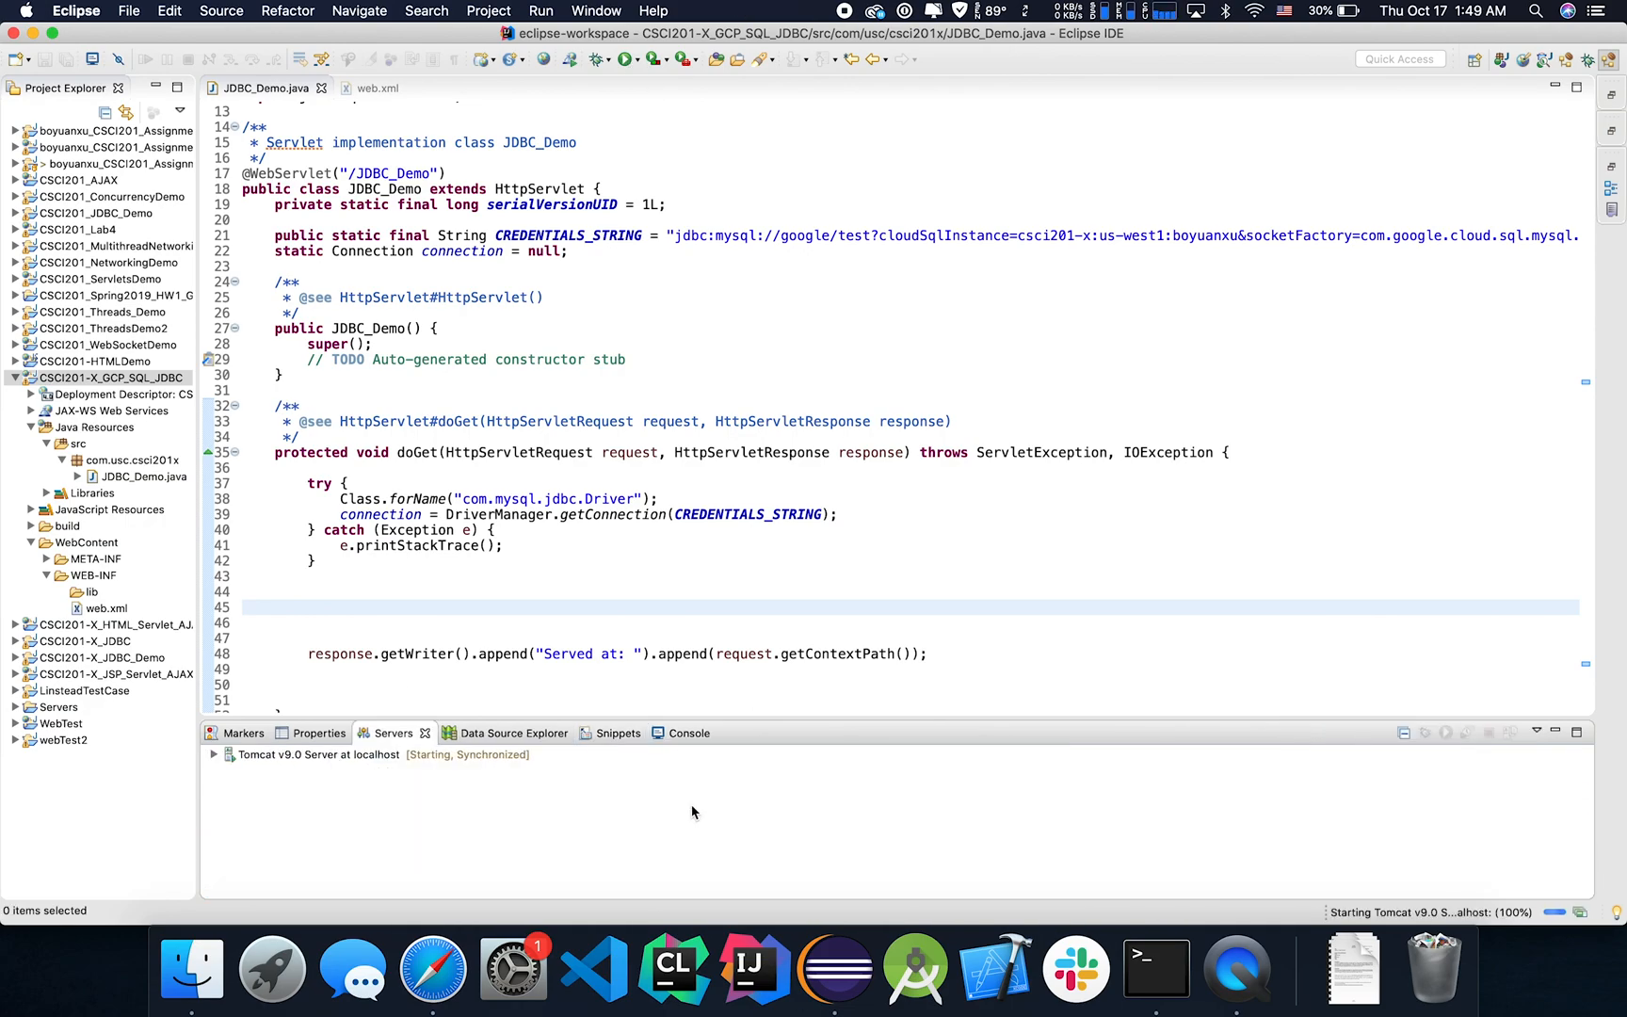
- Show the Tomcat console log in Eclipse
click(670, 733)
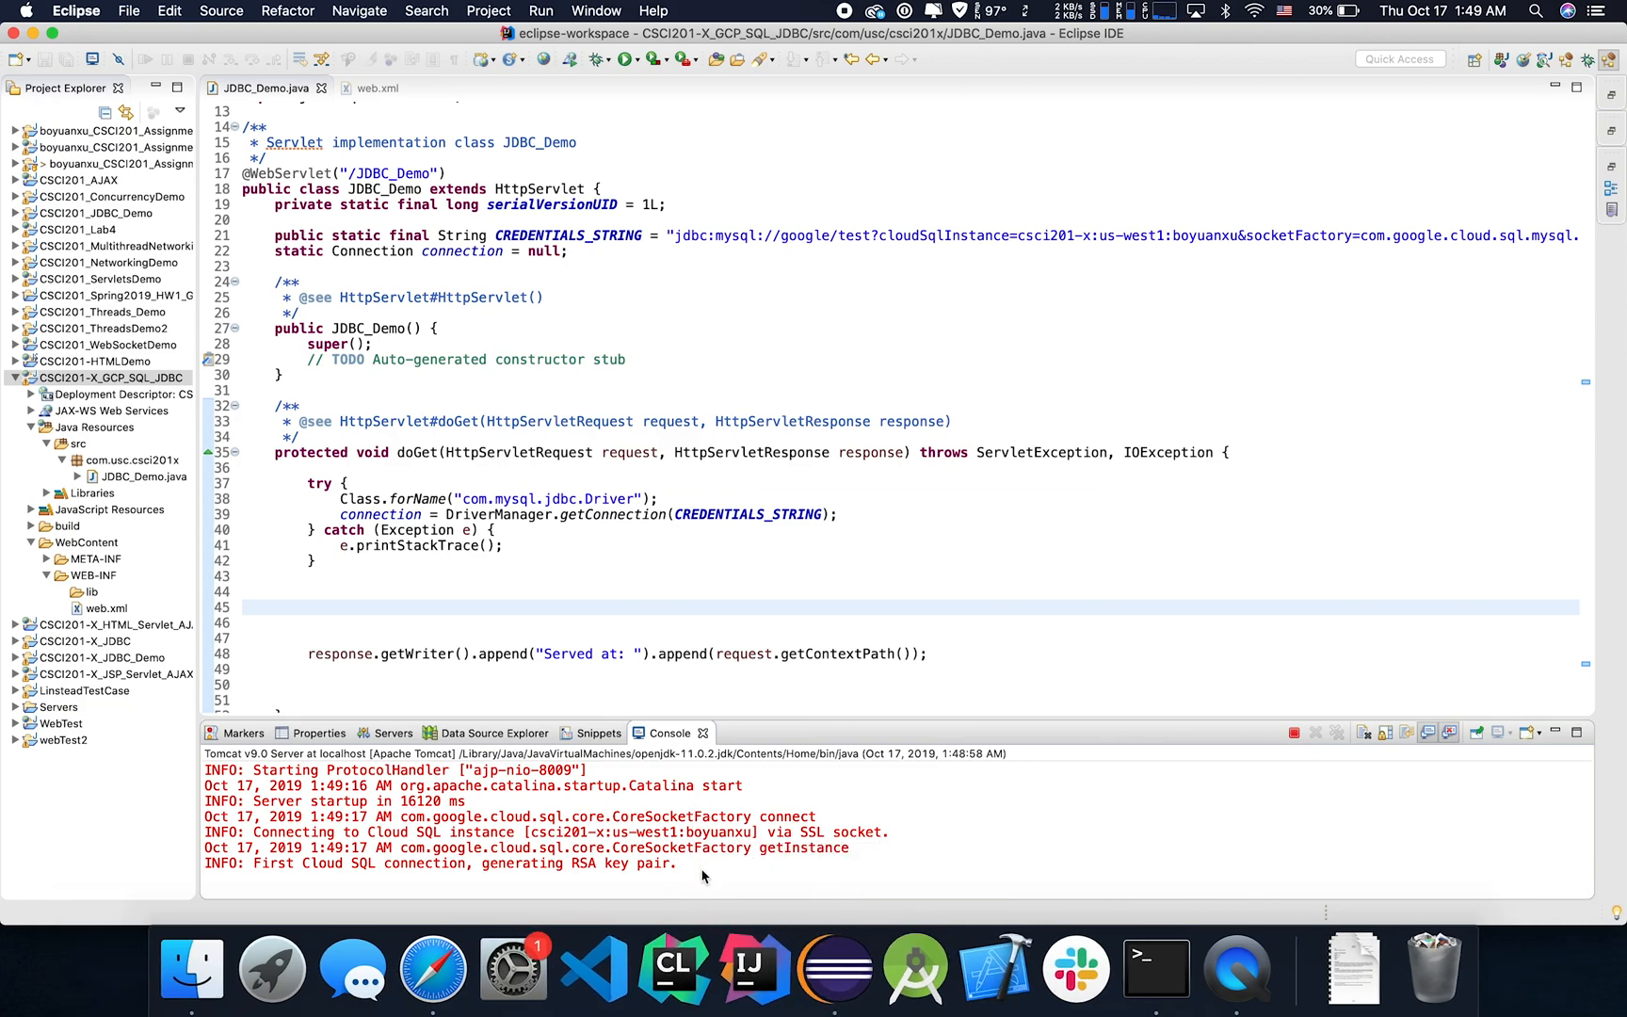
mouse_move(713, 875)
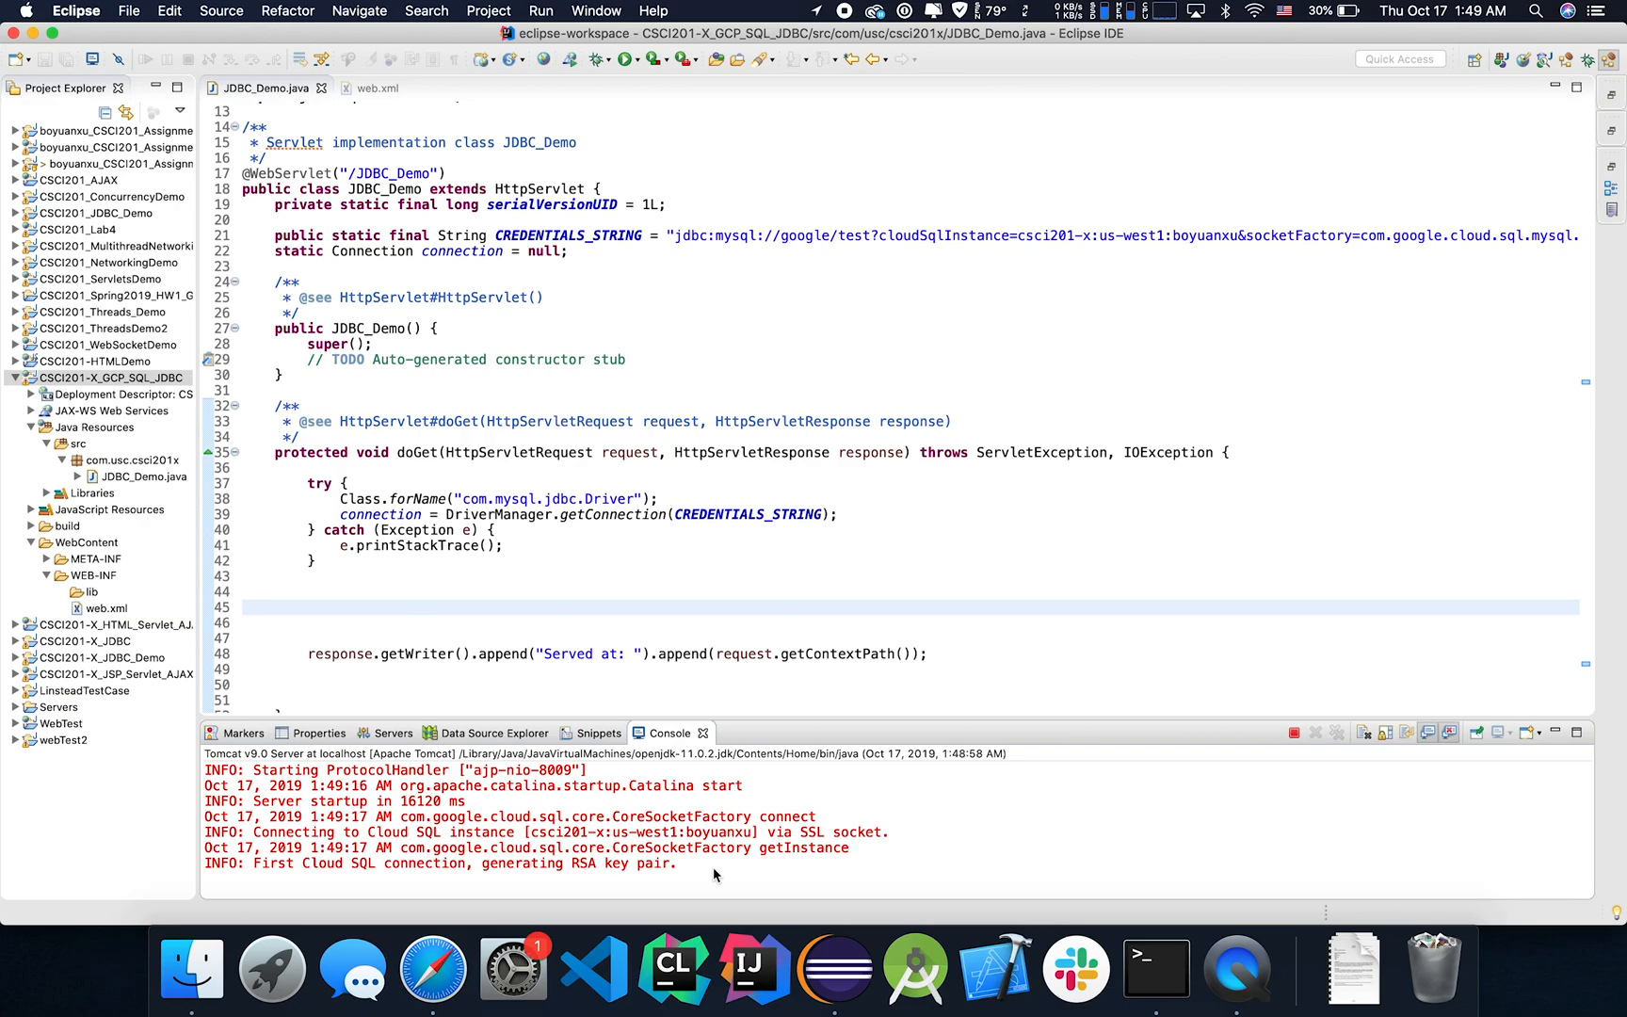
mouse_move(823, 944)
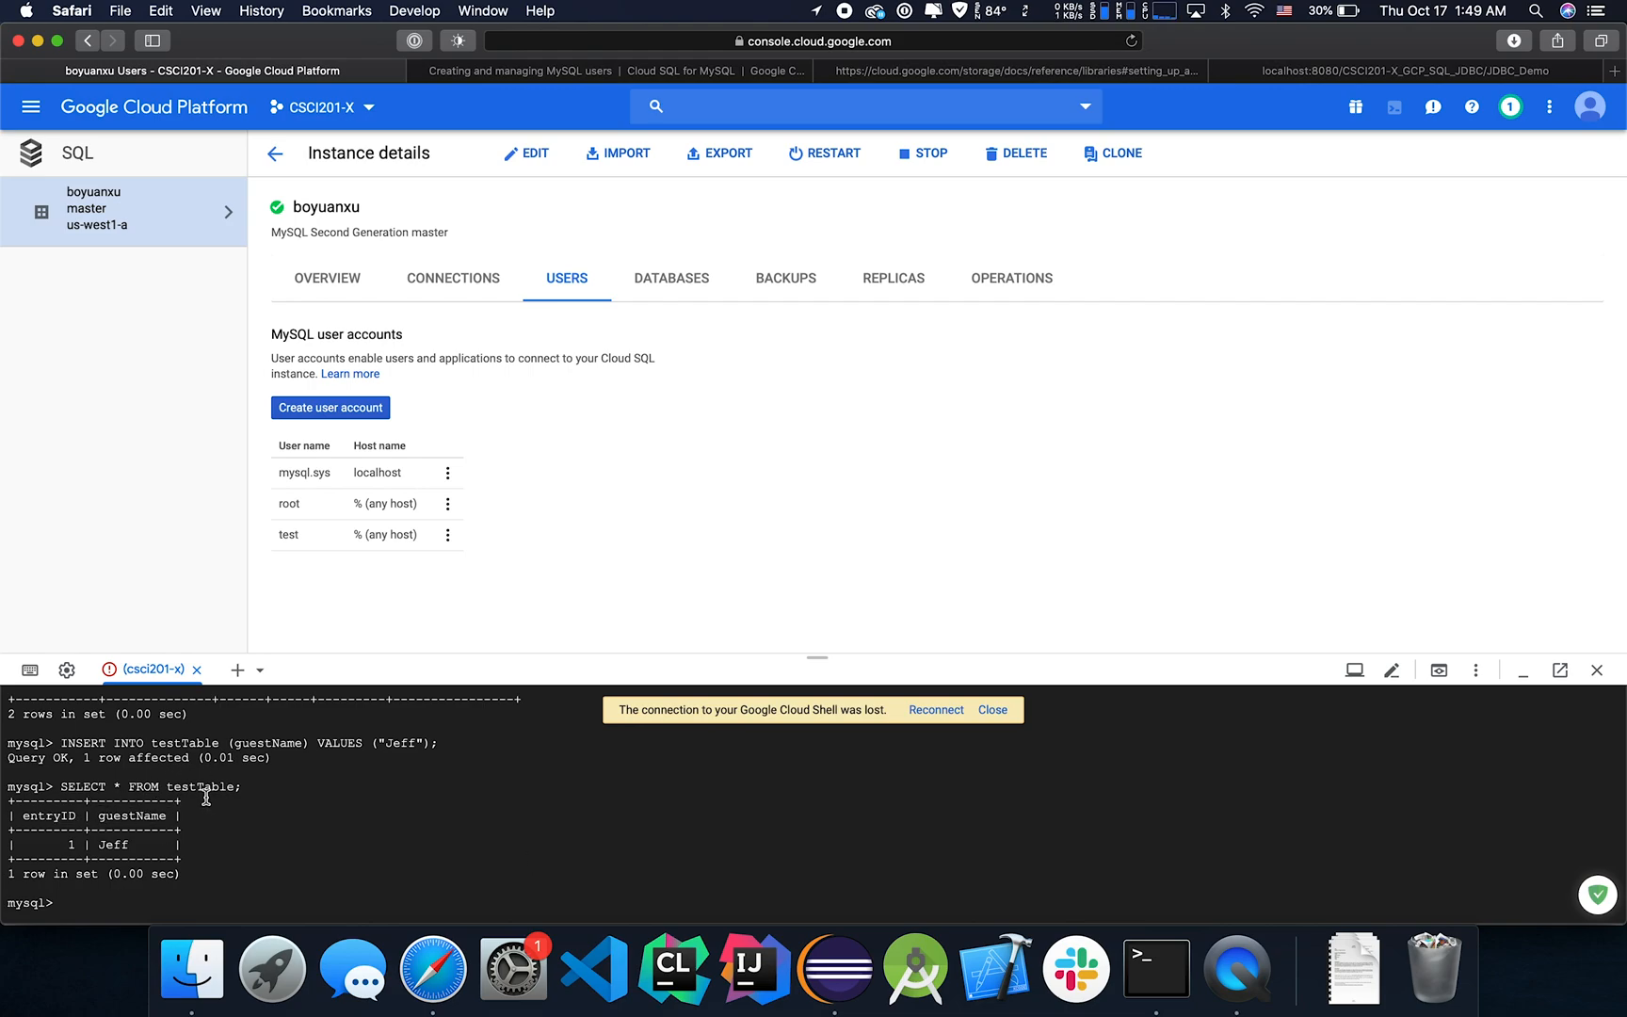
mouse_move(947, 736)
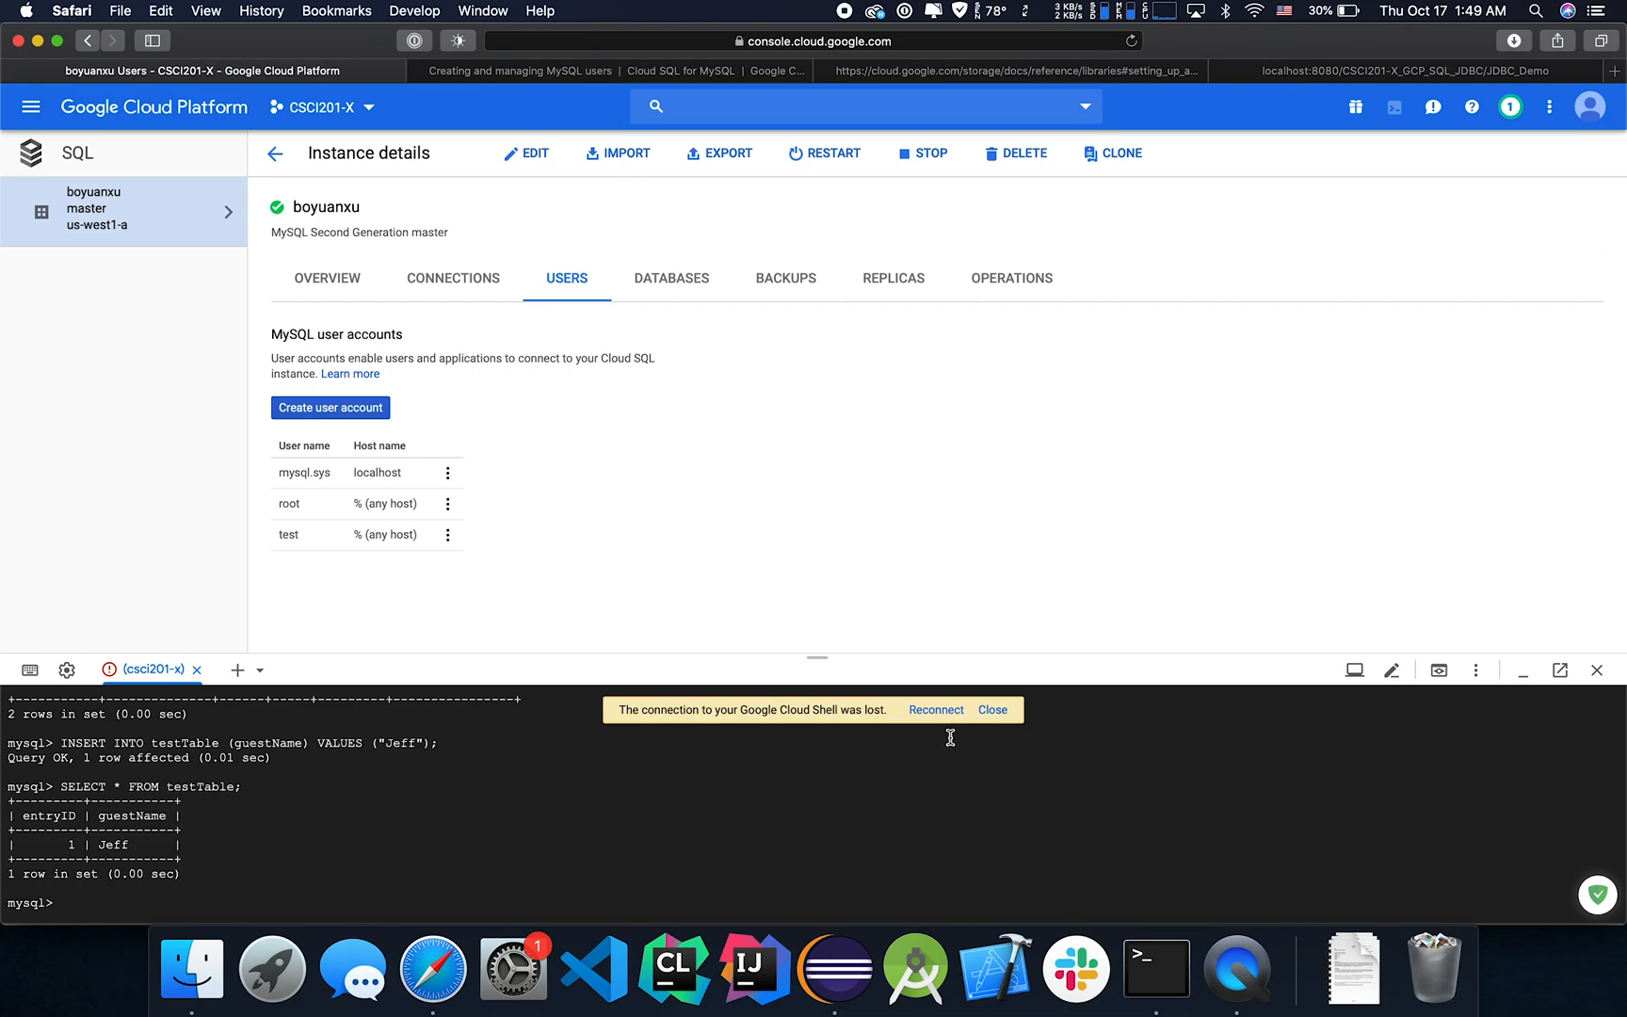
- Return to Eclipse from the Cloud Console users page
click(934, 710)
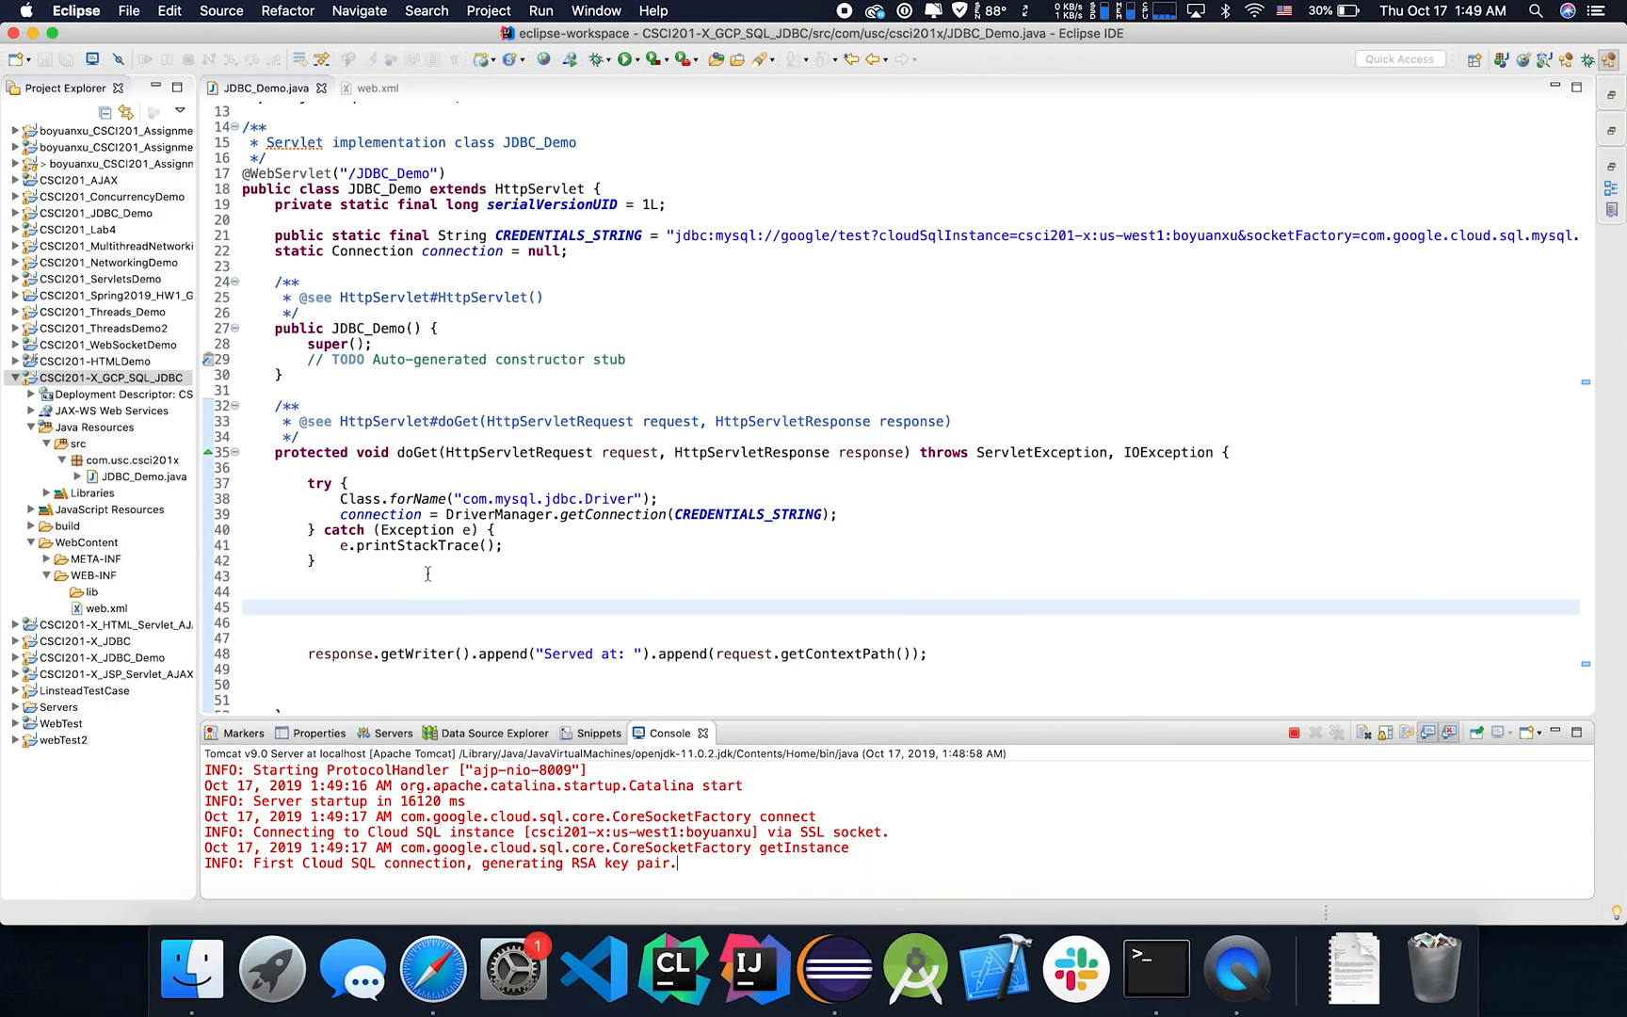
- In doGet, prepare SELECT * FROM testTable and read each row's guest name via getString
click(307, 607)
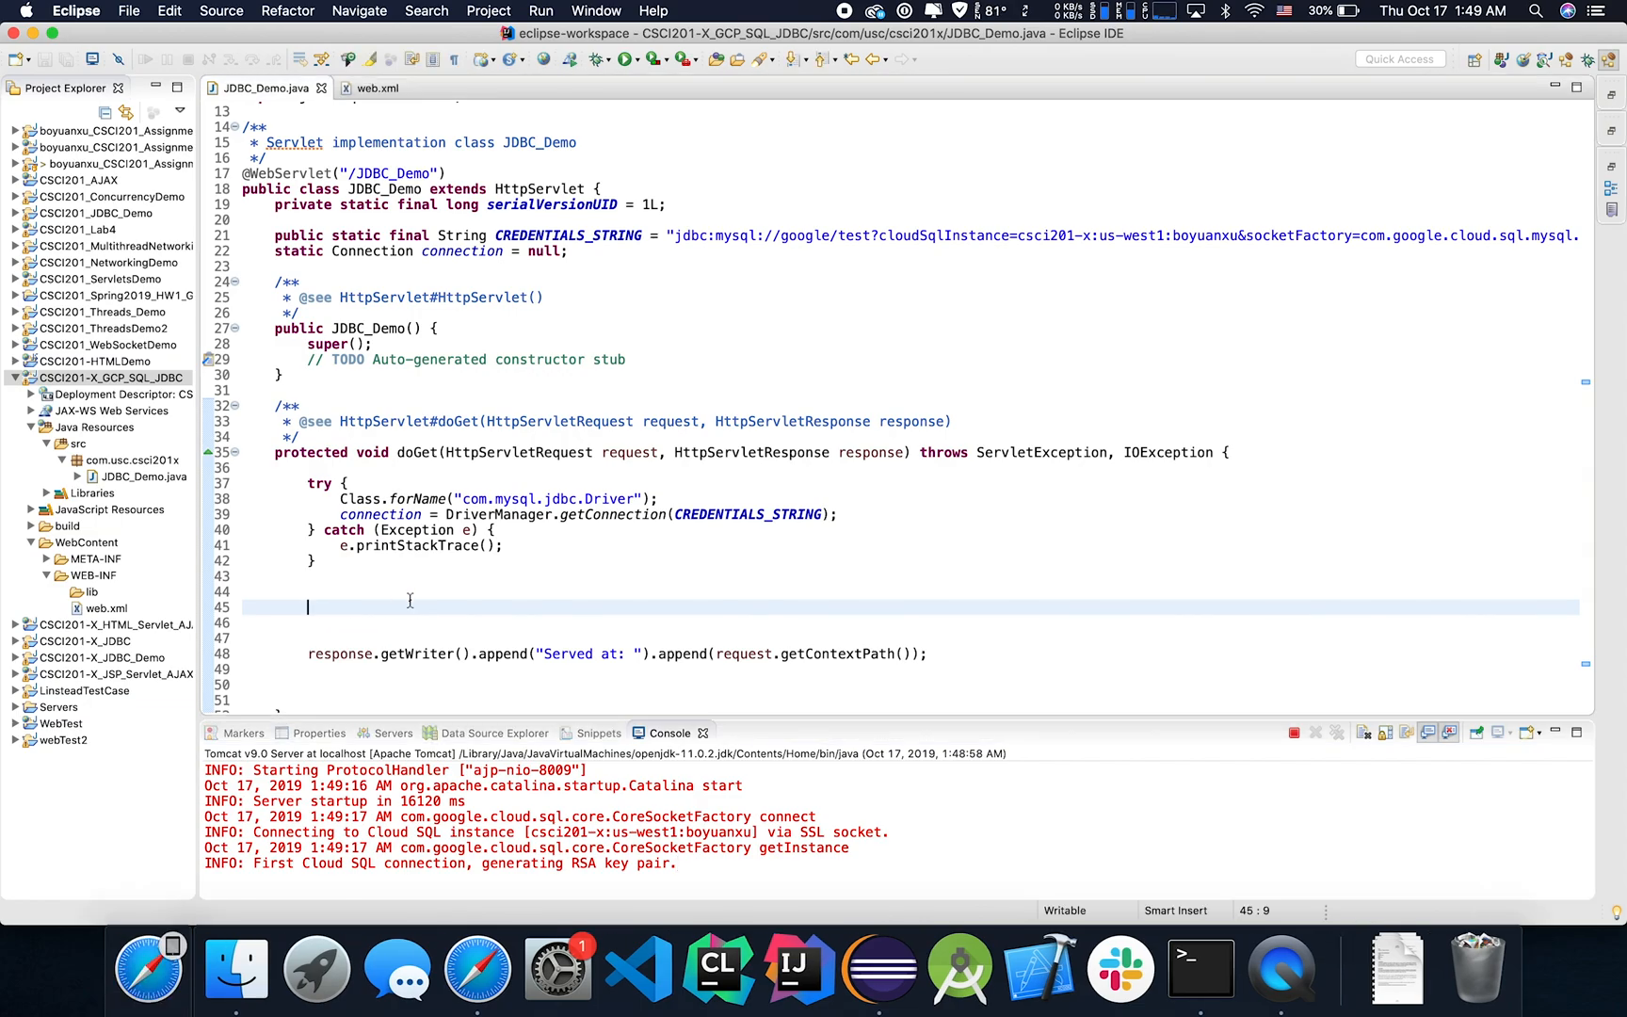
text(PreparedStatement preparedStatement = connection.prepareStatement("SELECT * FROM testTable");)
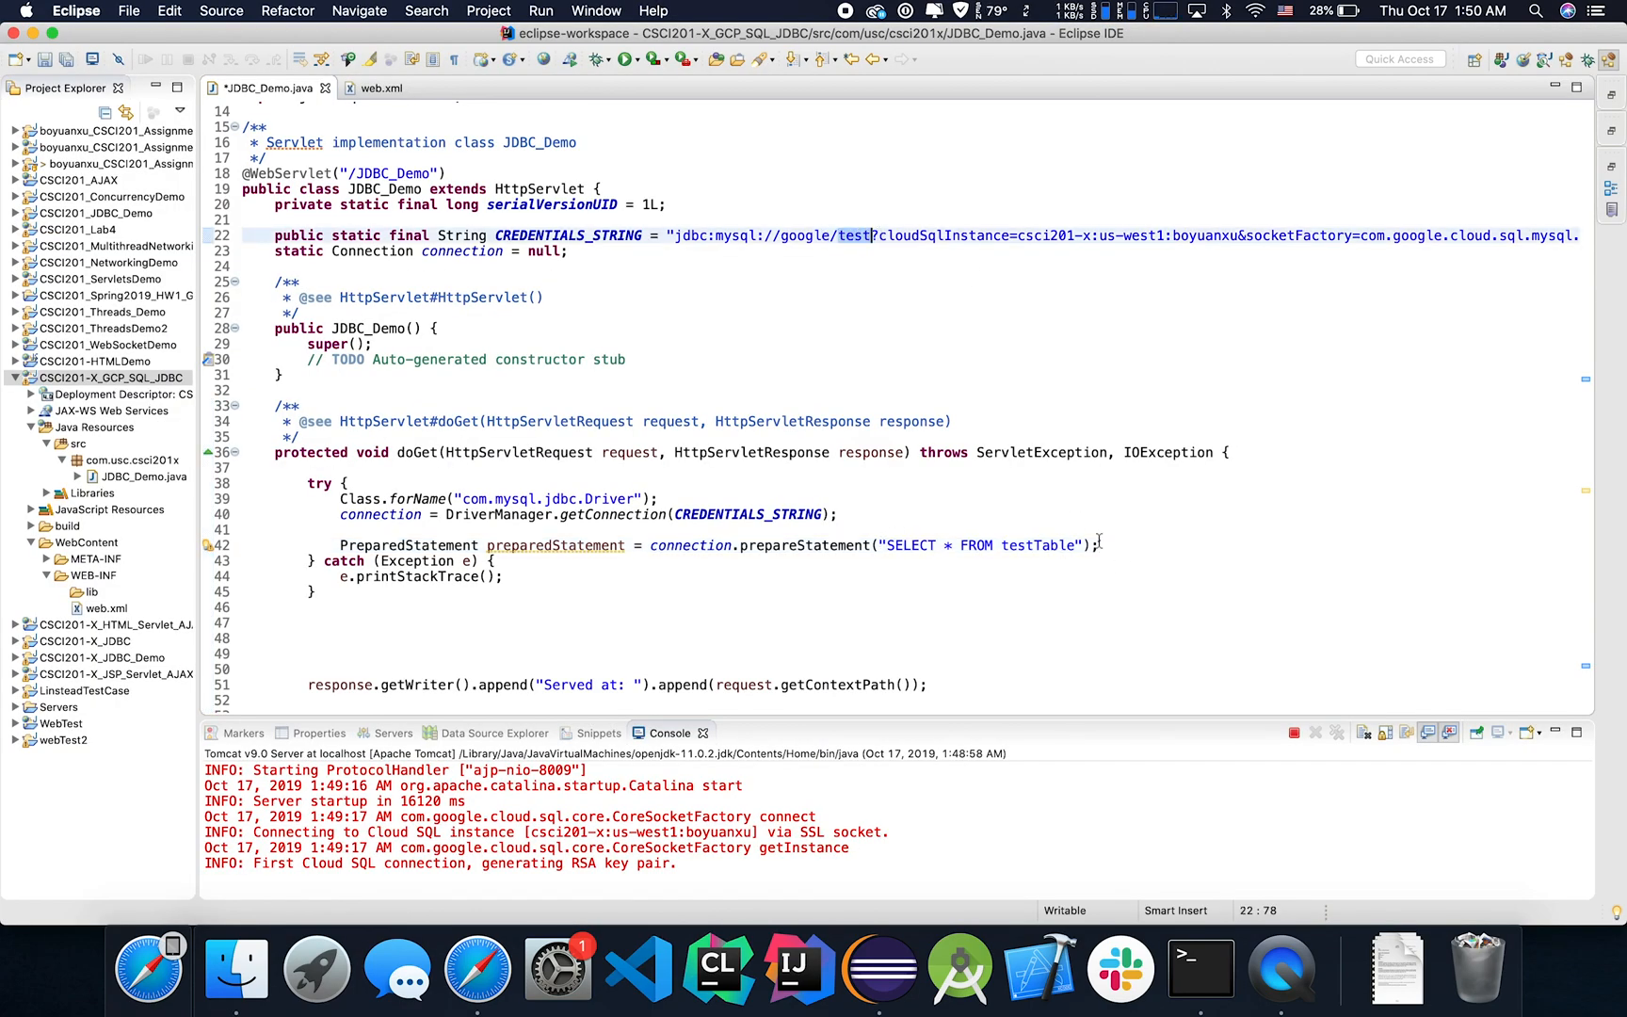
text(preparedStatement.executeQuery();)
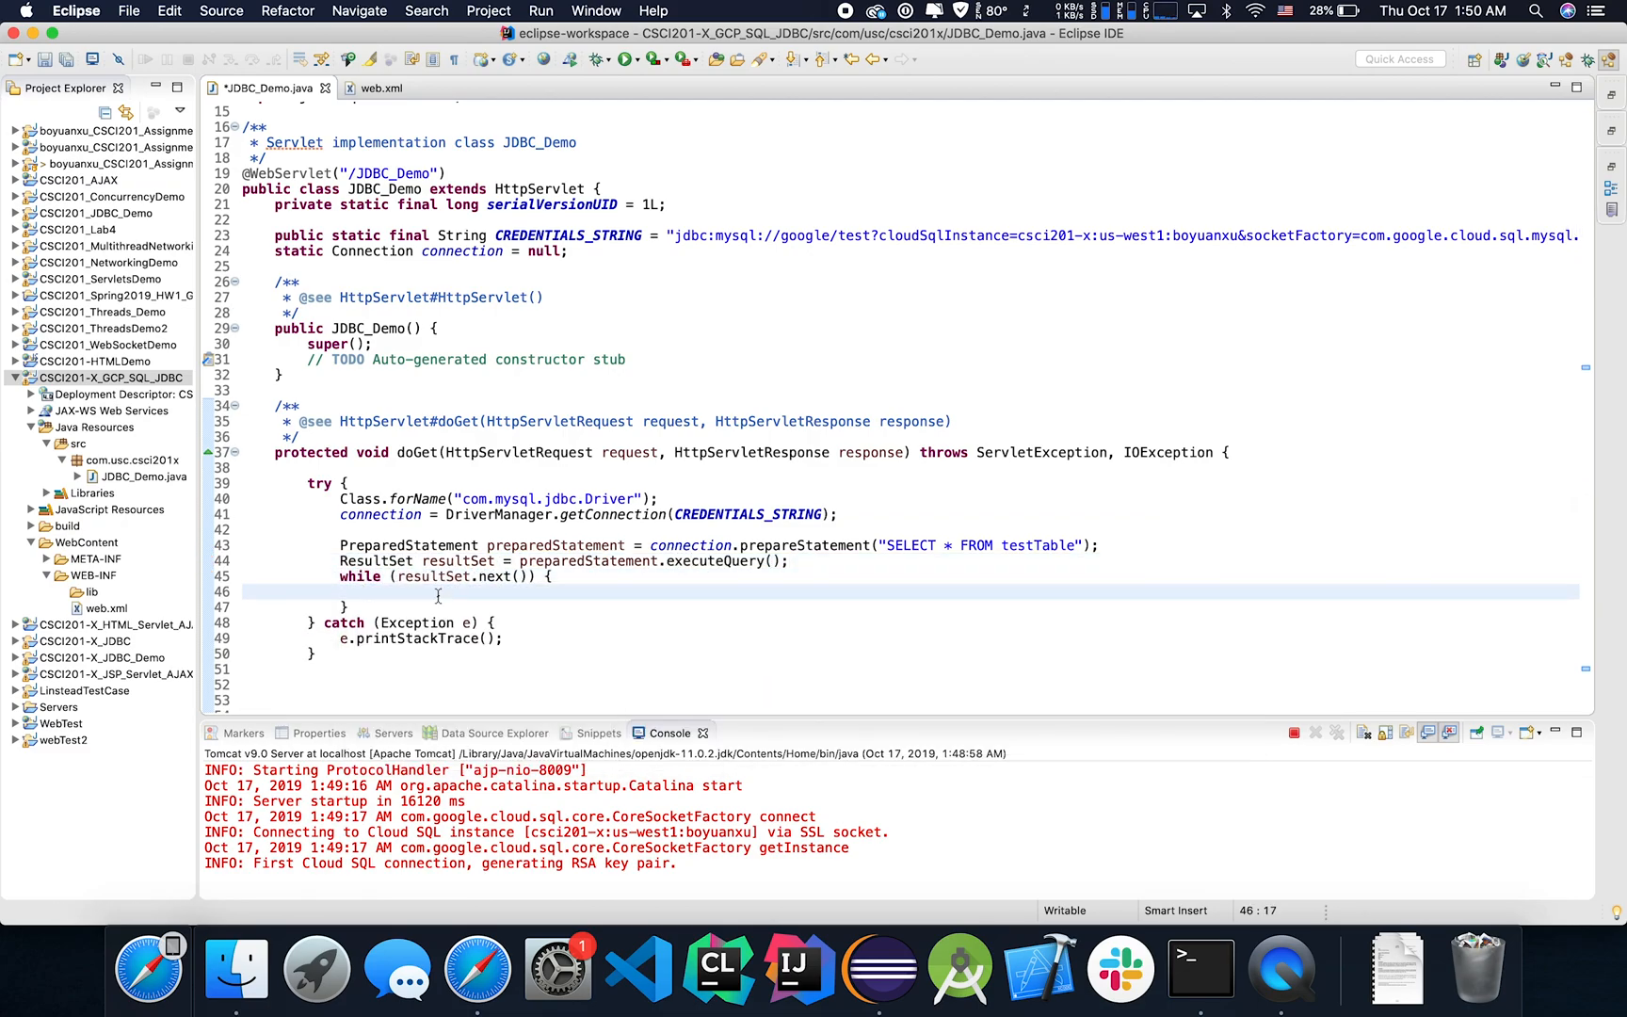
text(String nameString = RSACiphe)
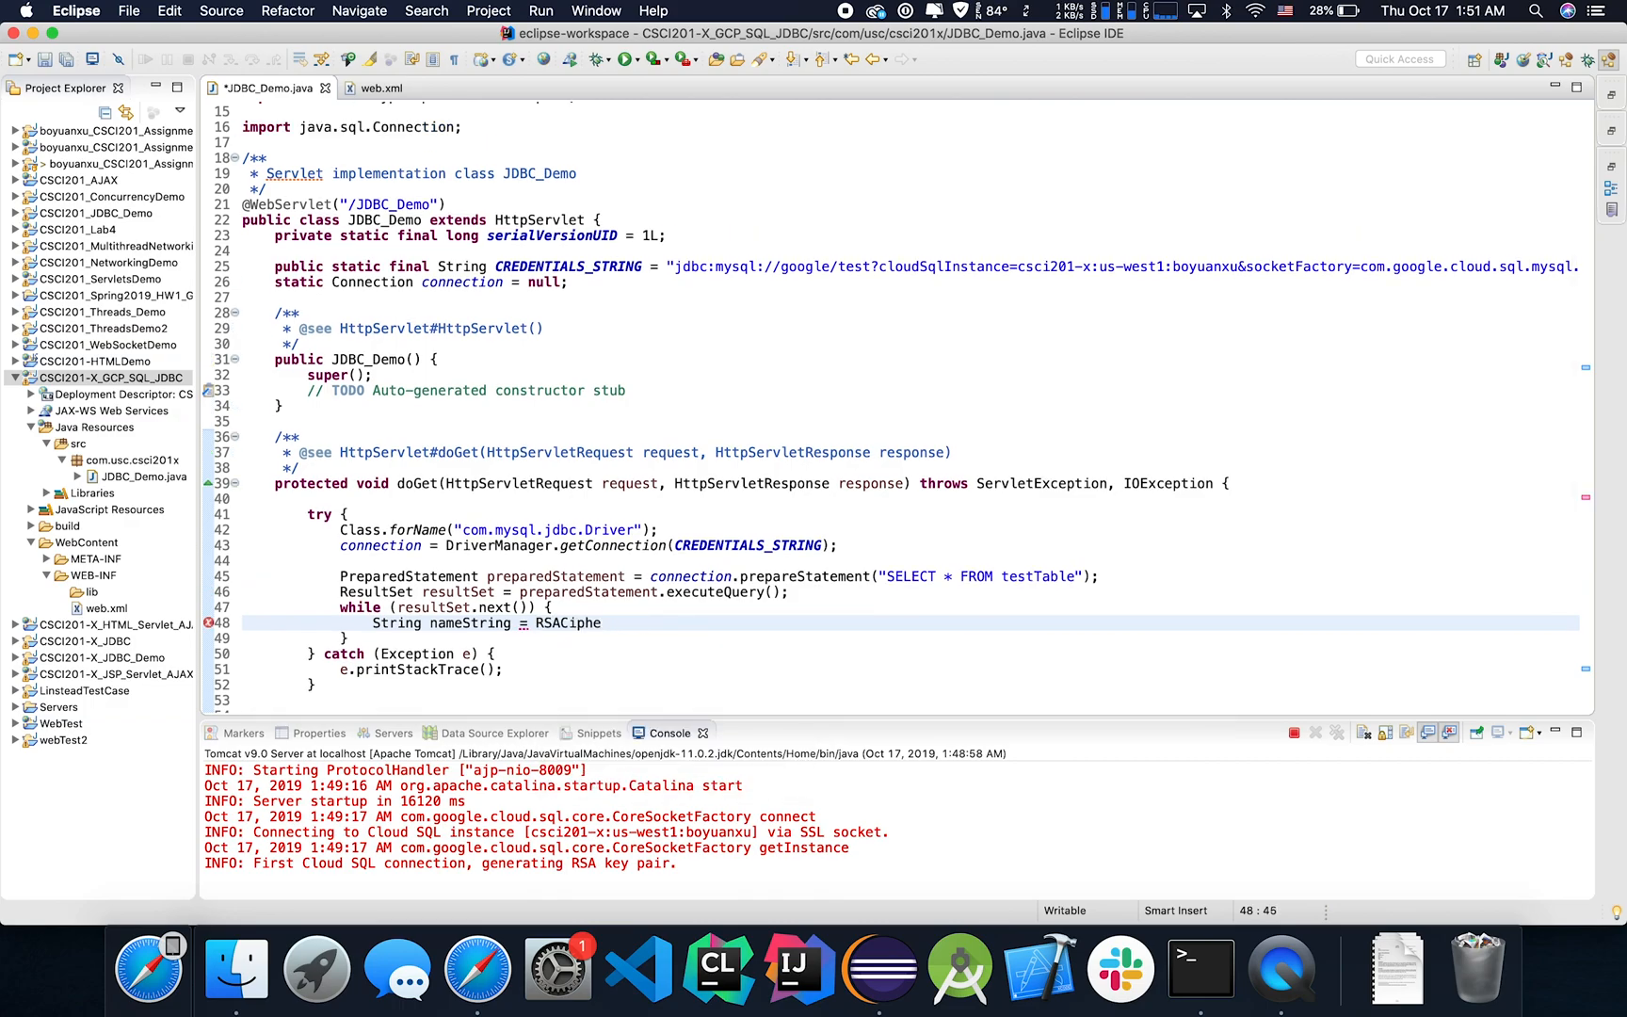
text(resultSet.getString("guest"))
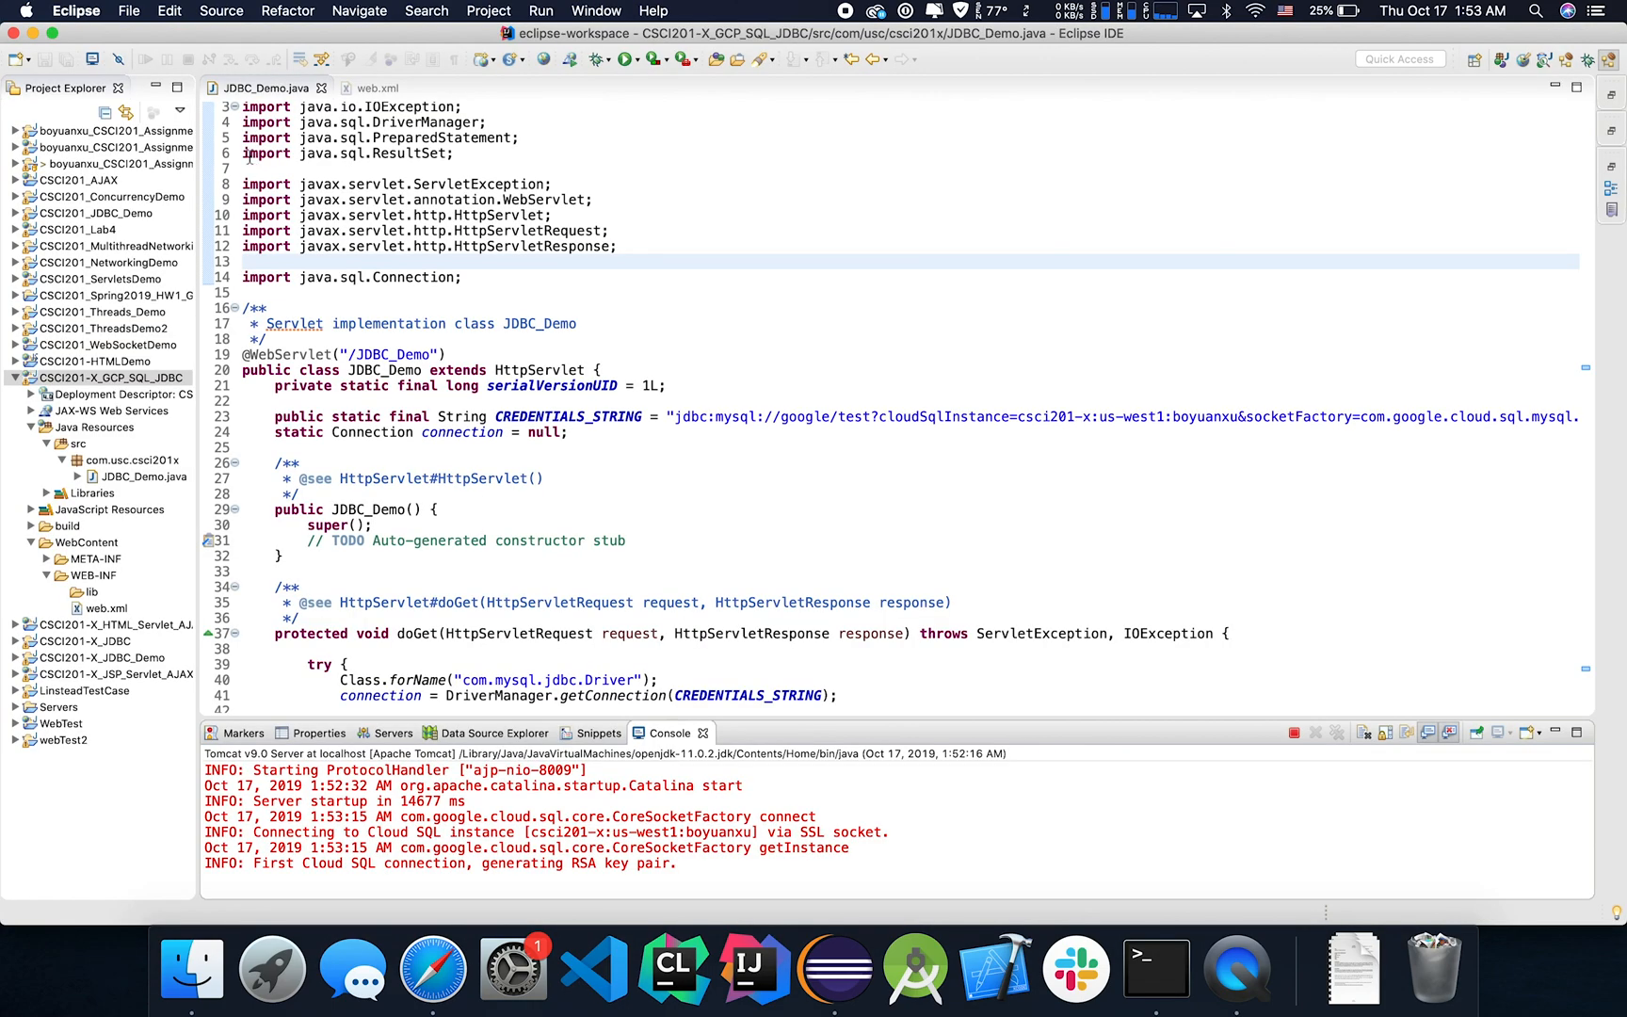
mouse_move(711, 771)
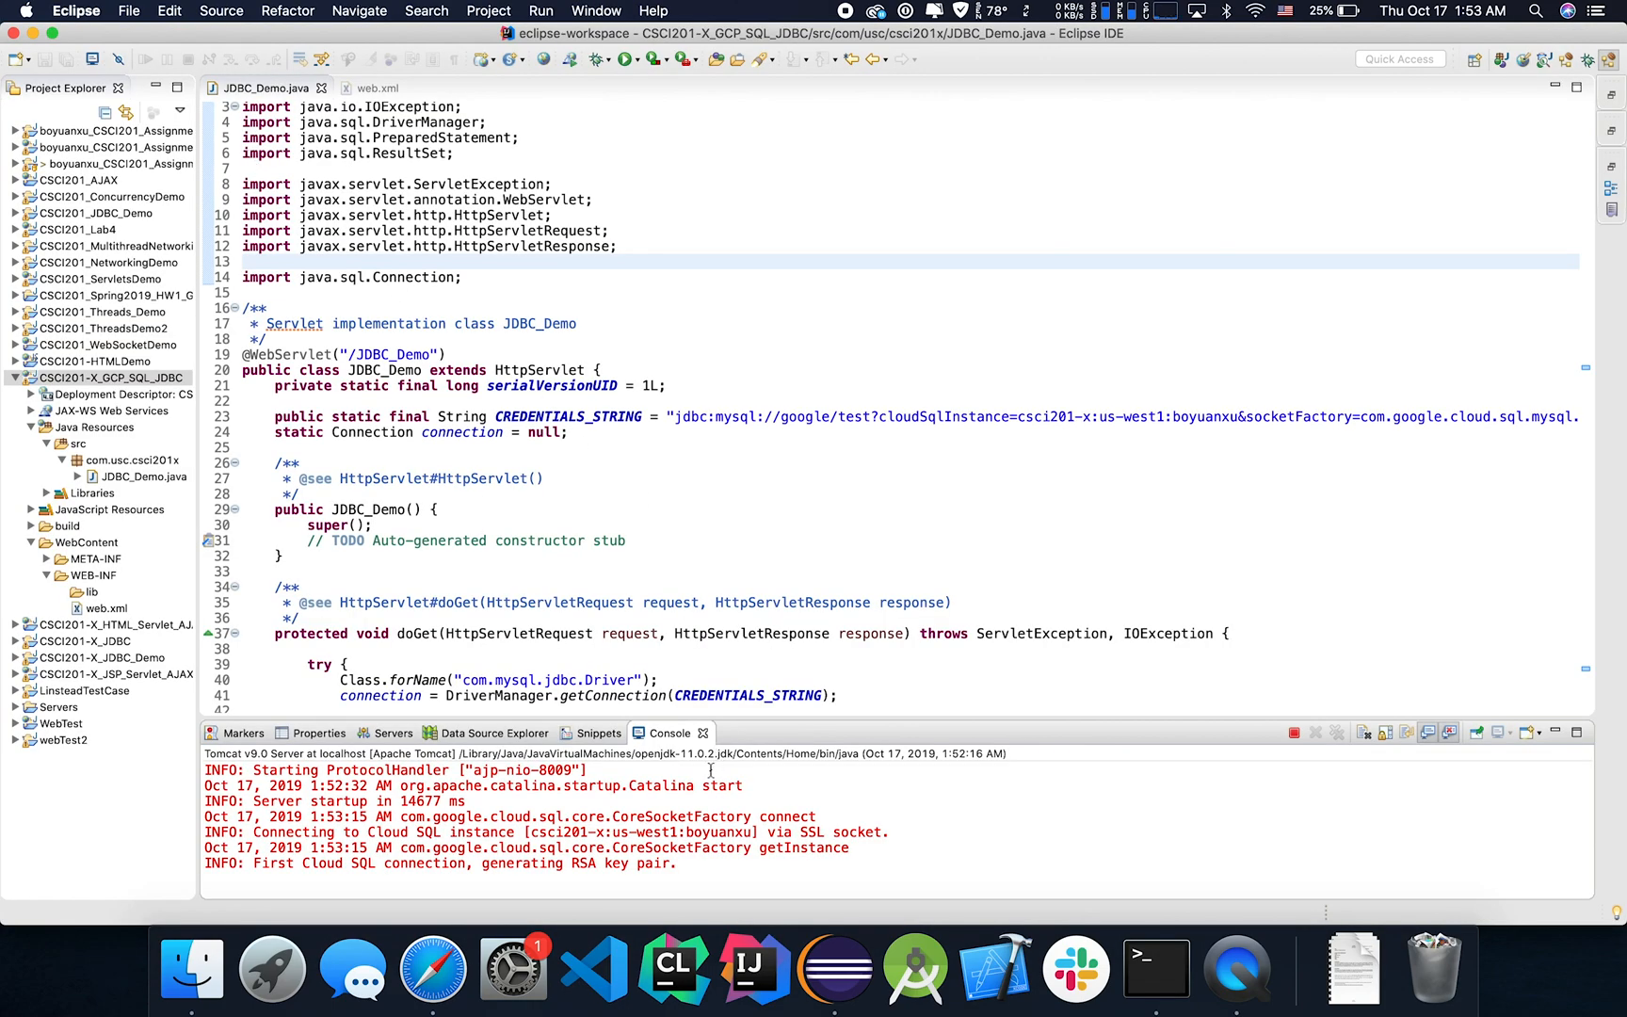